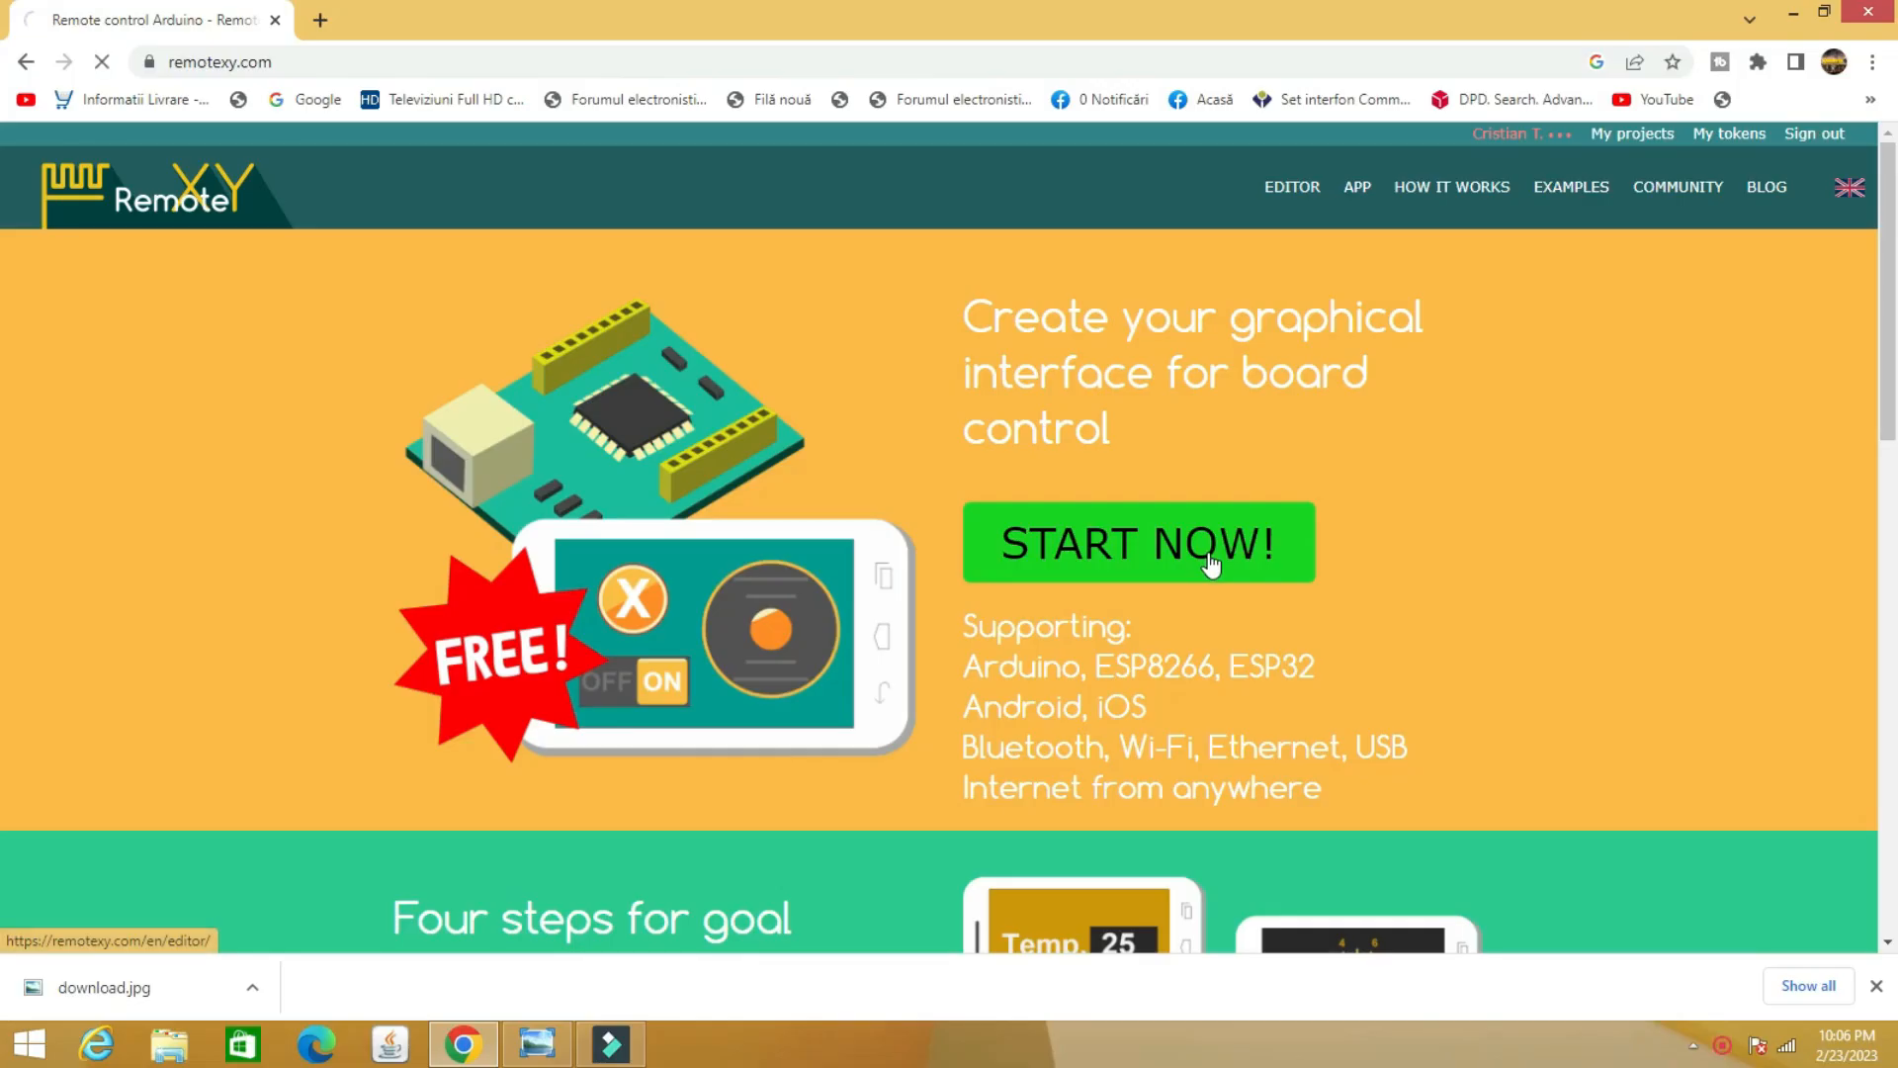
Select the MapRange1 component and expand its Input Range property to view the ranges
click(1194, 543)
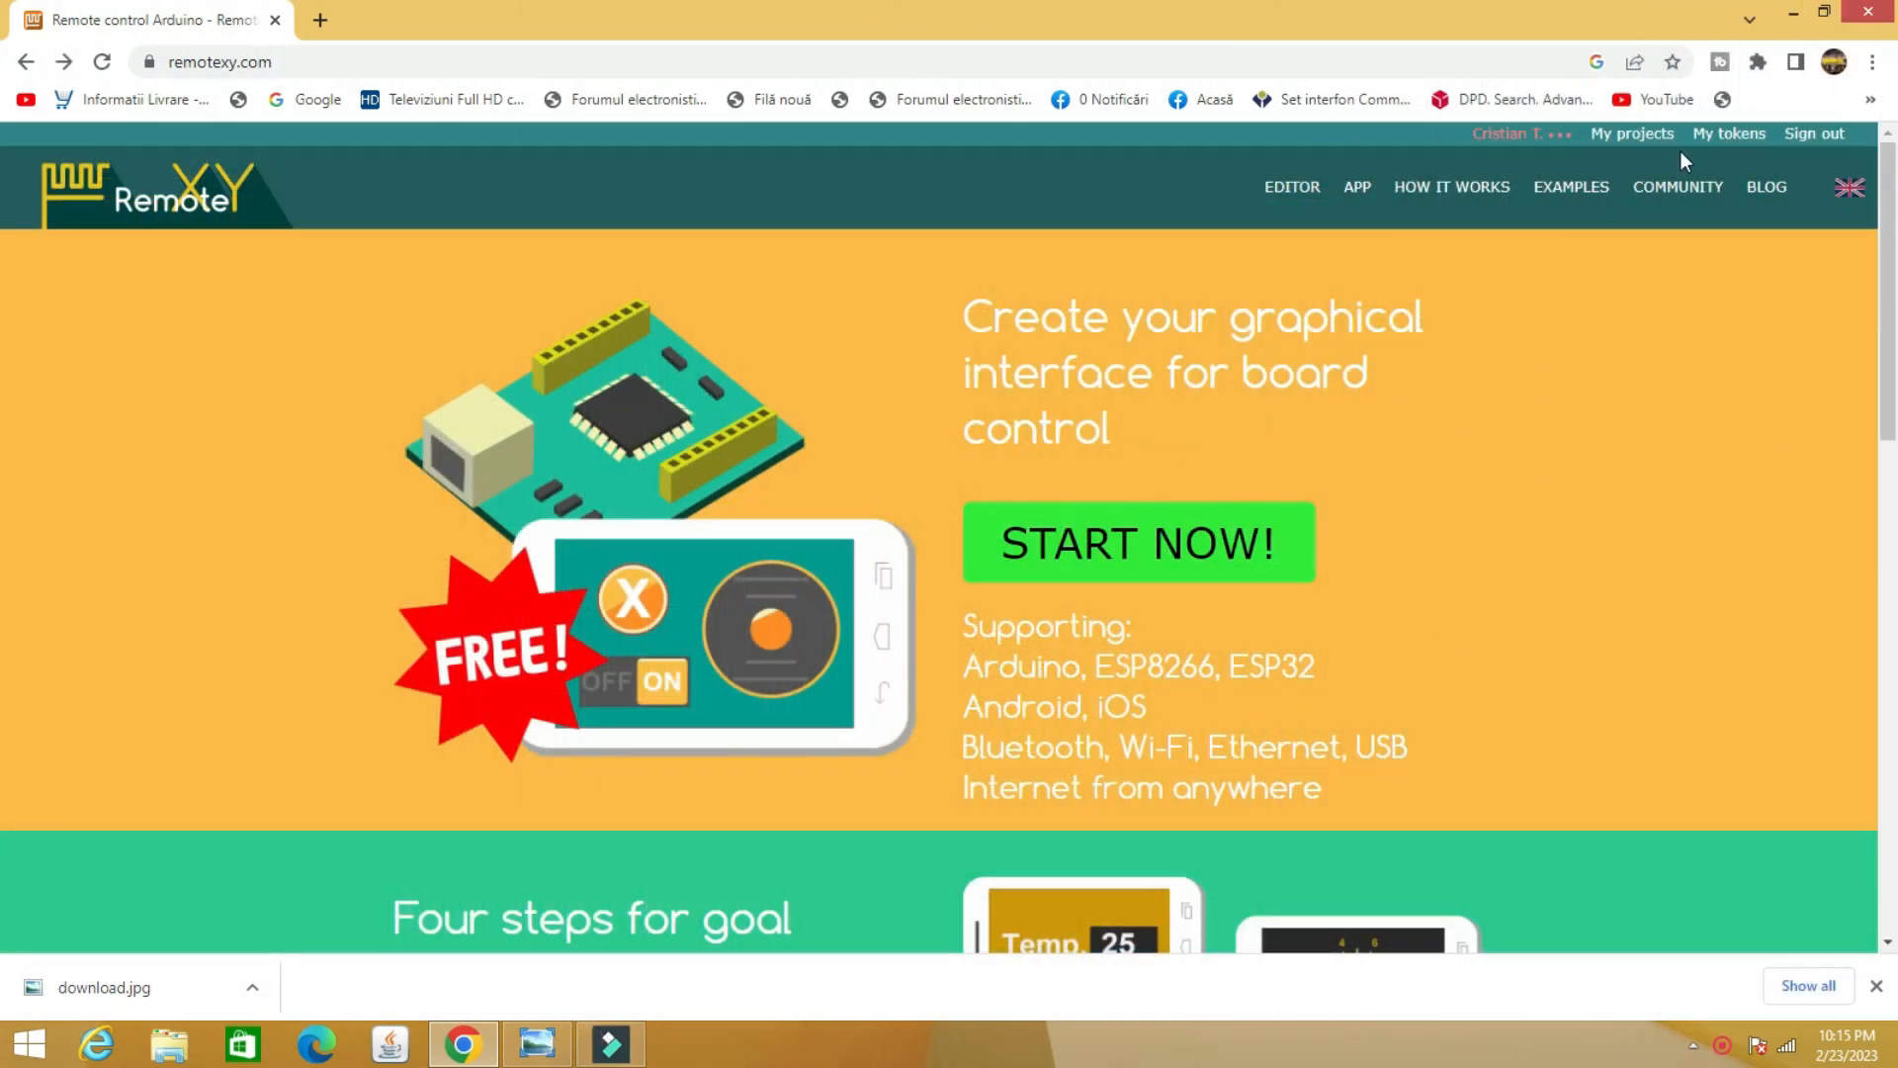
mouse_move(1740, 184)
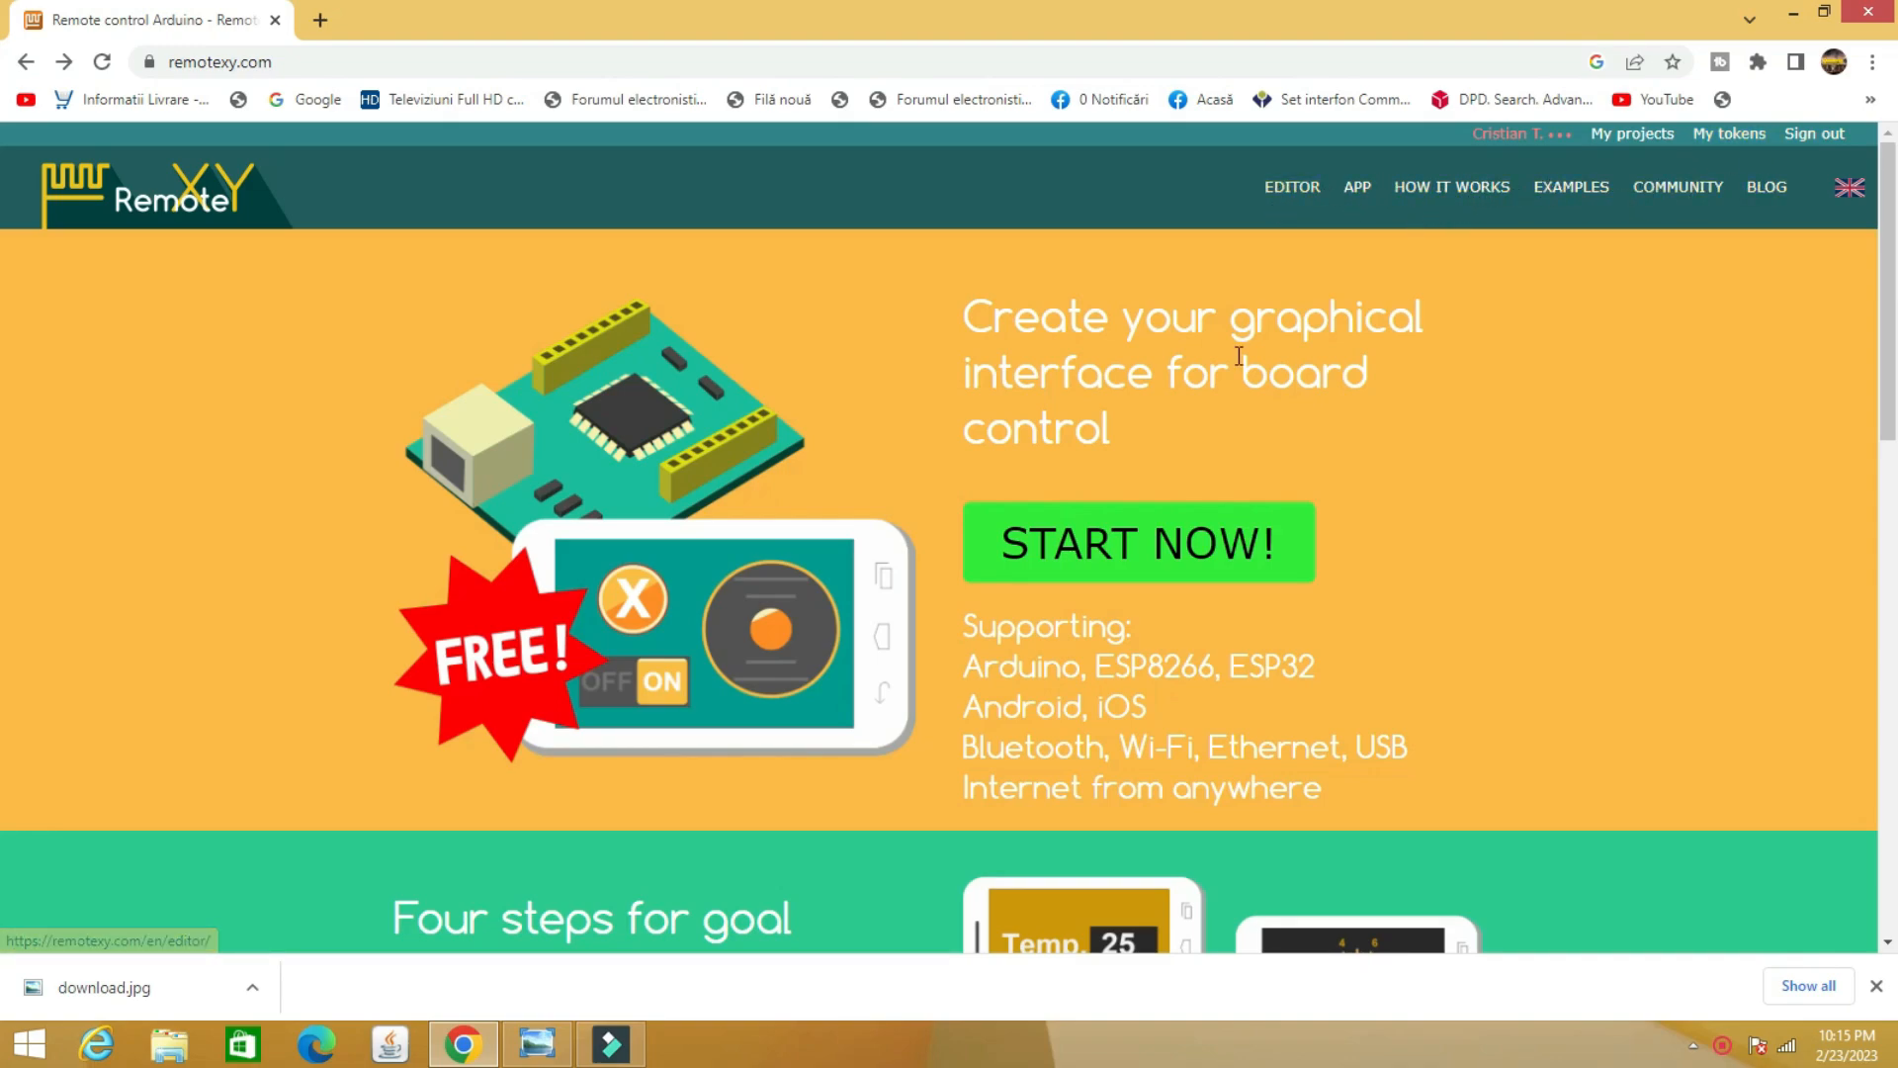
mouse_move(543, 619)
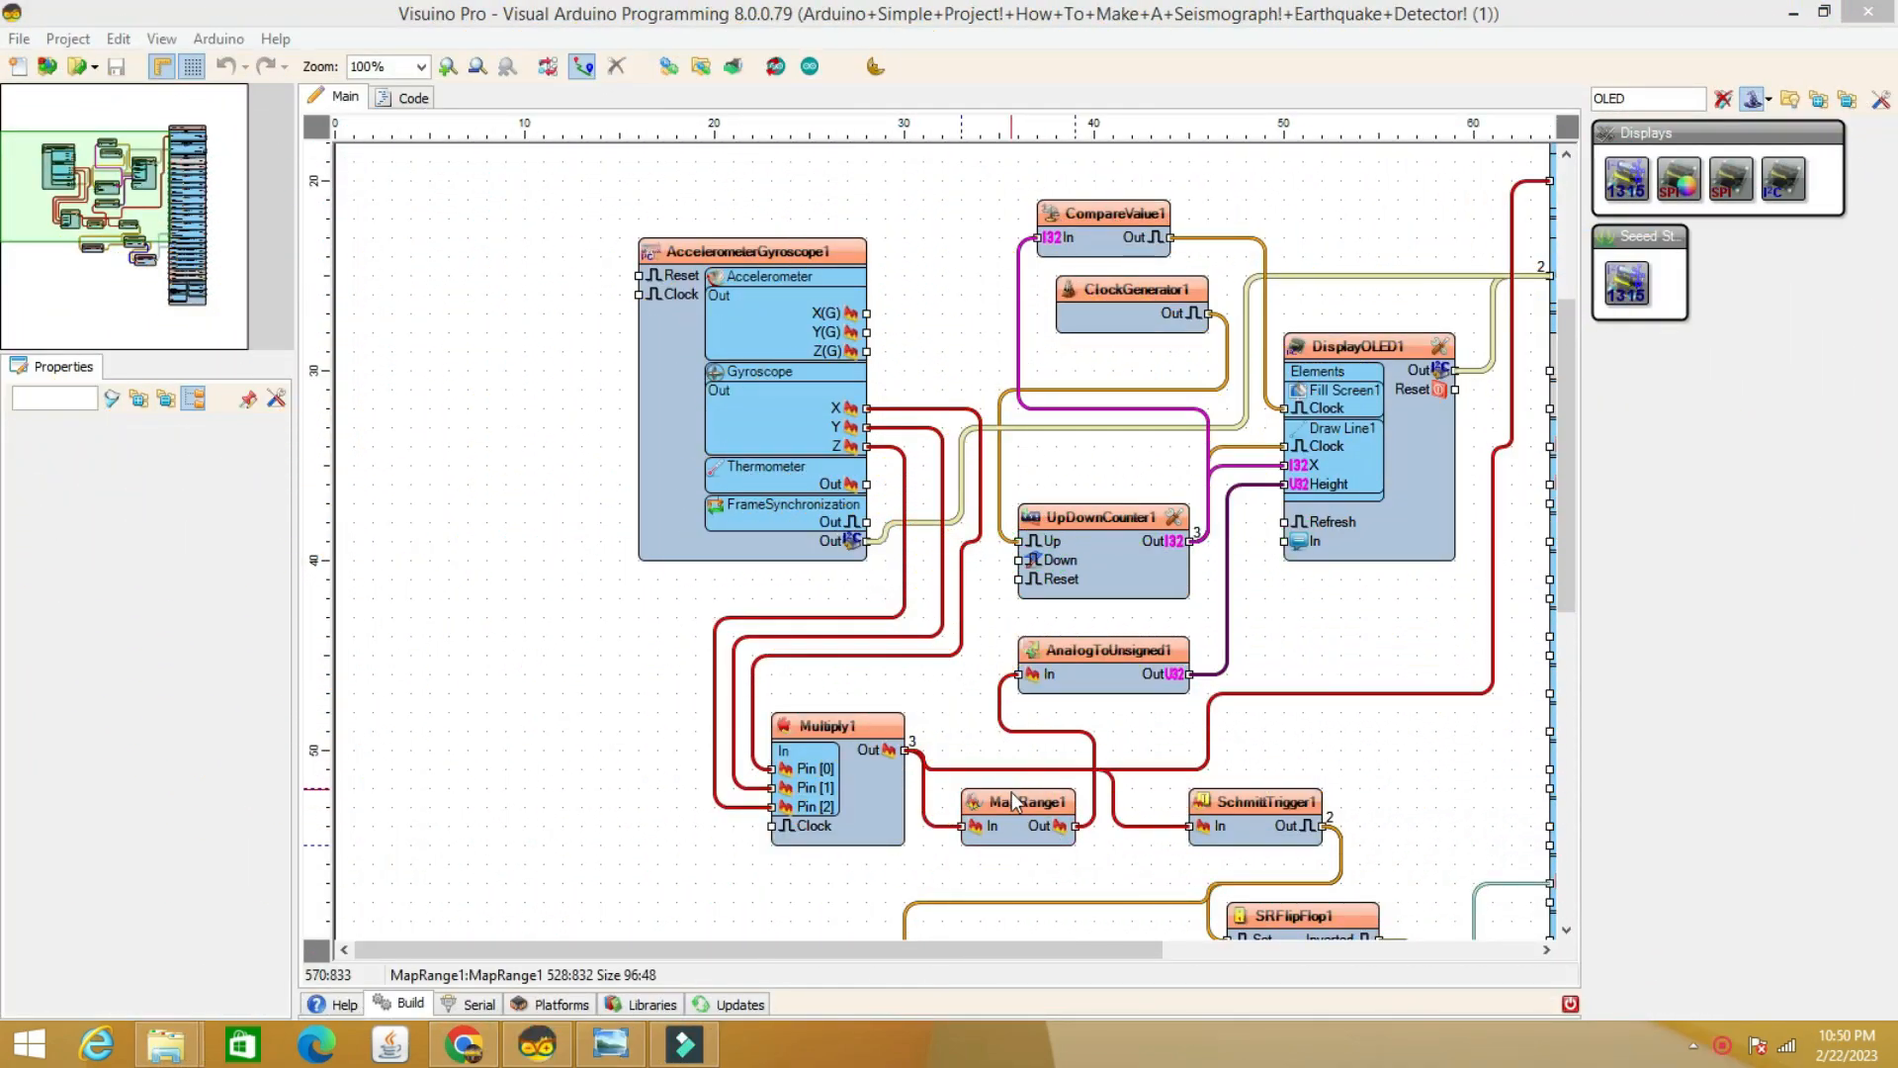
click(1019, 800)
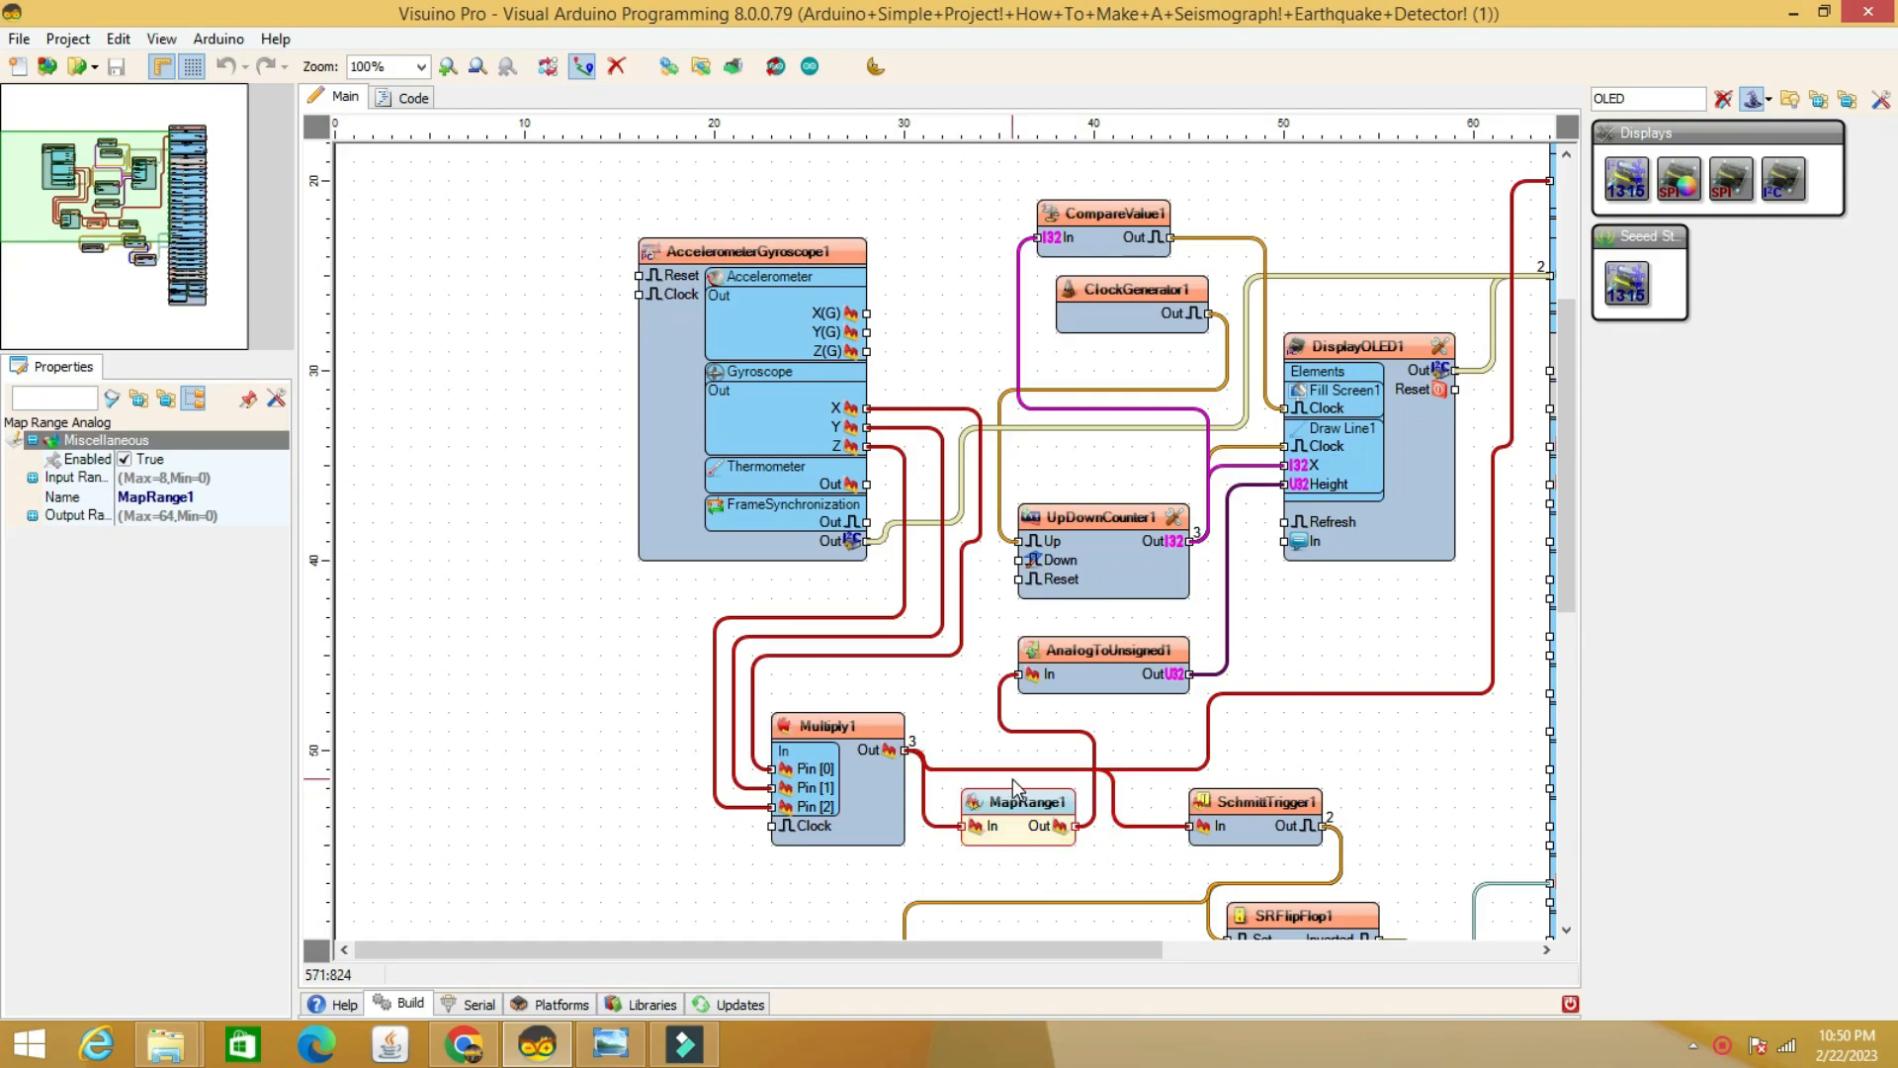
click(30, 476)
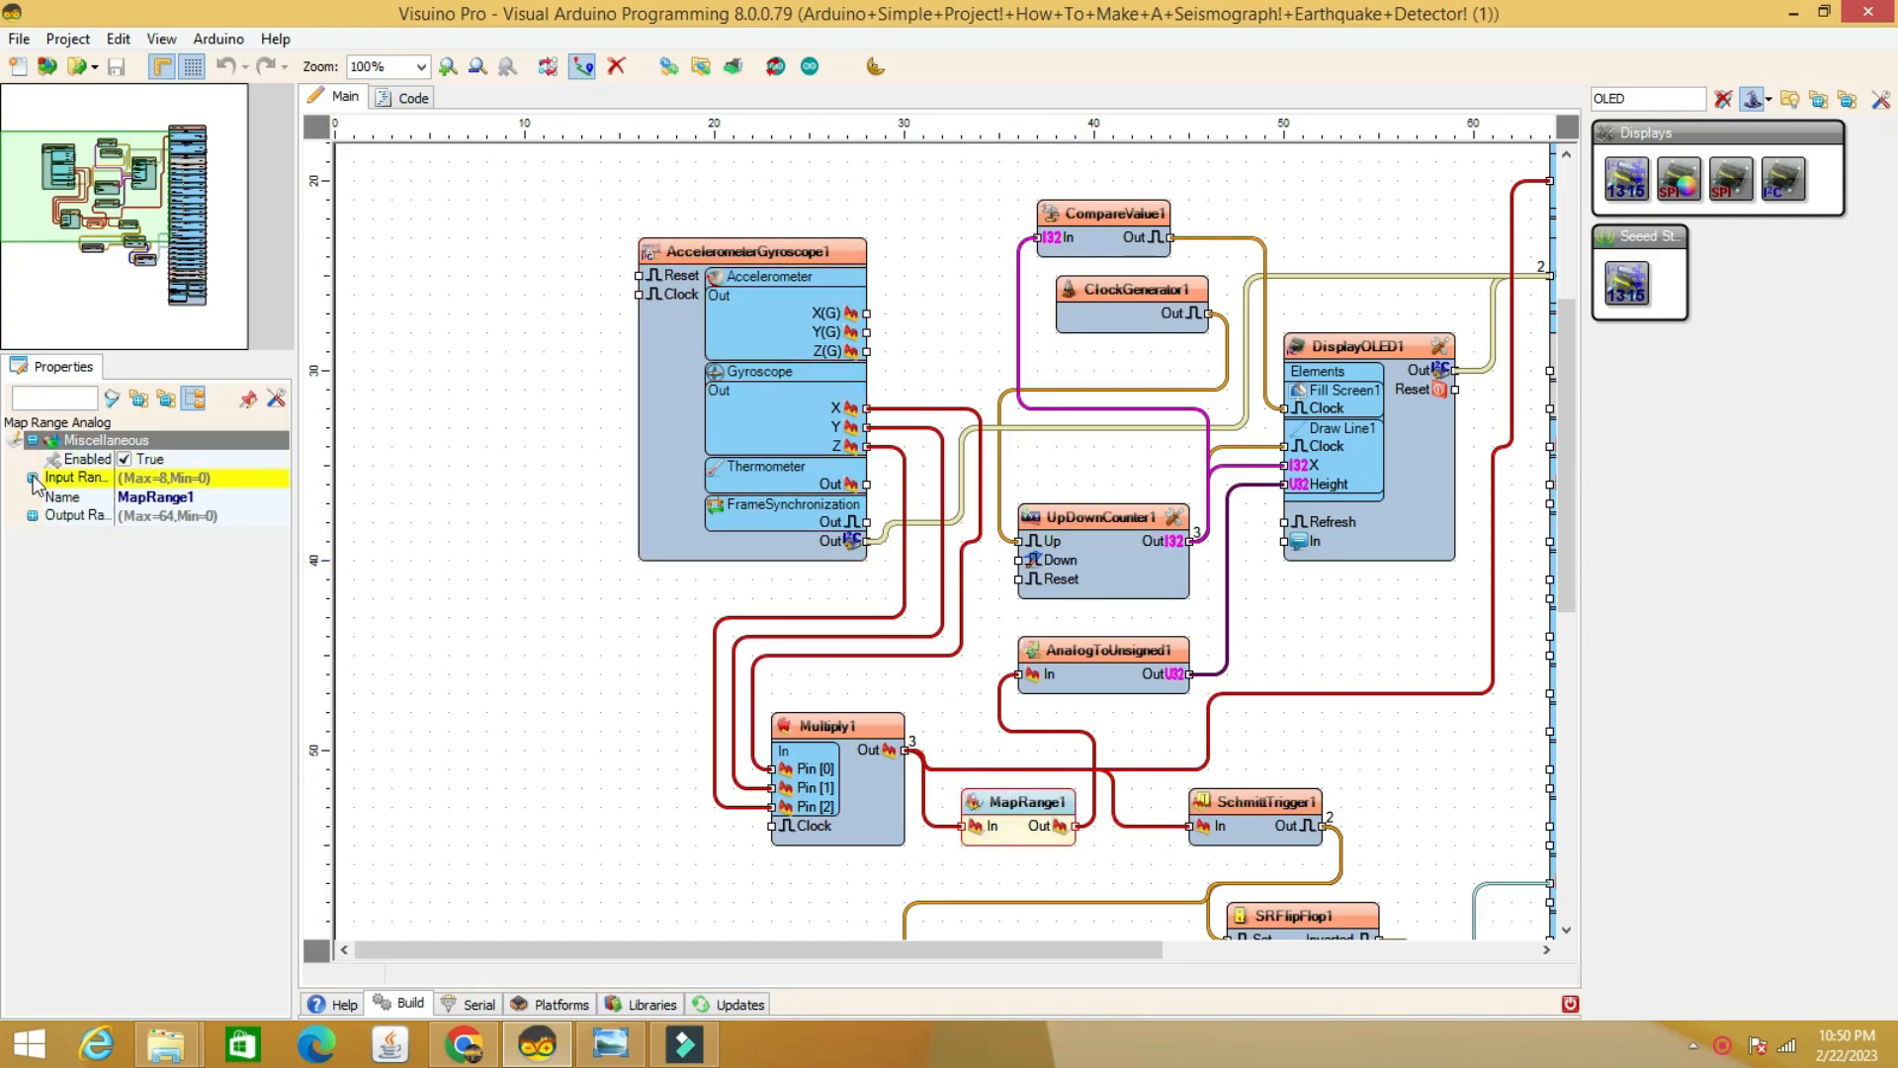
click(28, 477)
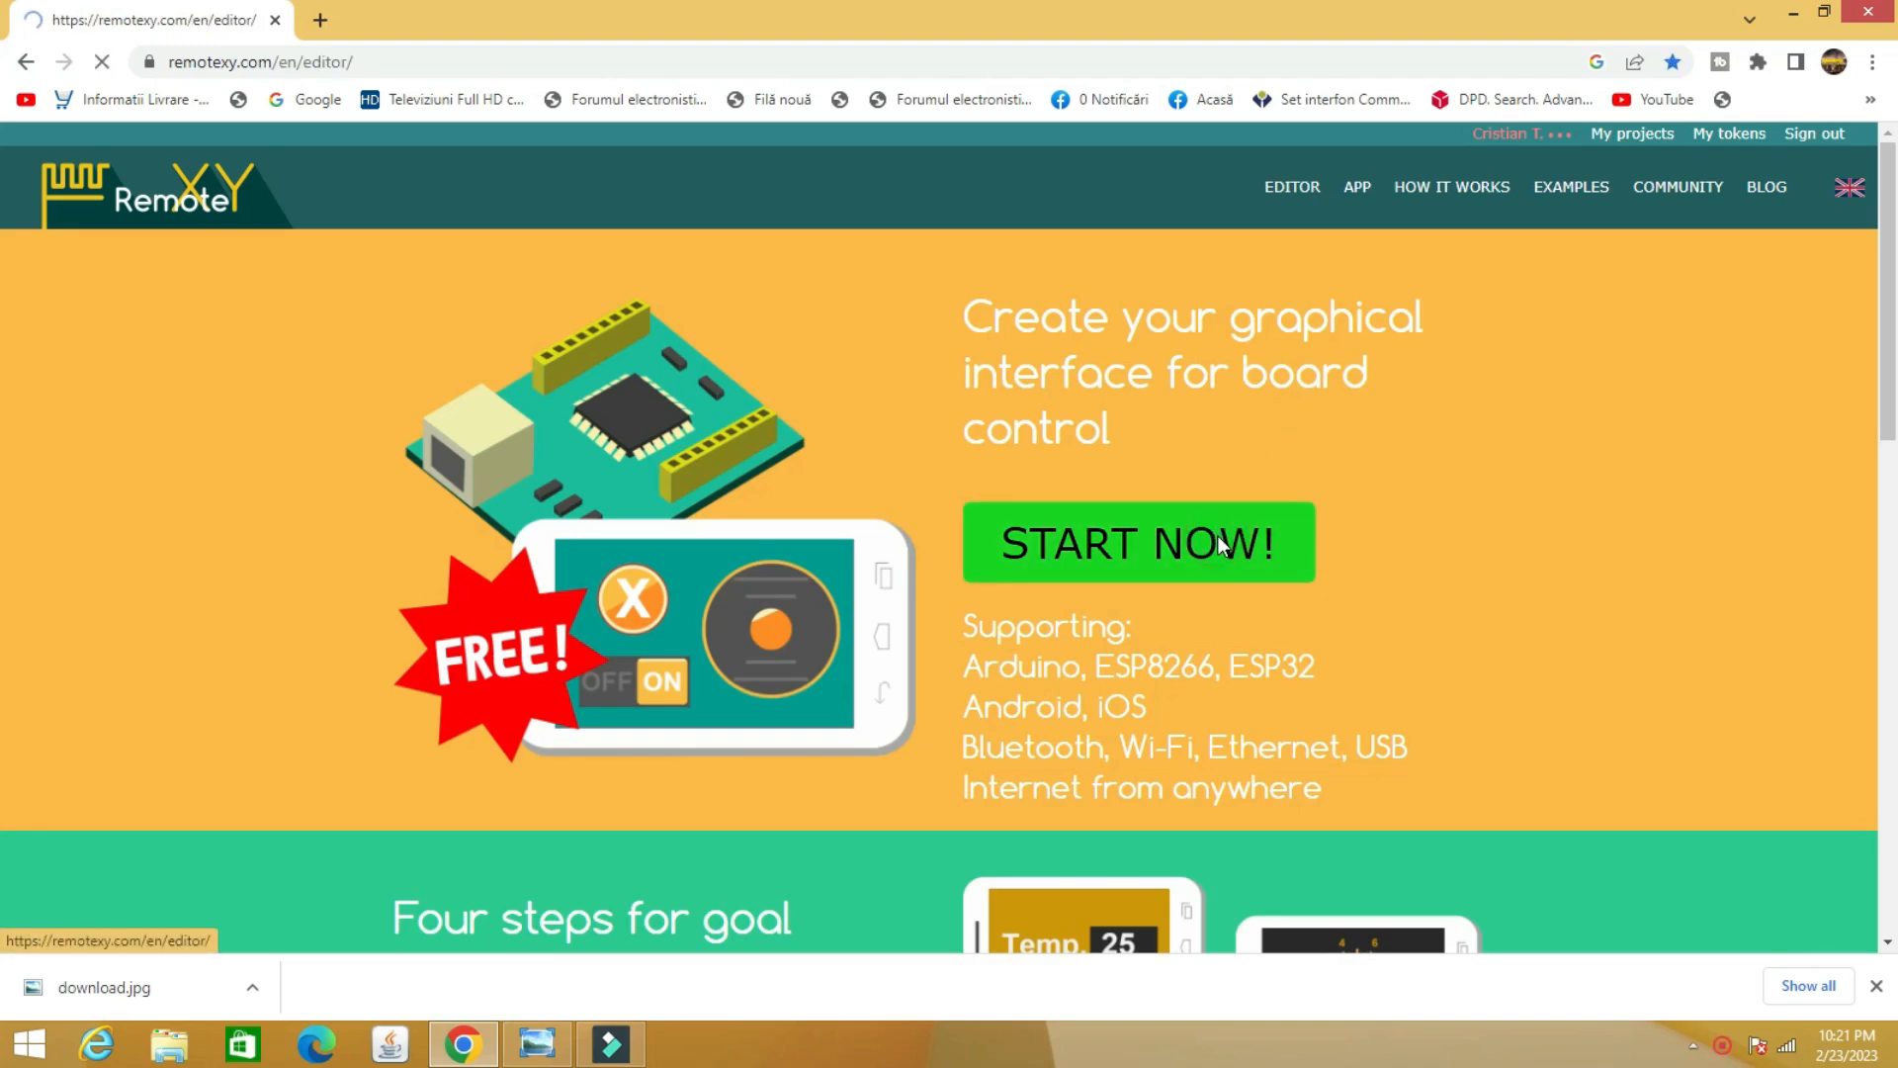
Open the RemoteXY editor and start a new project, discarding the unsaved fff project
click(1139, 543)
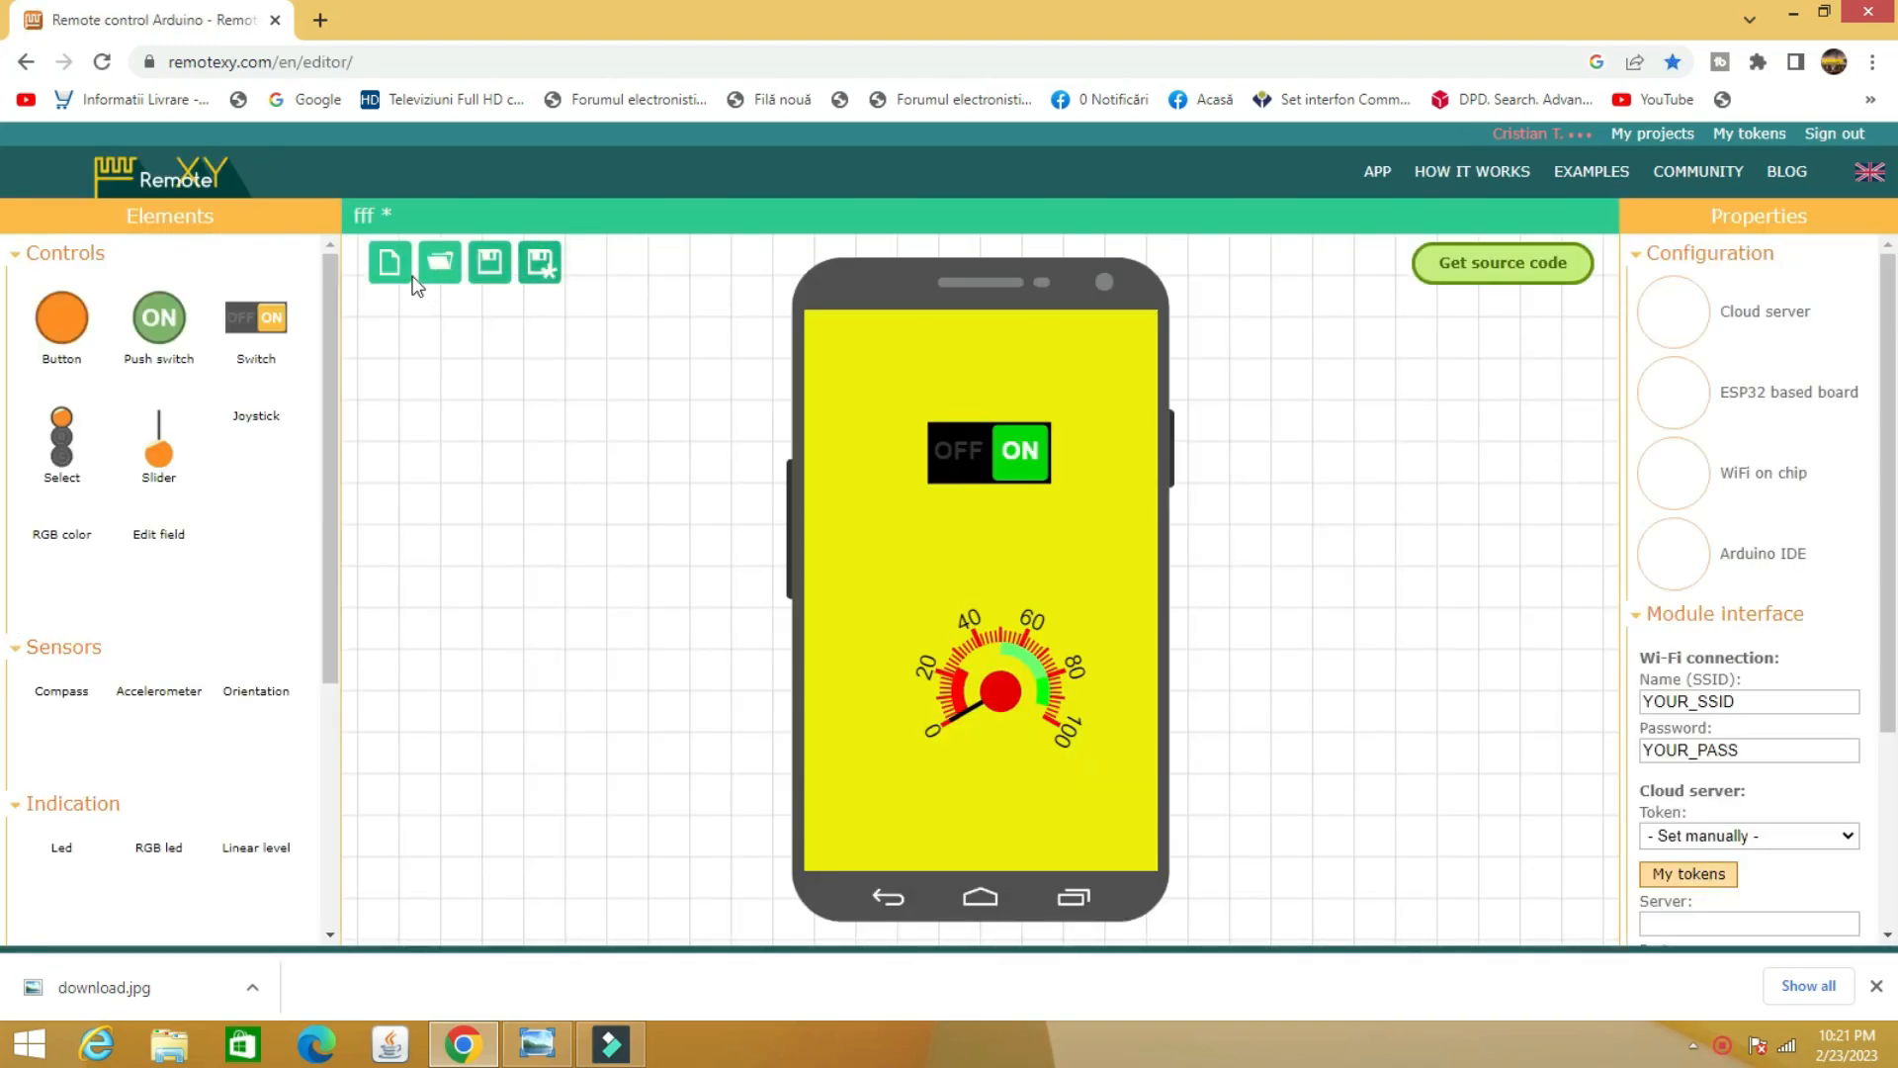
click(391, 262)
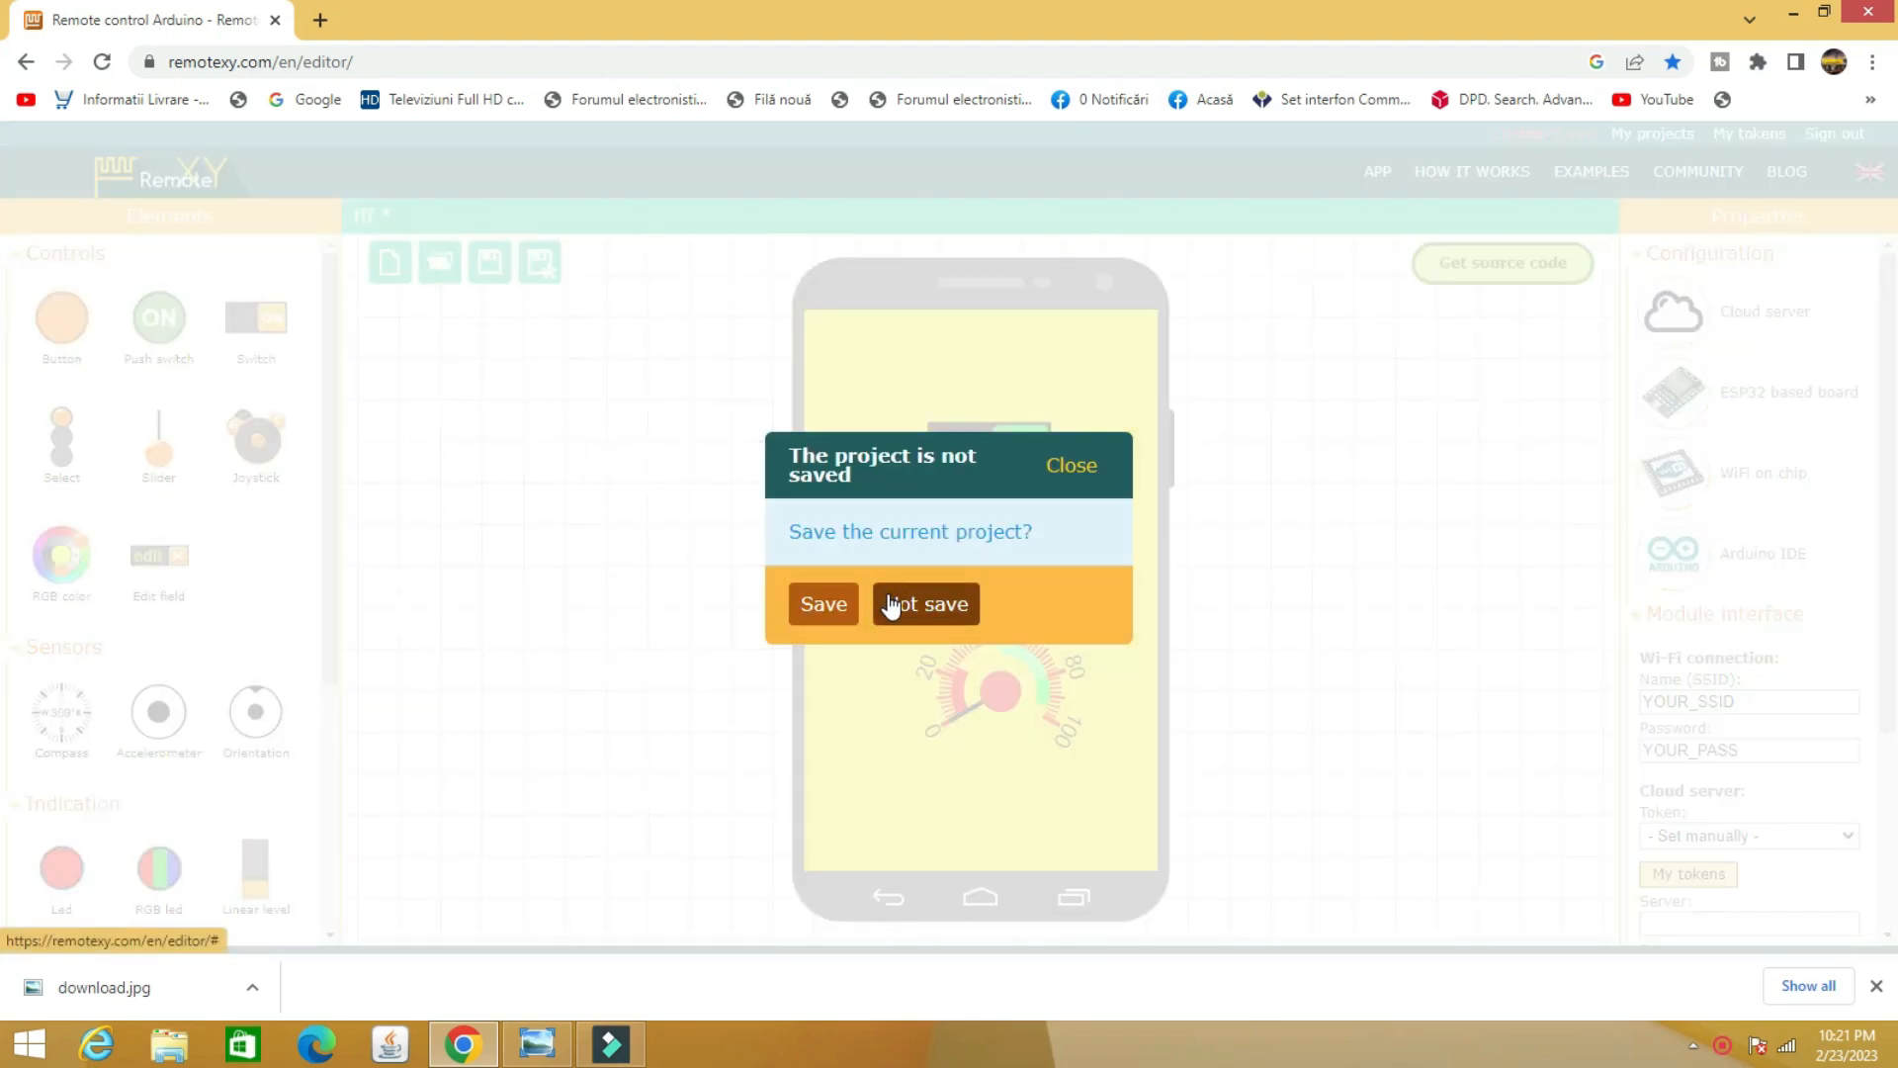
click(926, 604)
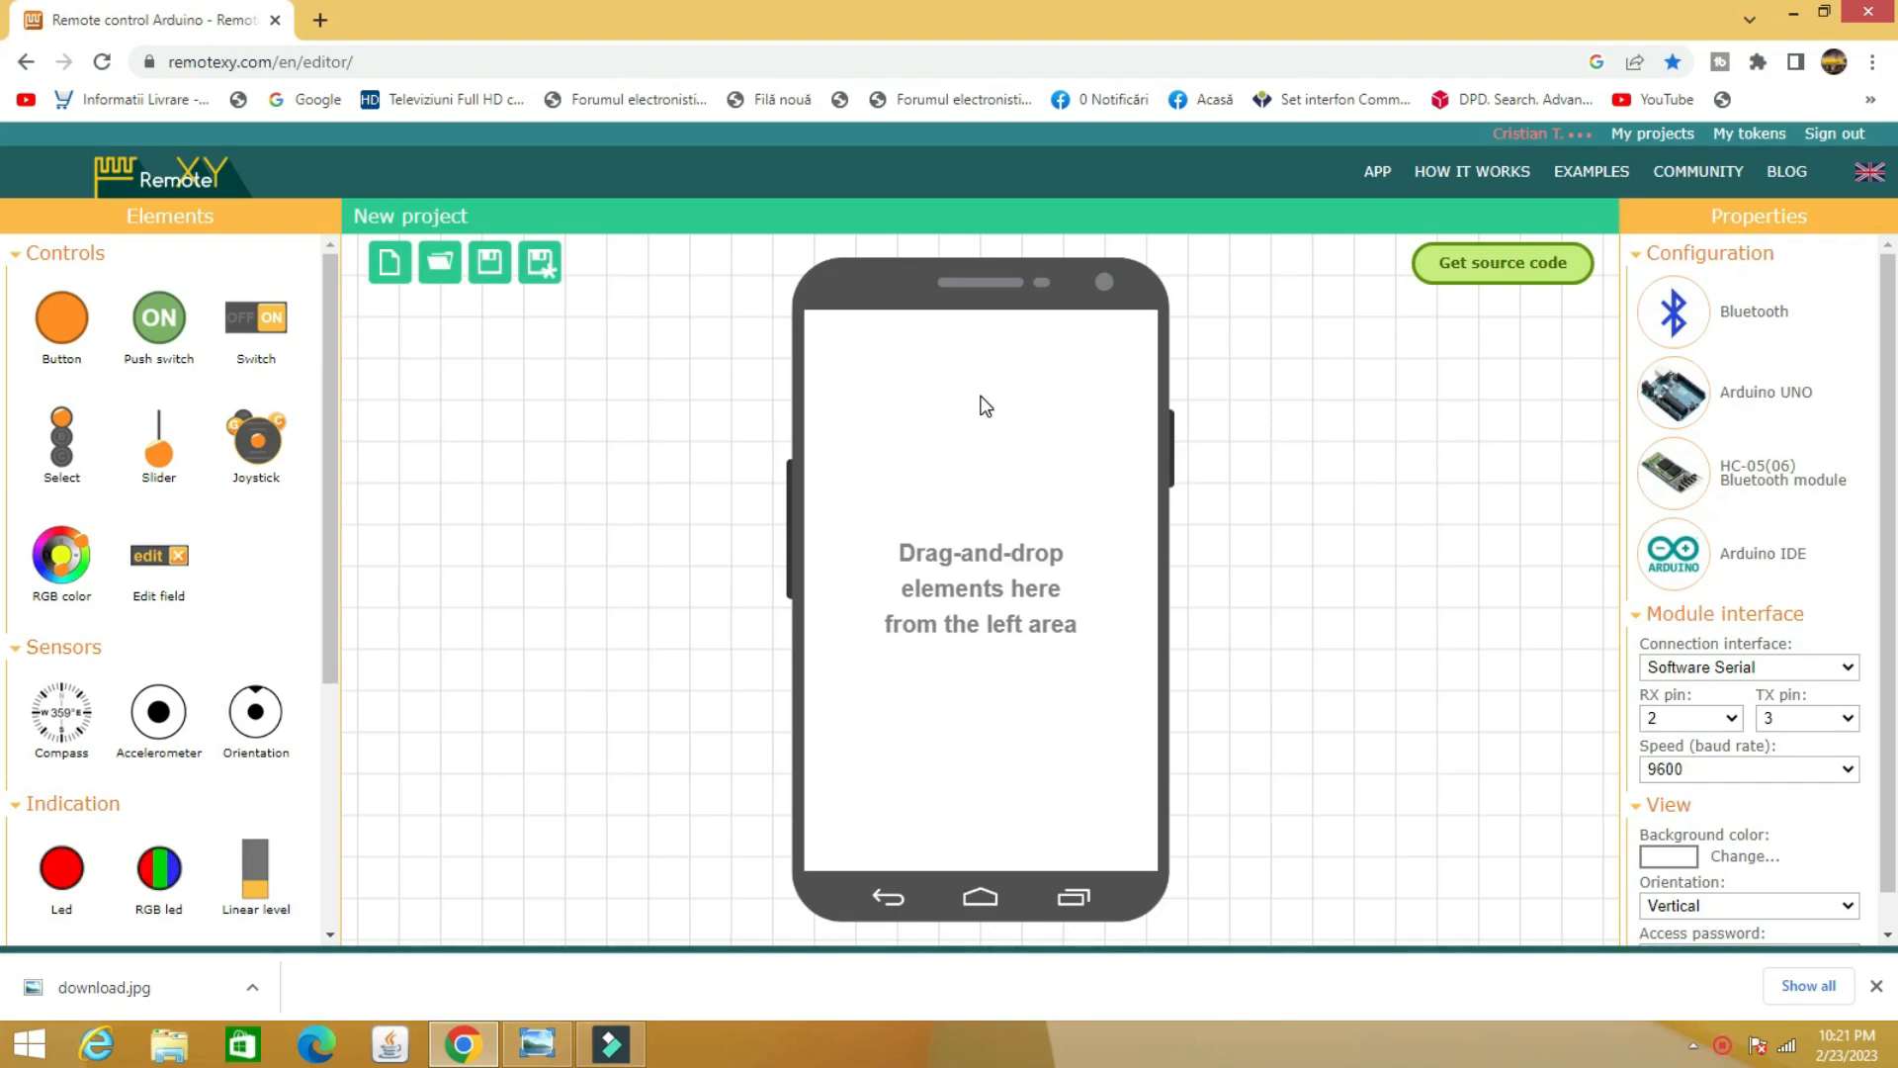
mouse_move(982, 425)
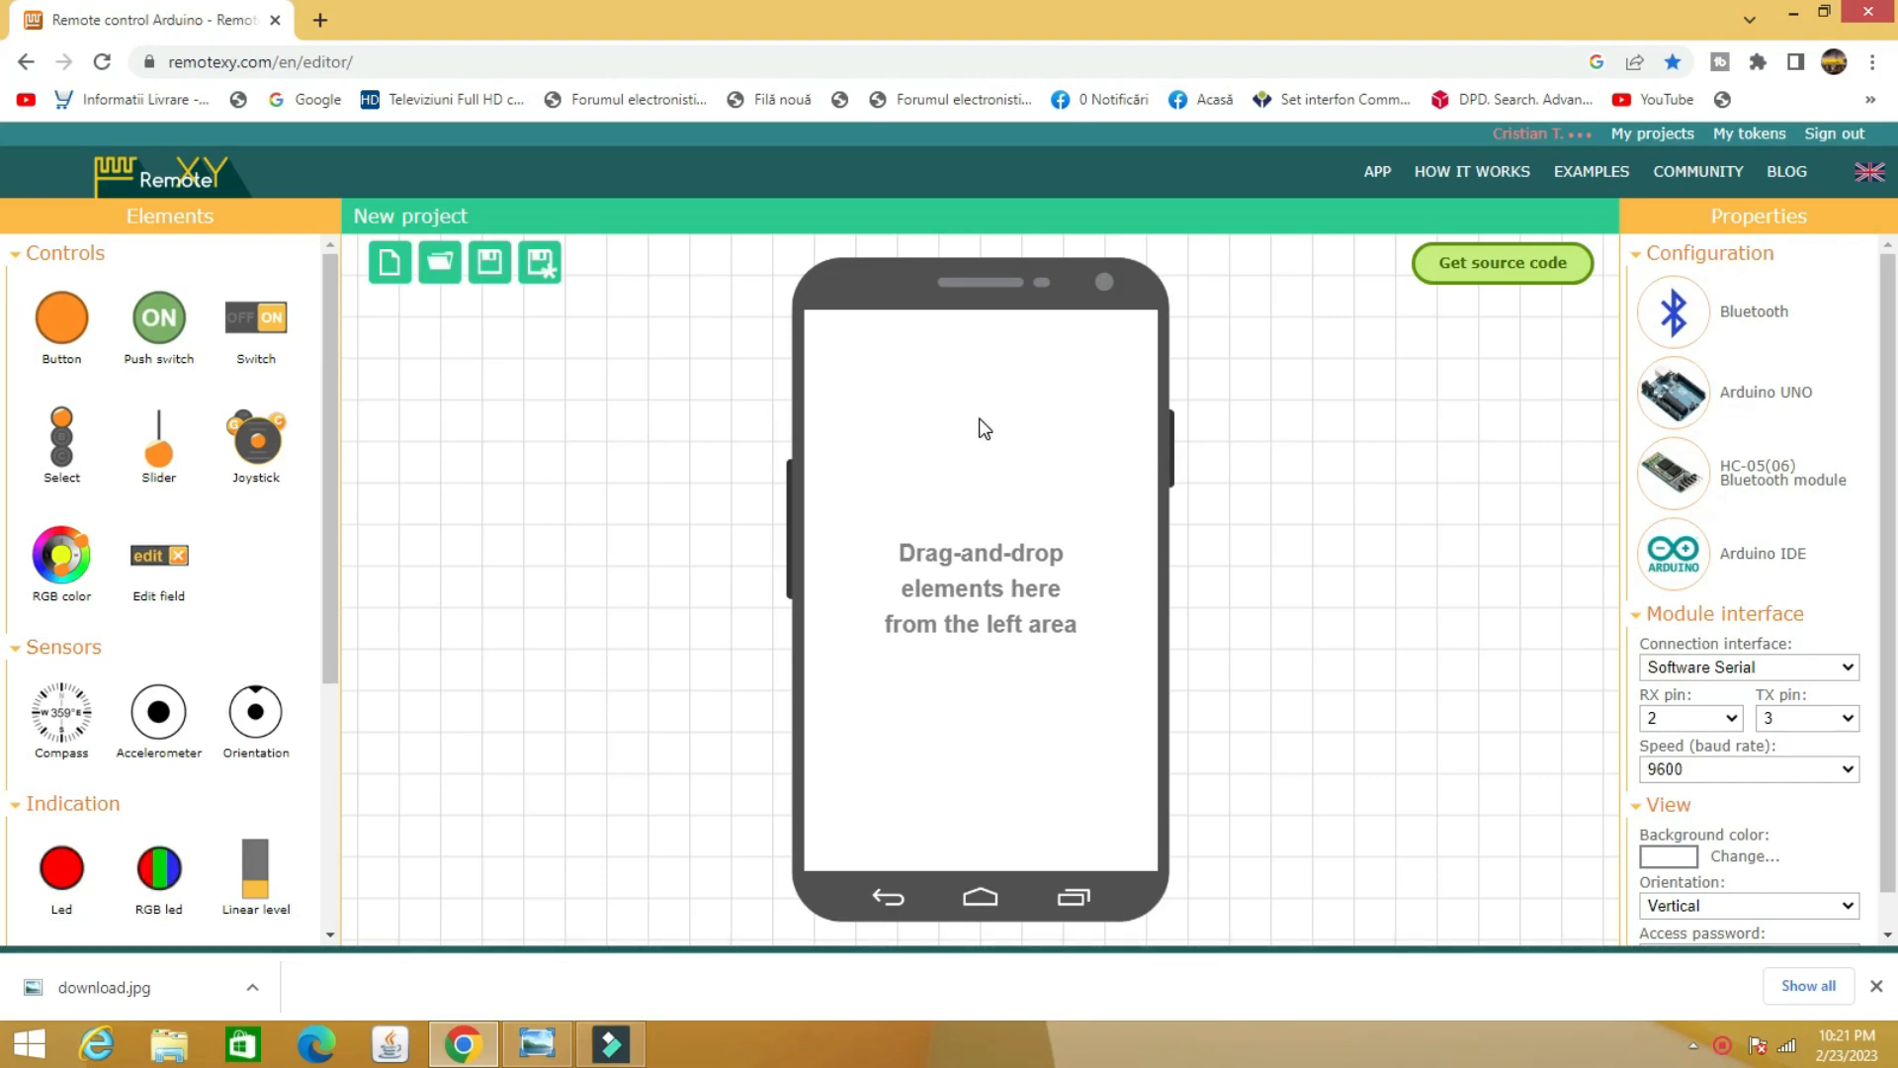
mouse_move(1724, 255)
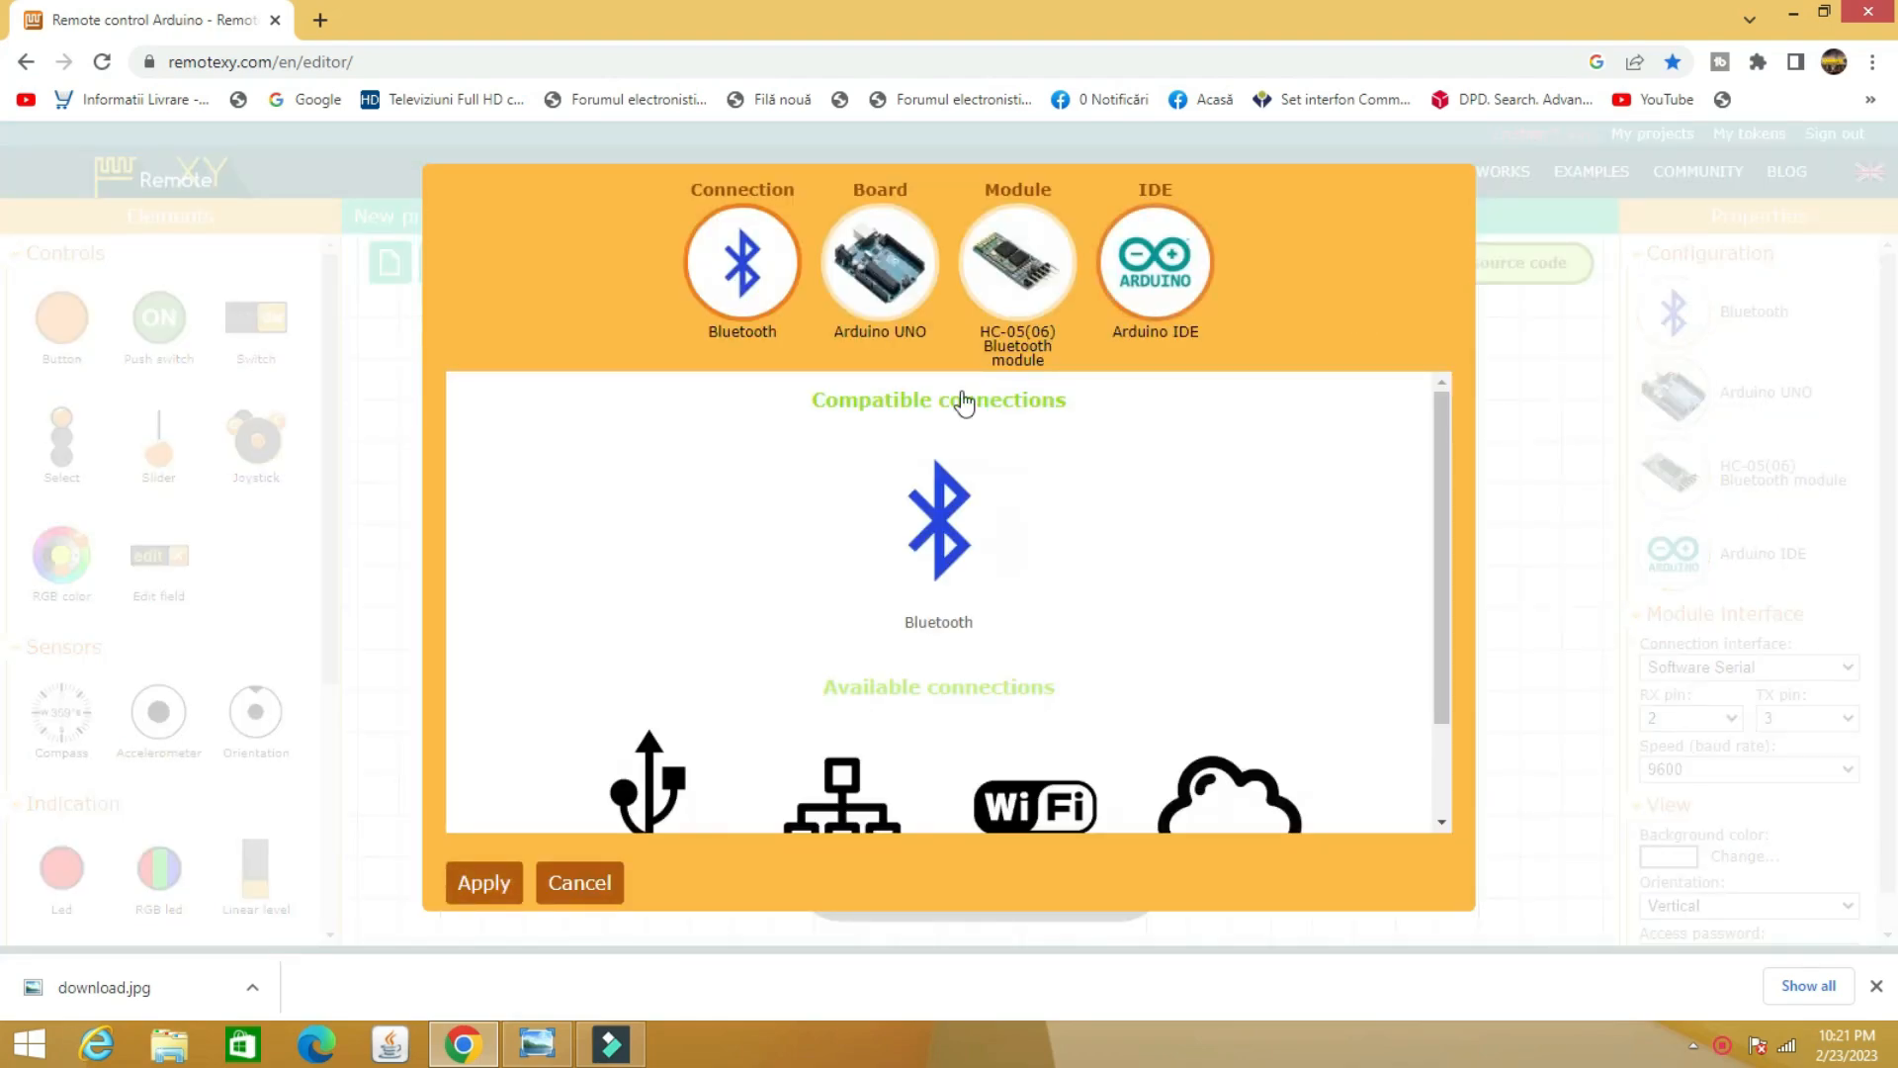
Configure ESP32 based board, Cloud server connection and WiFi on chip module, then apply
click(880, 262)
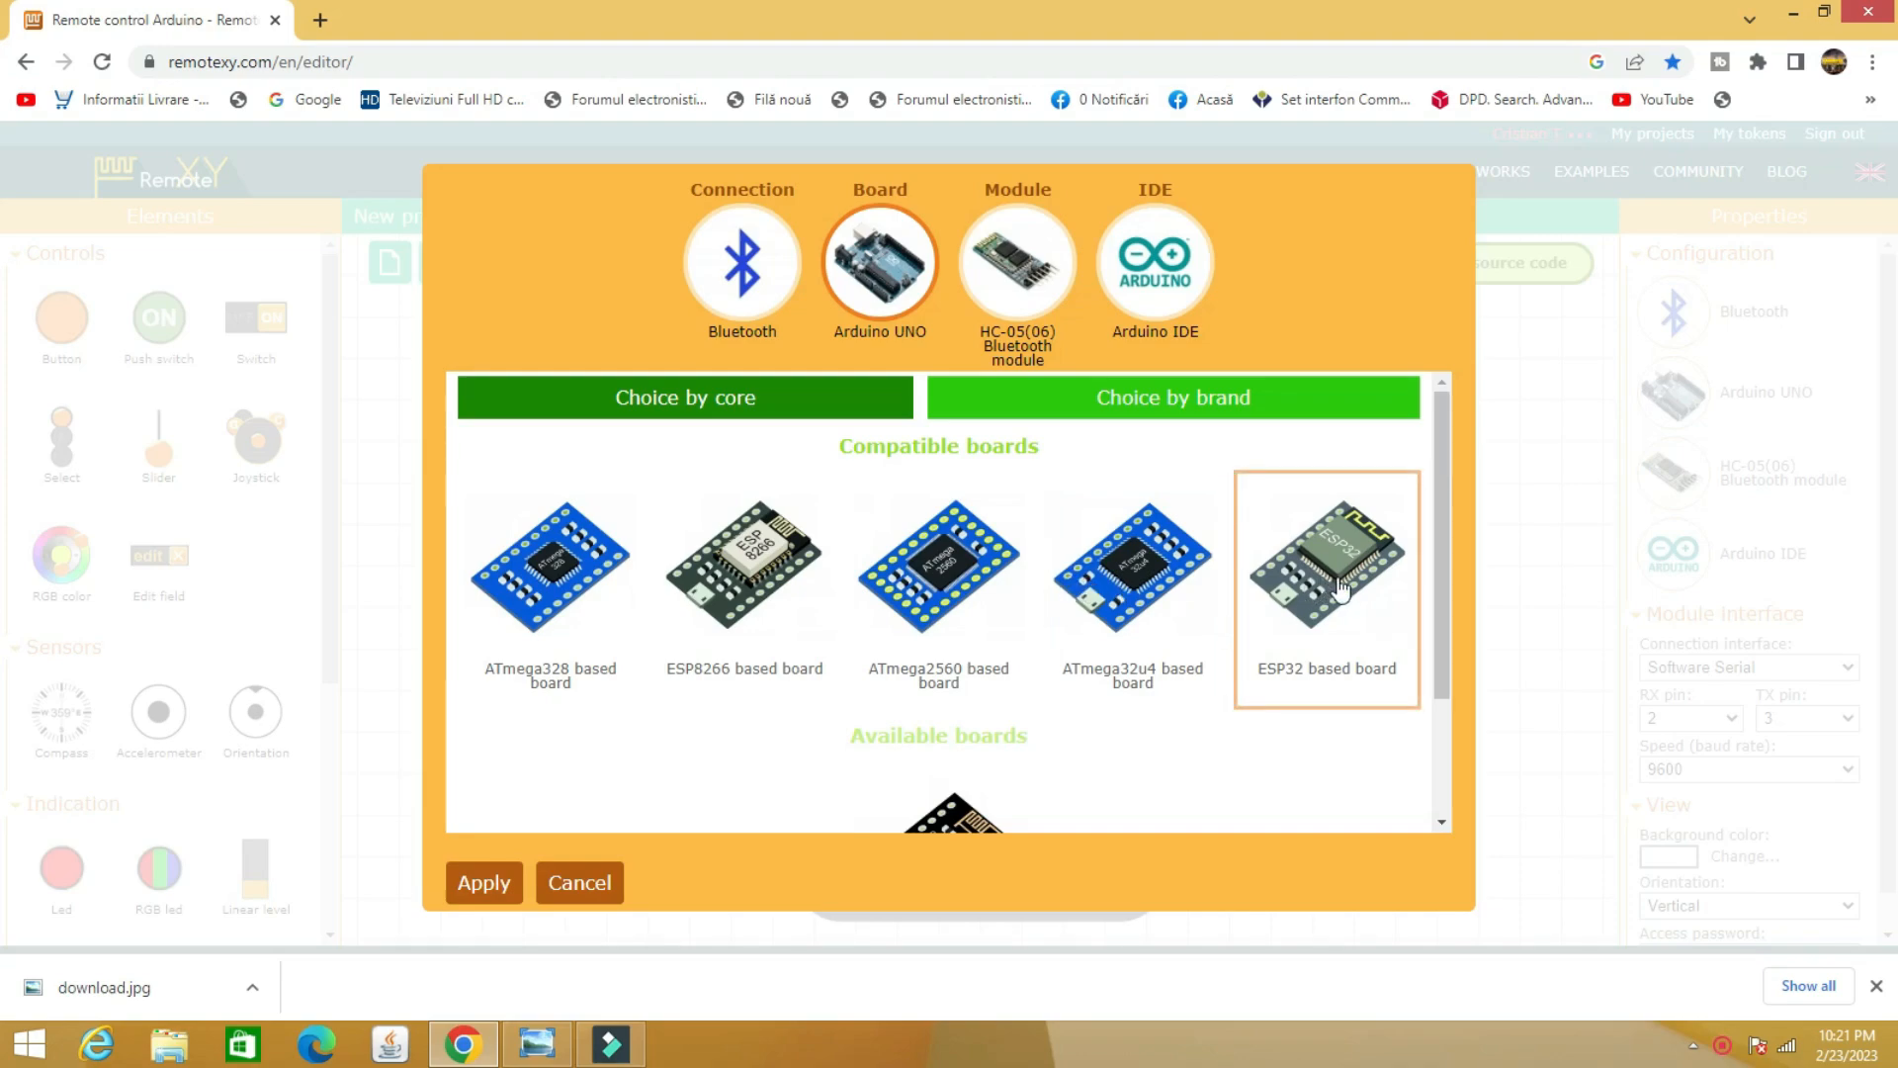
click(1329, 582)
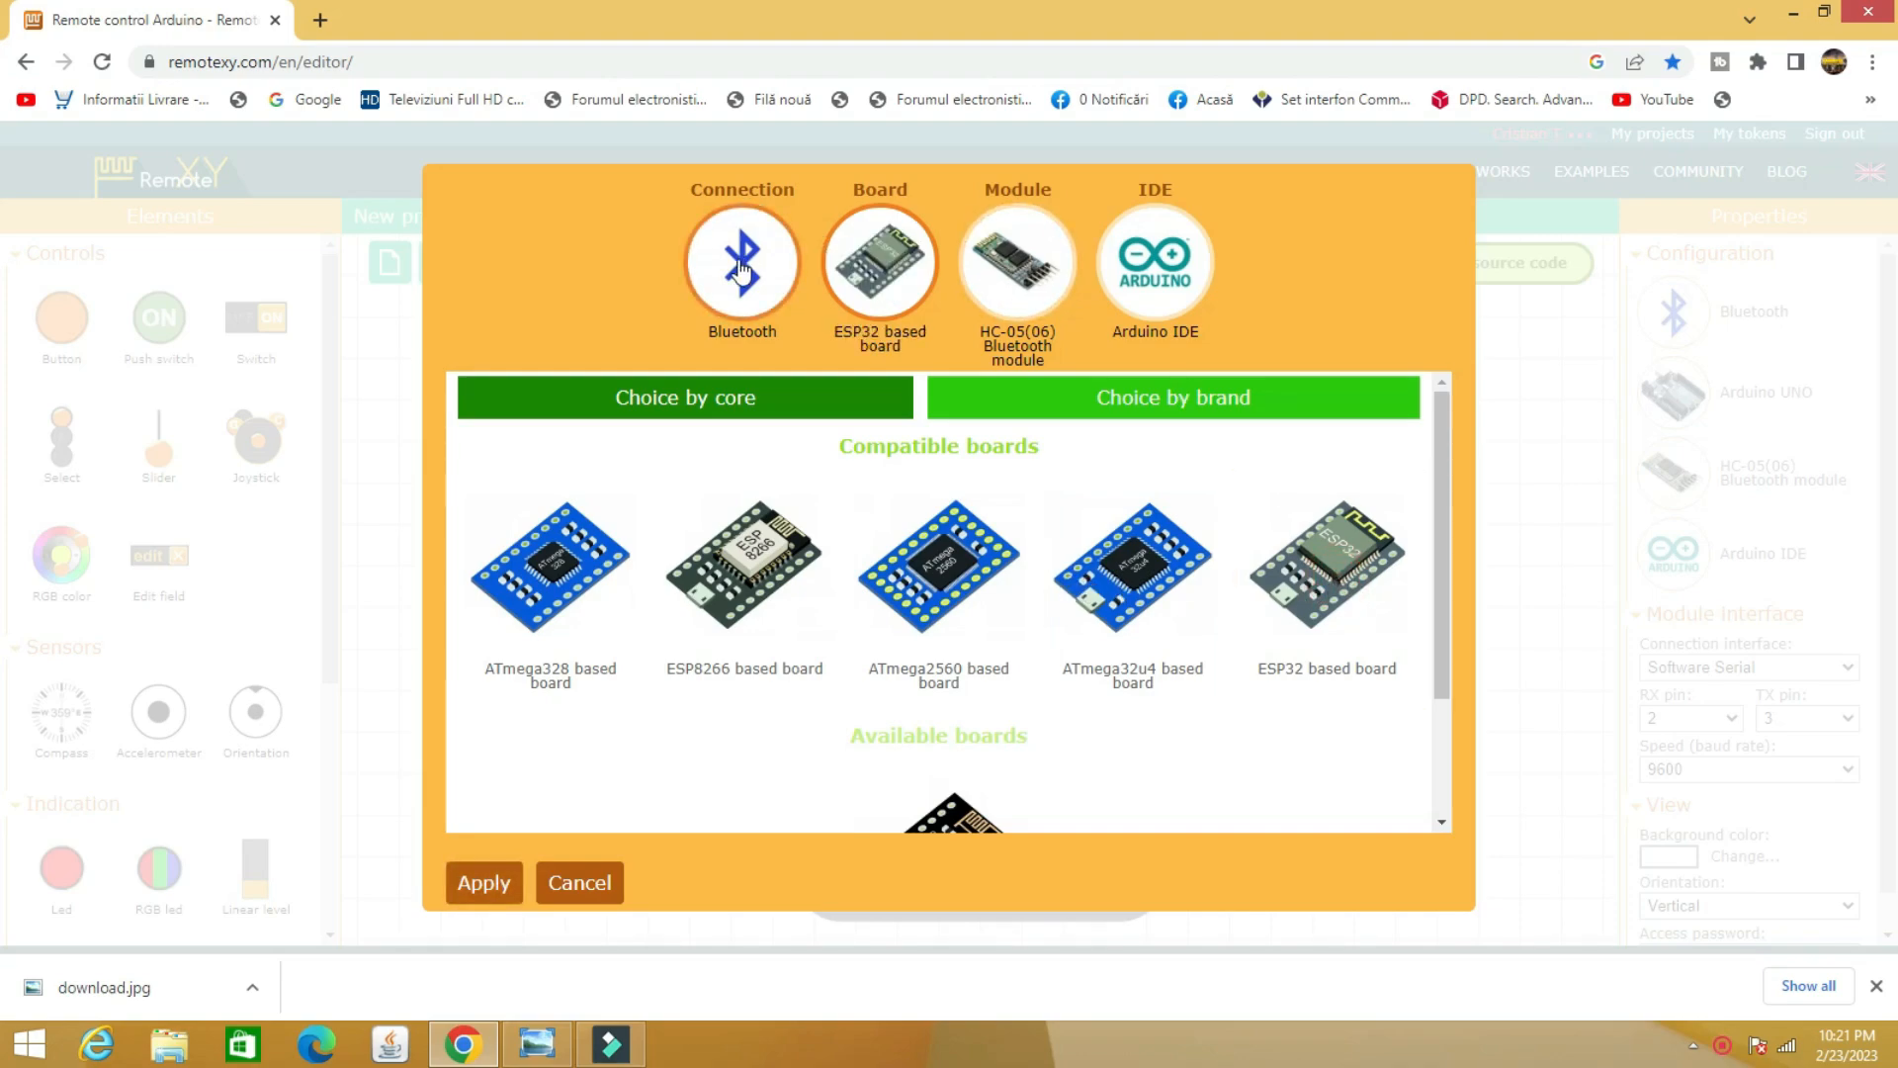
click(741, 263)
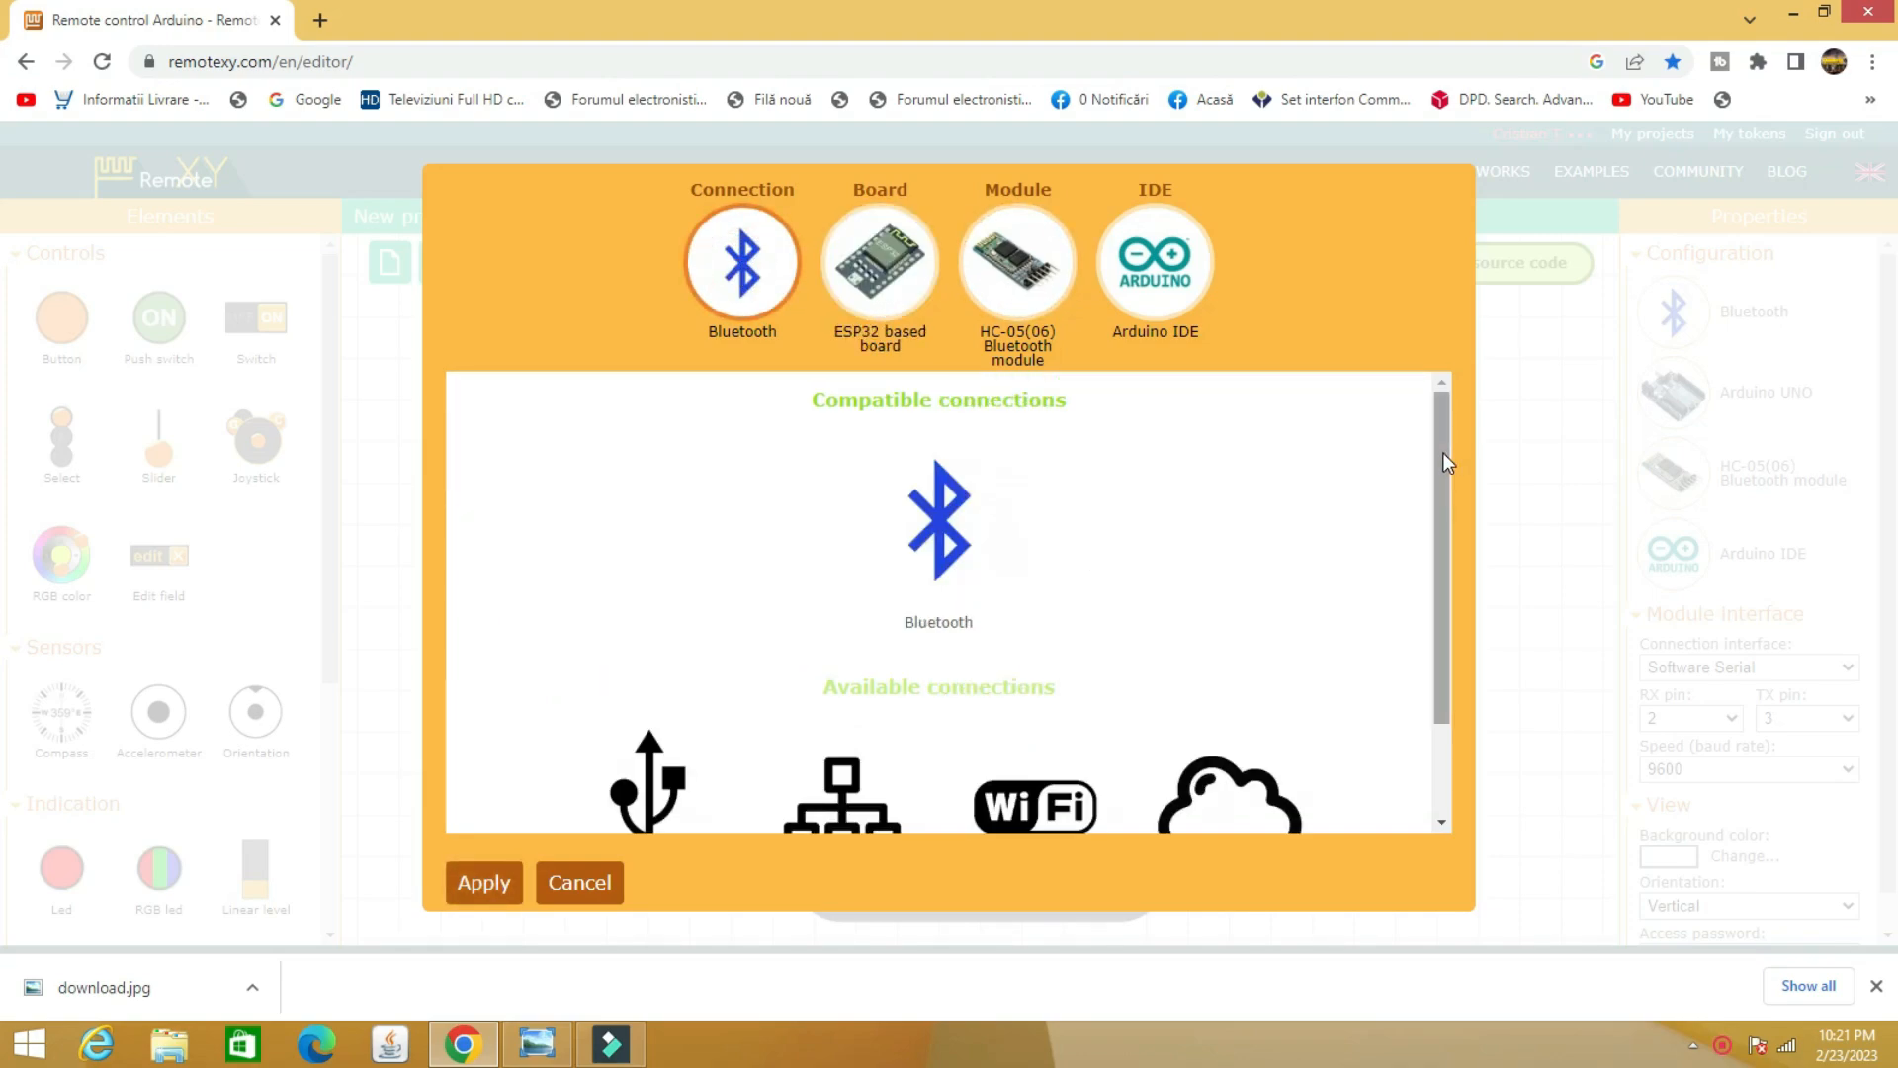
scroll(down, 3)
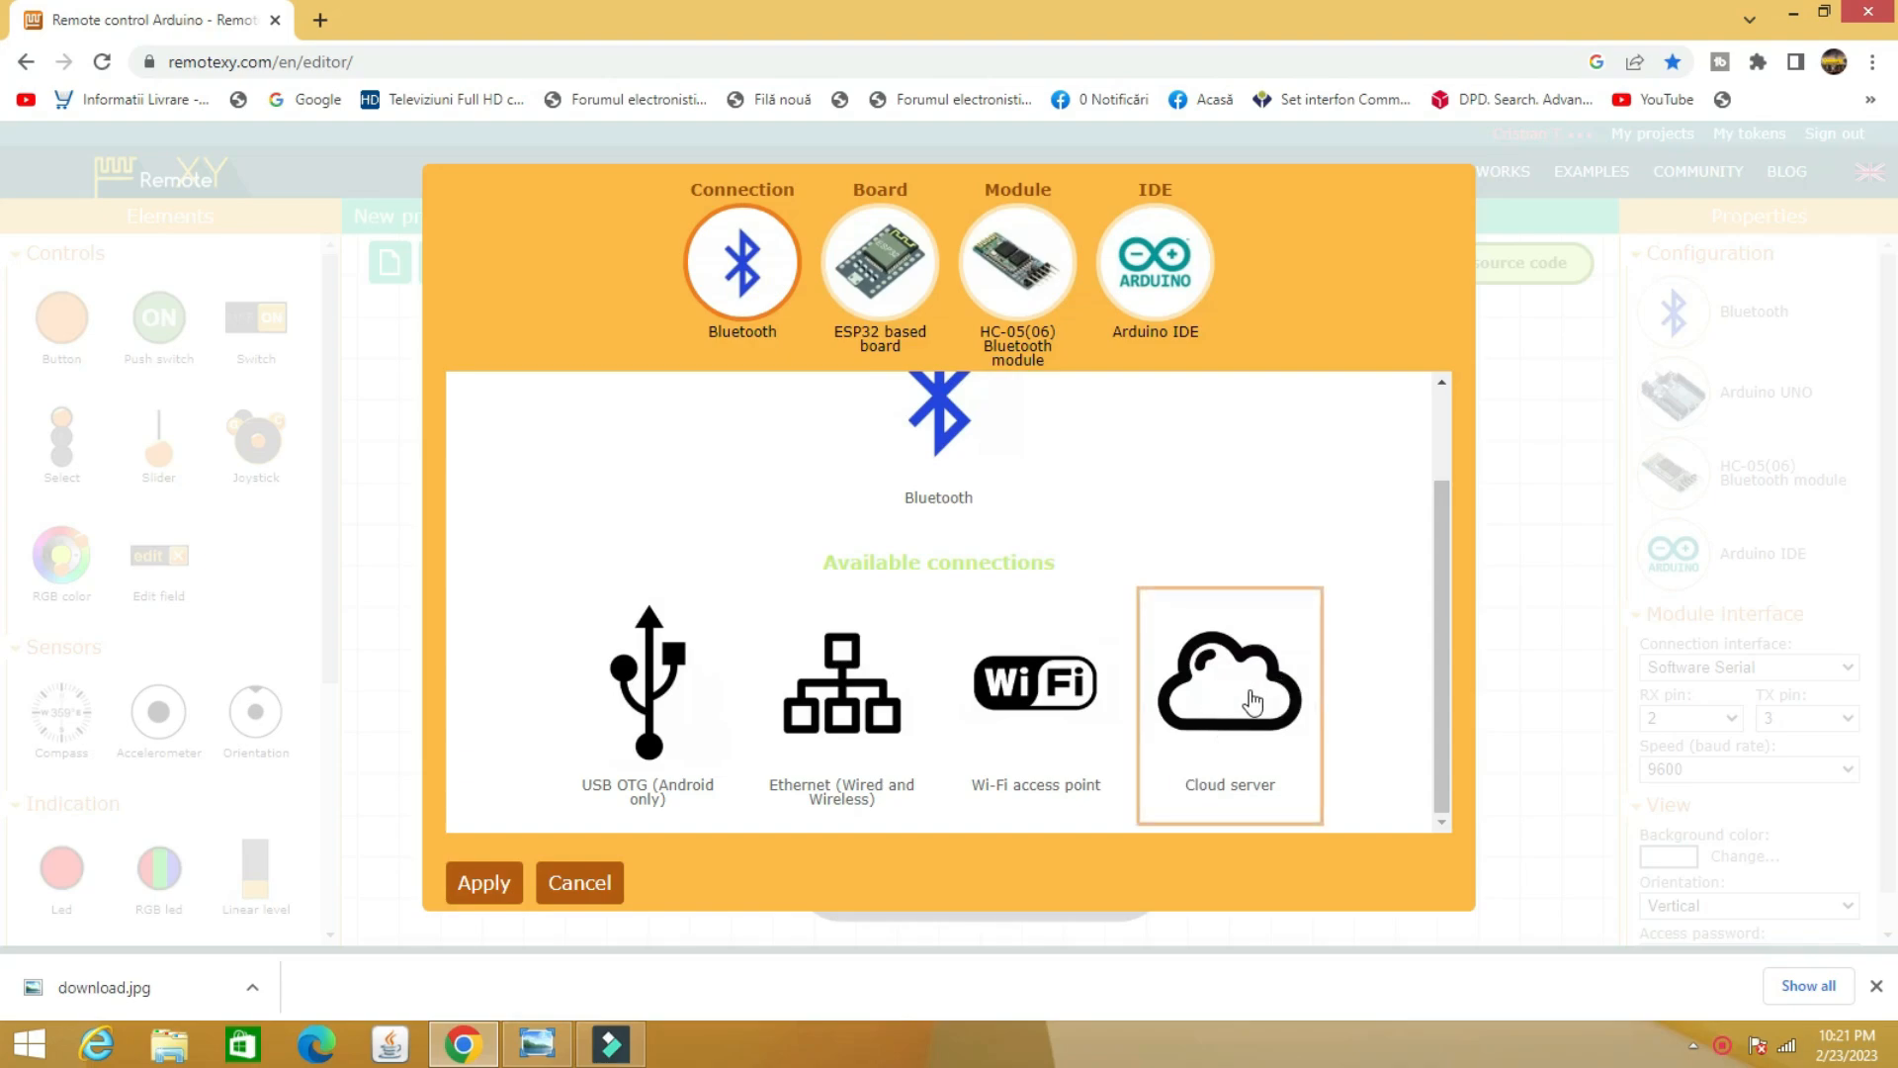
click(1229, 696)
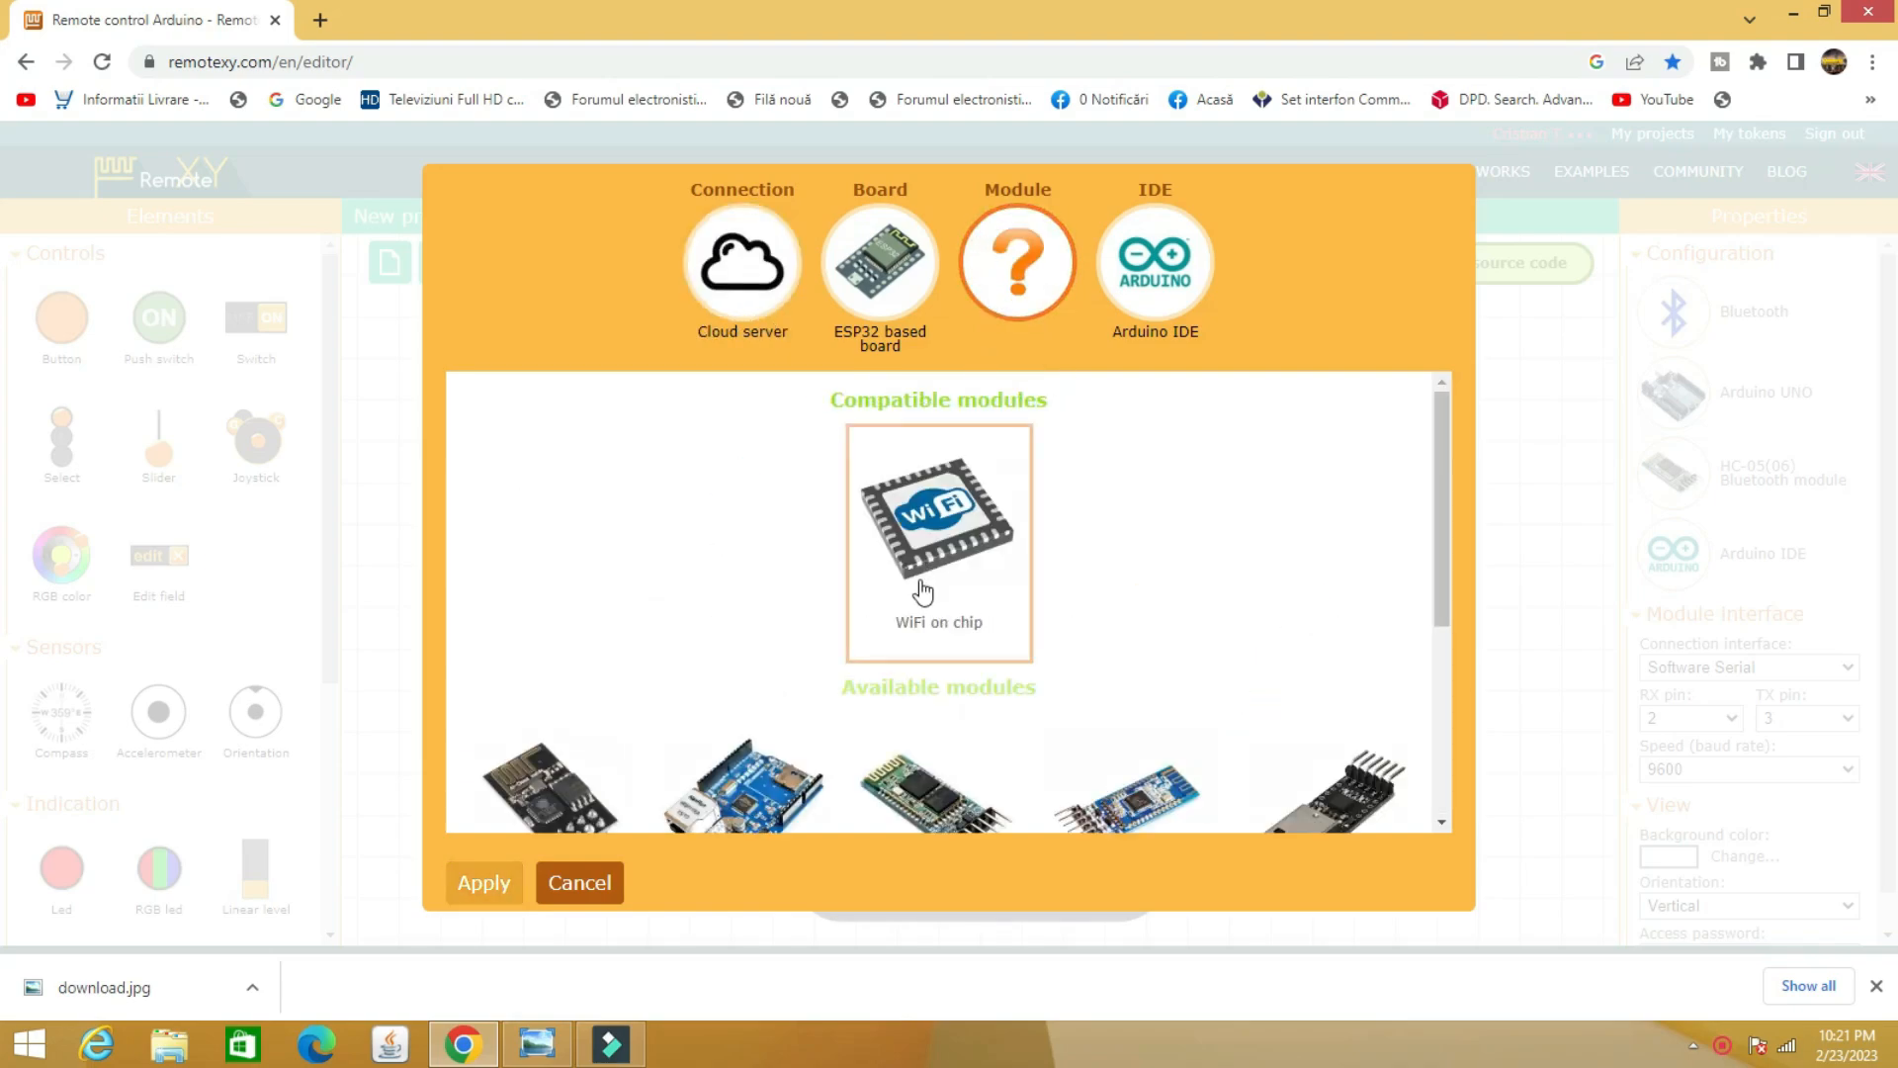
click(937, 514)
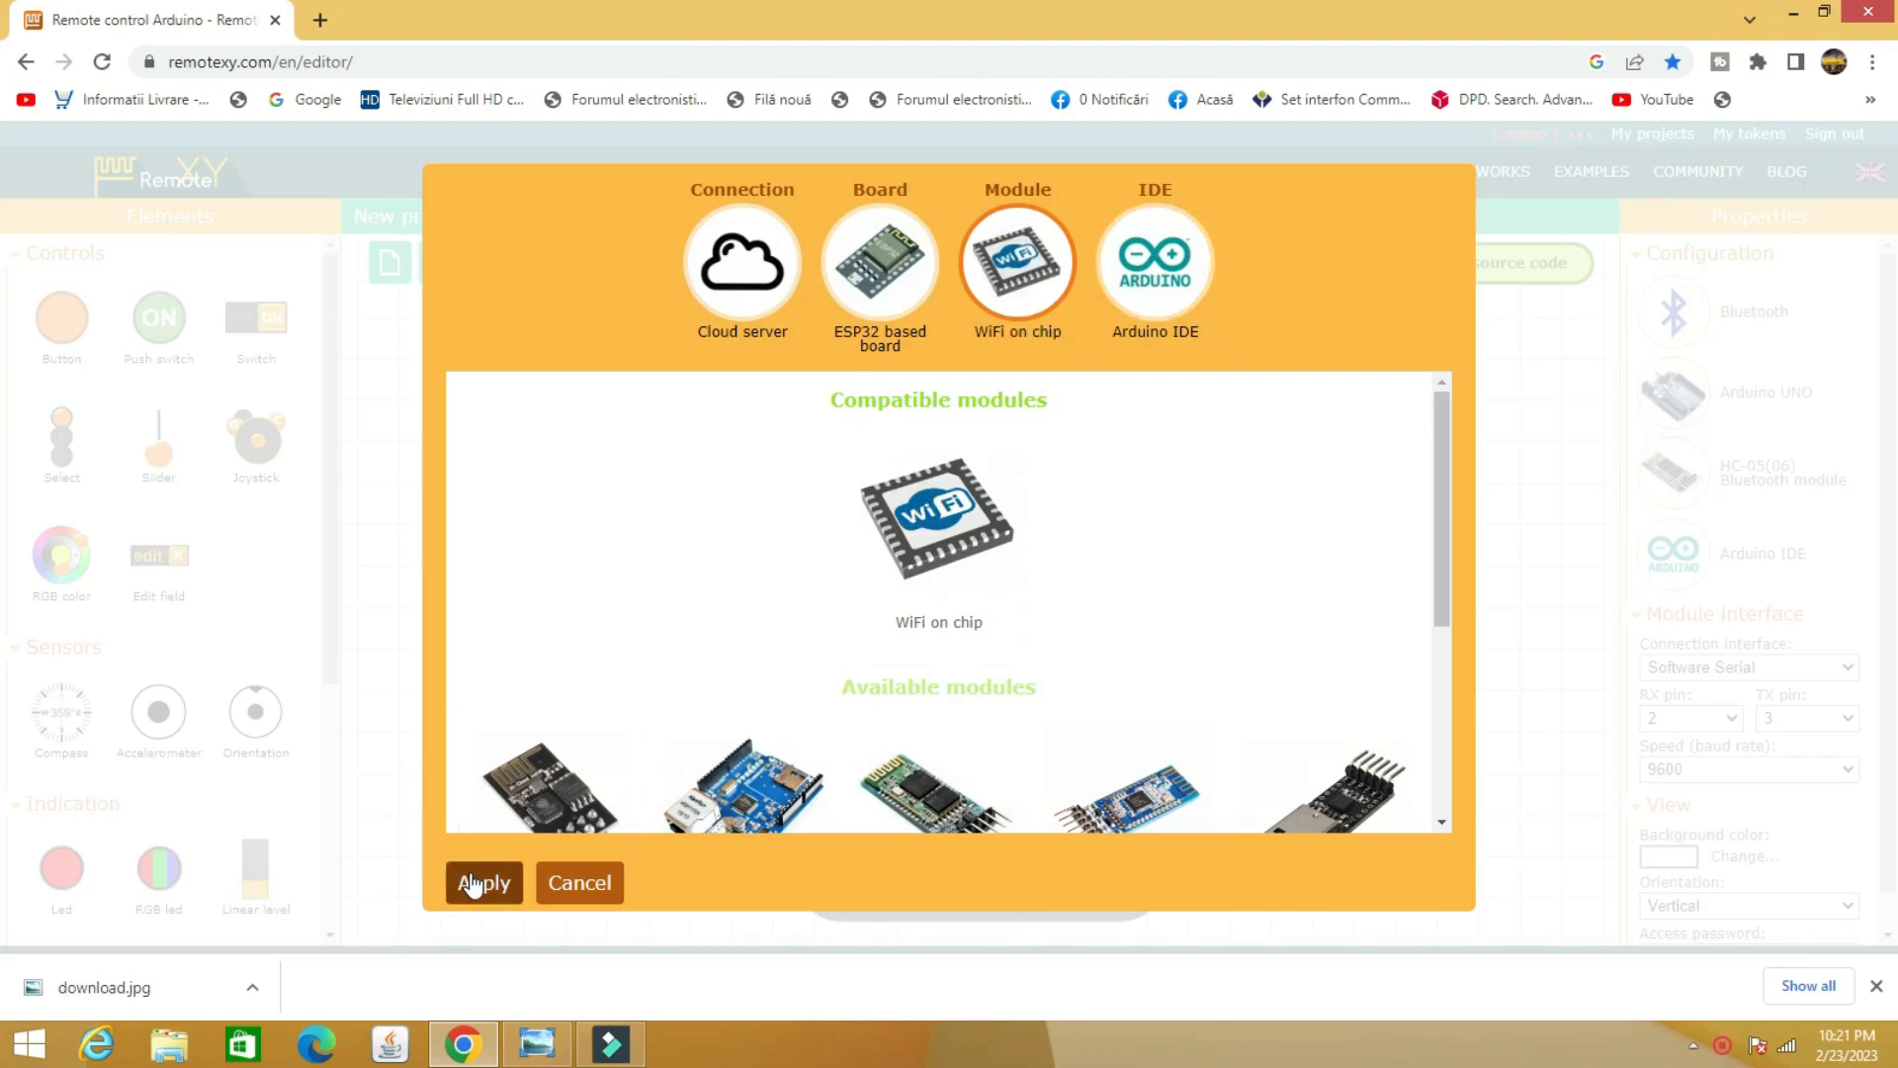
click(483, 883)
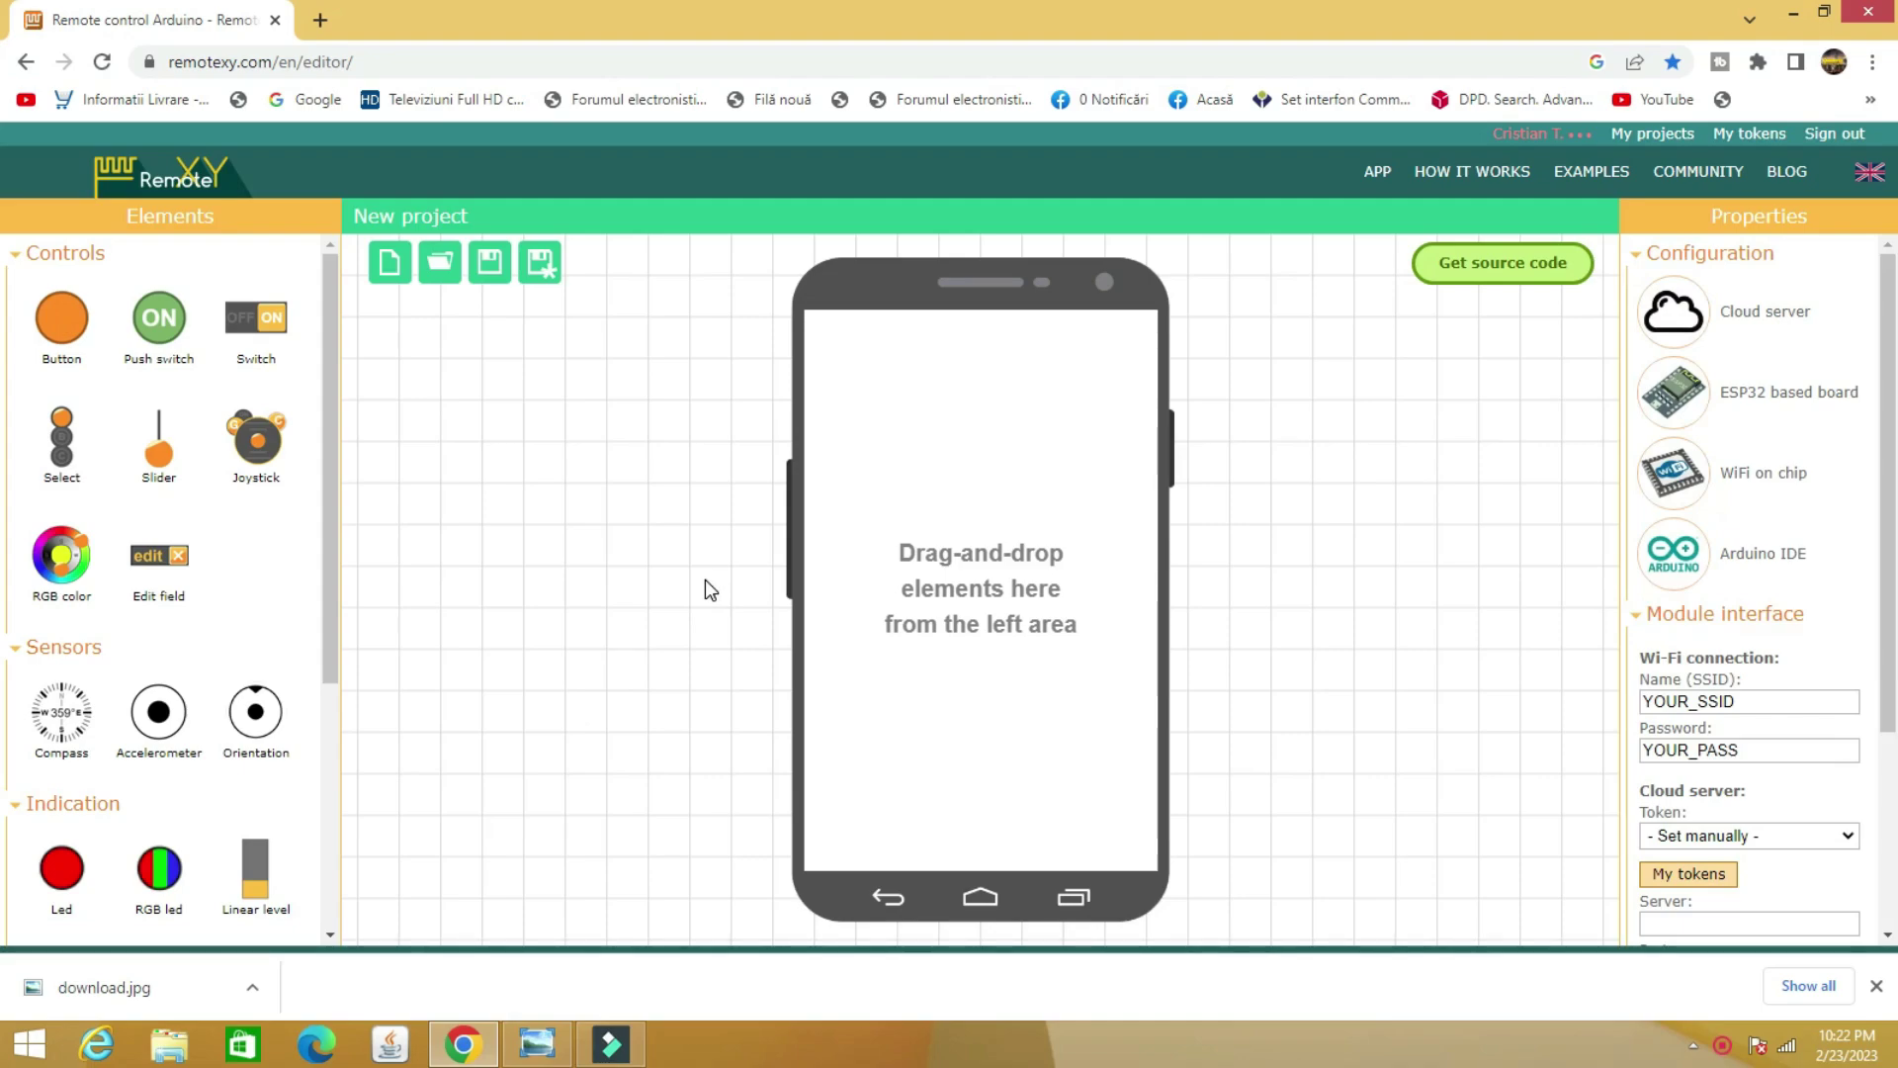
mouse_move(467, 462)
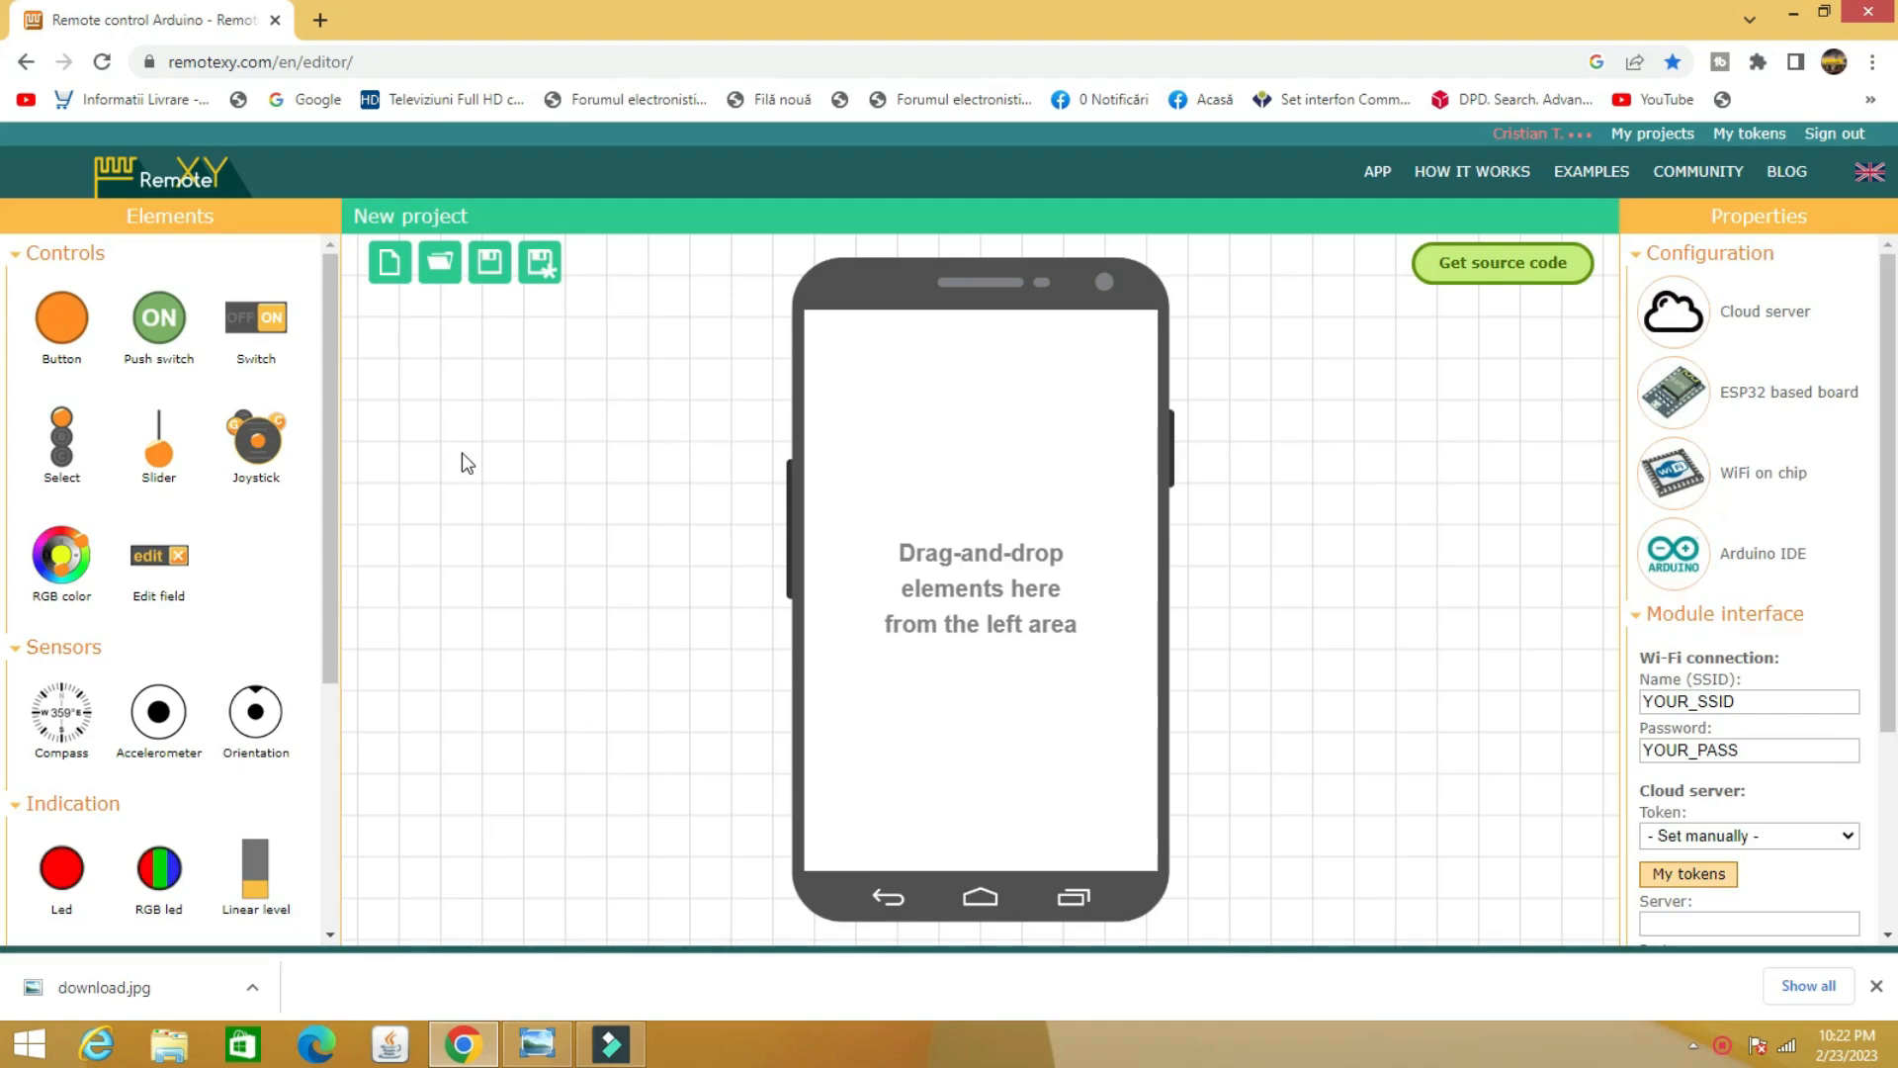
Place an on/off switch near the top centre of the phone screen
drag(255, 318, 376, 415)
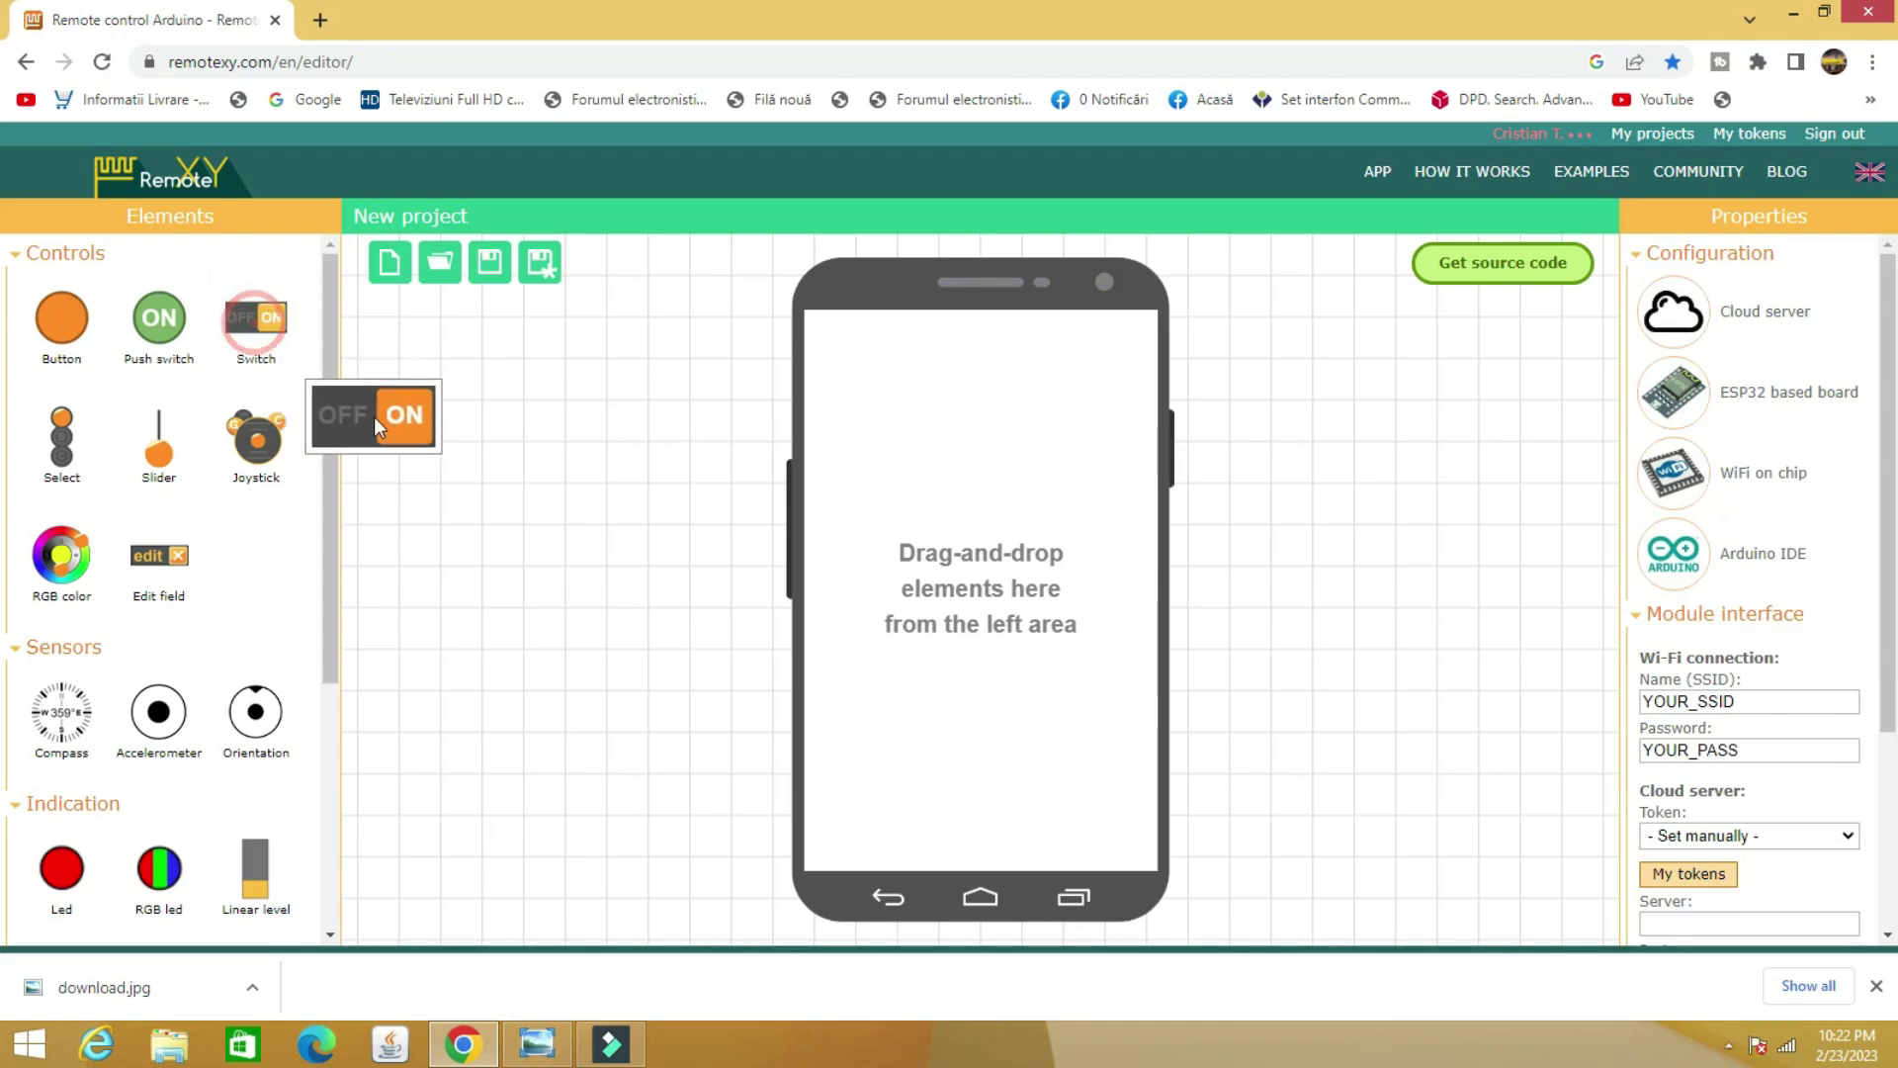
drag(373, 415, 971, 420)
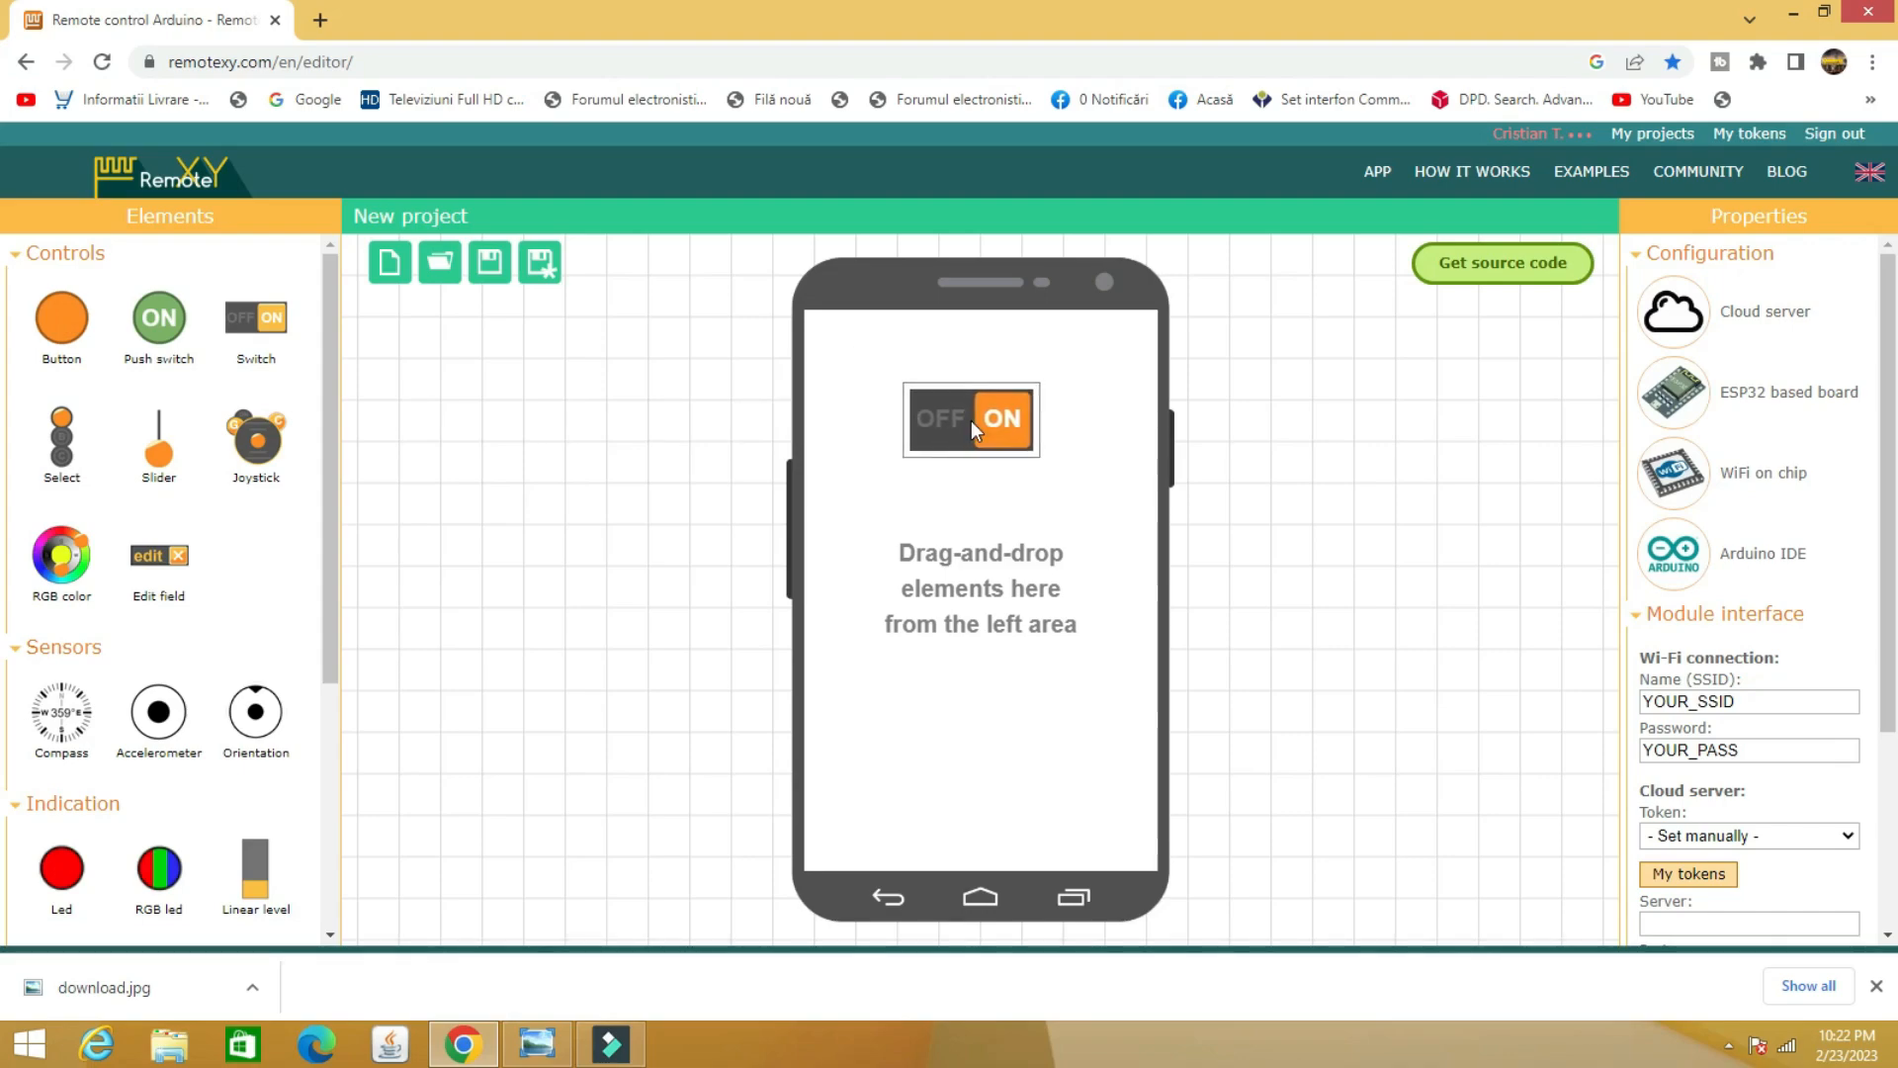
drag(969, 420, 976, 425)
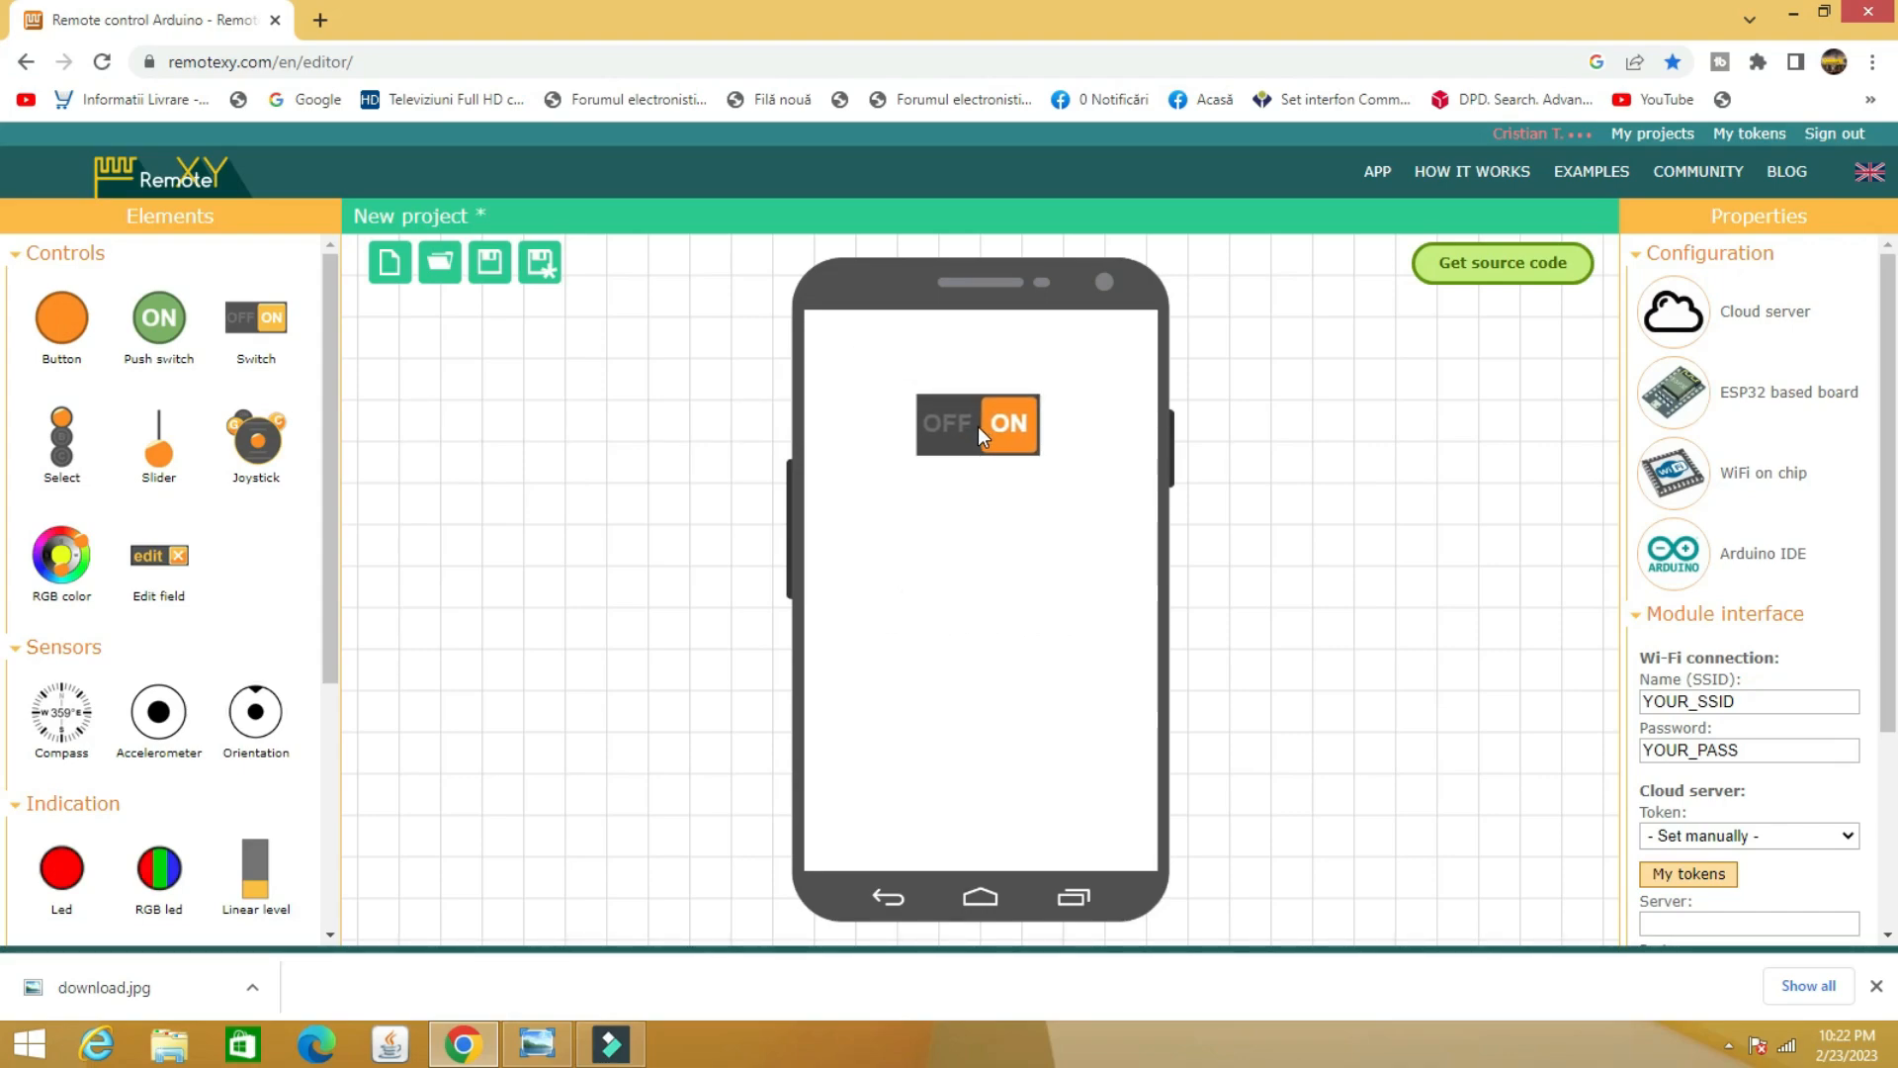
mouse_move(340, 438)
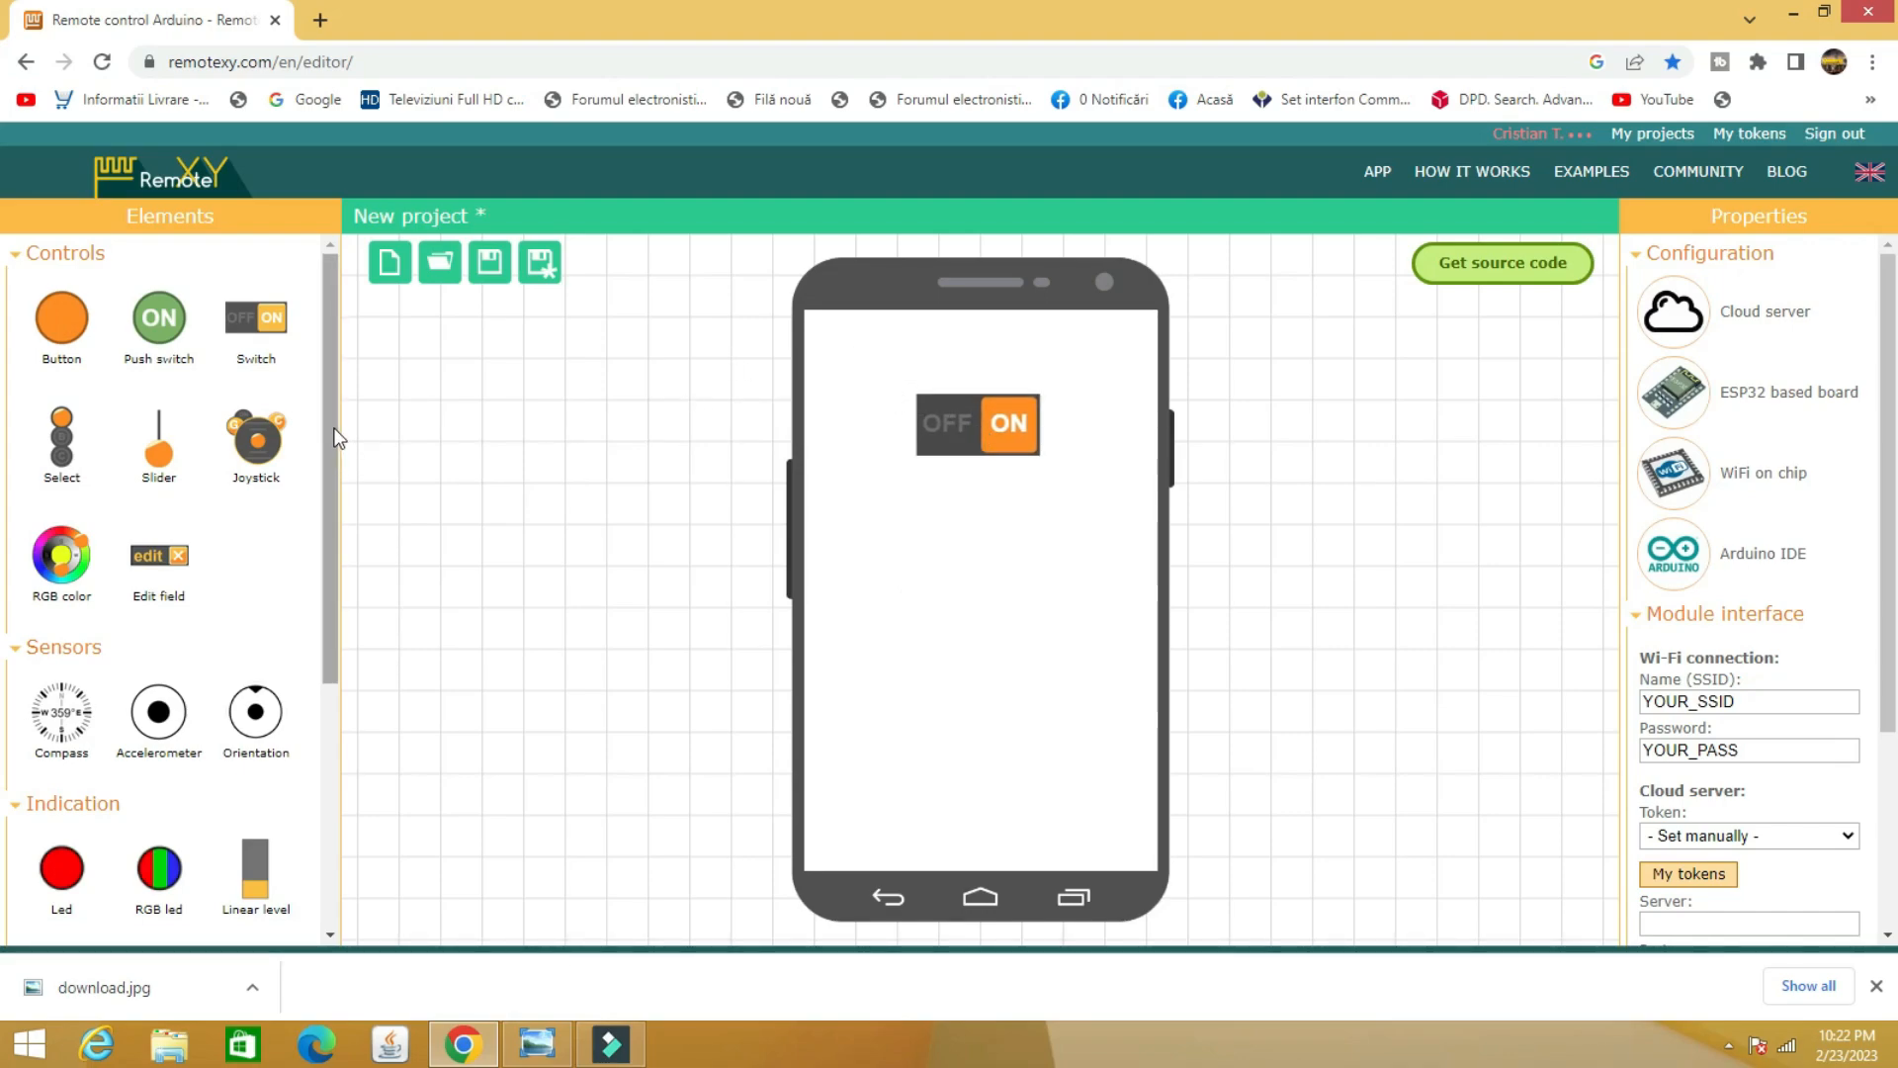
Add a gauge instrument and position it in the lower middle of the screen
scroll(down, 3)
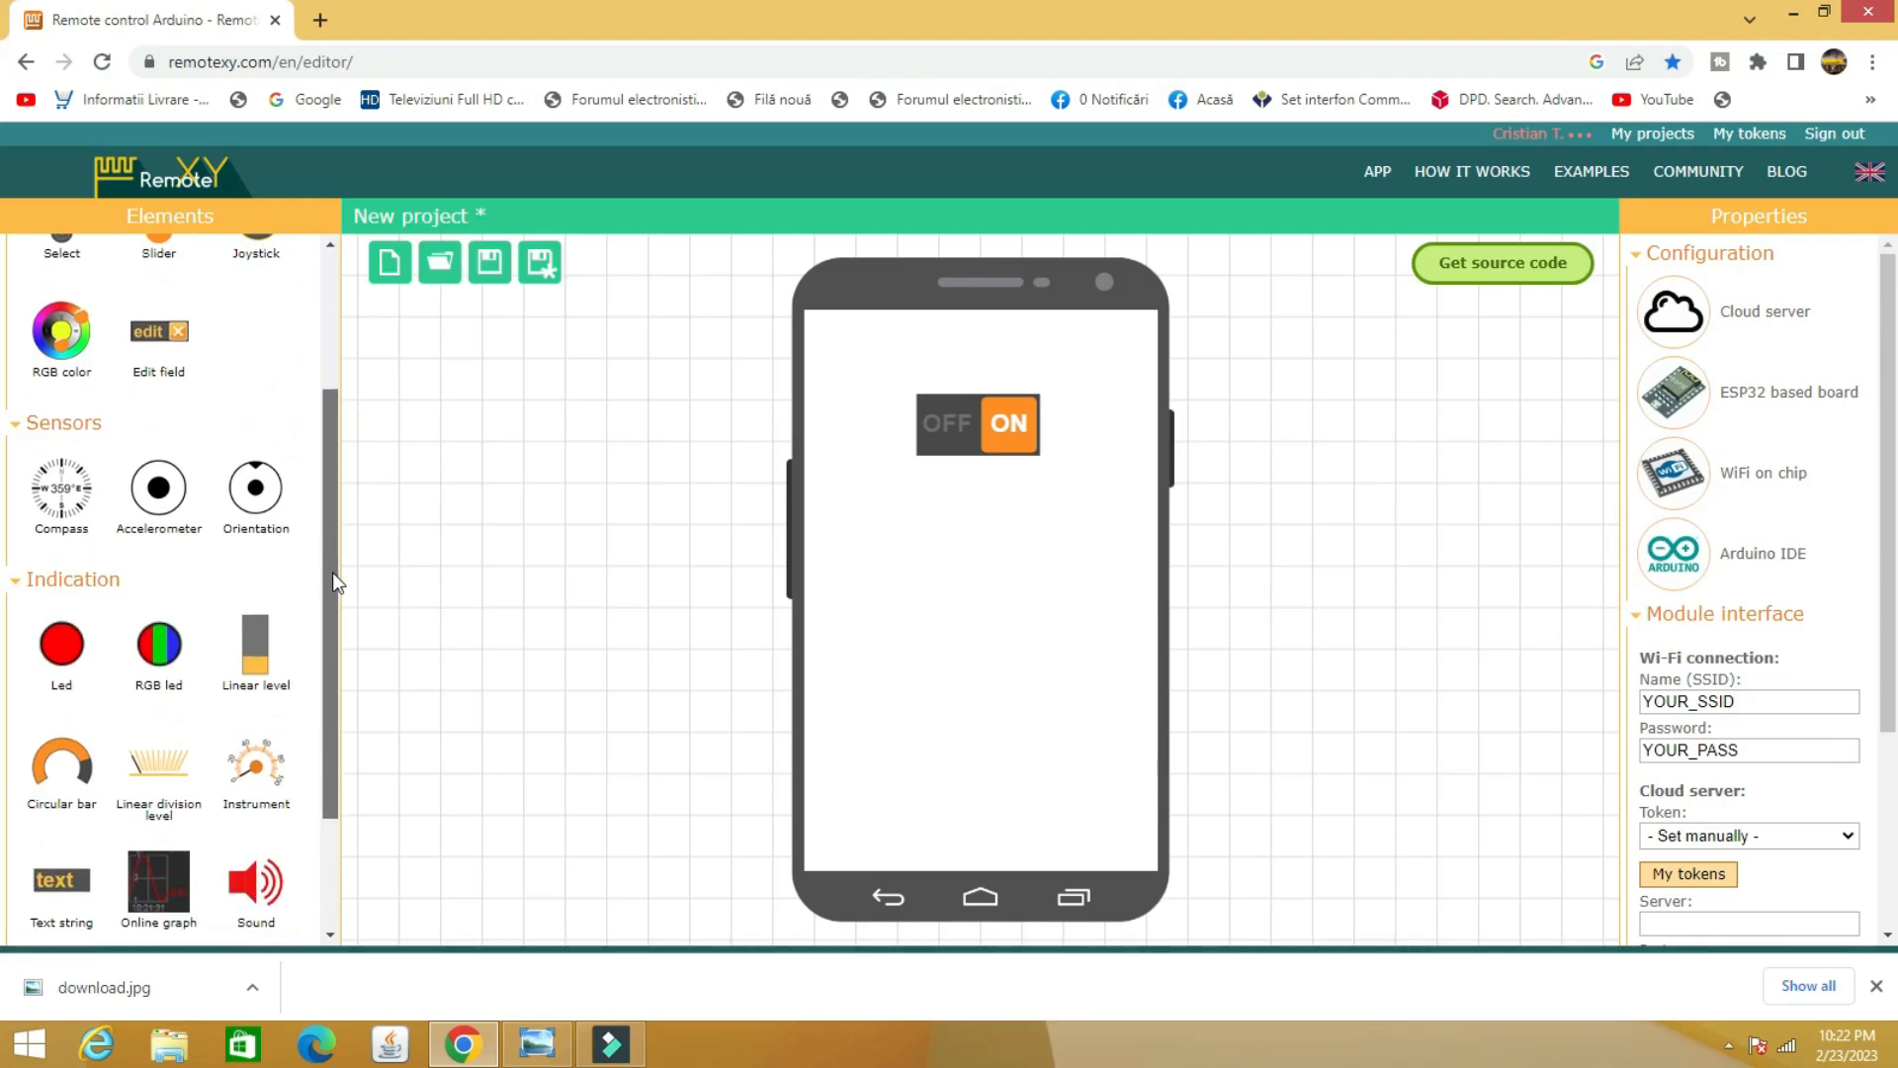
scroll(down, 3)
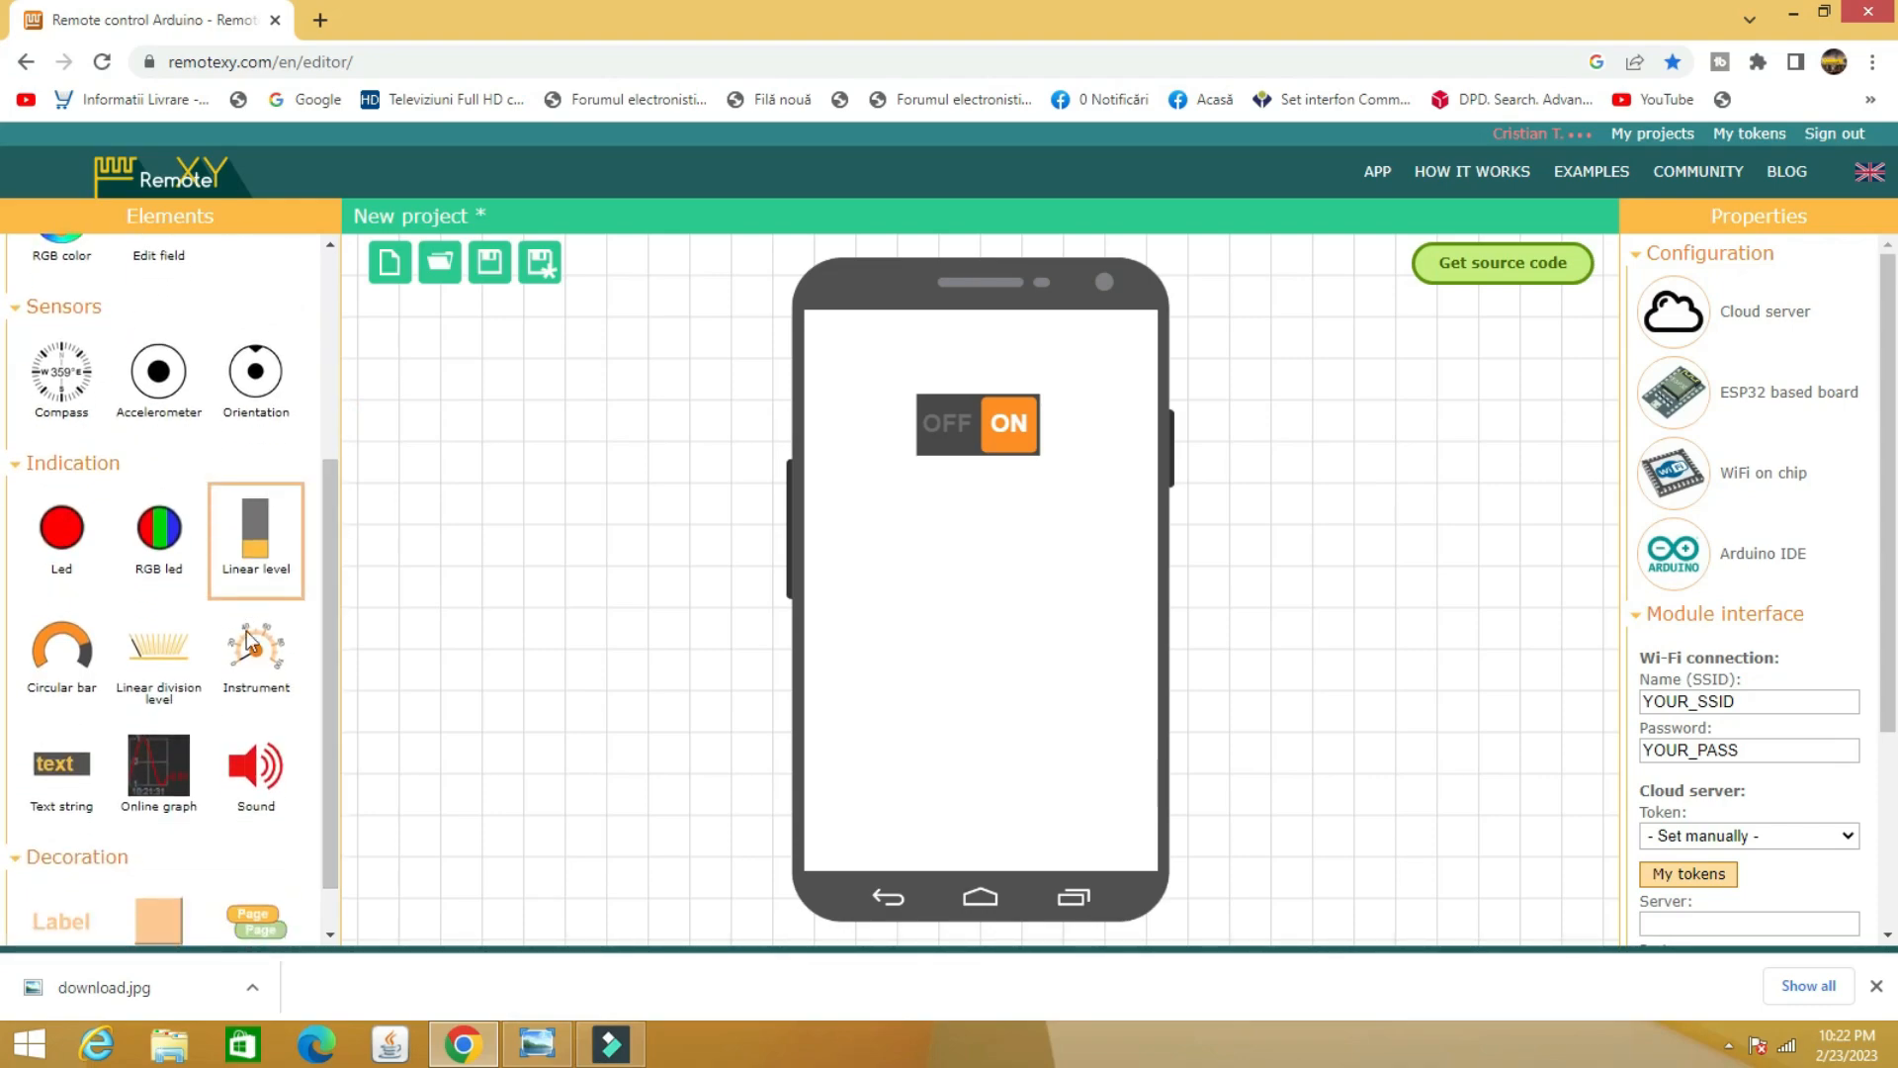
drag(255, 652, 847, 624)
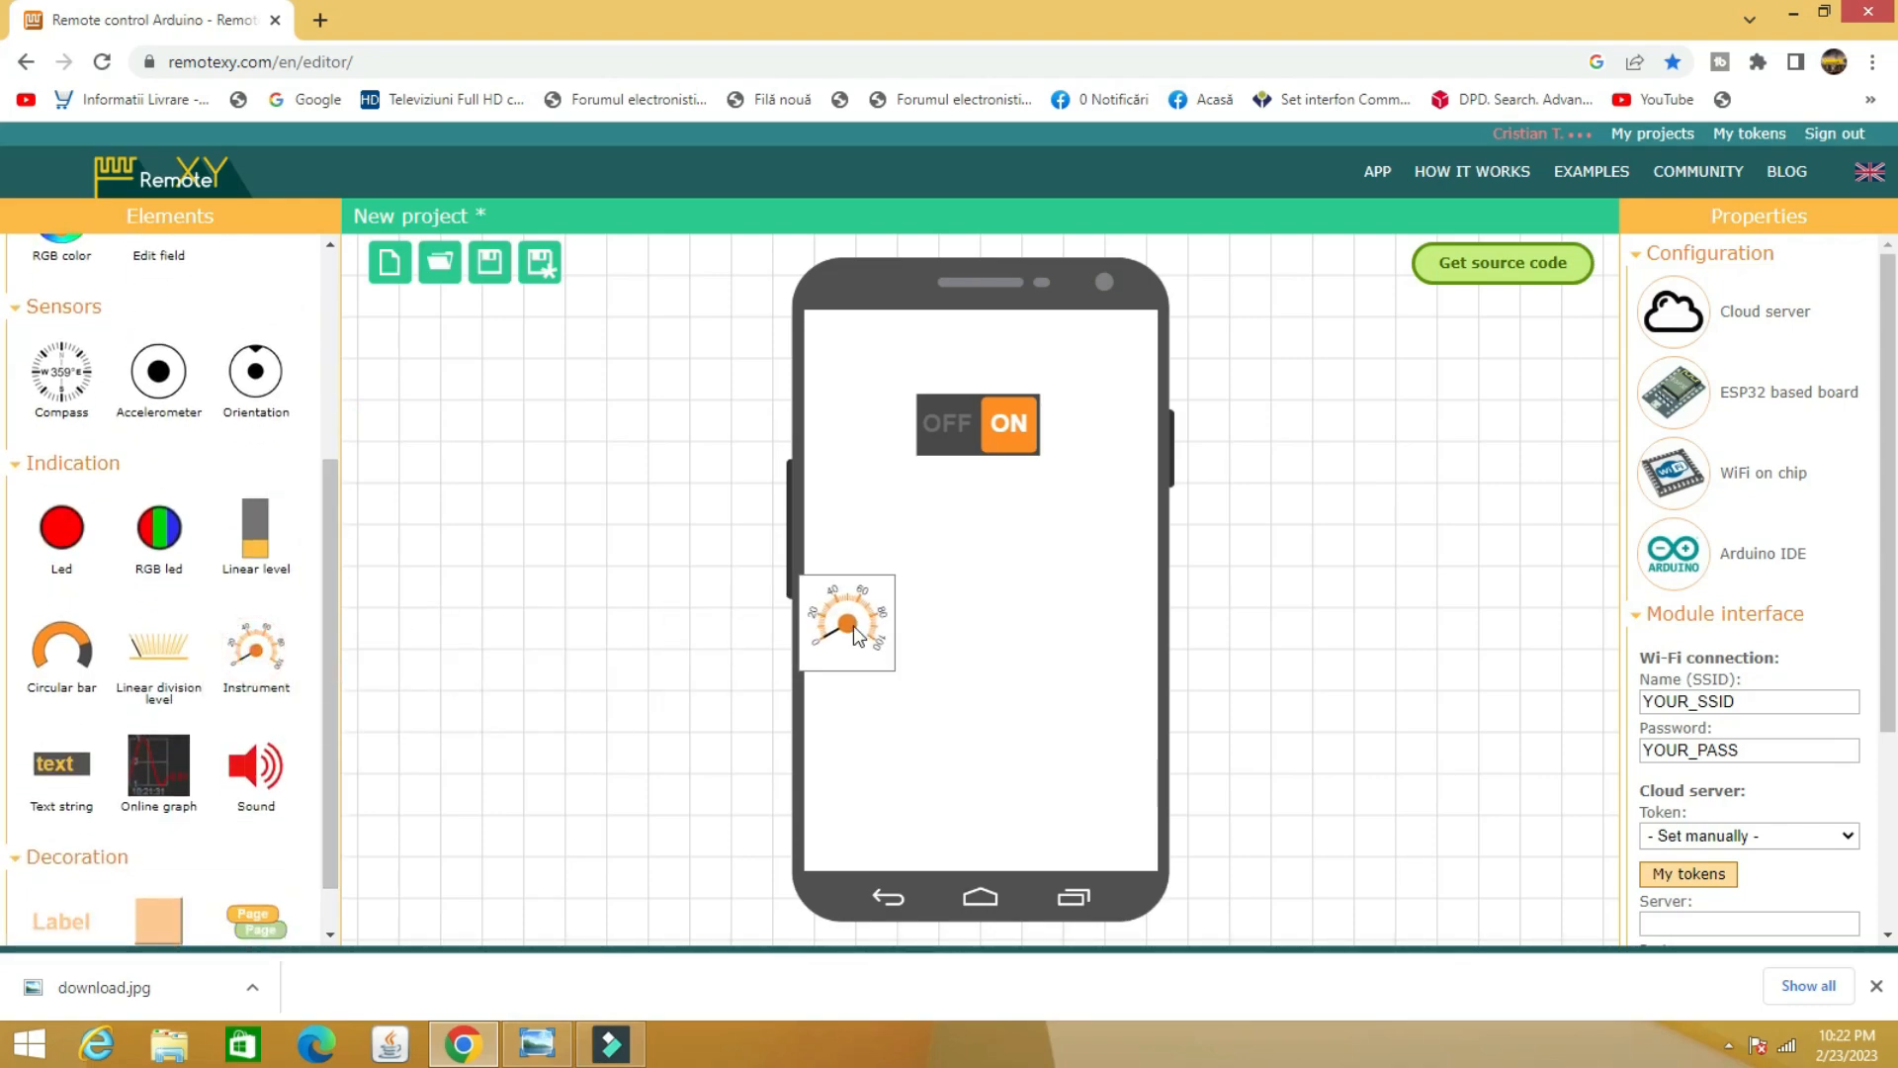
drag(847, 623, 976, 629)
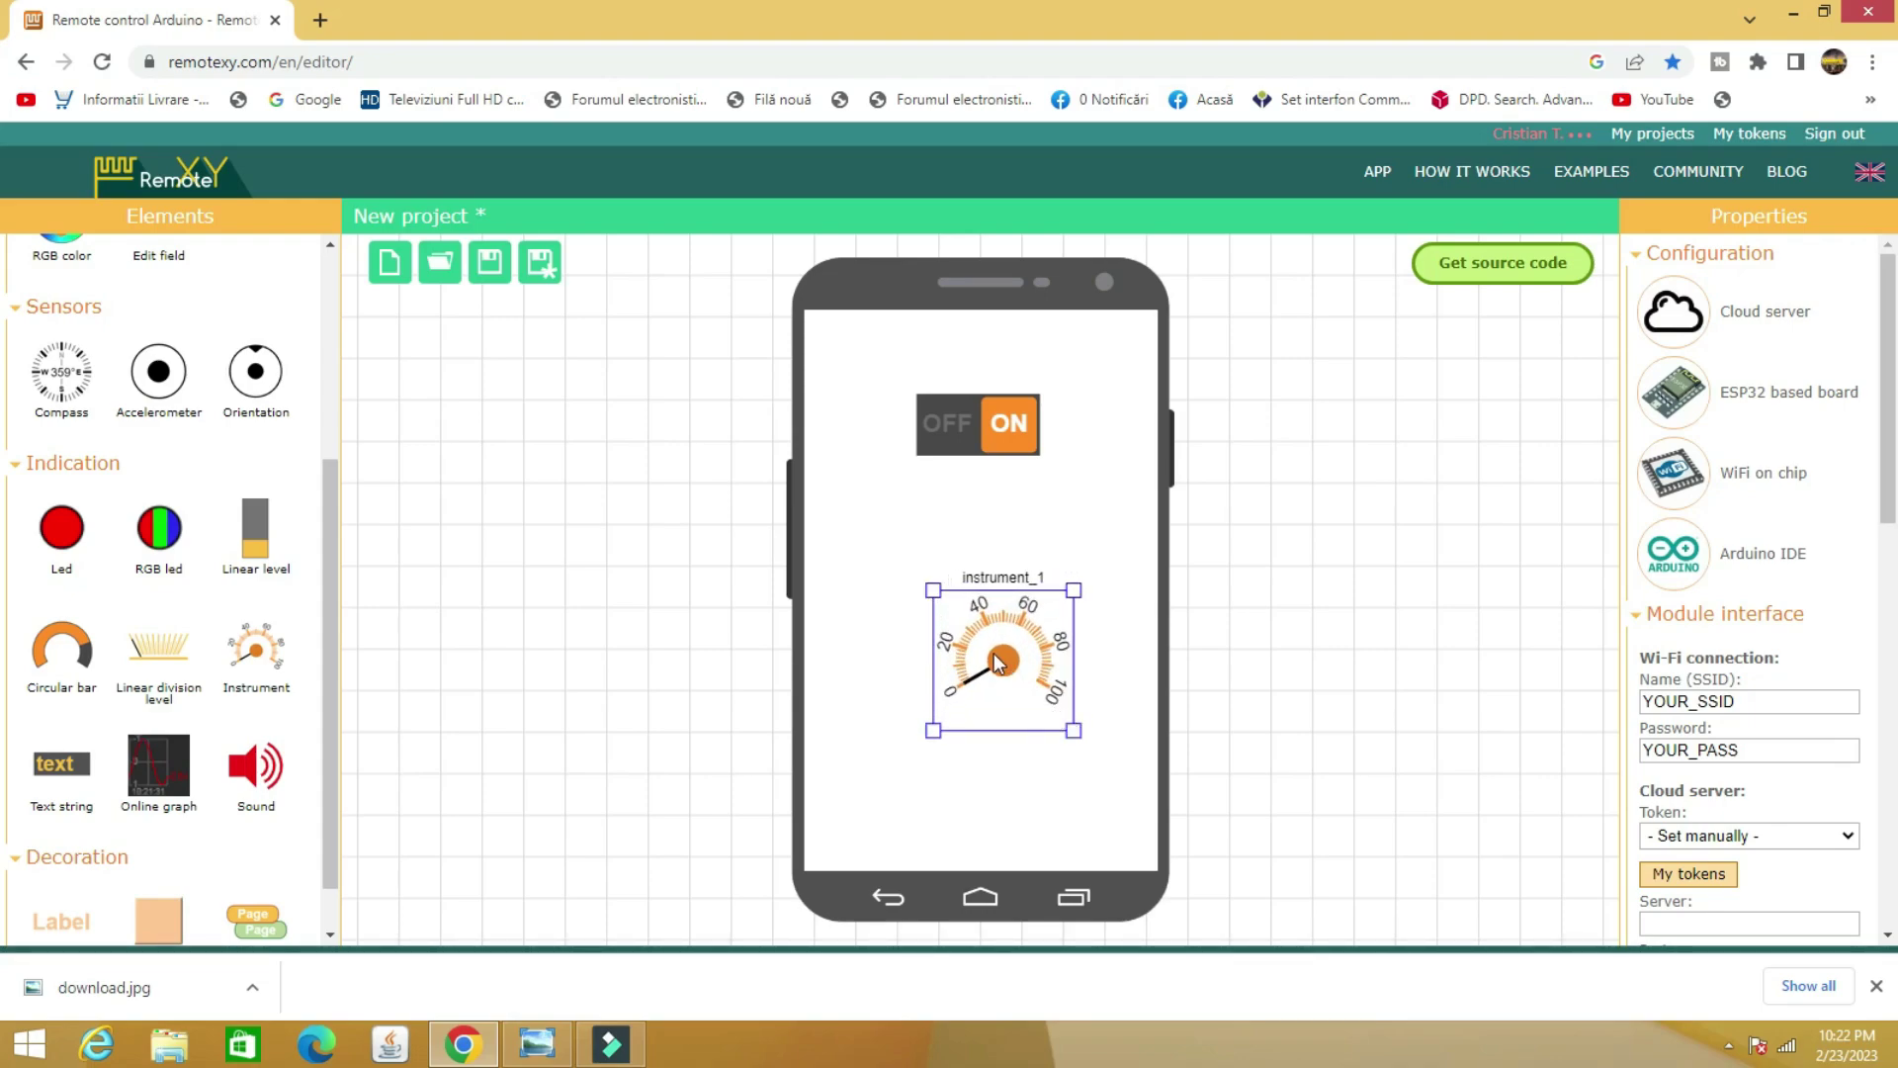
drag(999, 659, 974, 663)
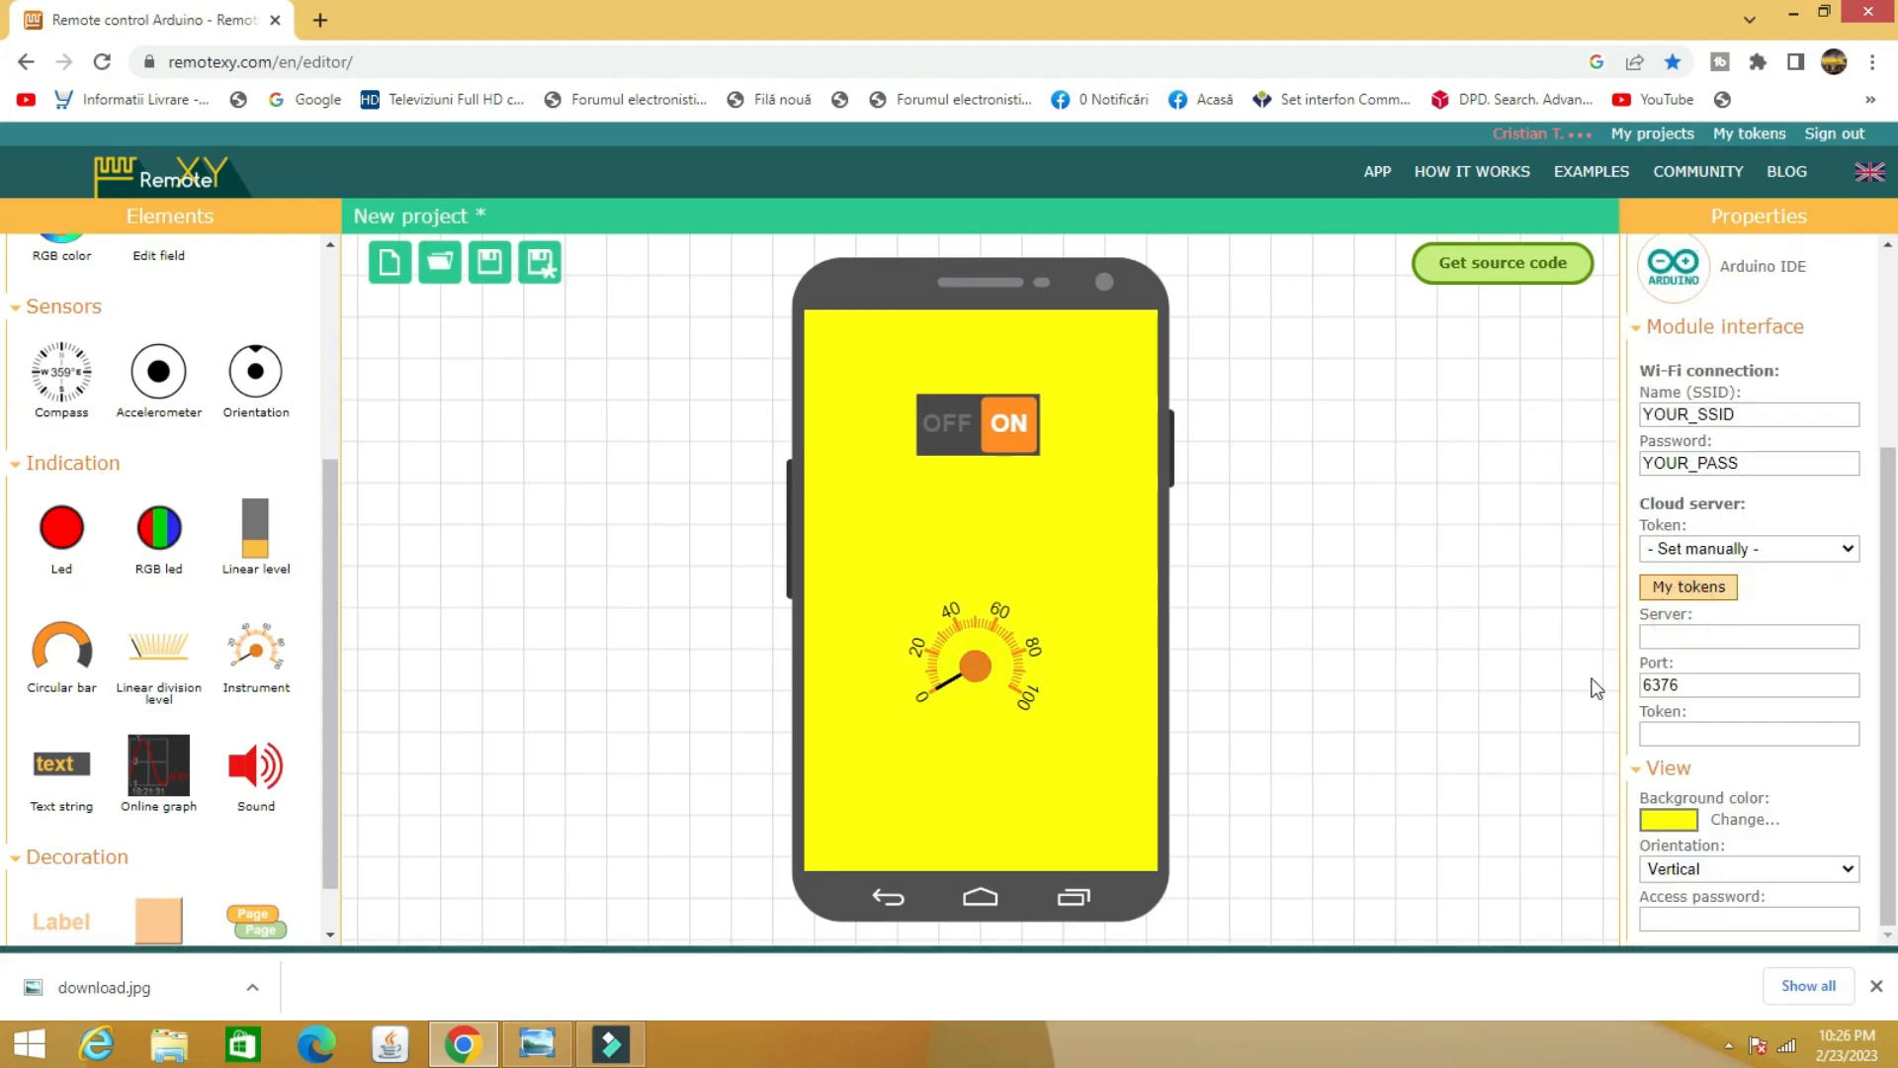
Give the gauge three coloured scale areas and change its variable type to Int8
click(1005, 438)
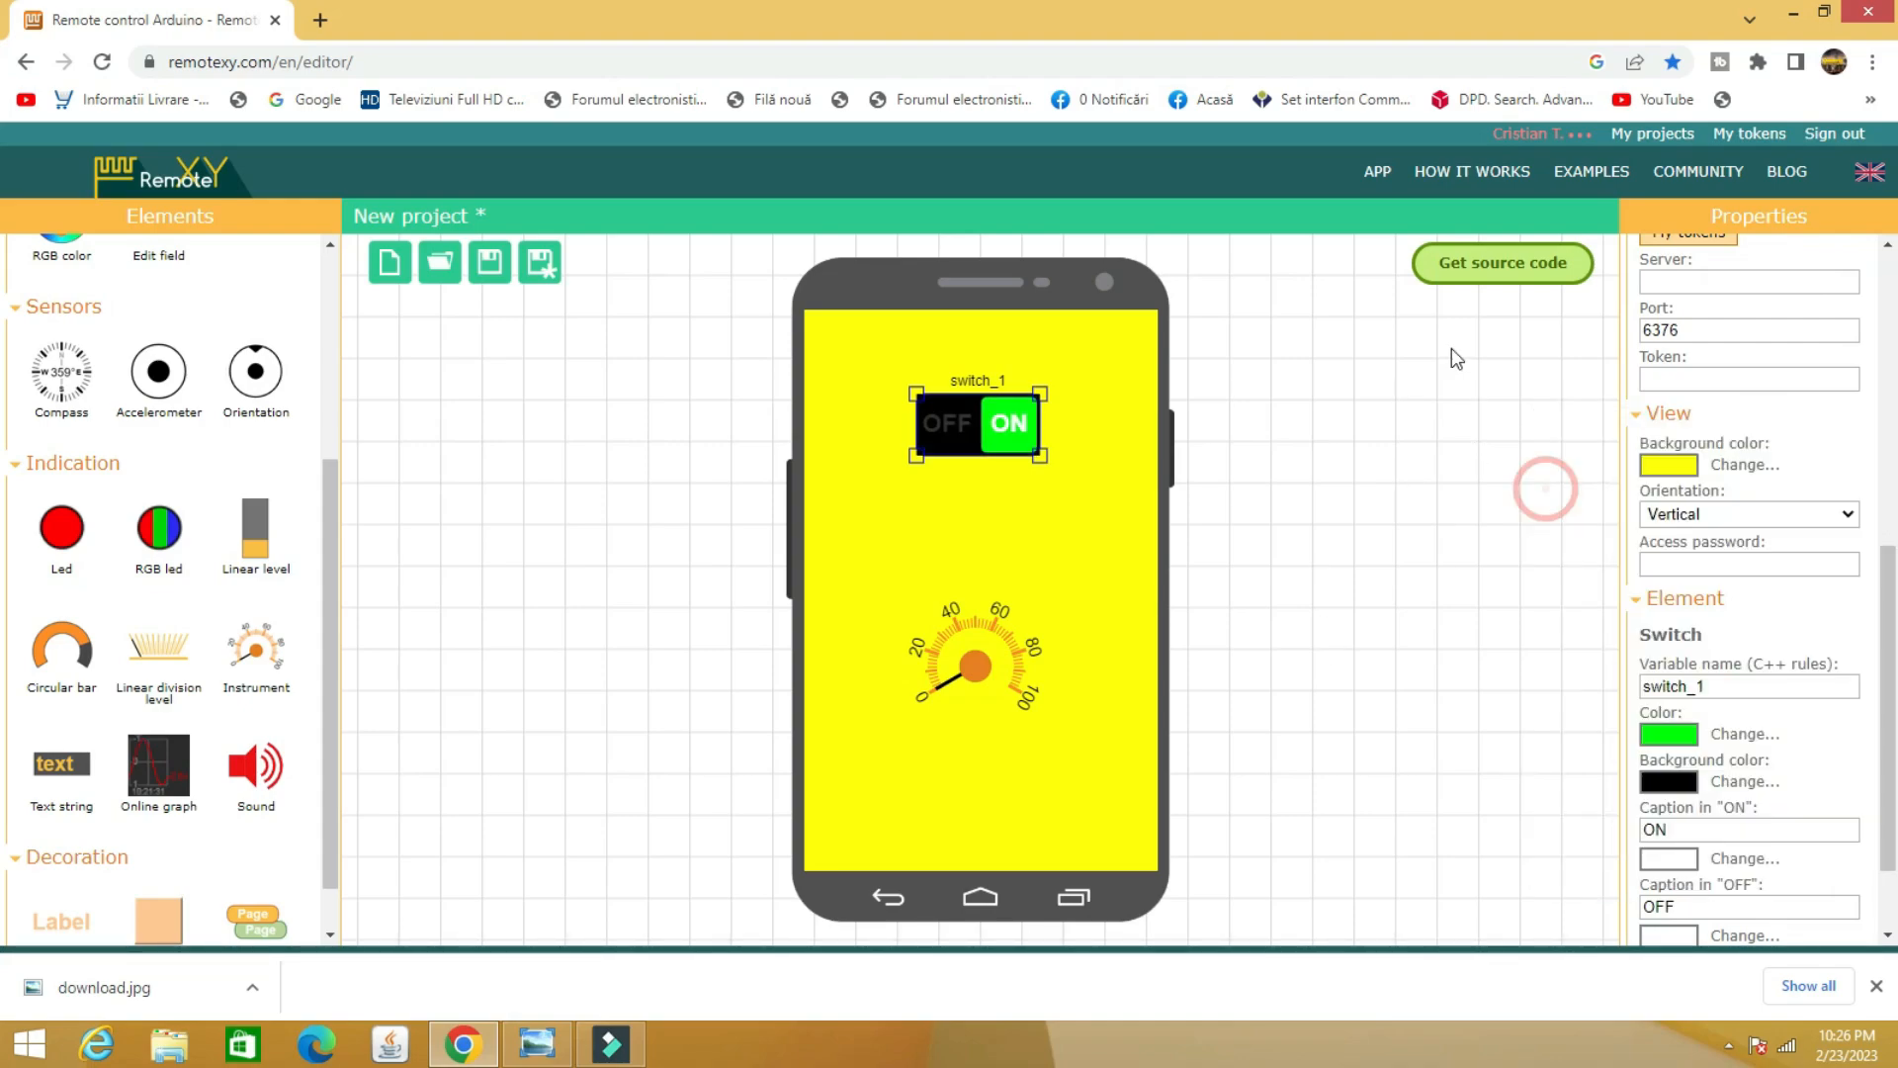
click(973, 671)
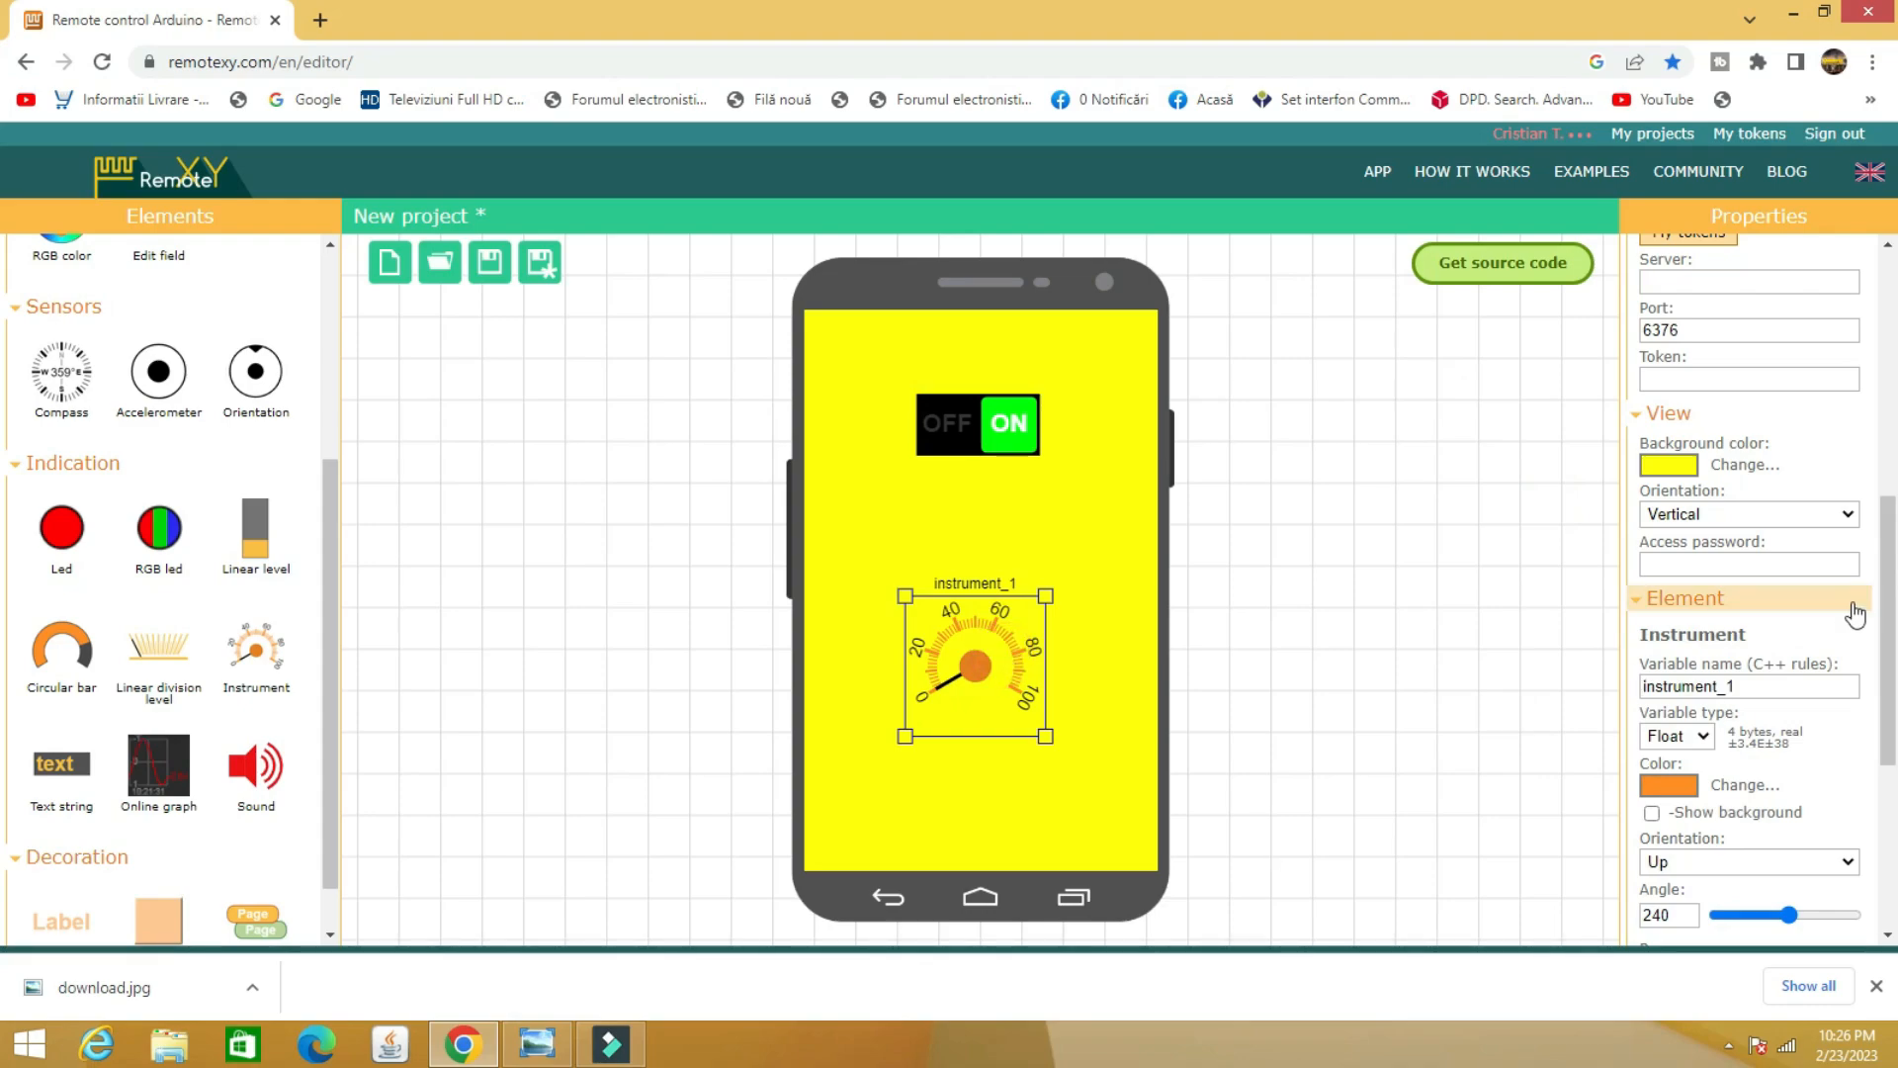
click(1743, 785)
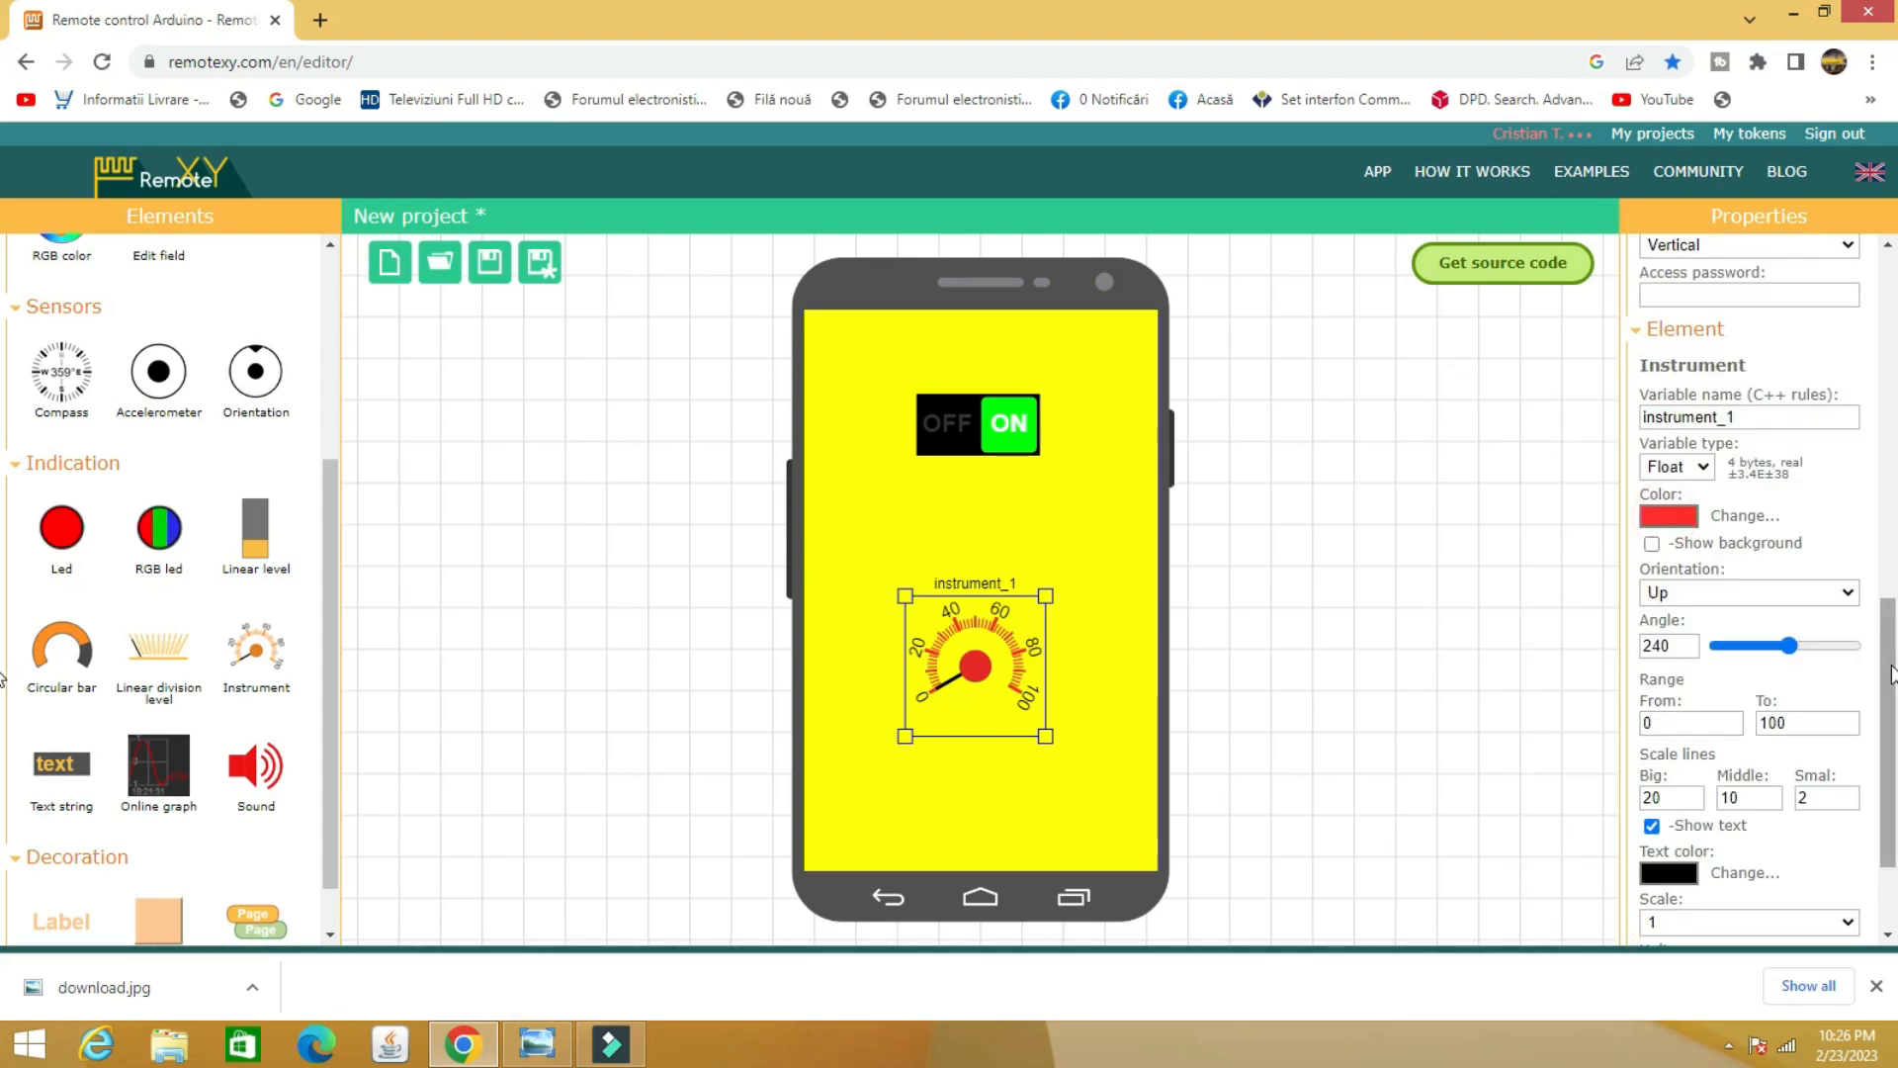
click(1748, 916)
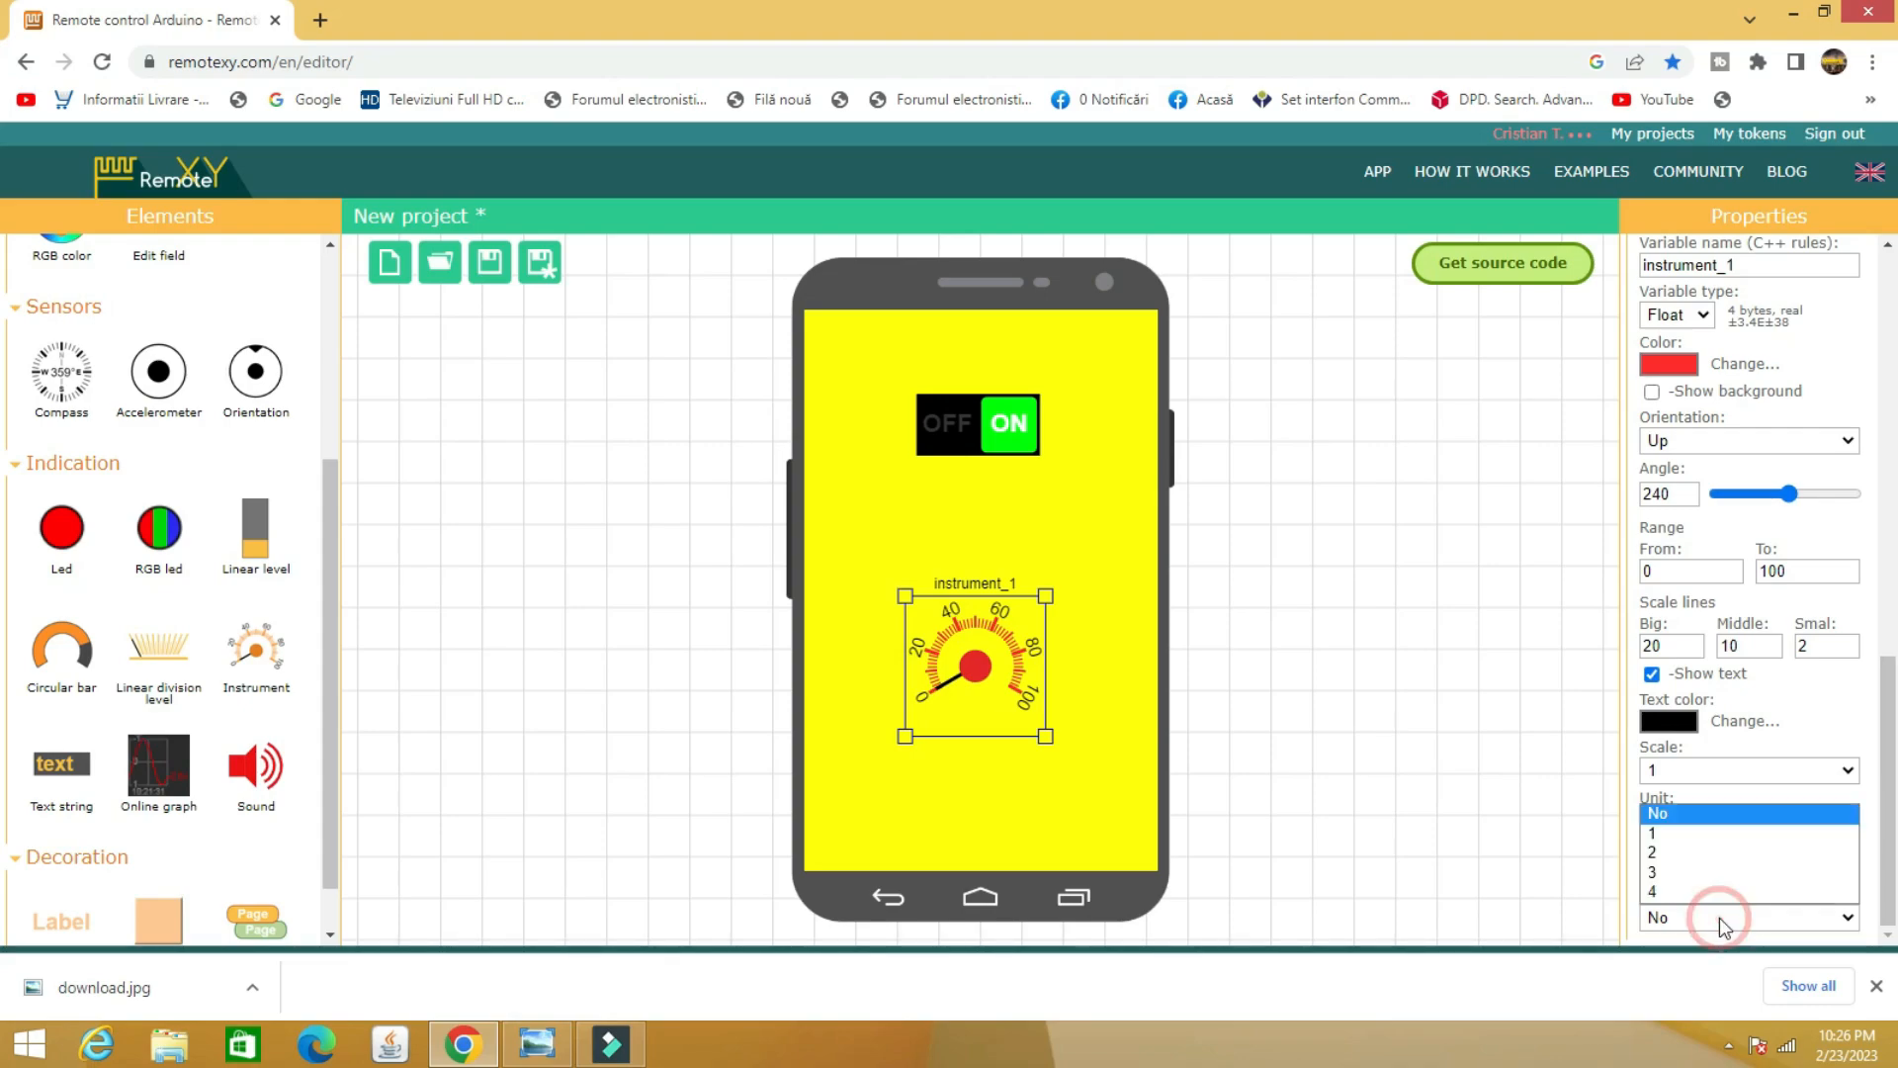
click(1720, 917)
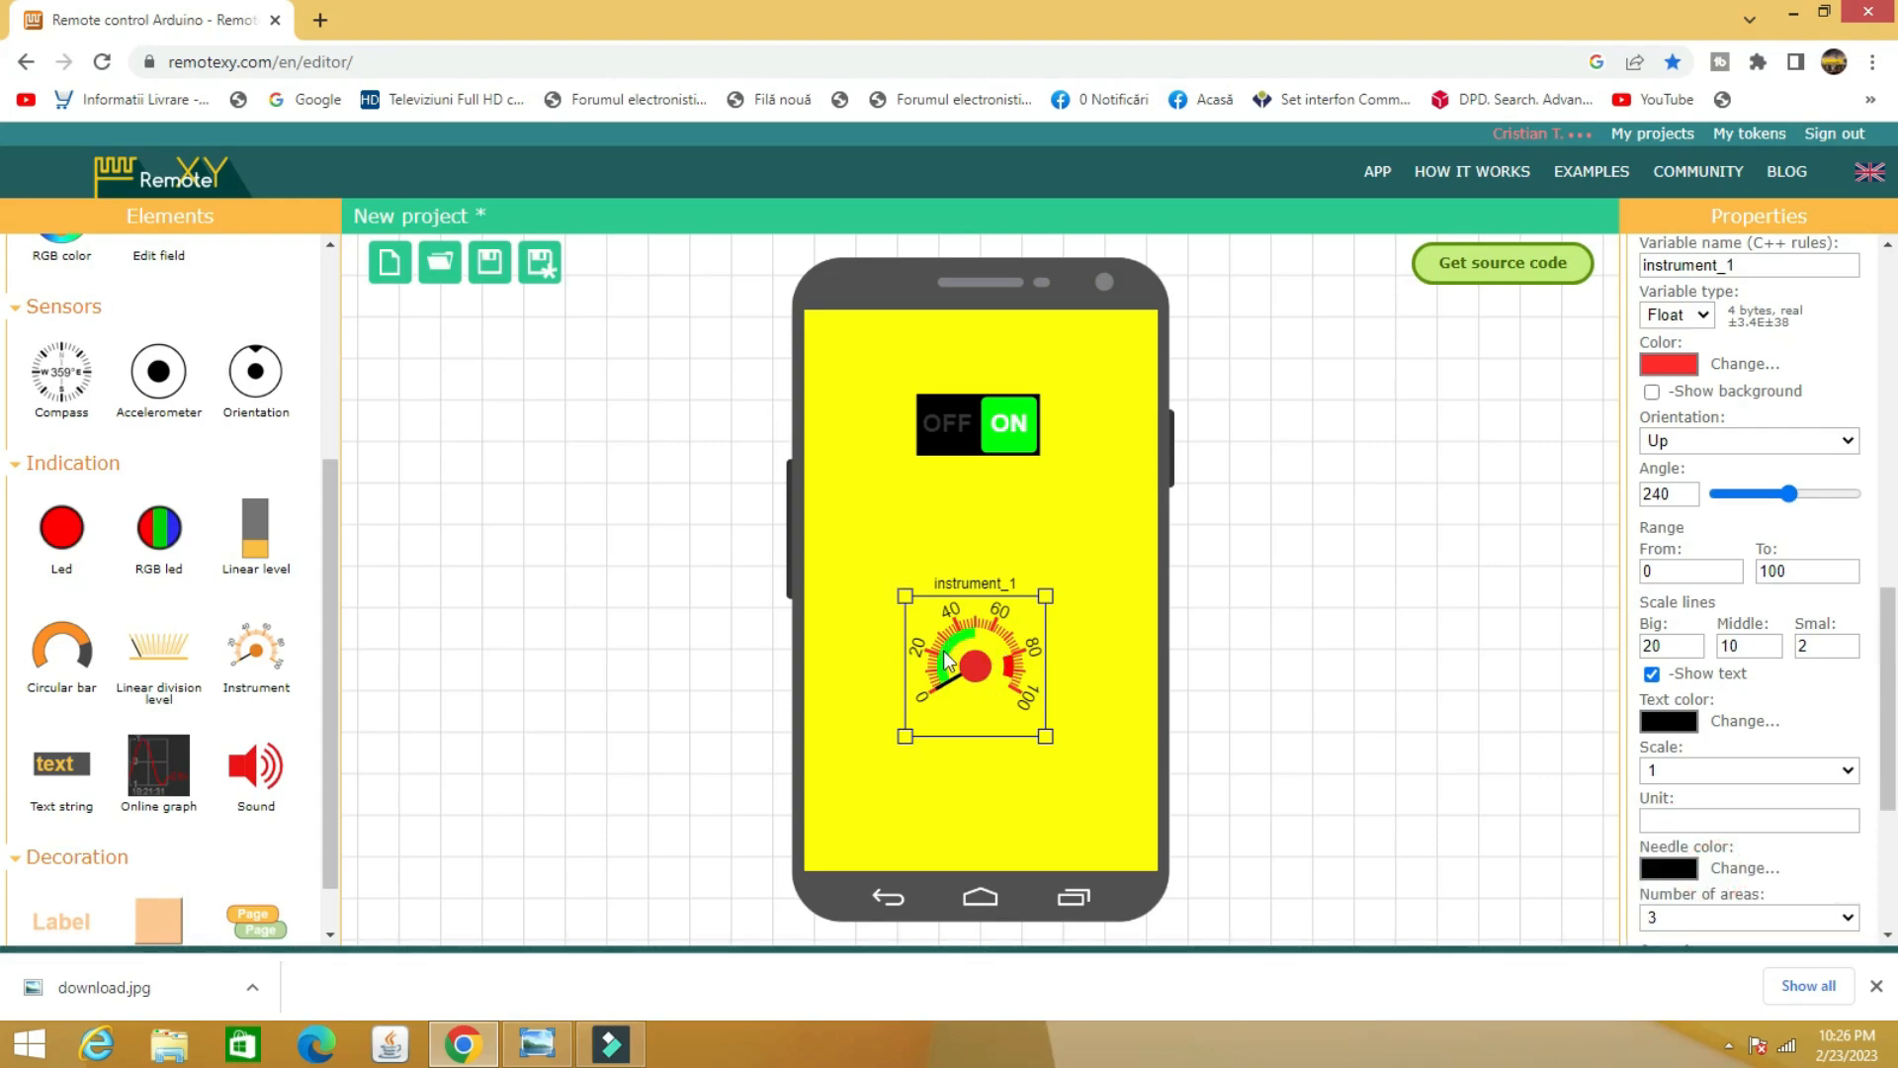
scroll(down, 3)
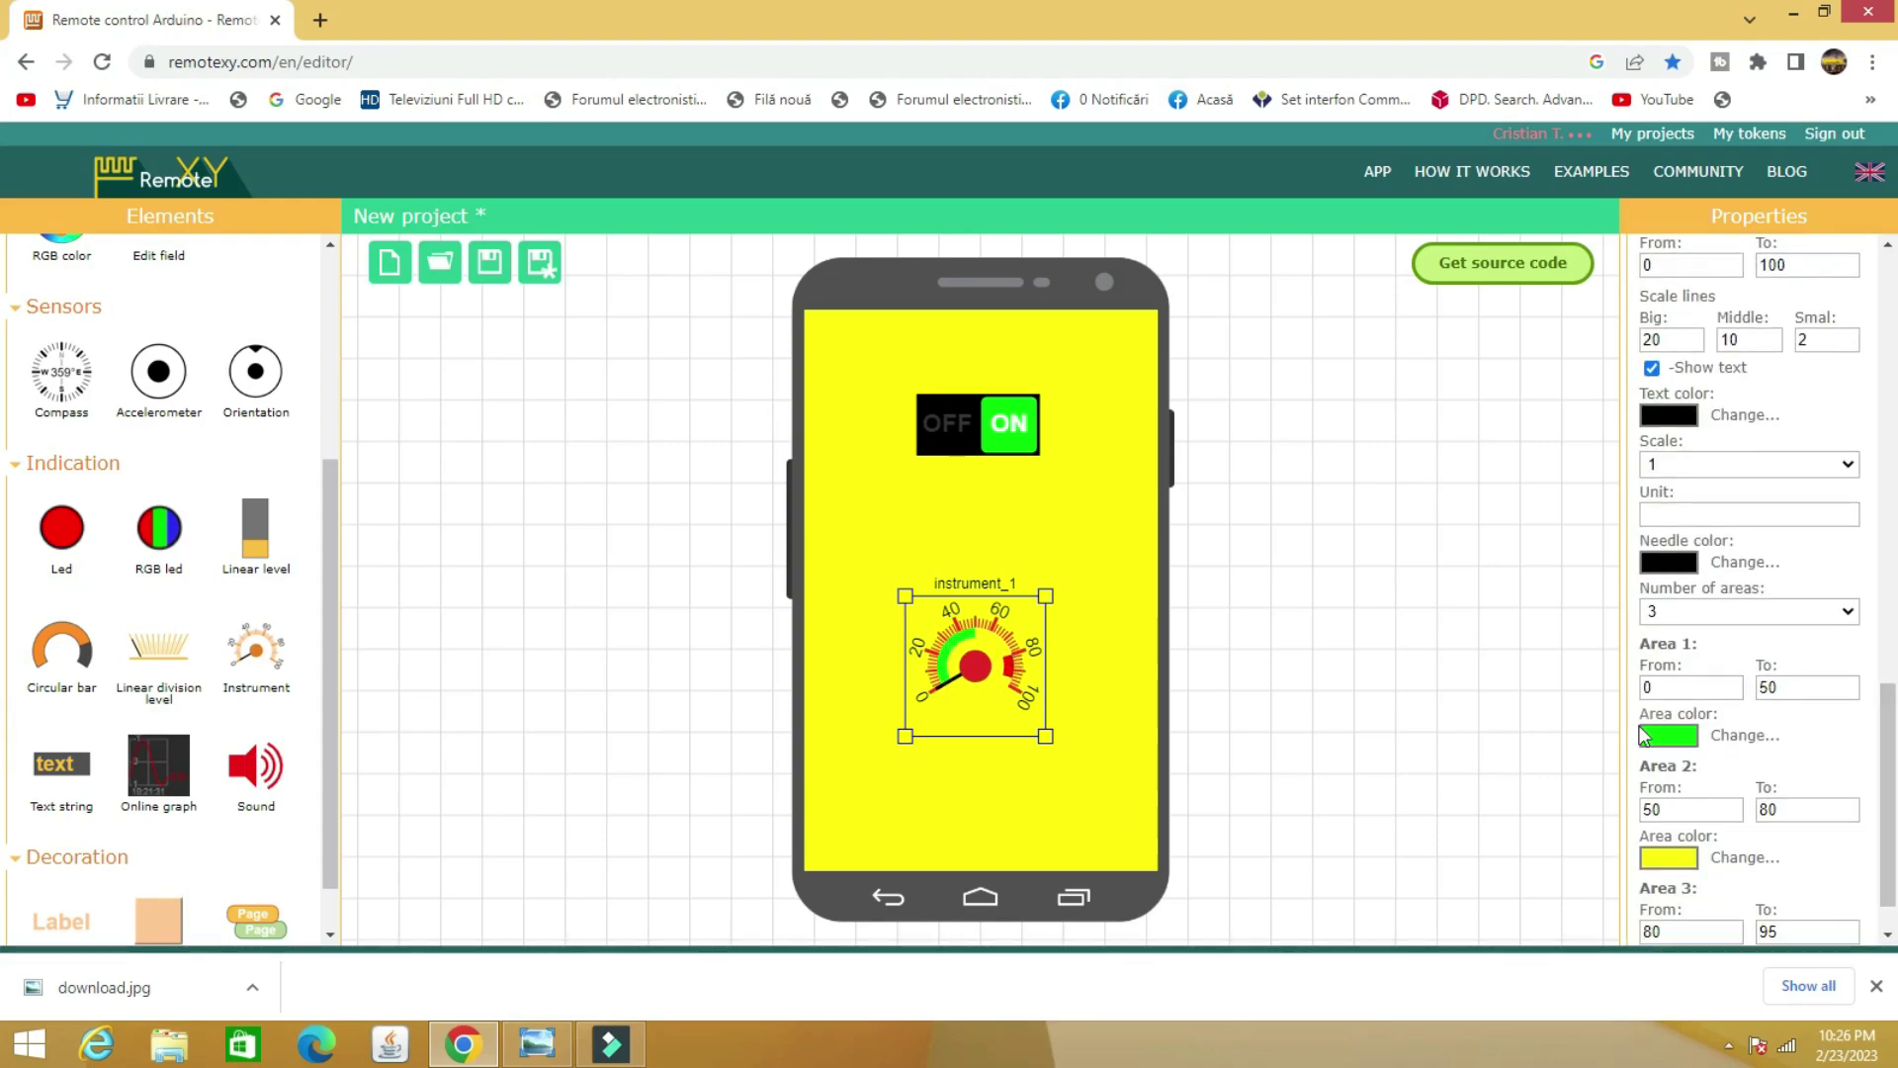
click(1668, 736)
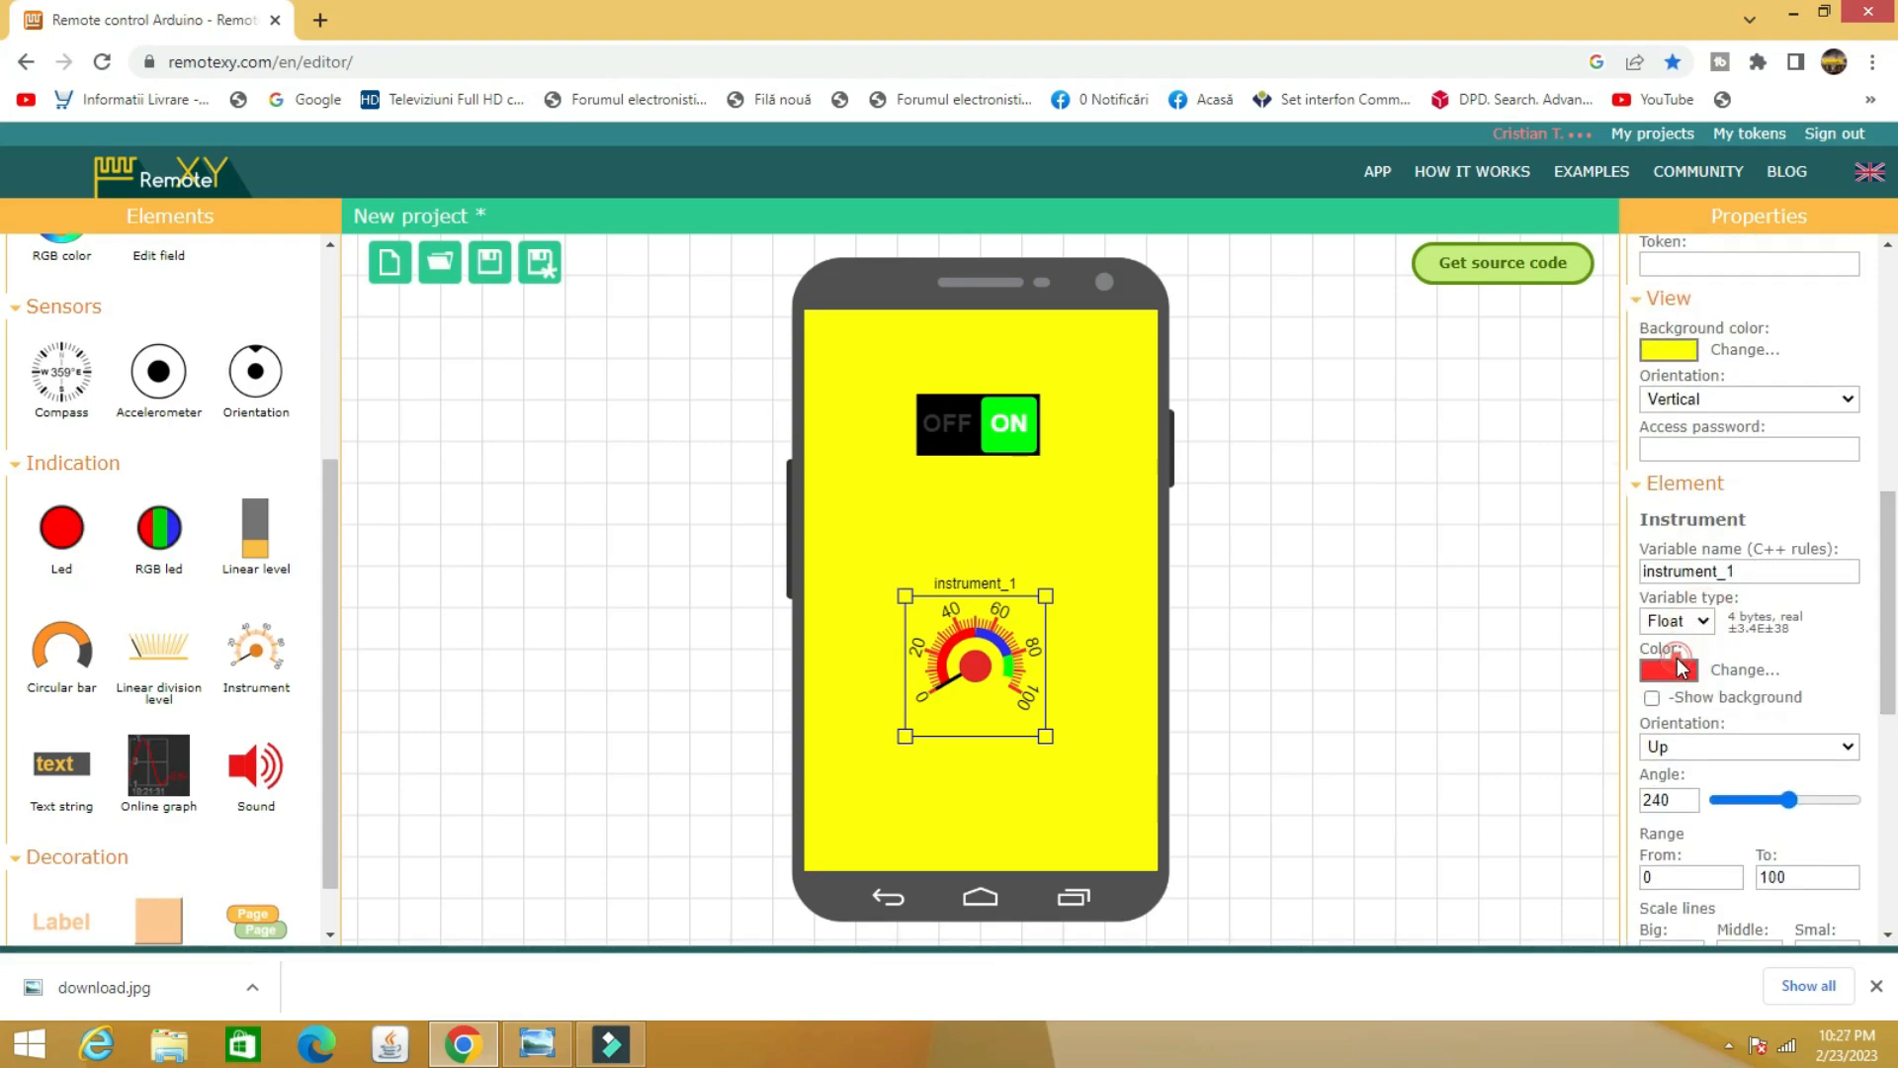
click(1676, 621)
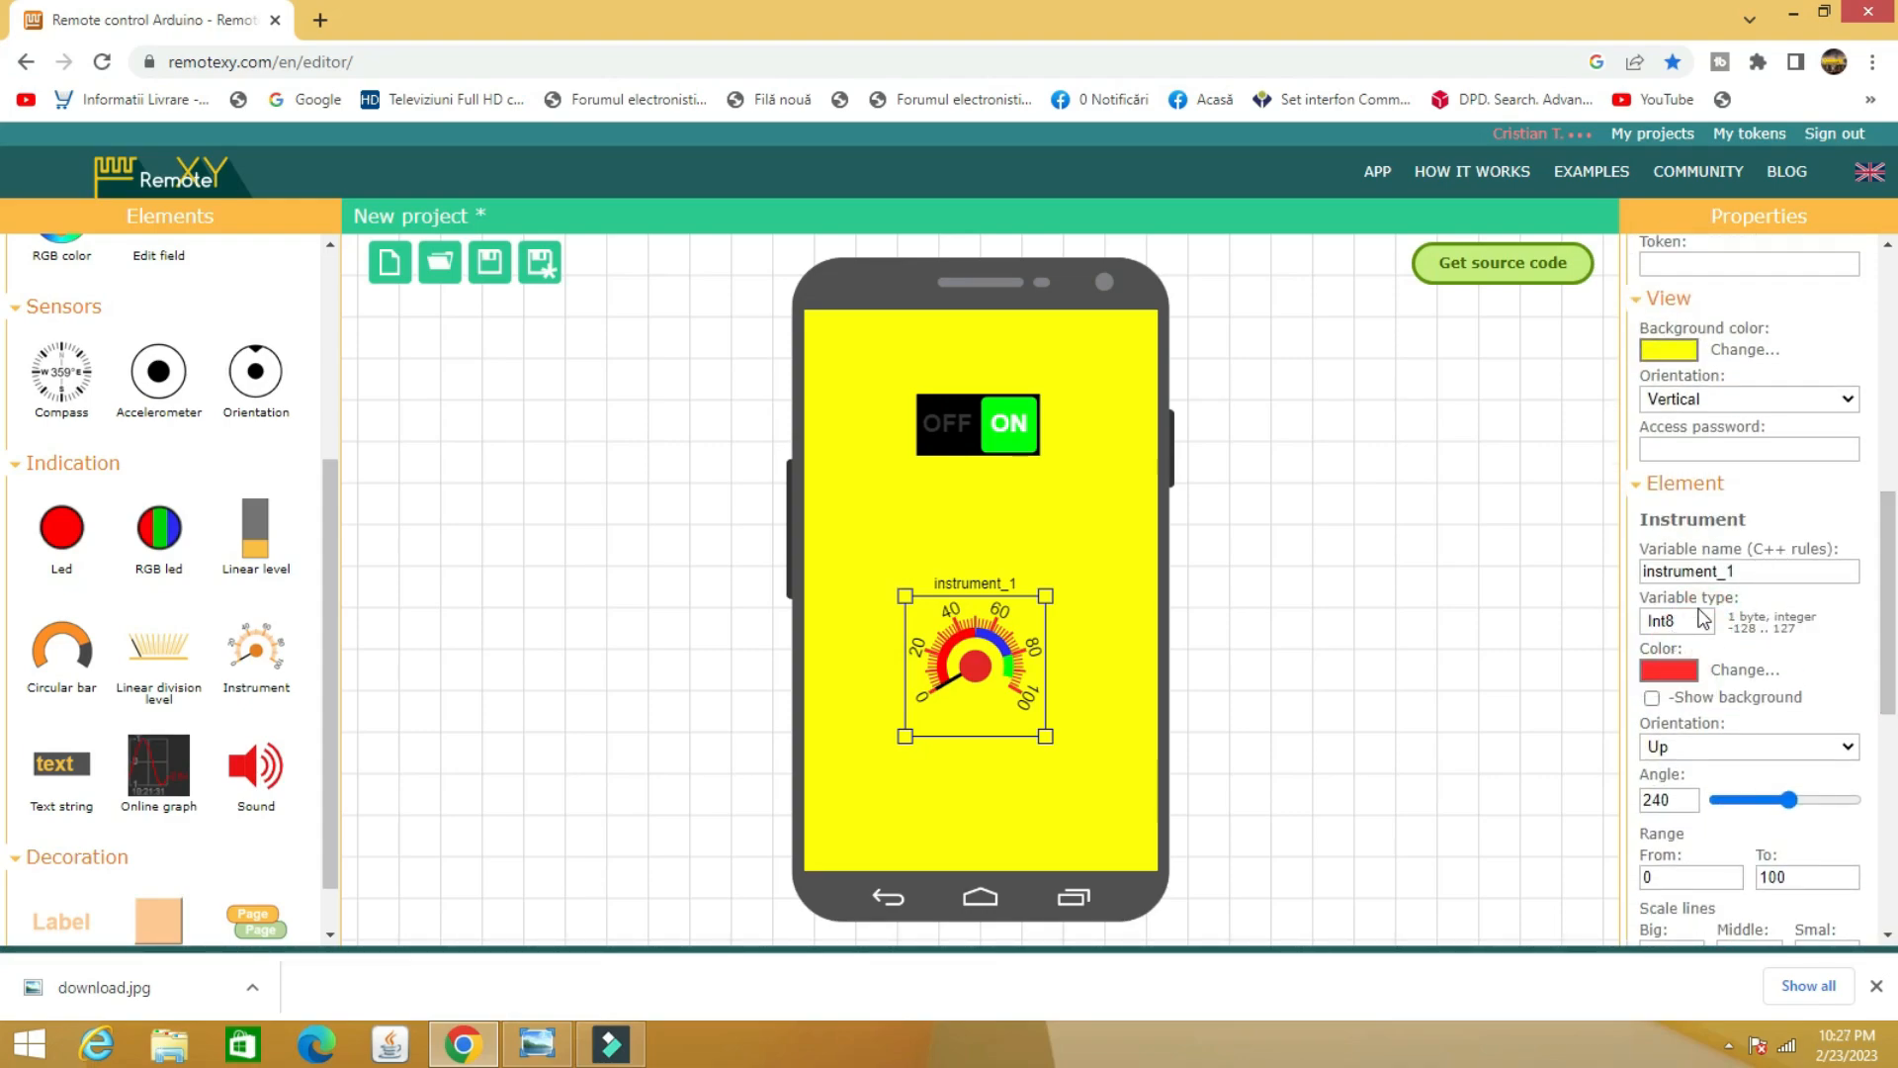
mouse_move(1544, 488)
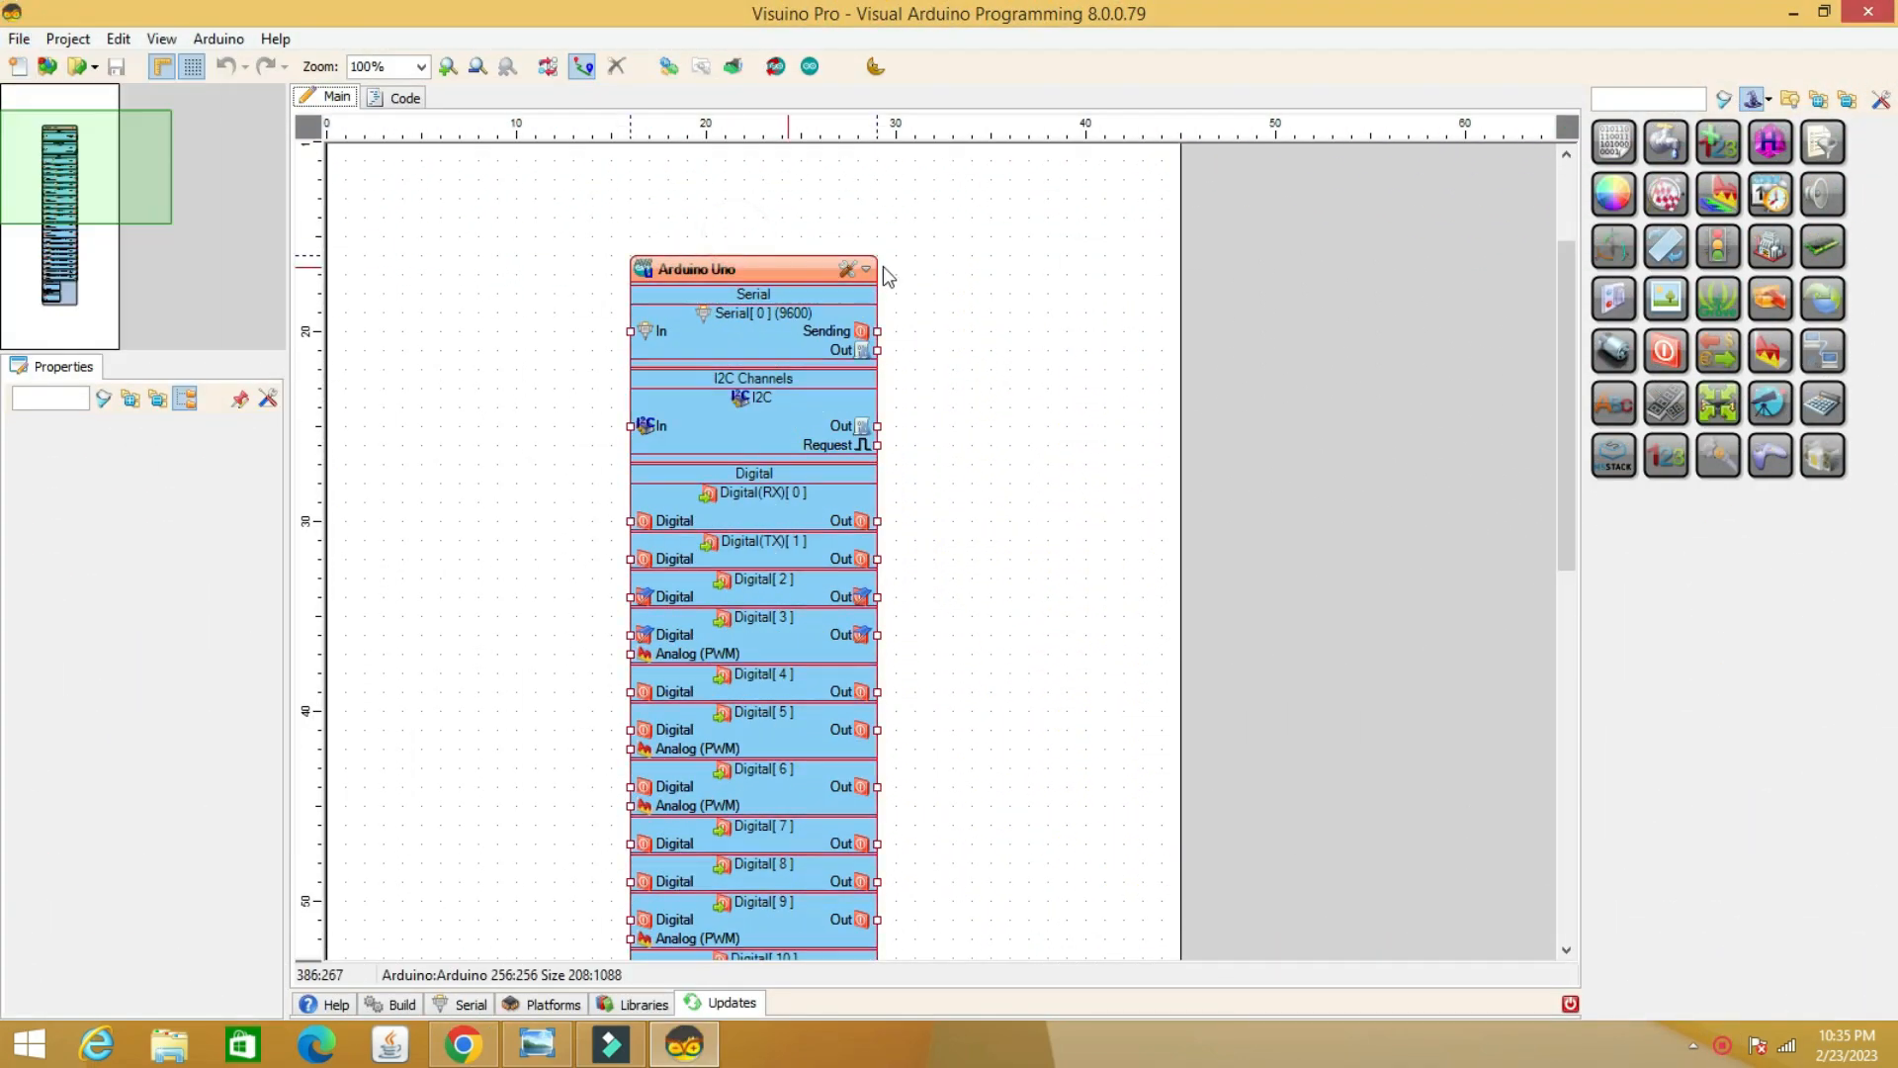
Change the board type to Generic ESP32 and set WEMOS LOLIN32 as build target
click(843, 268)
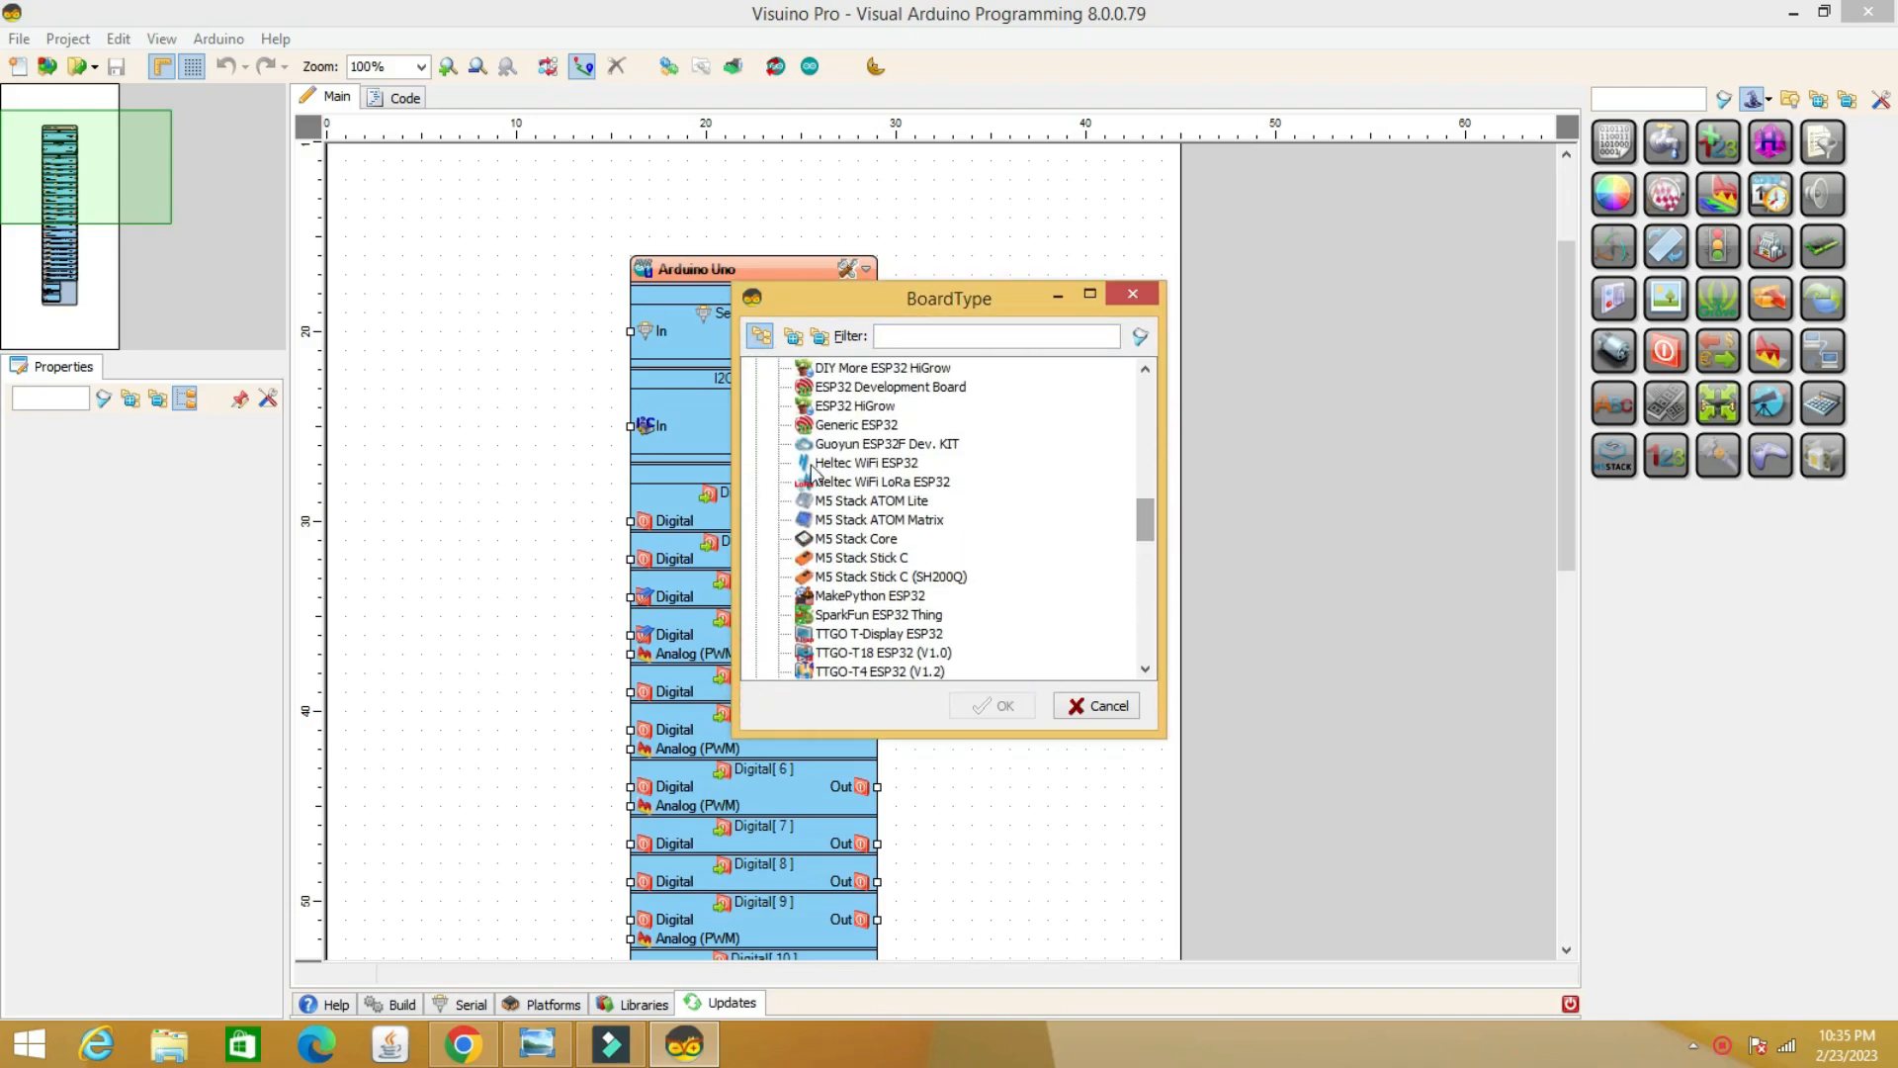
click(1094, 704)
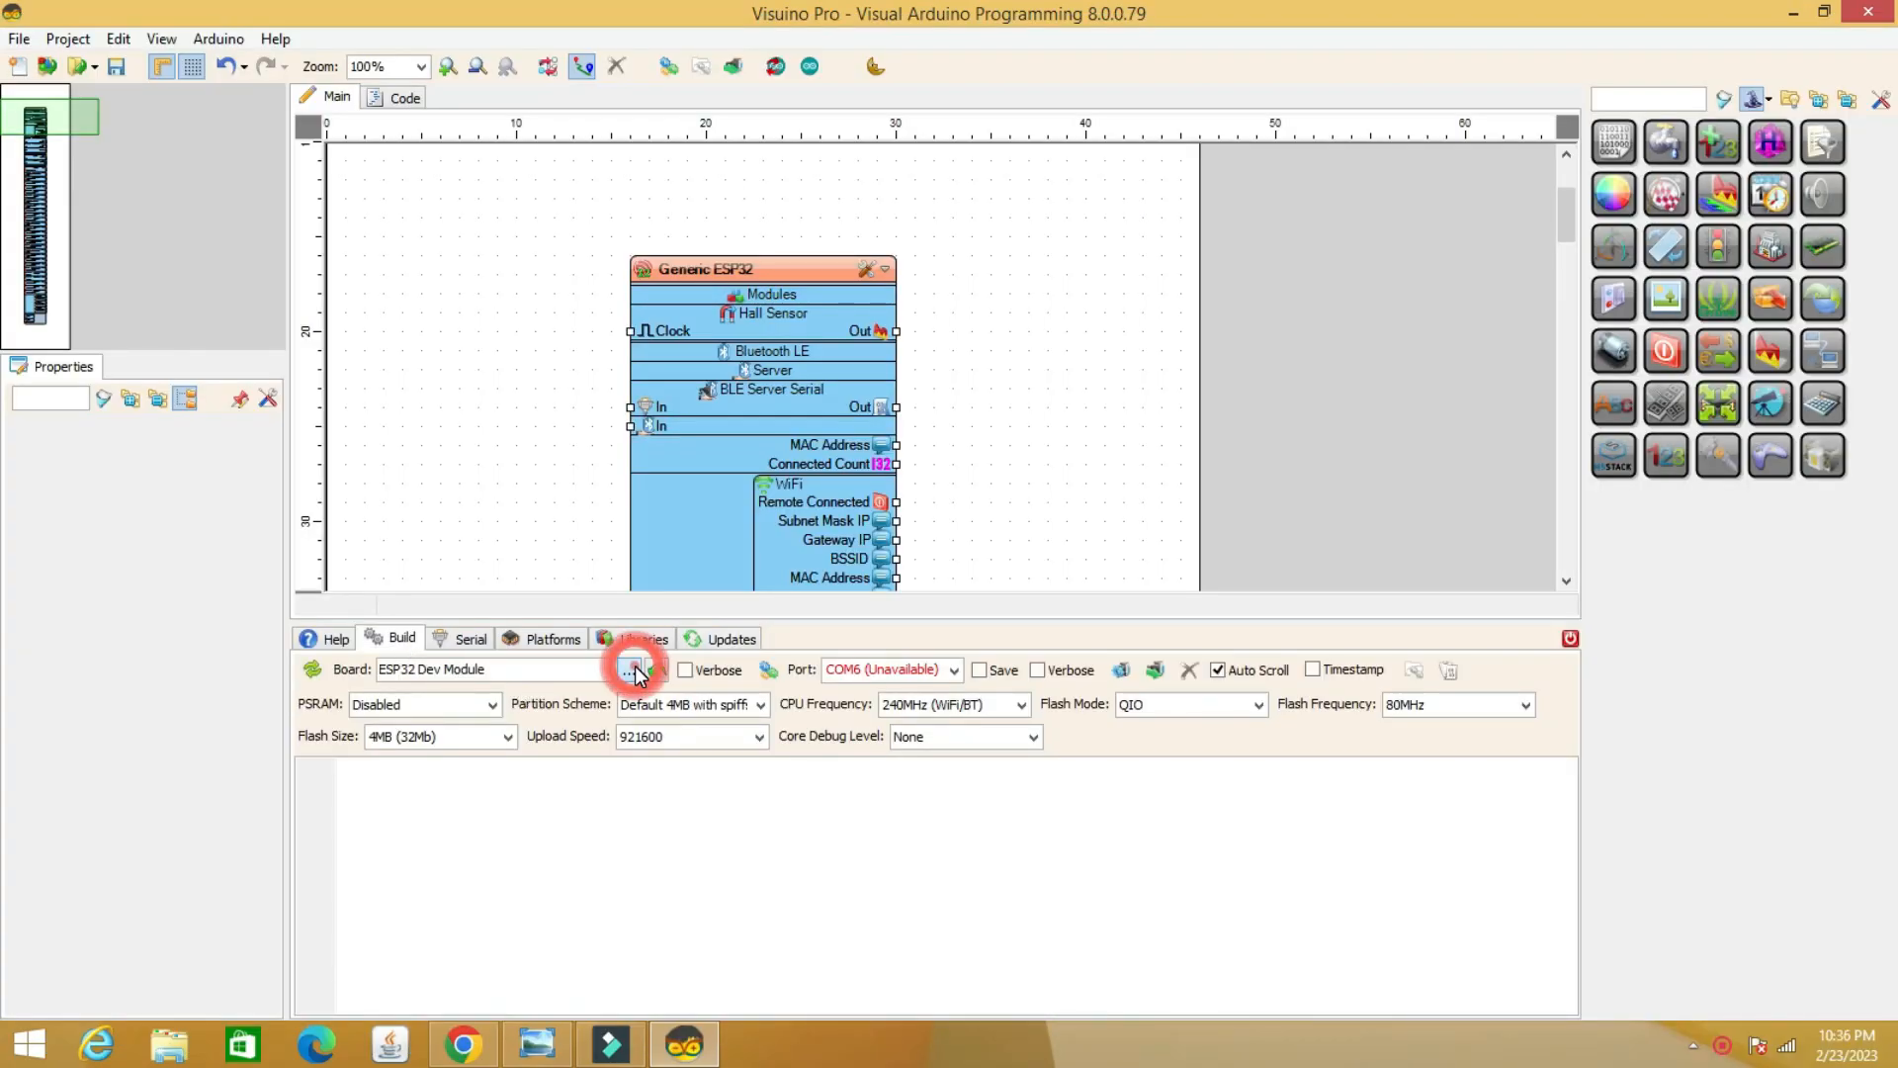
click(628, 669)
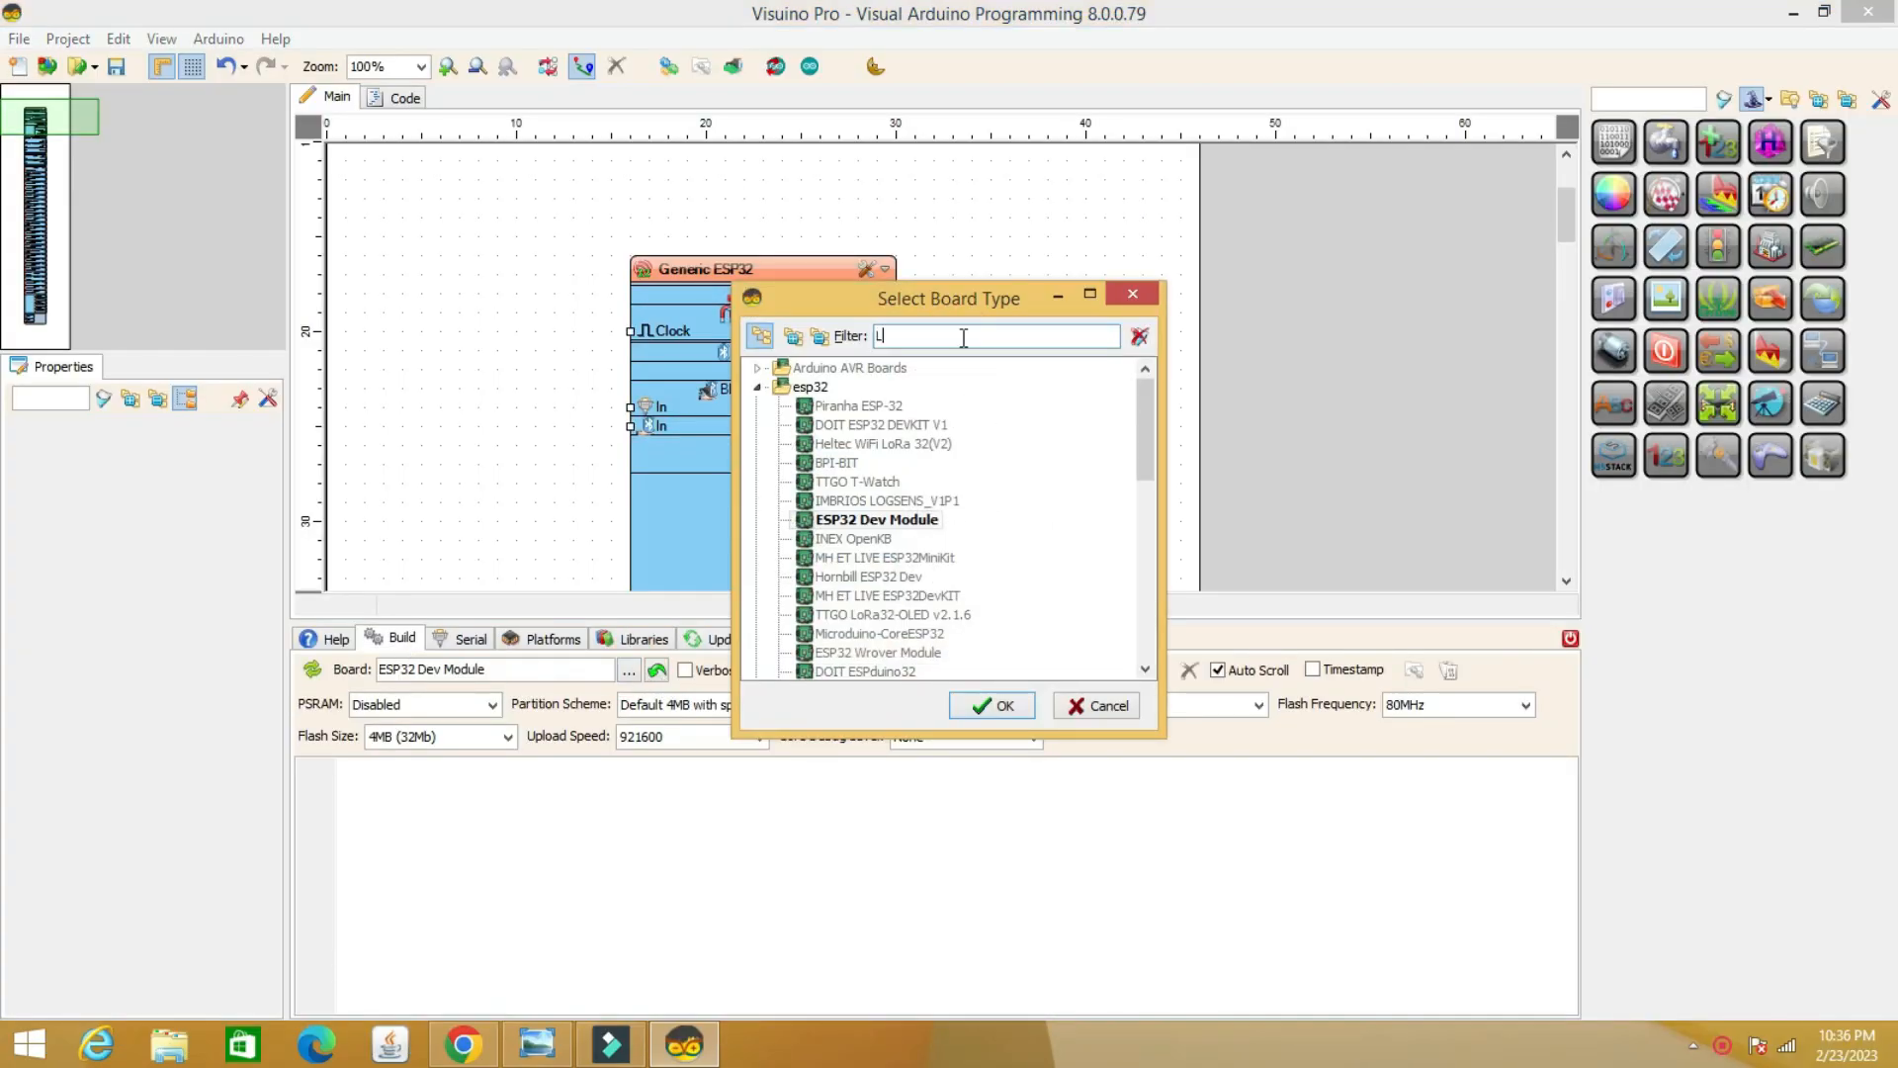
text(OLIN)
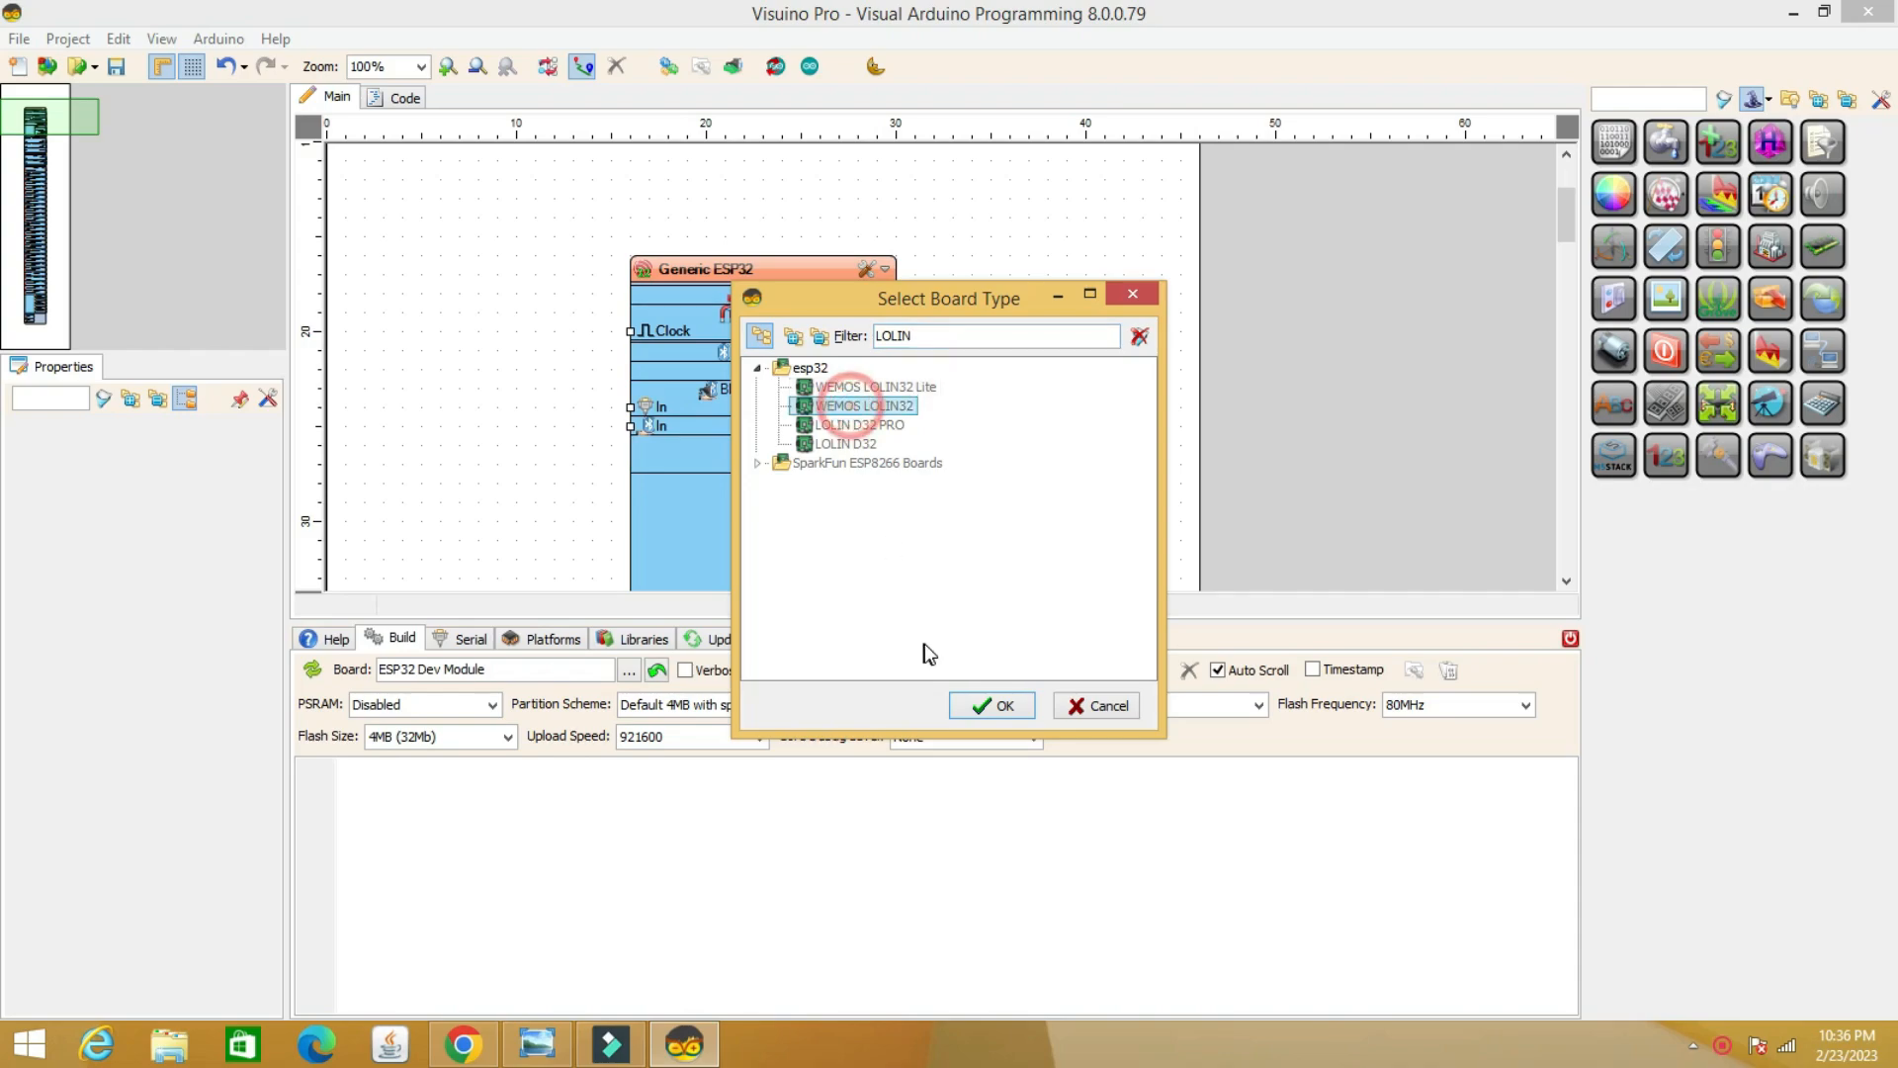
click(992, 704)
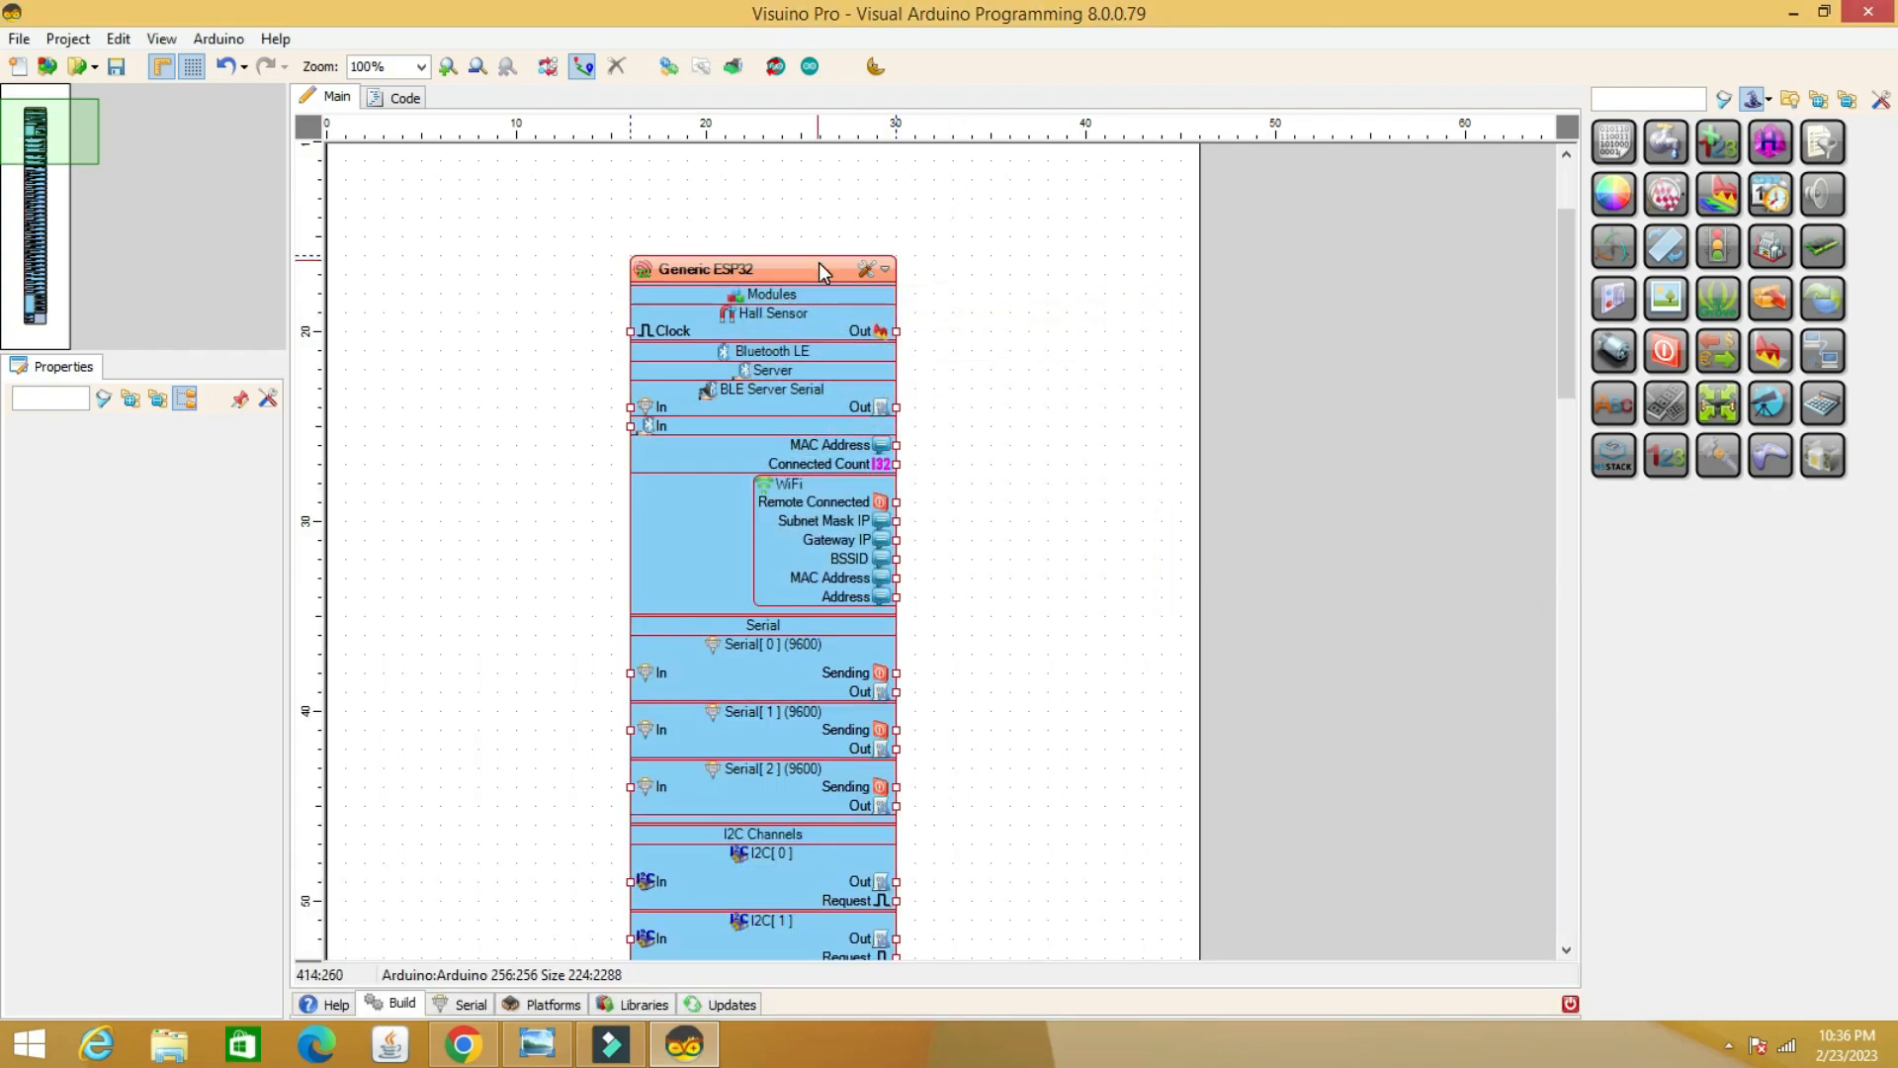
Add a WiFi Access Point with SSID and password under the ESP32 WiFi module
click(763, 271)
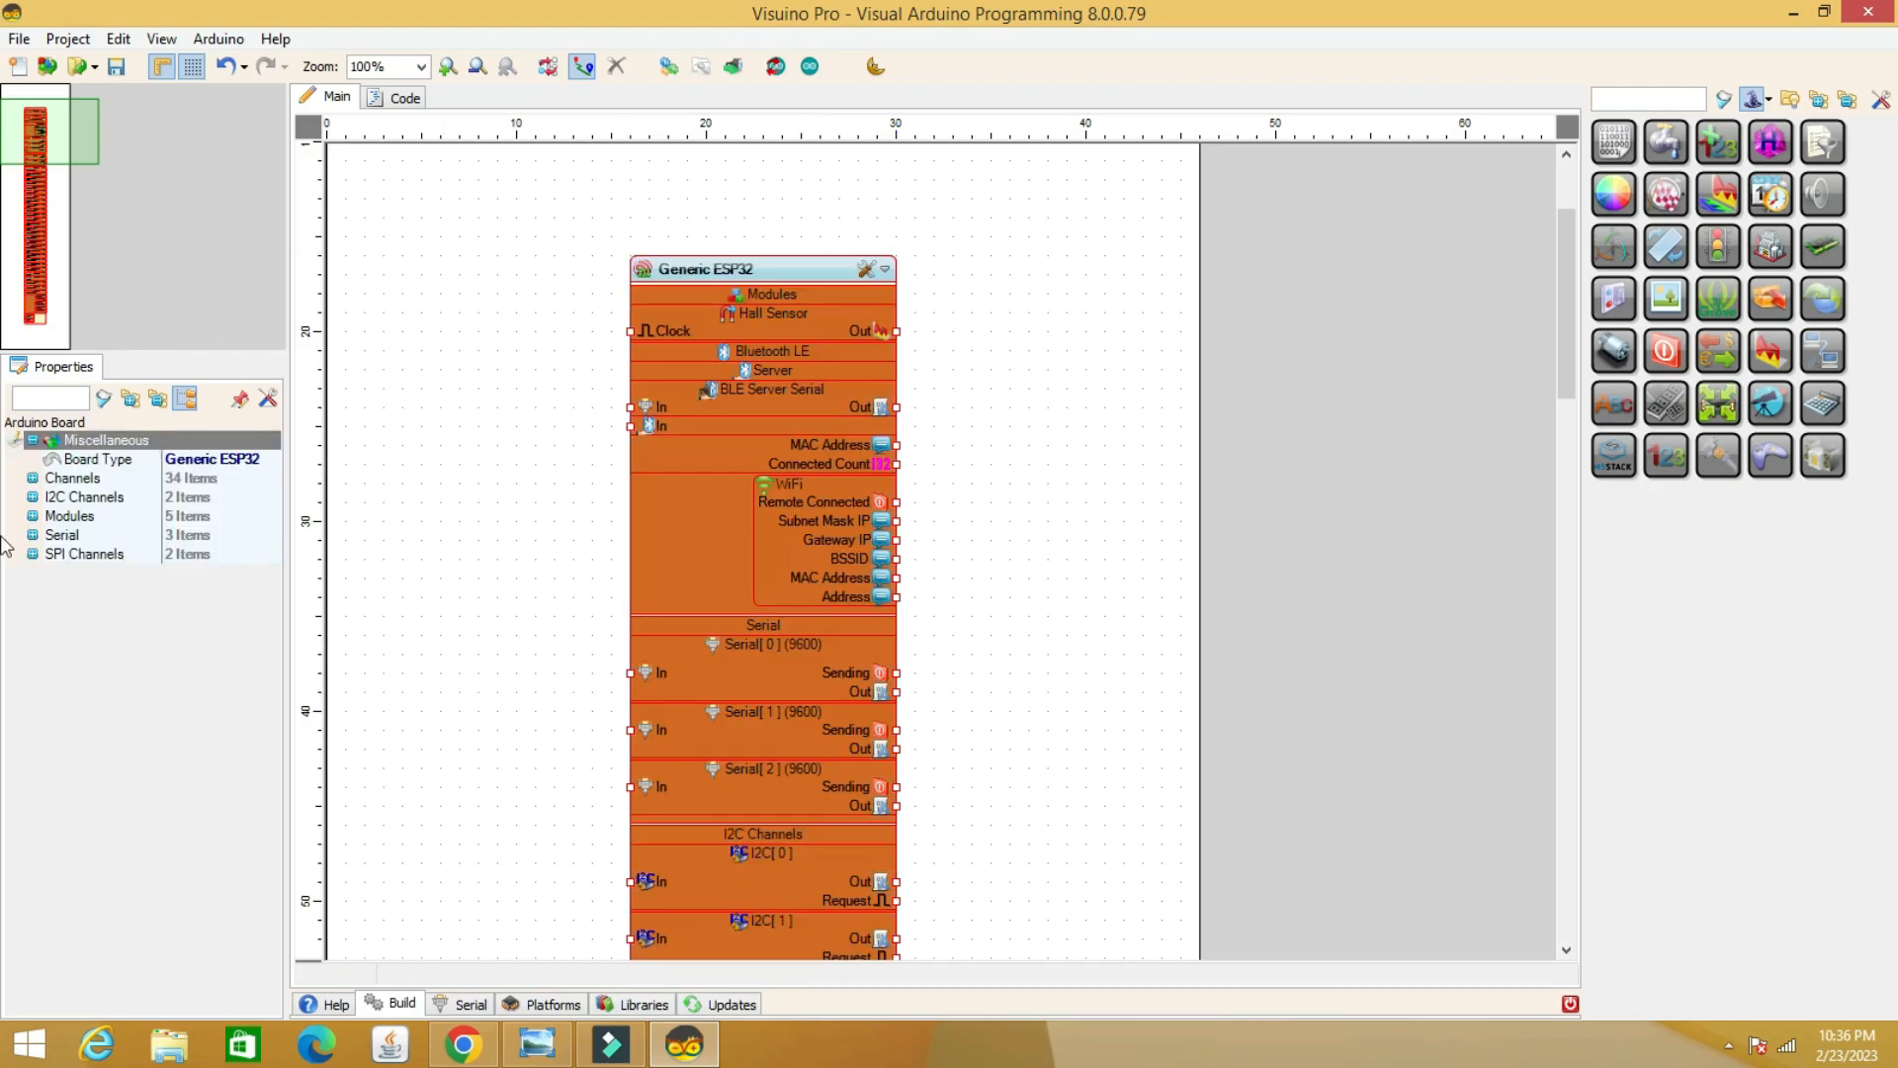
click(34, 534)
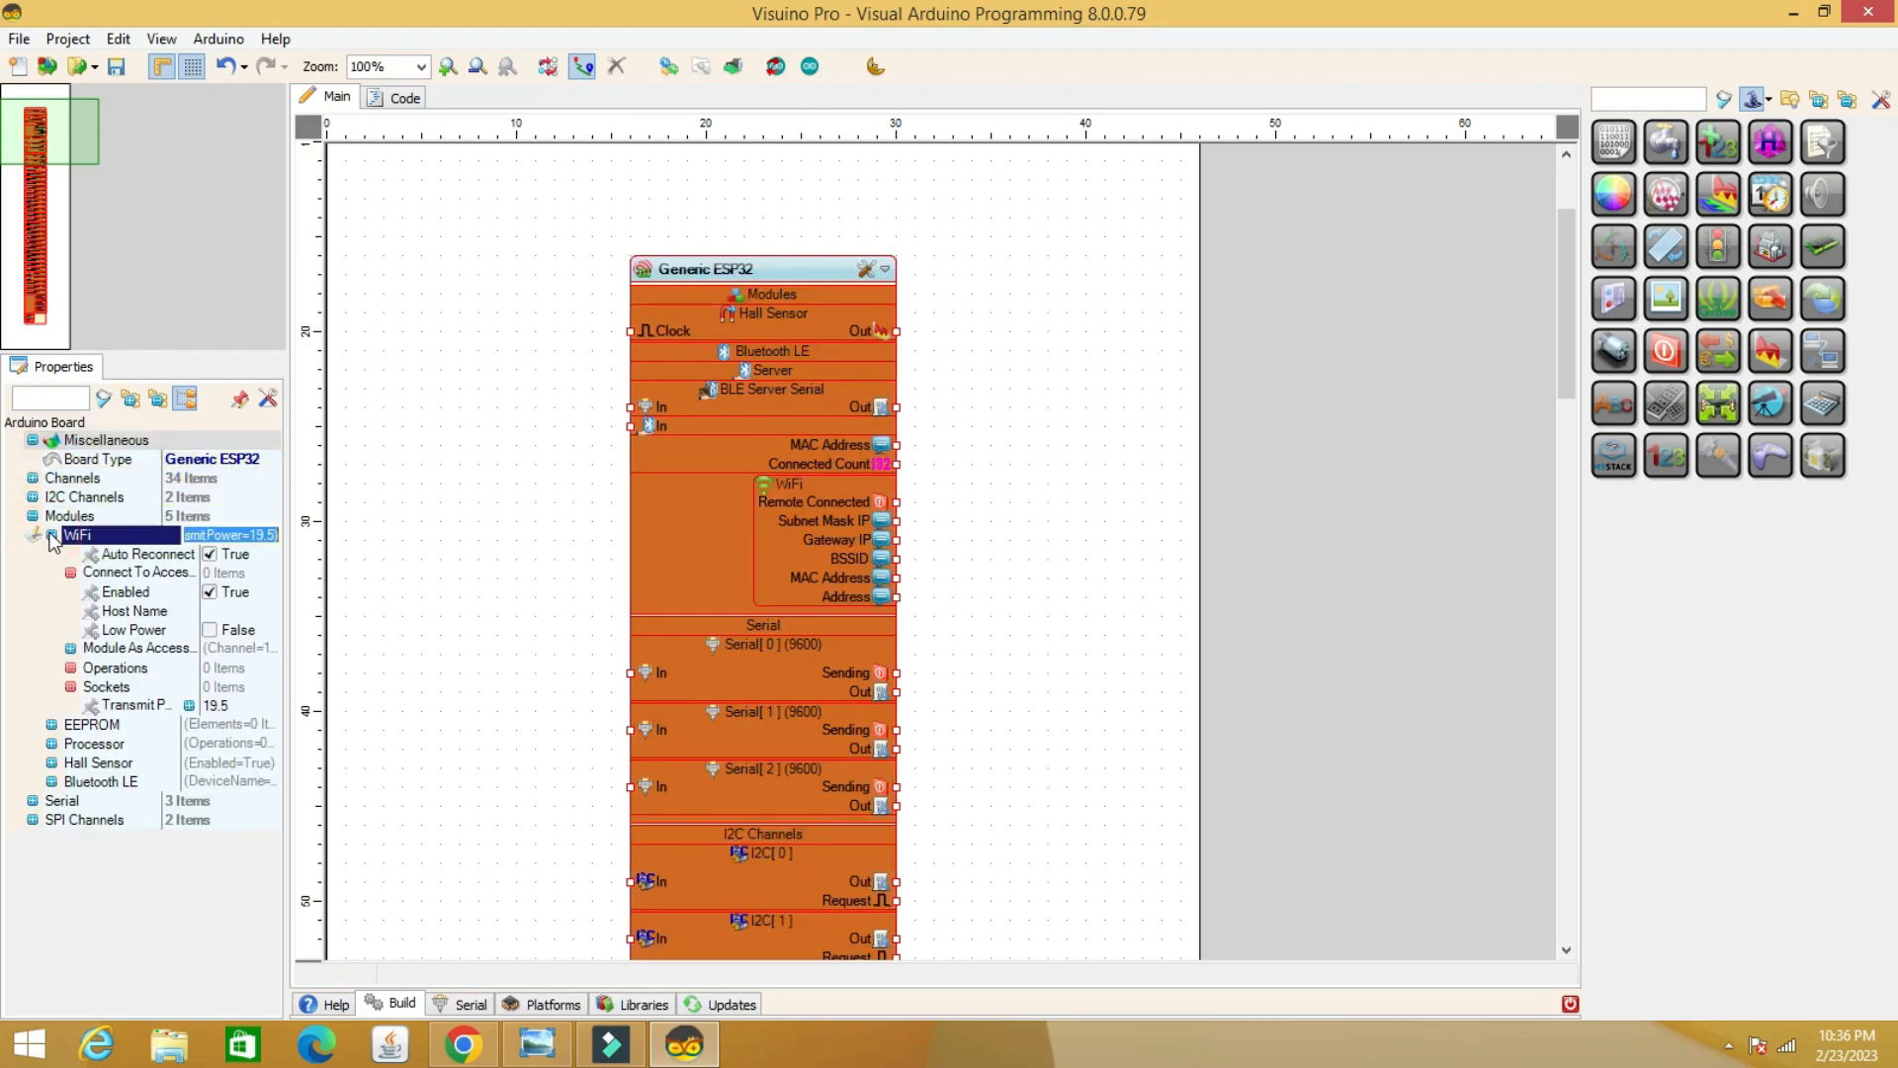
click(138, 572)
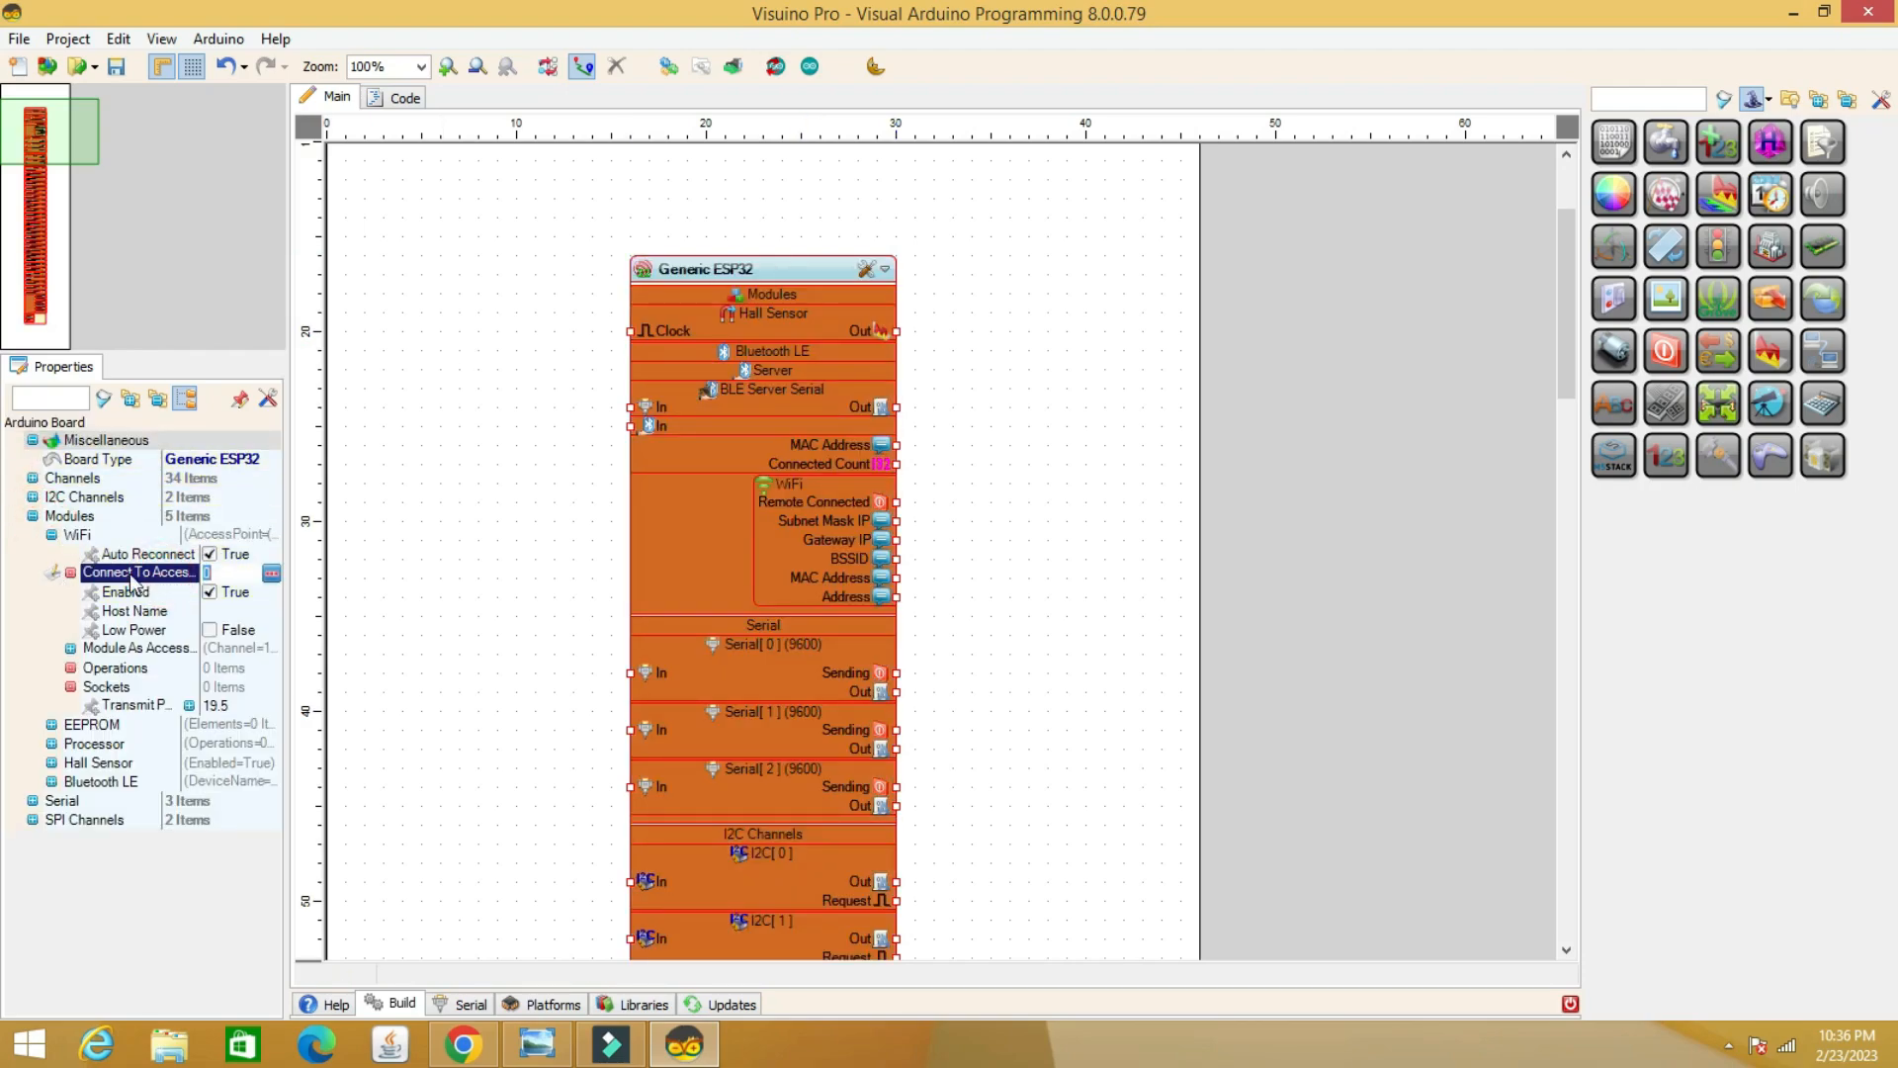
click(272, 572)
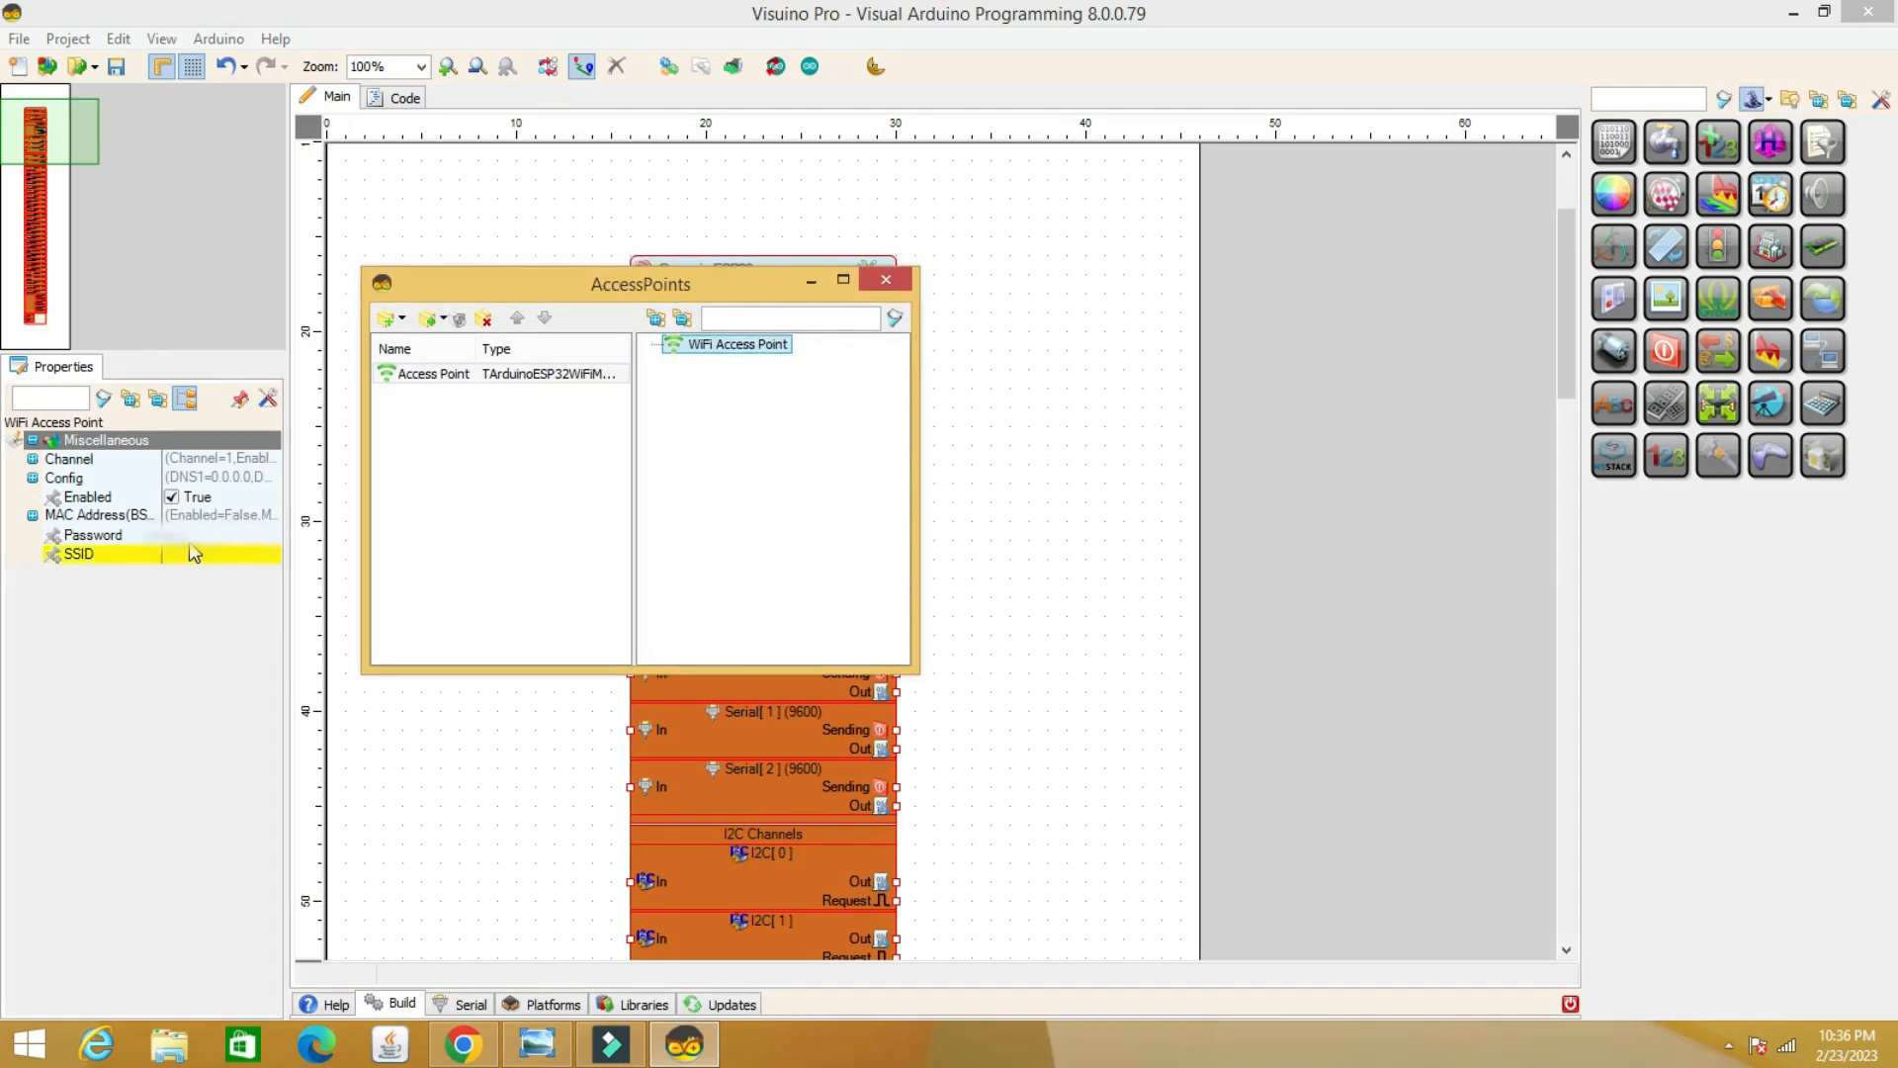
click(89, 535)
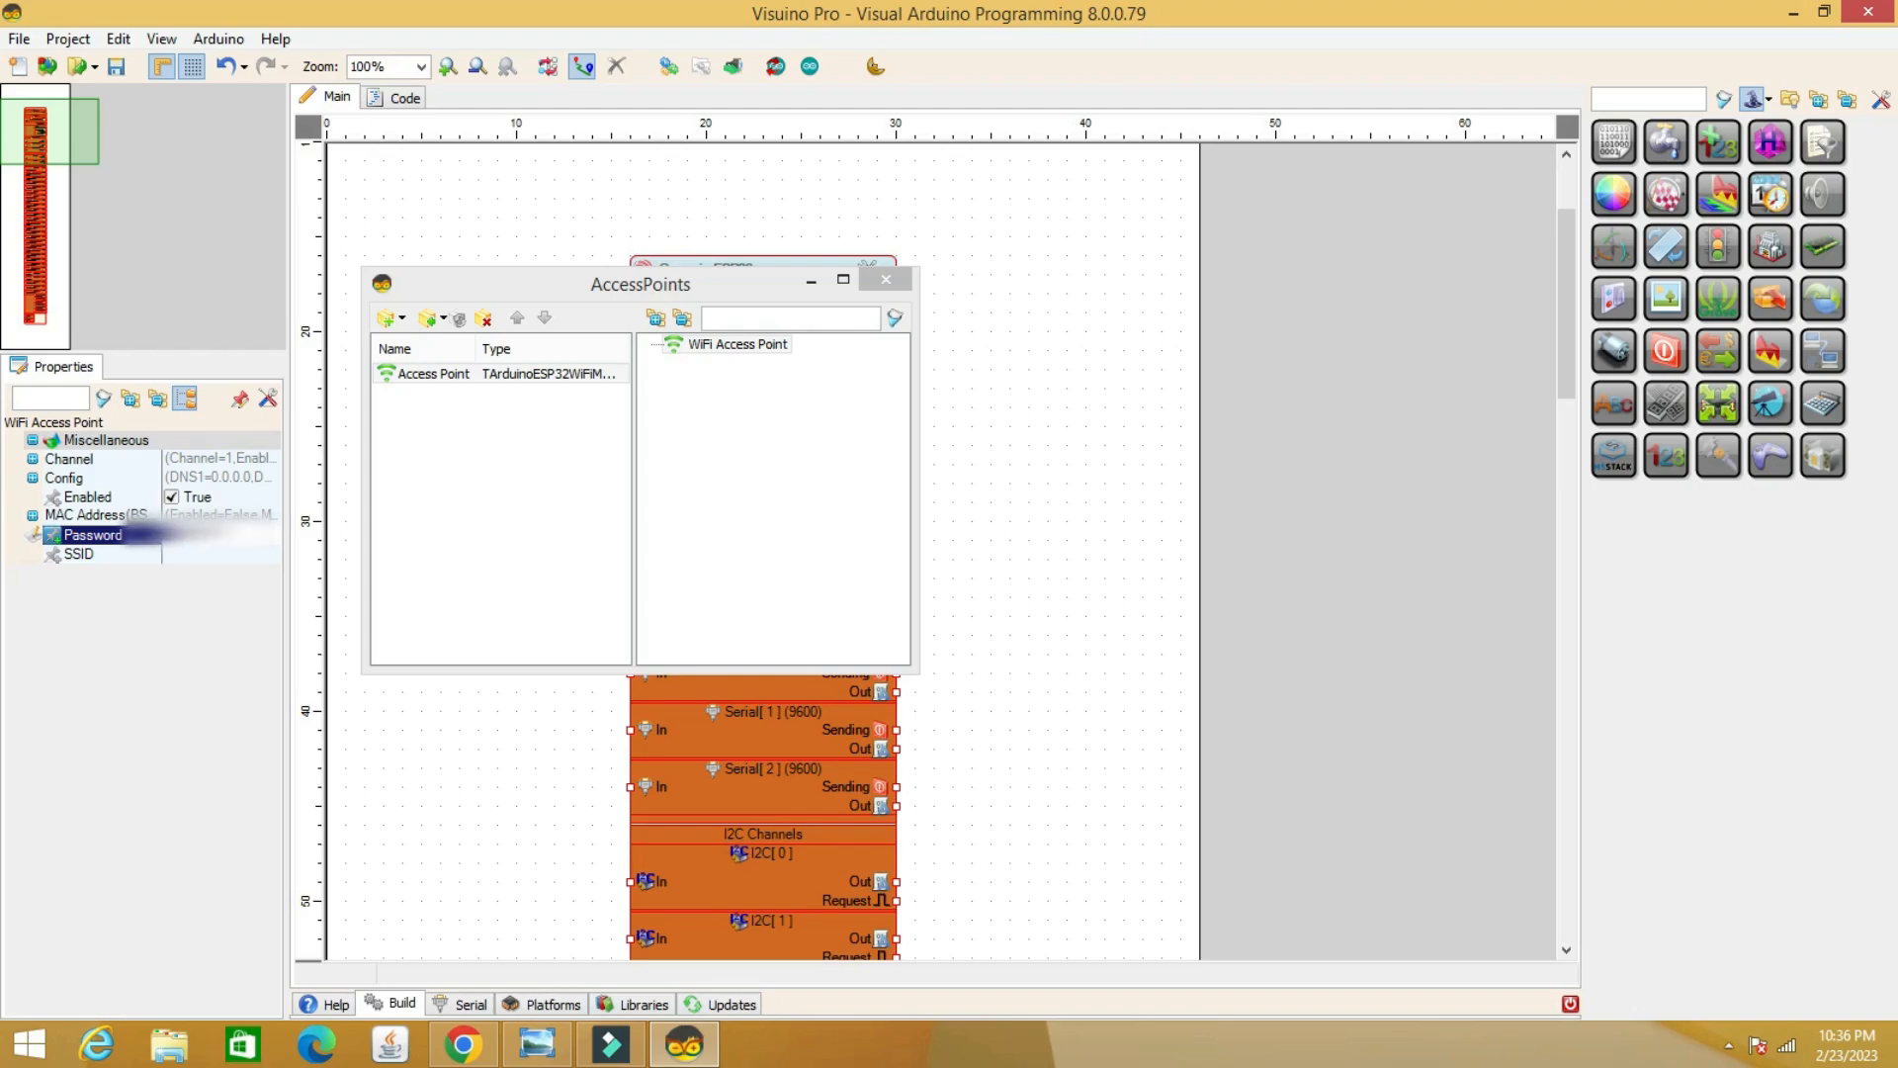
text(DIT)
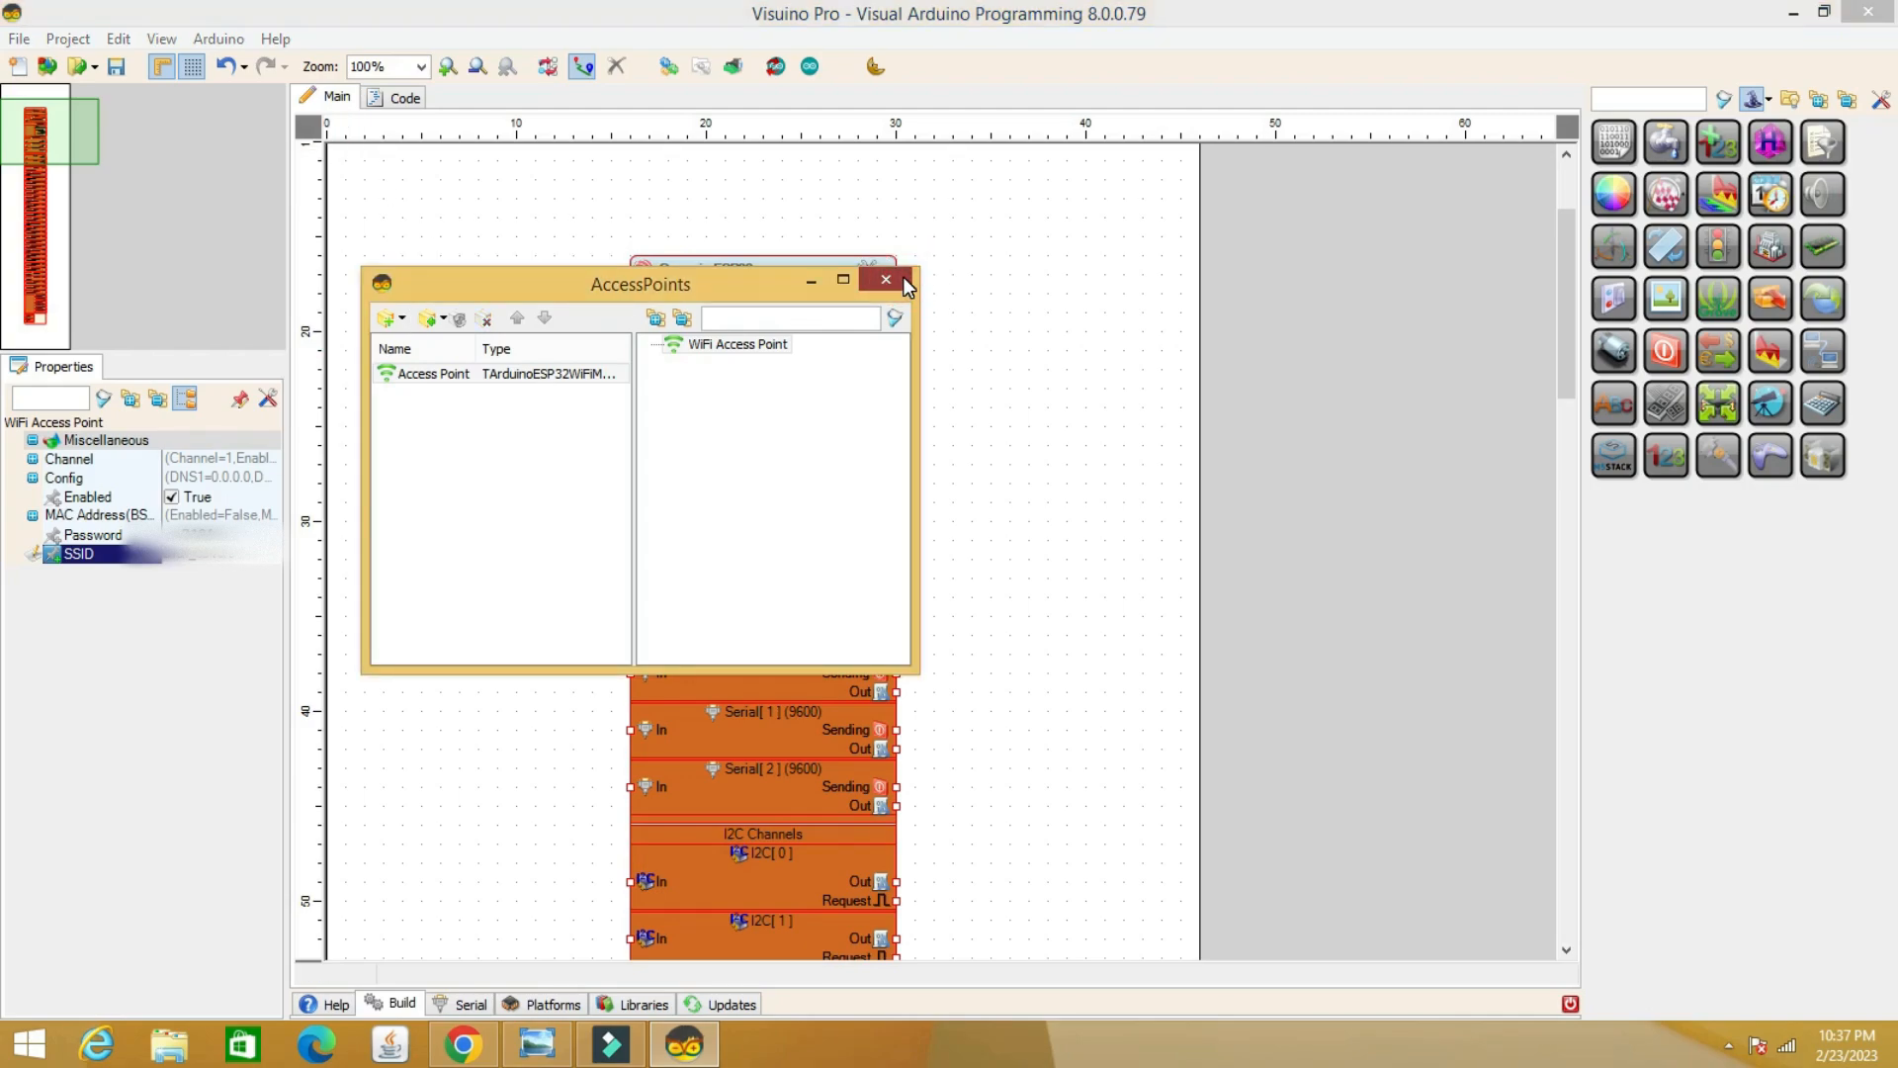
click(885, 282)
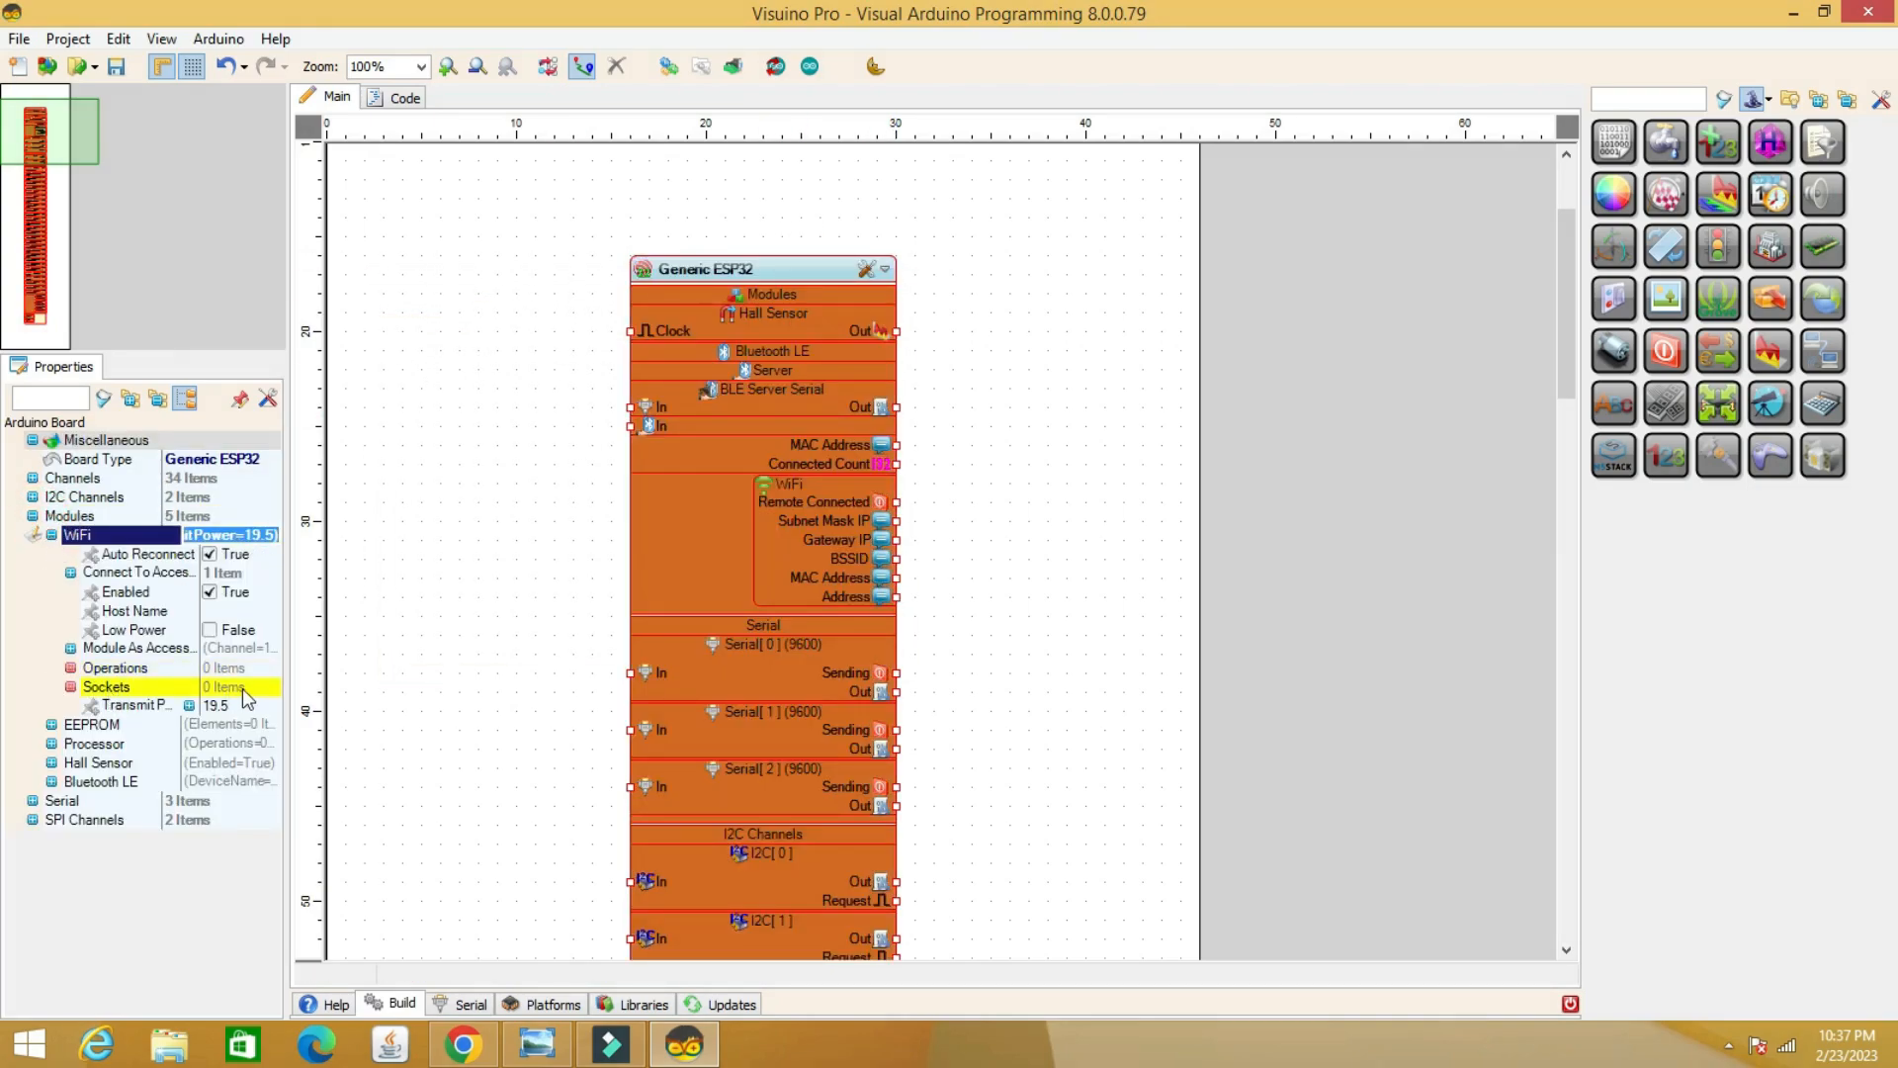
Add a TCP/IP Client socket (TCP Client1, port 80) to the WiFi Sockets
click(271, 686)
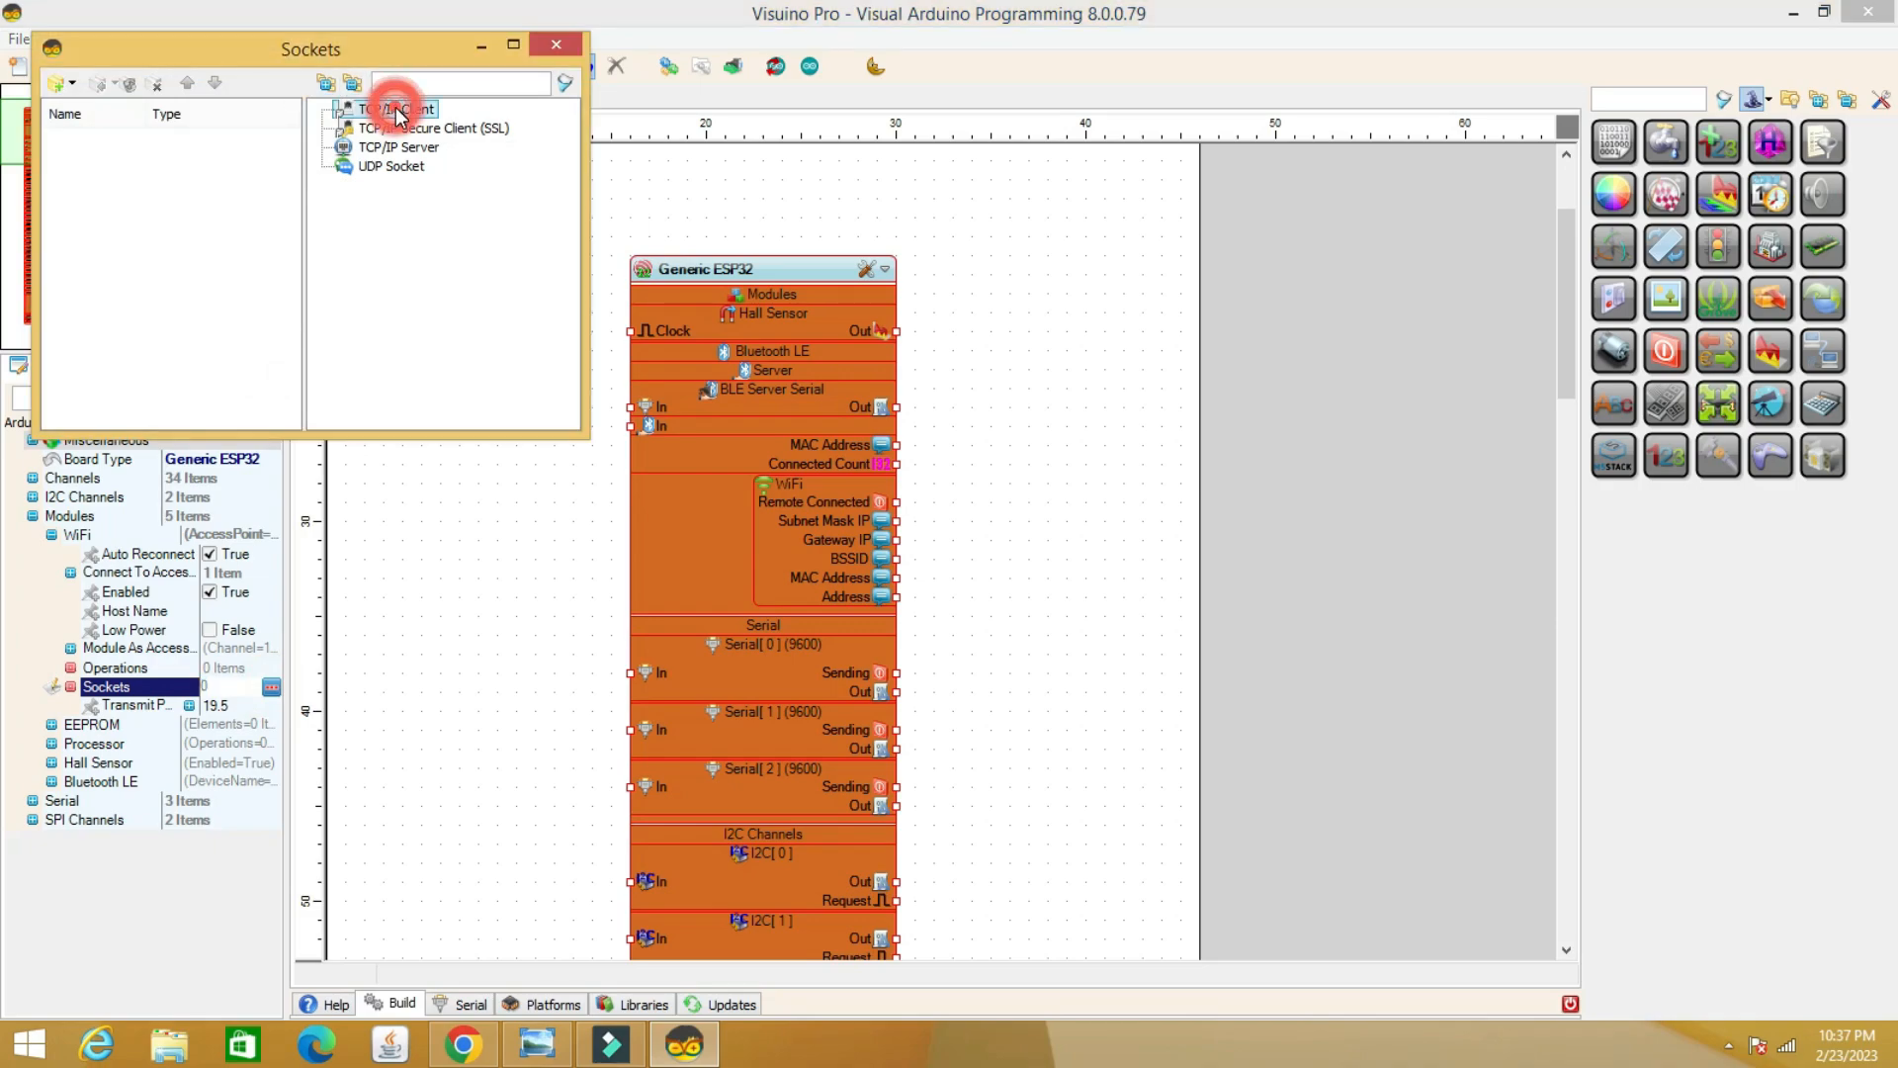
click(394, 109)
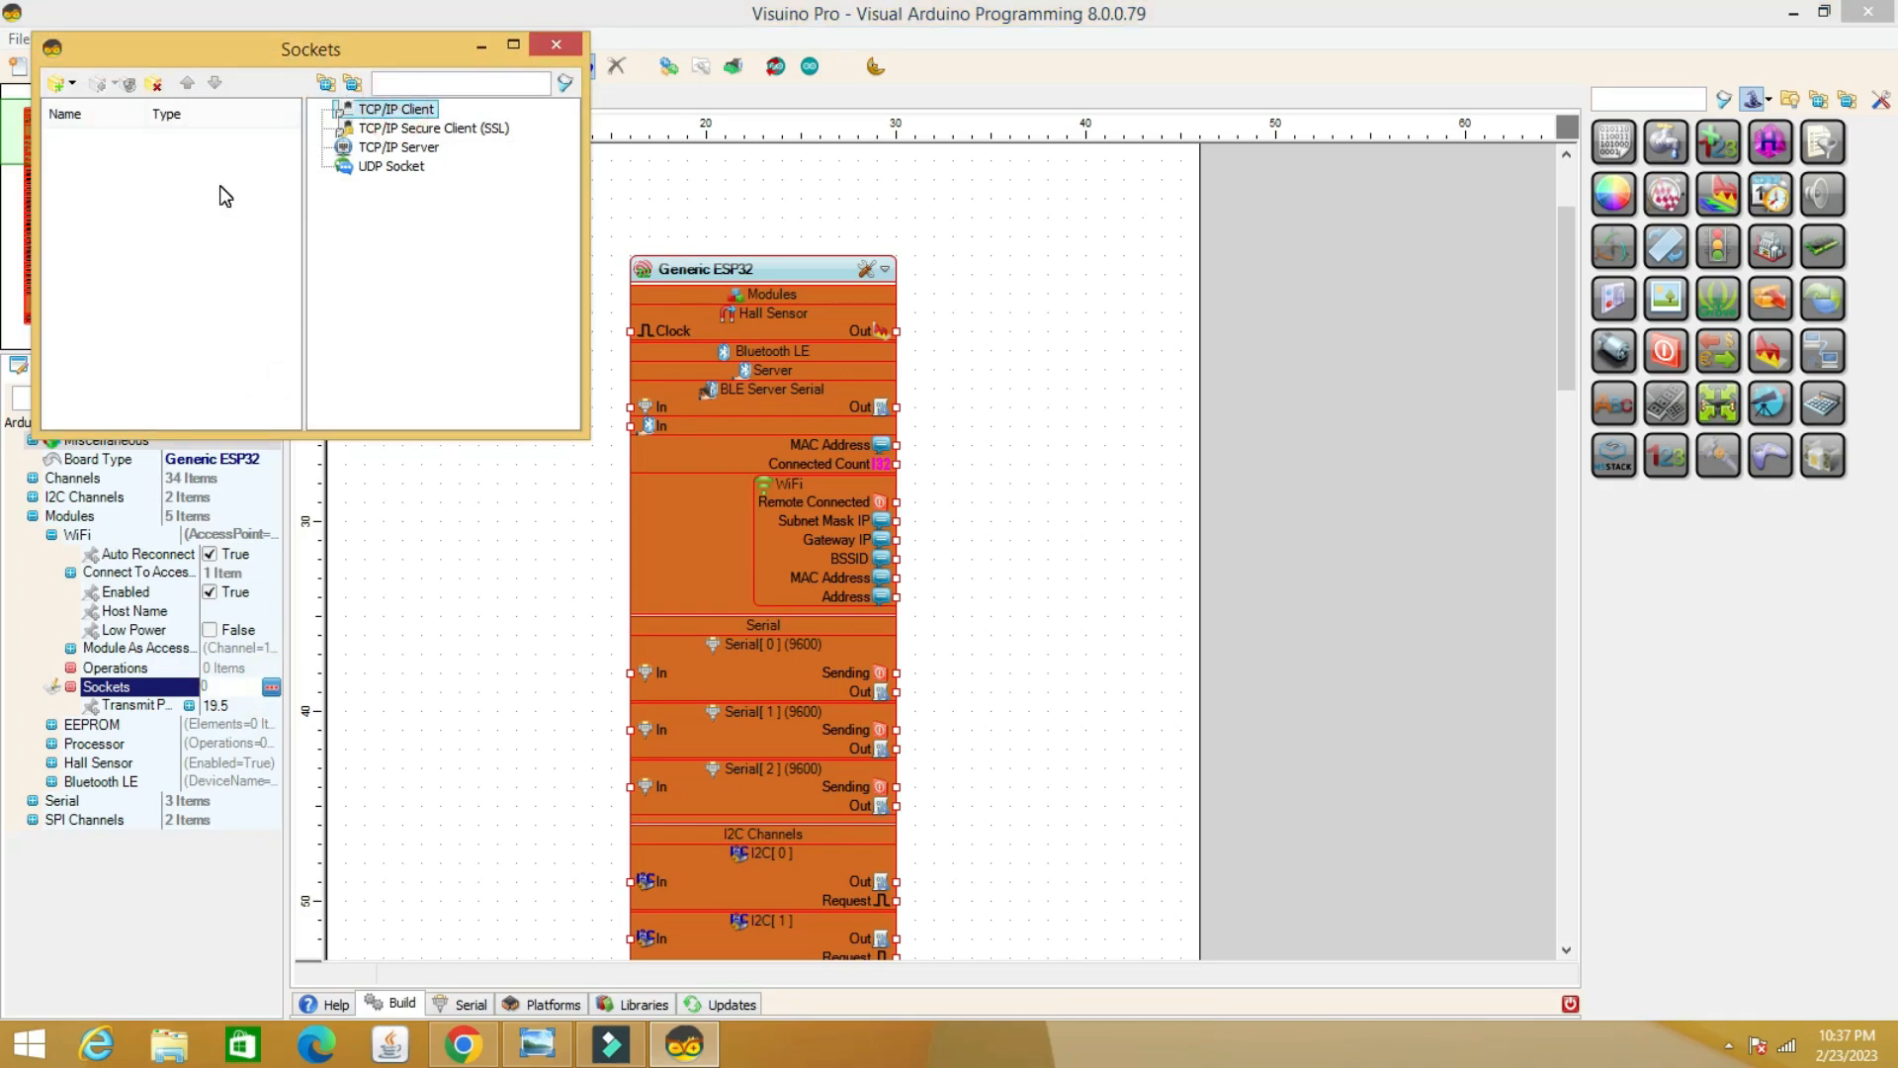
double_click(397, 108)
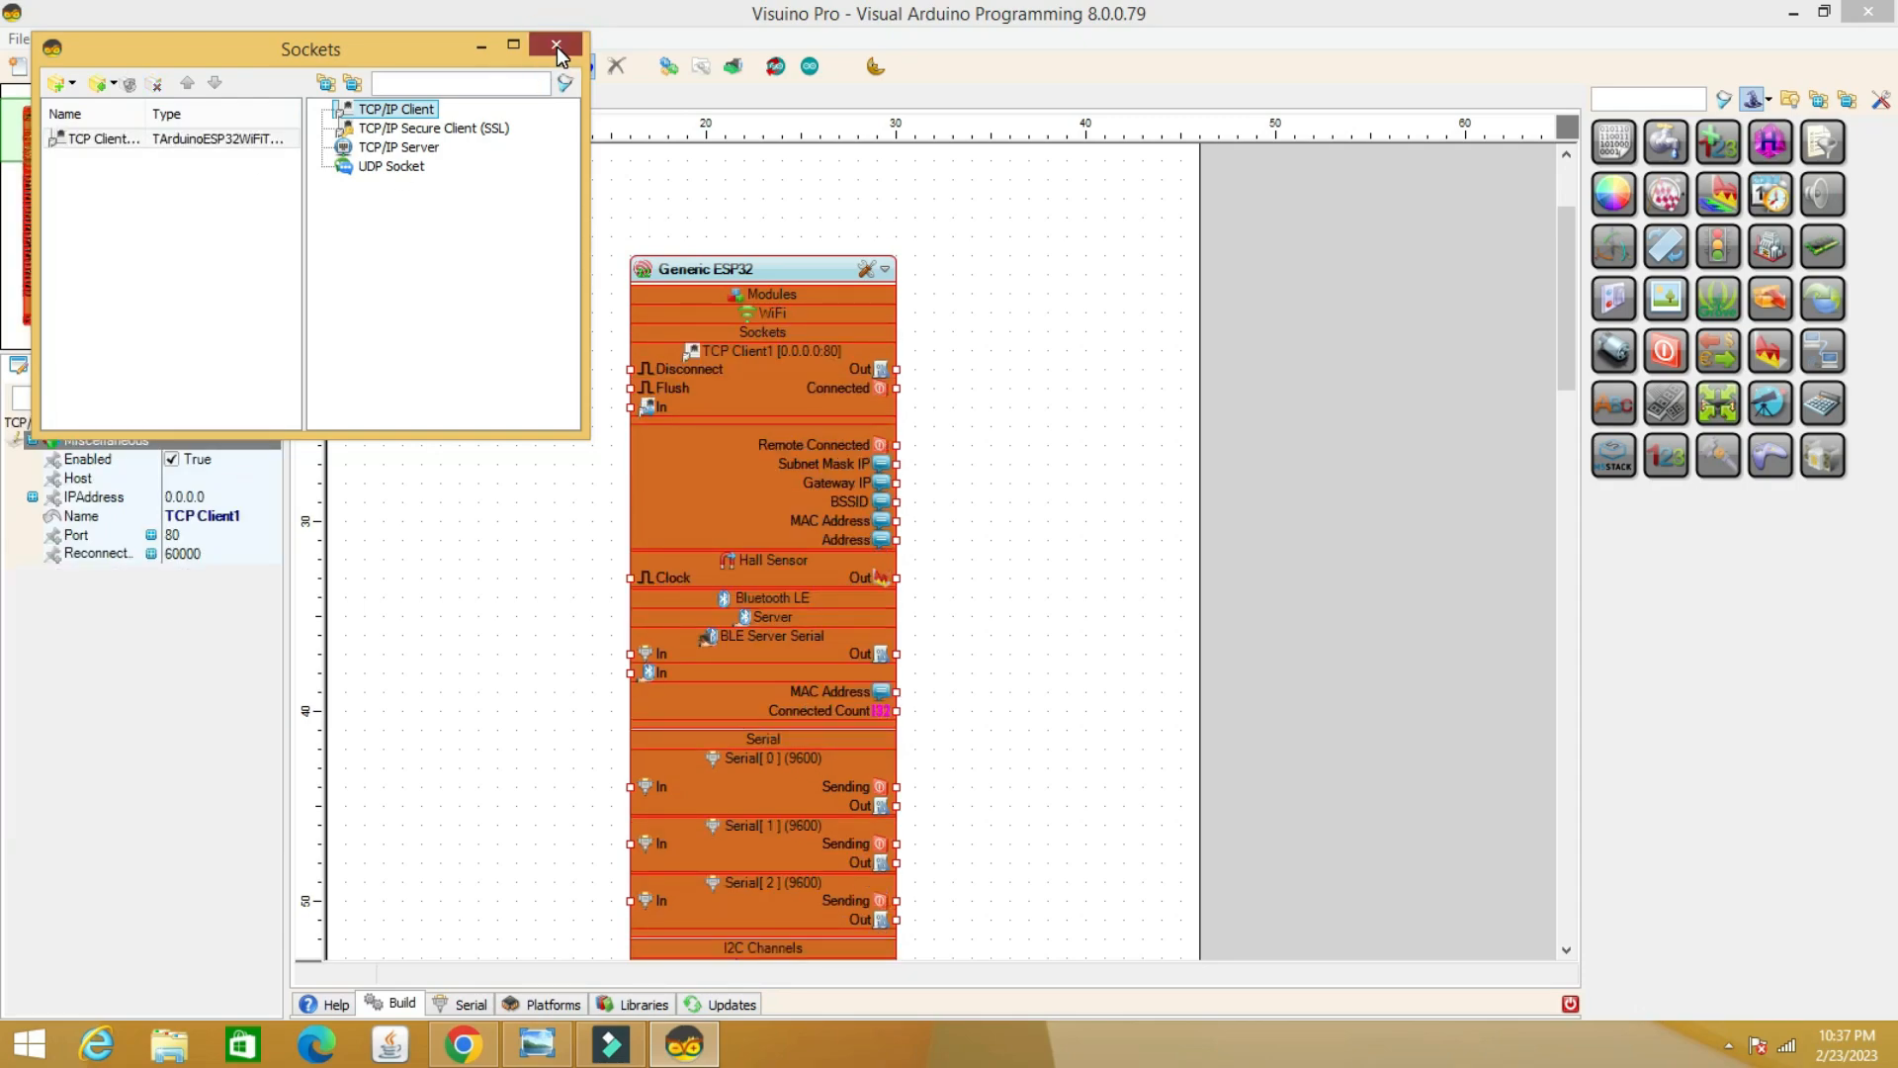
click(551, 45)
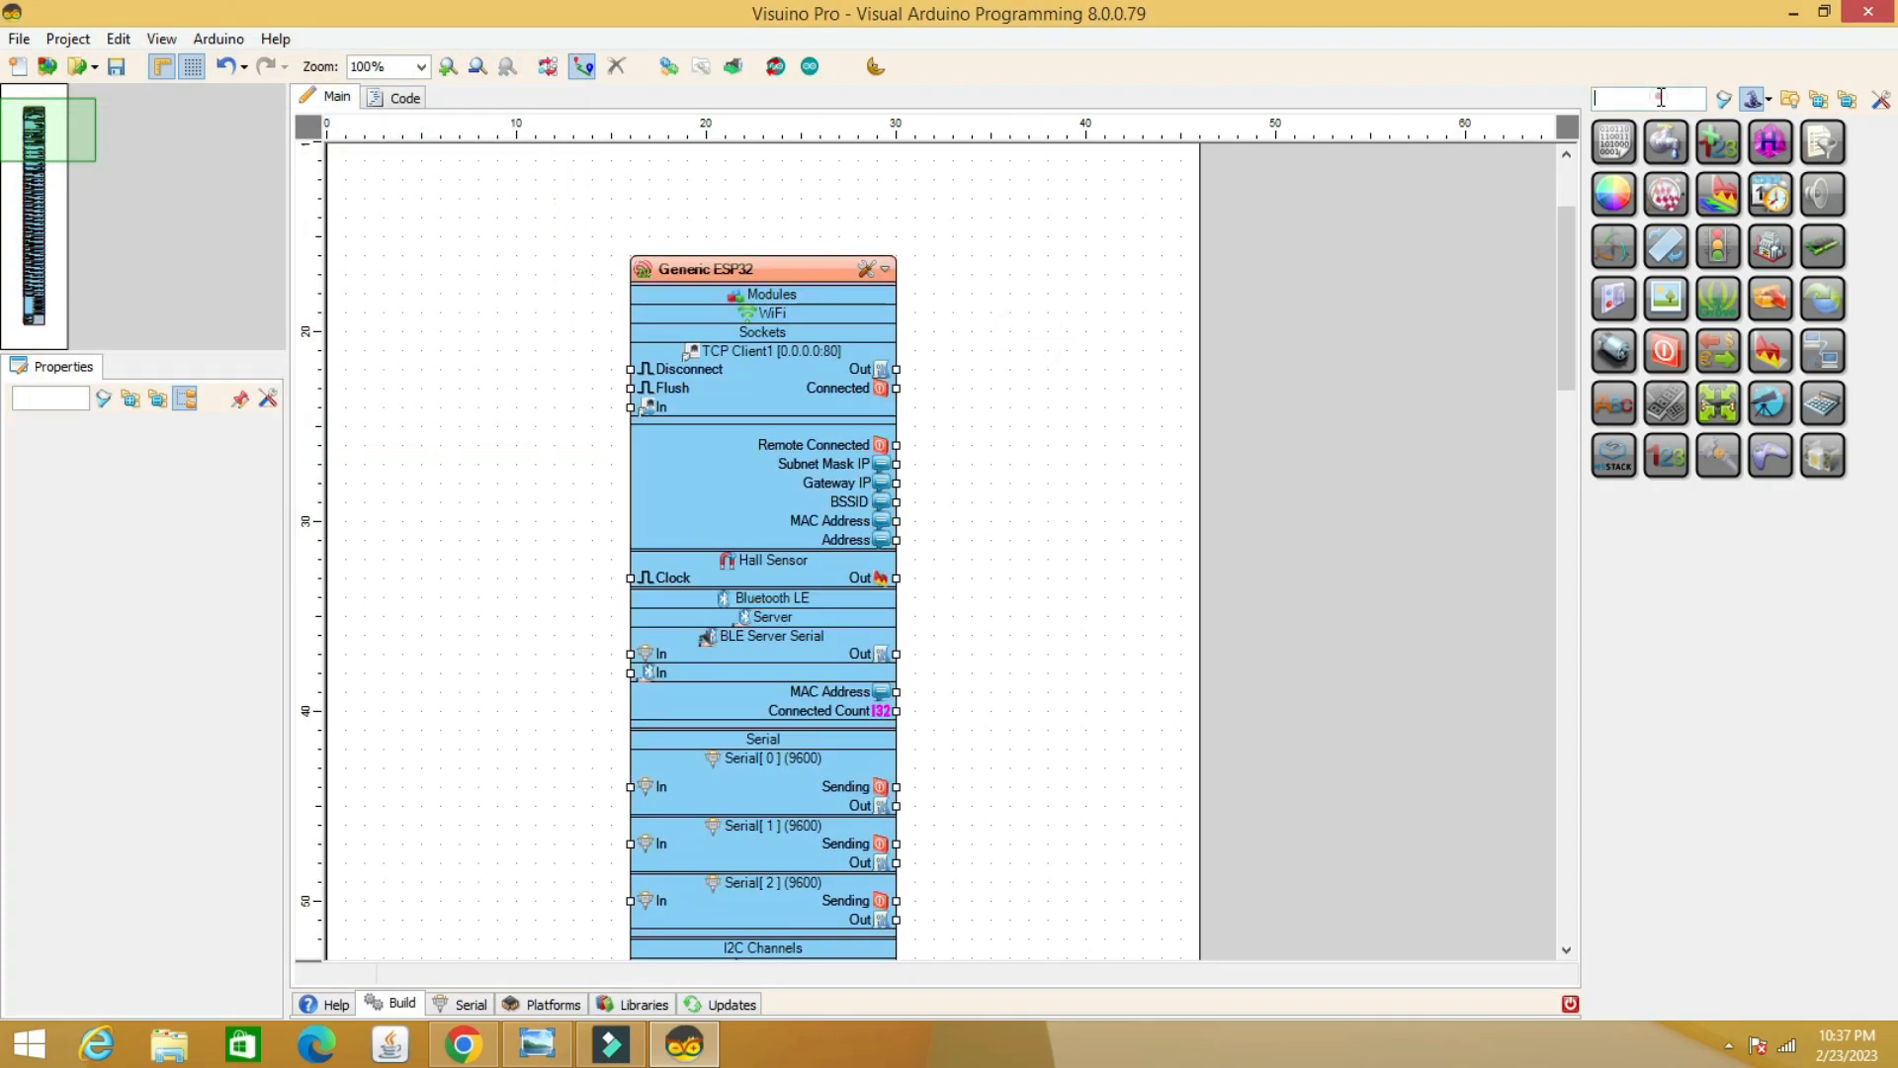
Search the palette for 'xy r' and drop a RemoteXY component onto the design
text(xy r)
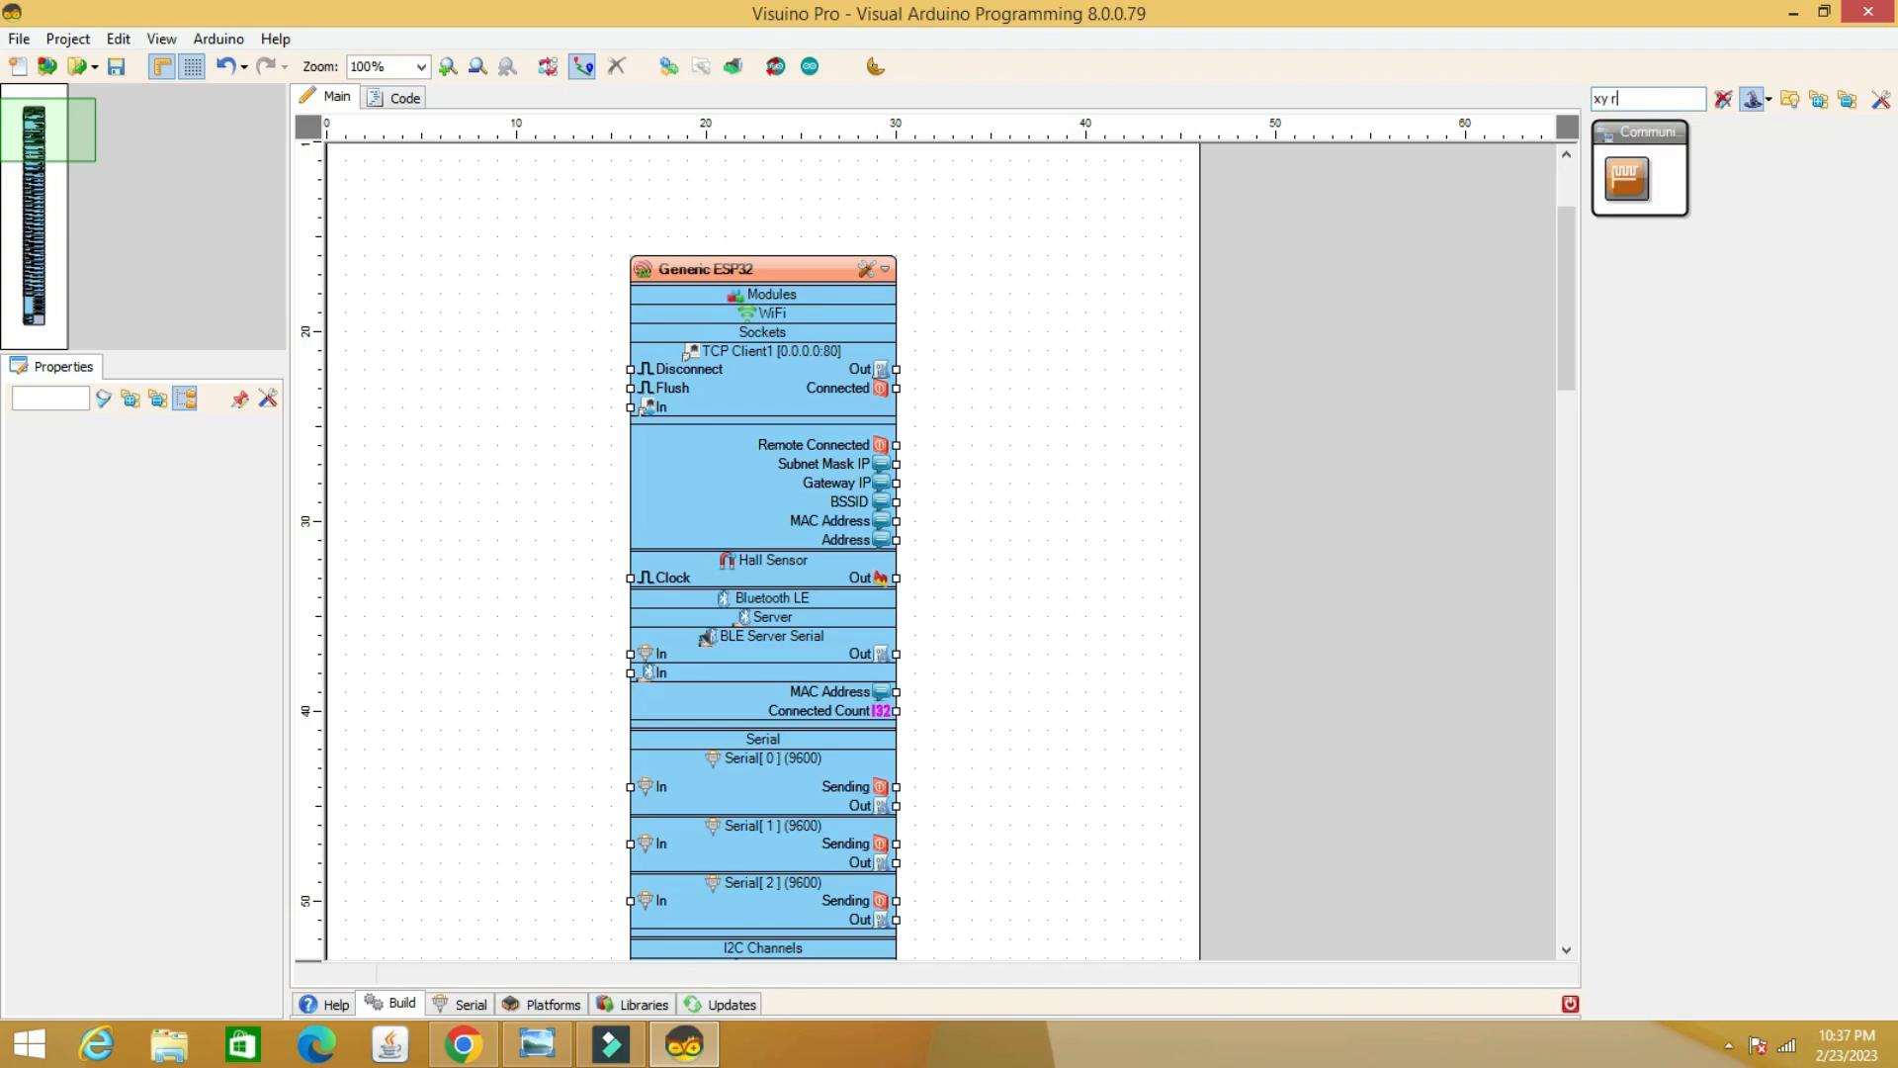
drag(1637, 177, 1138, 403)
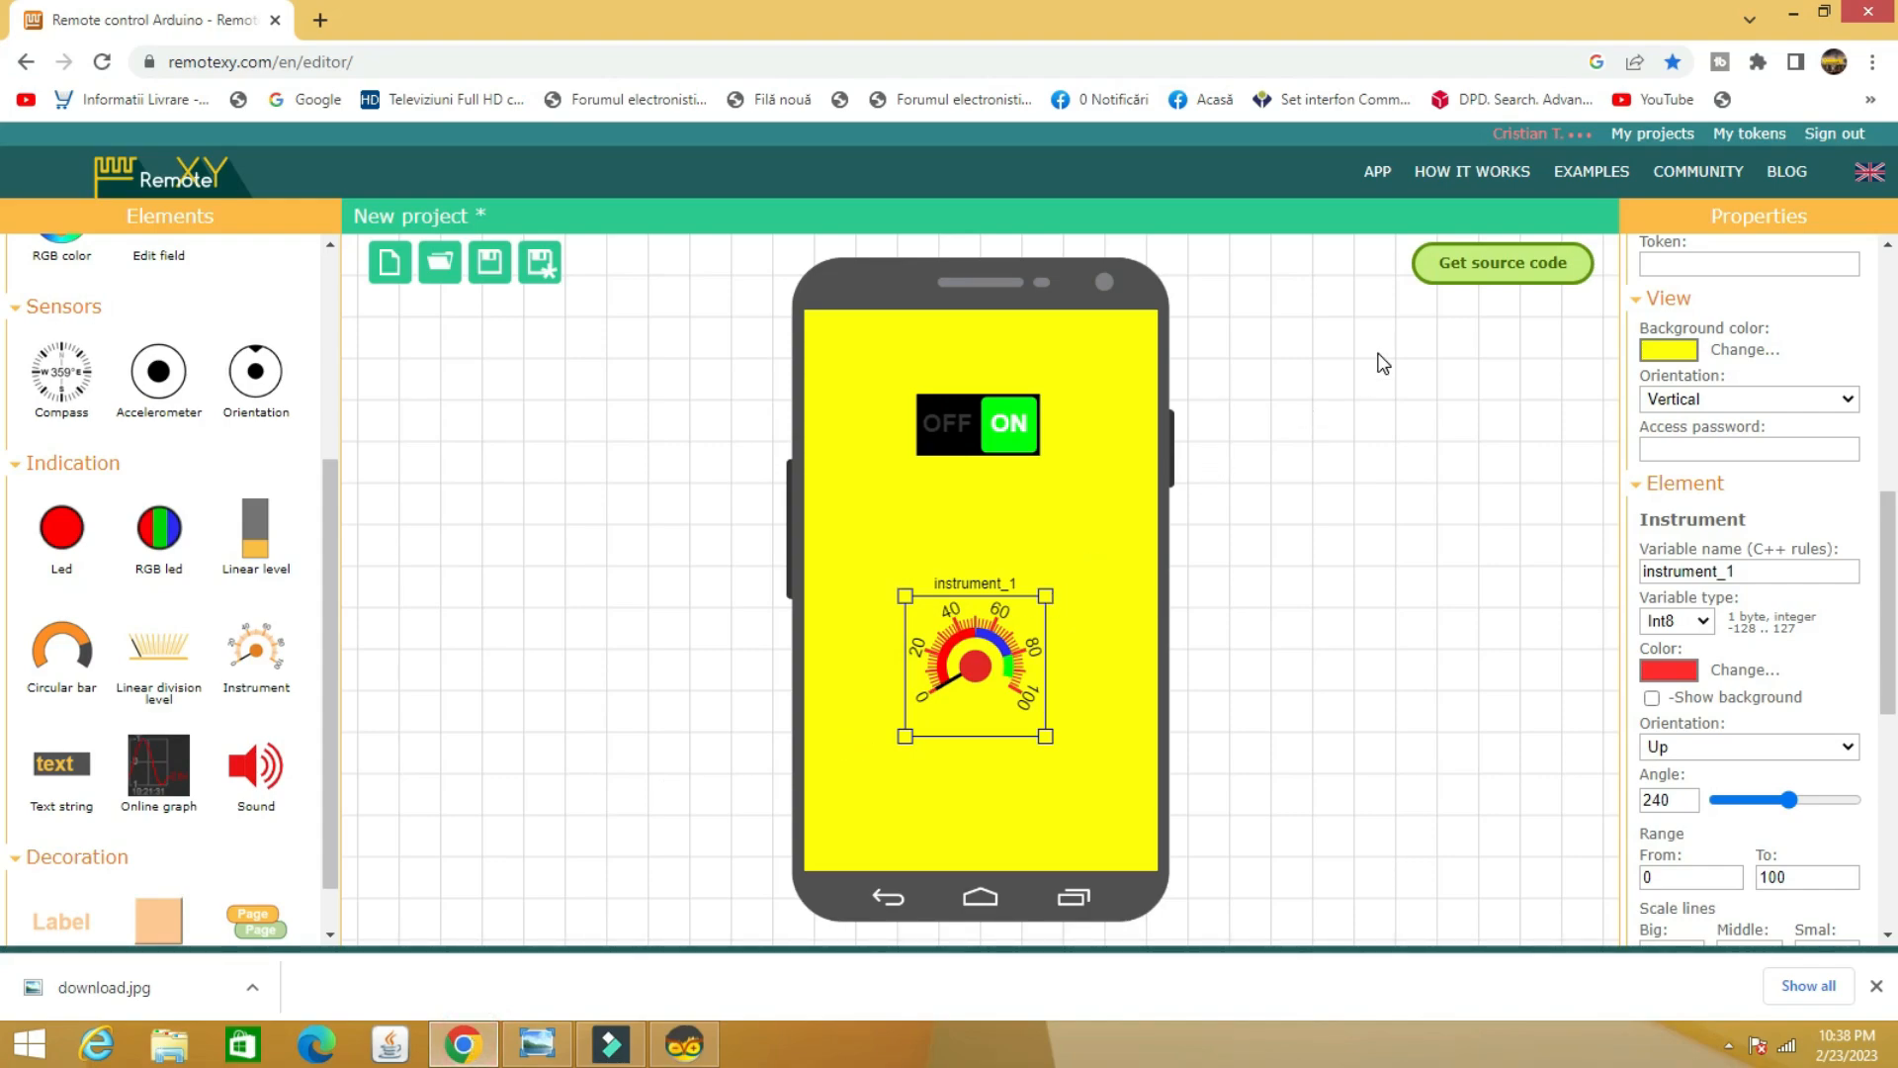
Import the generated RemoteXY source code into RemoteXY1, then open its Protocols editor
click(1503, 263)
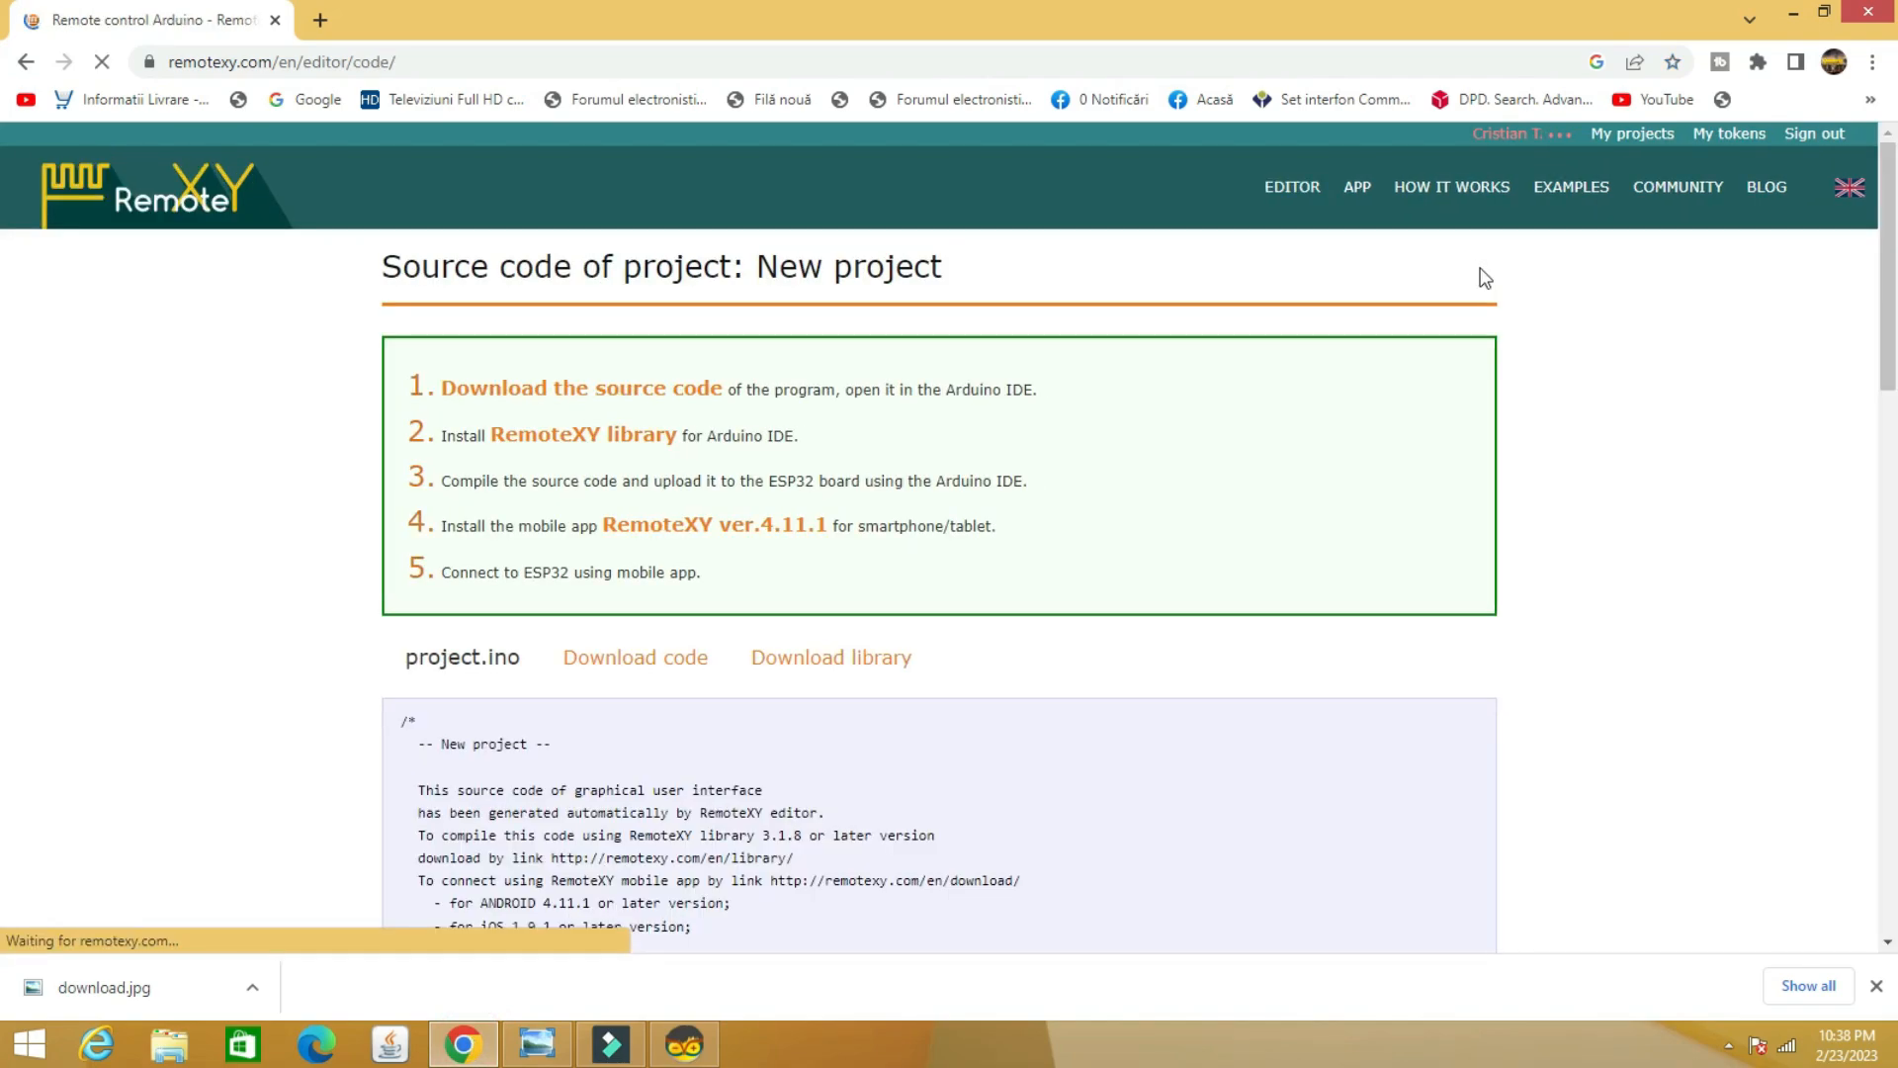
scroll(down, 3)
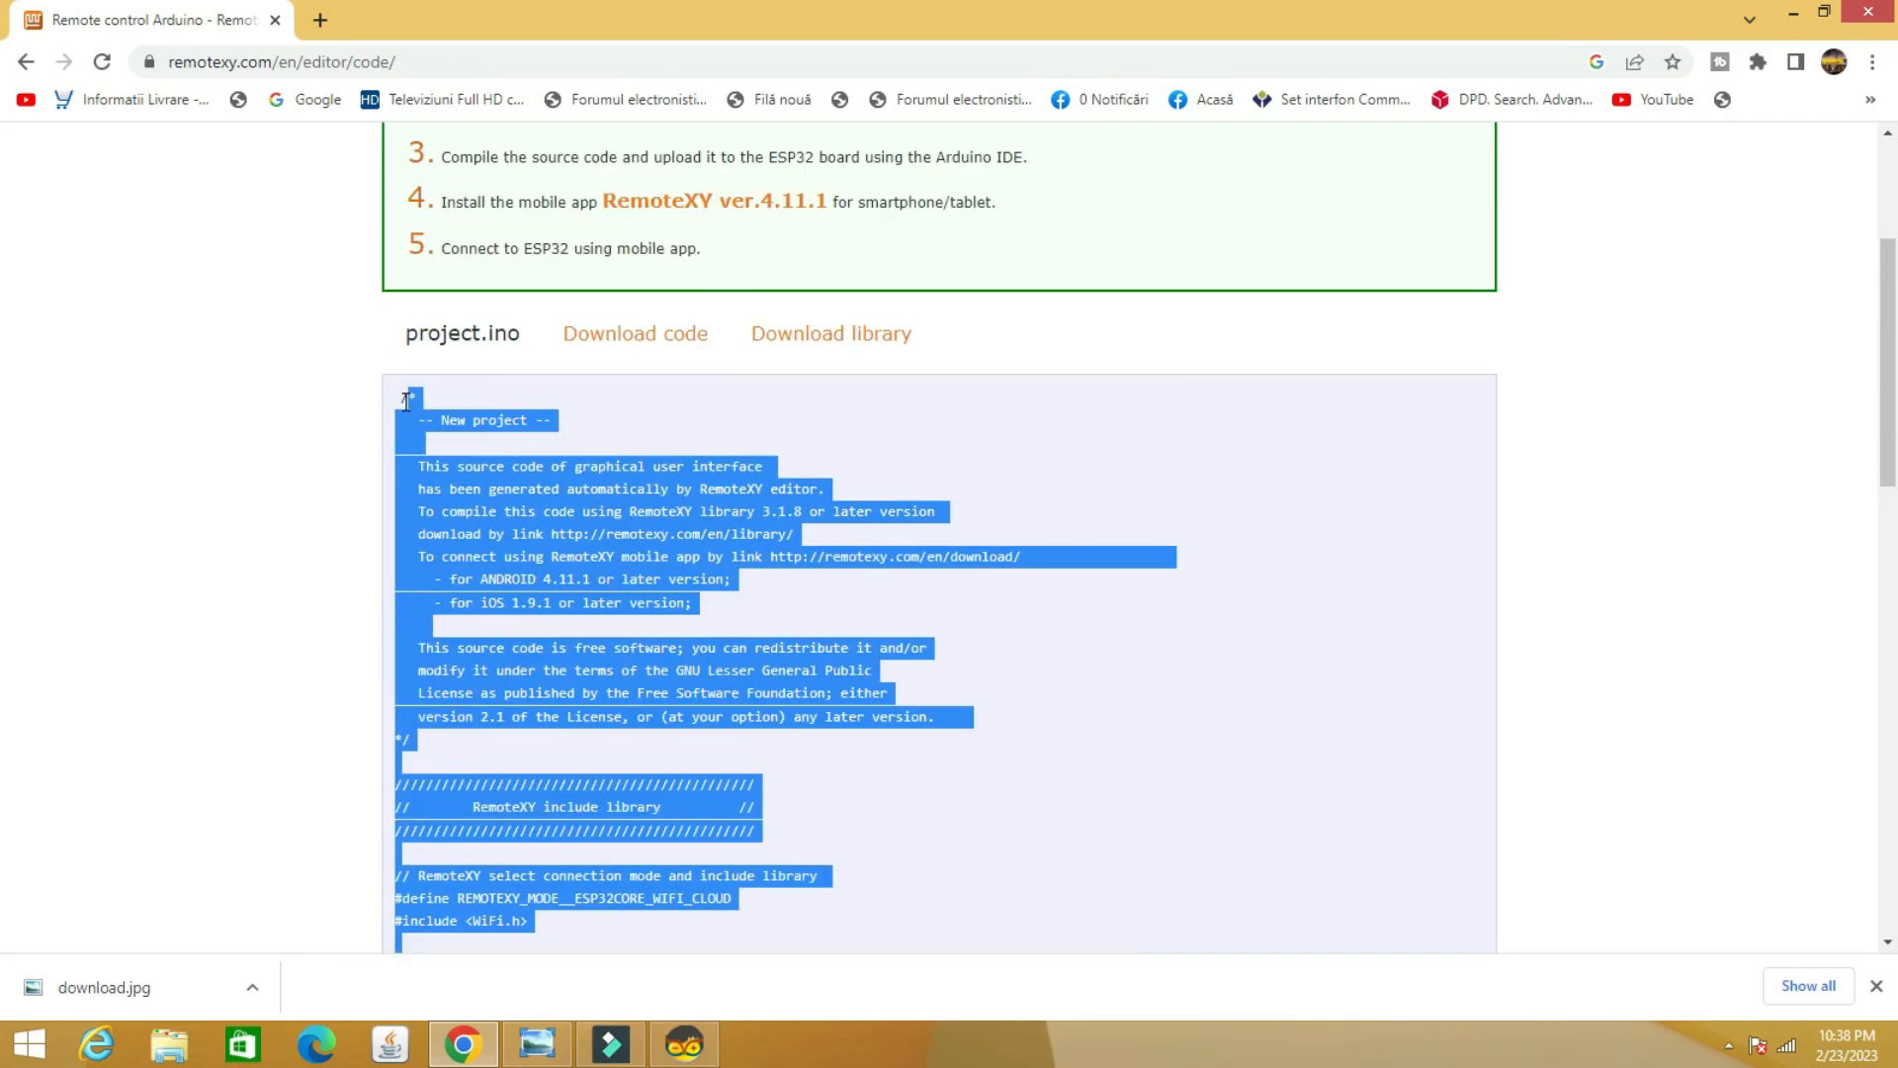
click(447, 467)
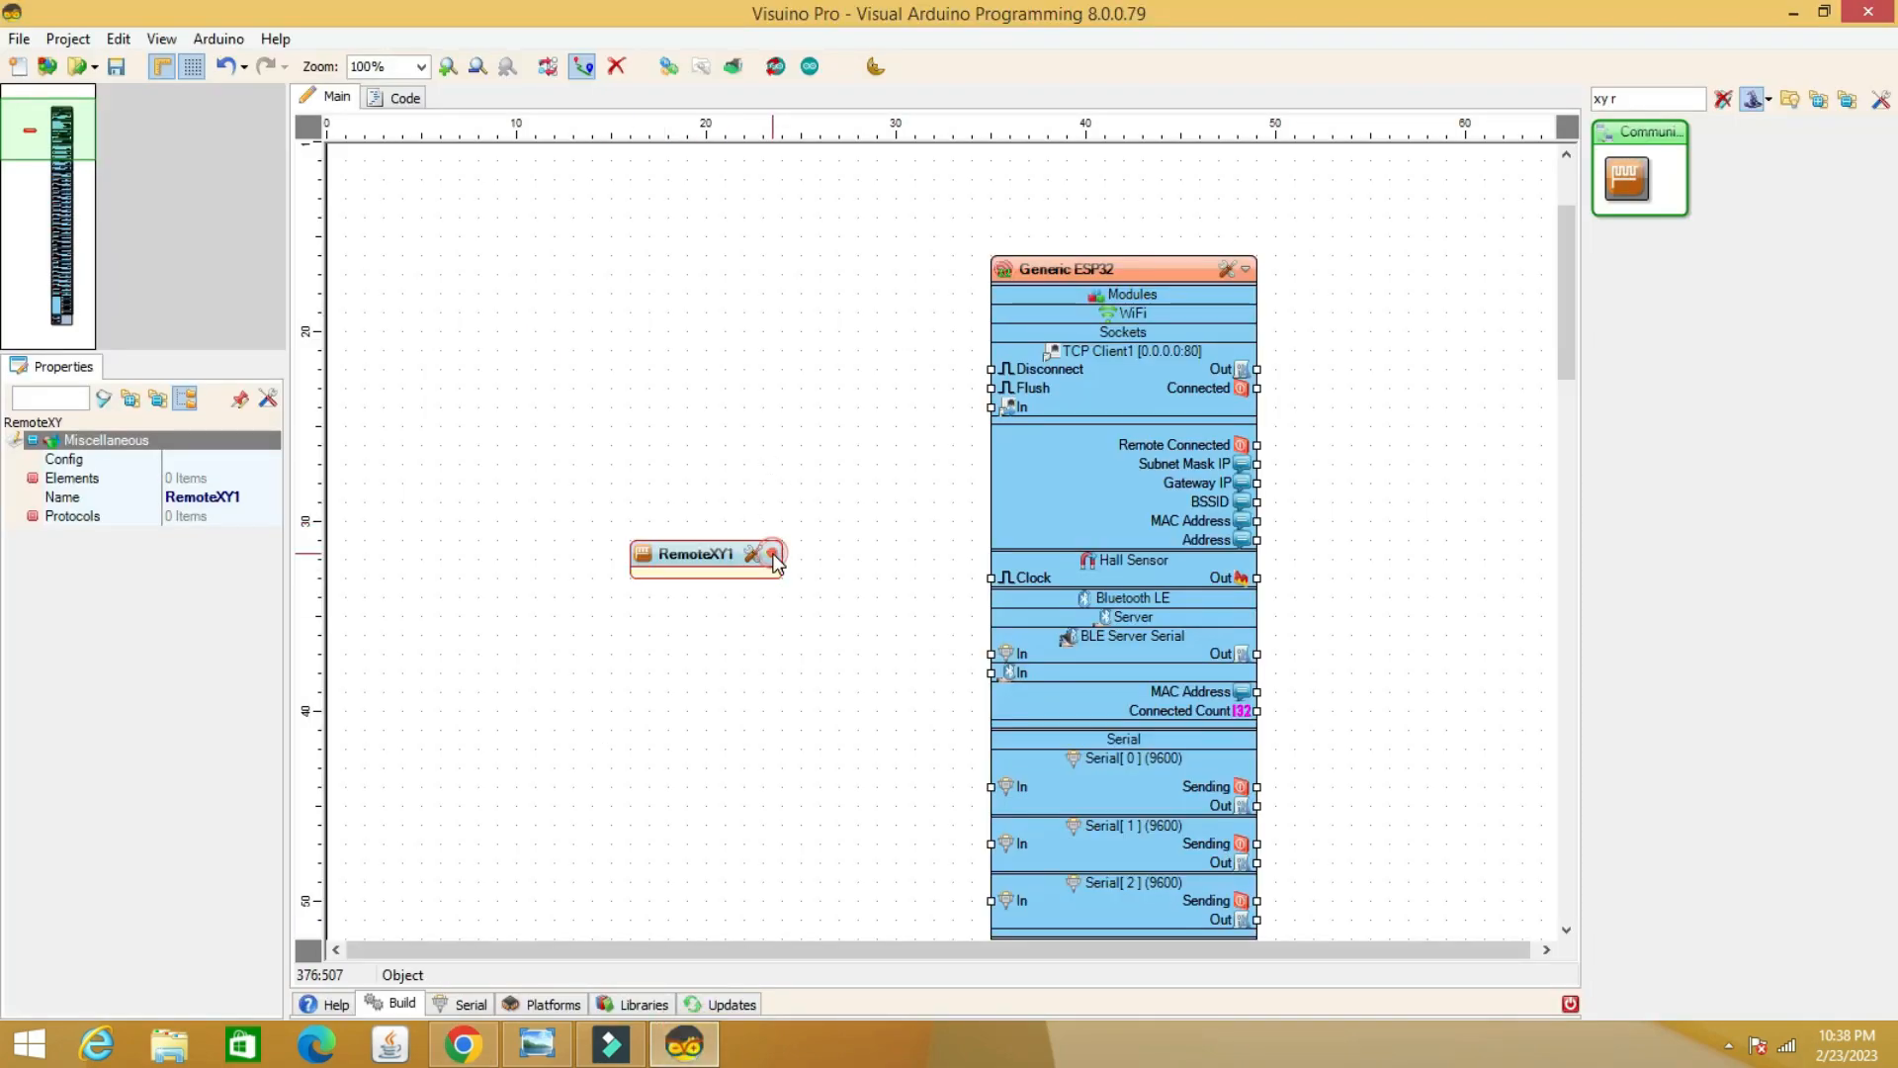
click(752, 554)
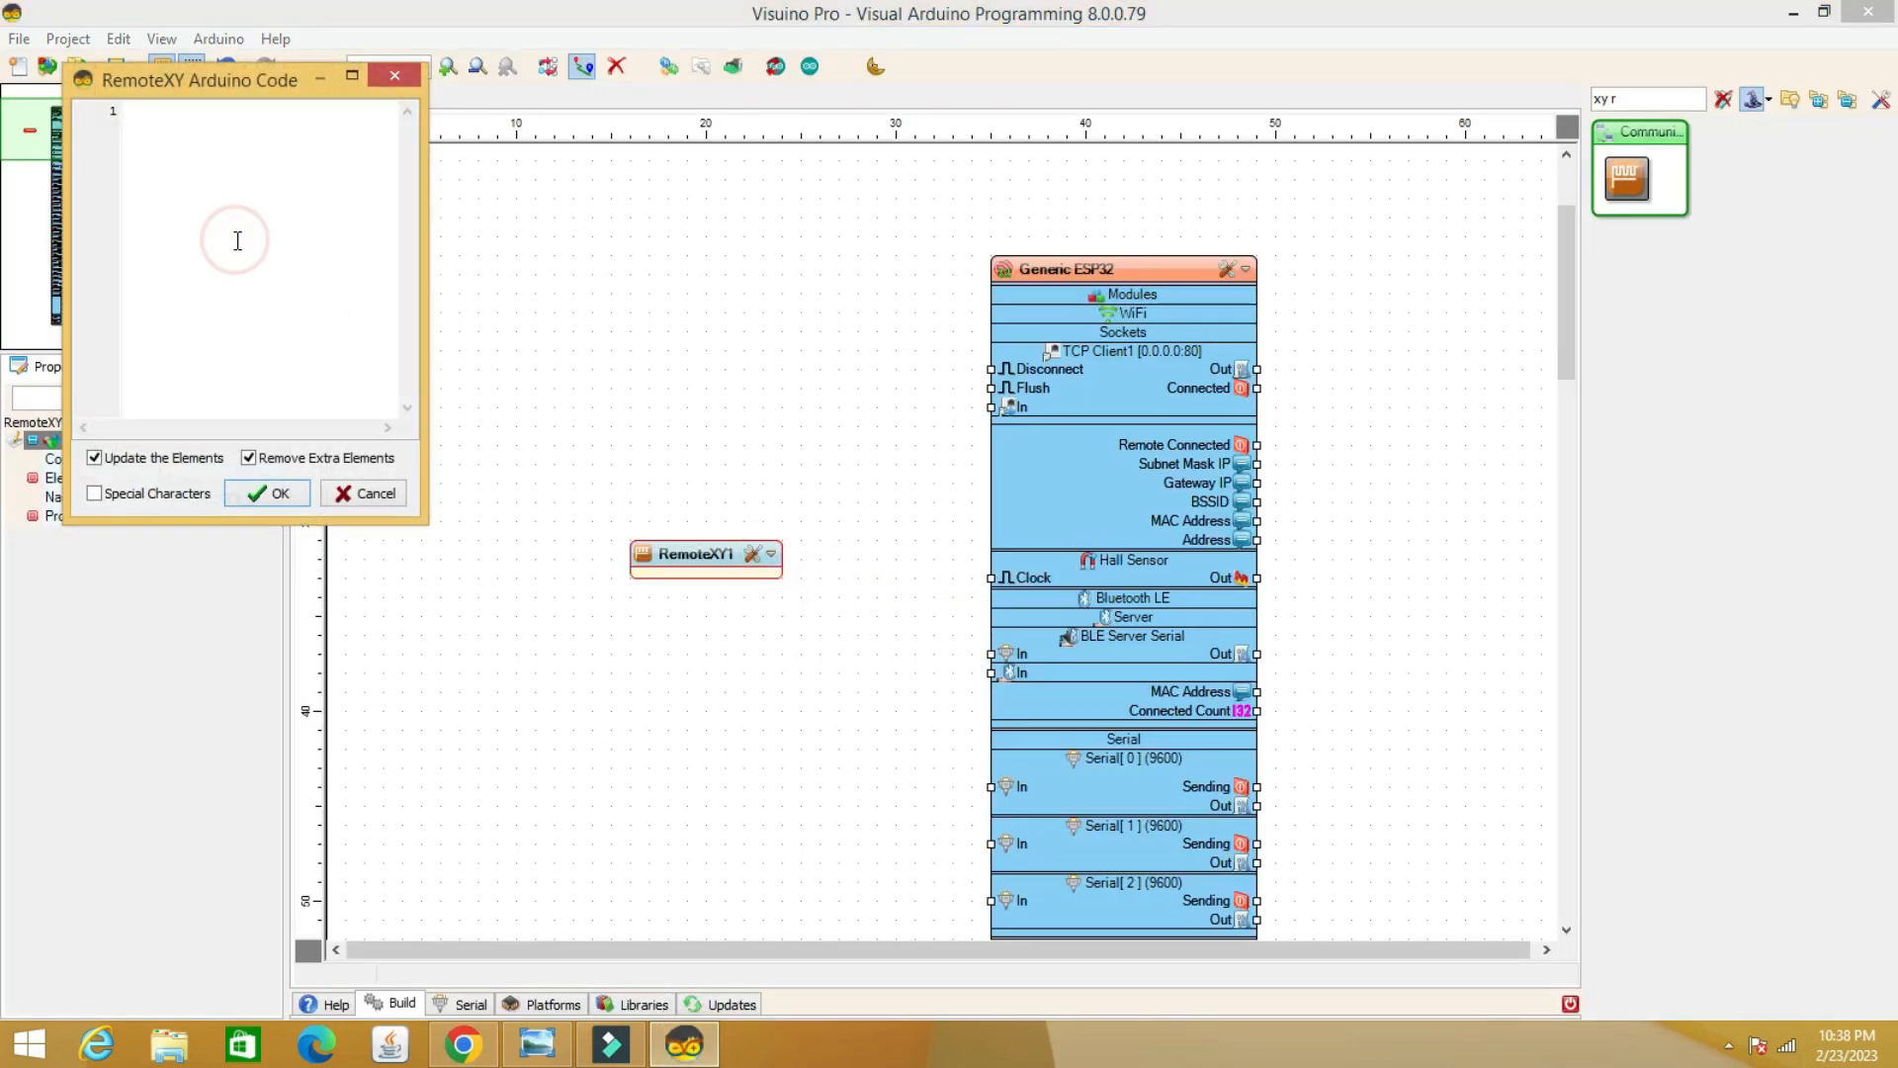
click(267, 492)
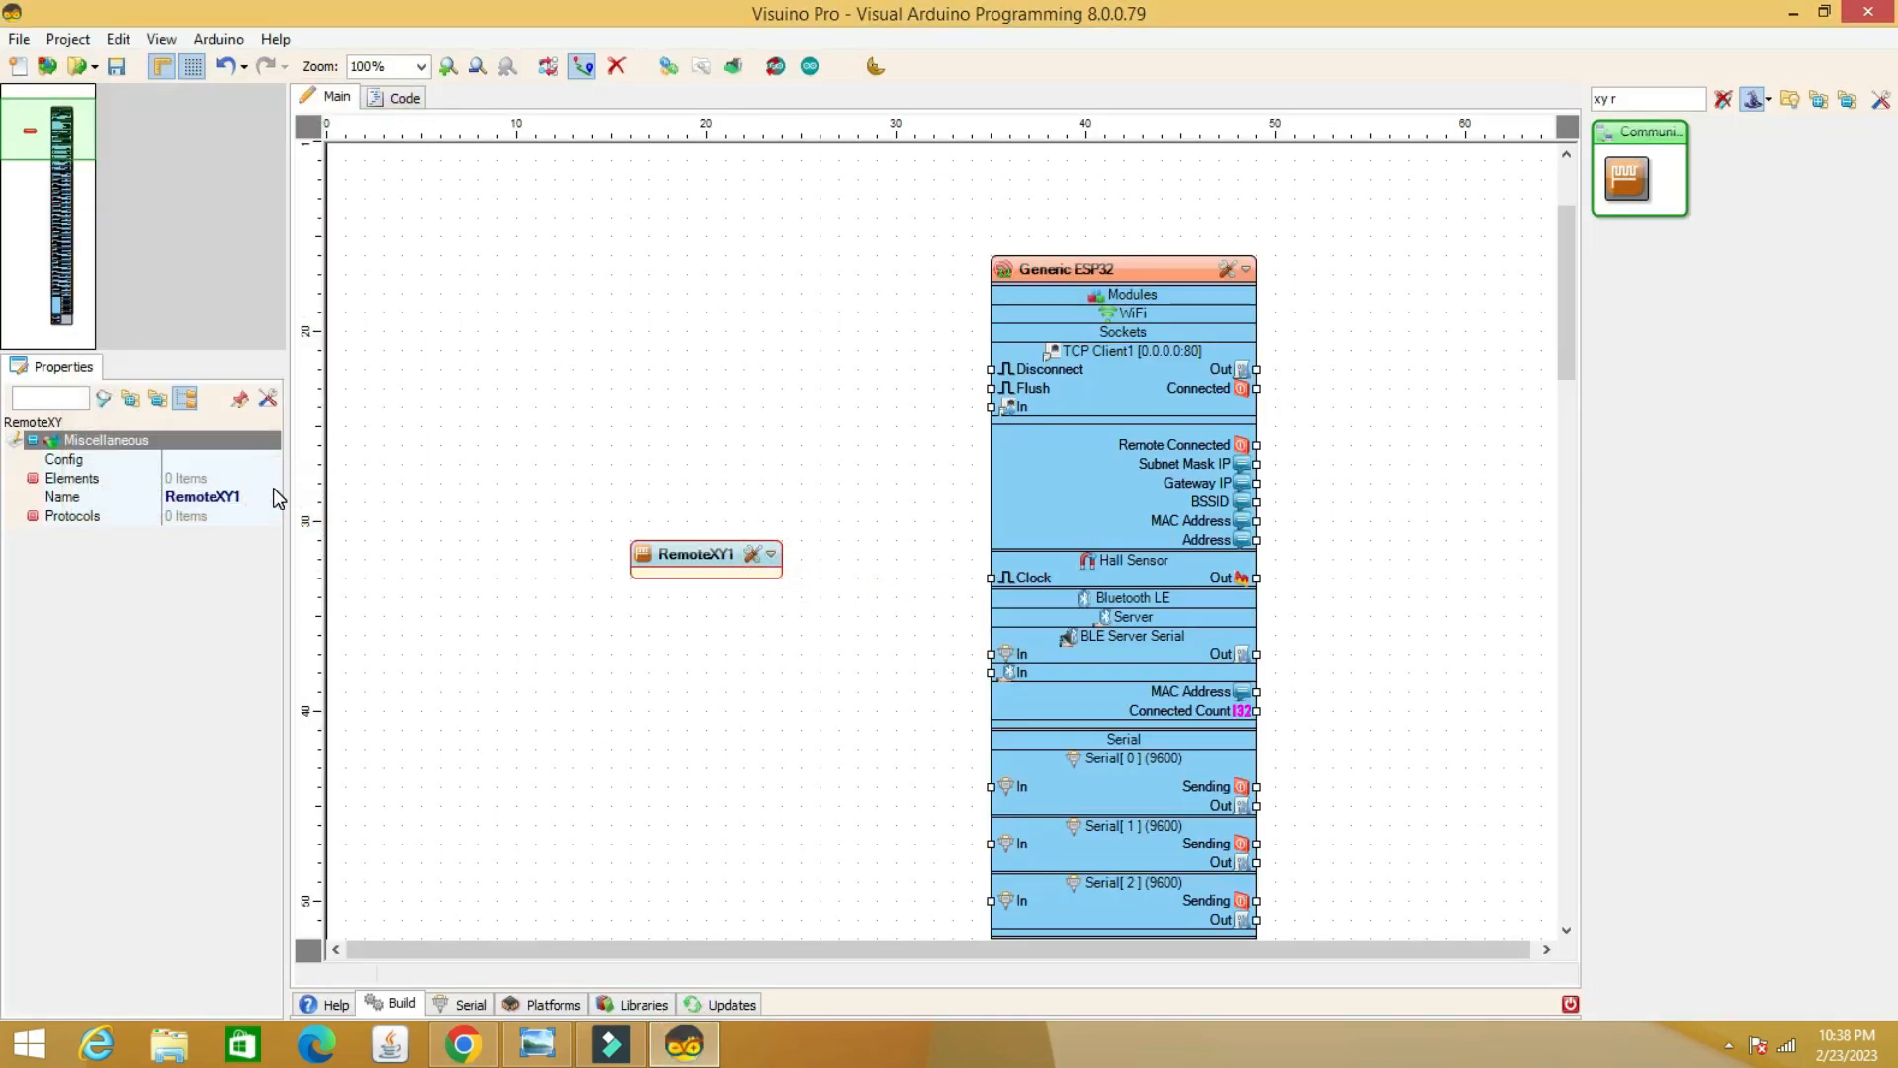
click(768, 554)
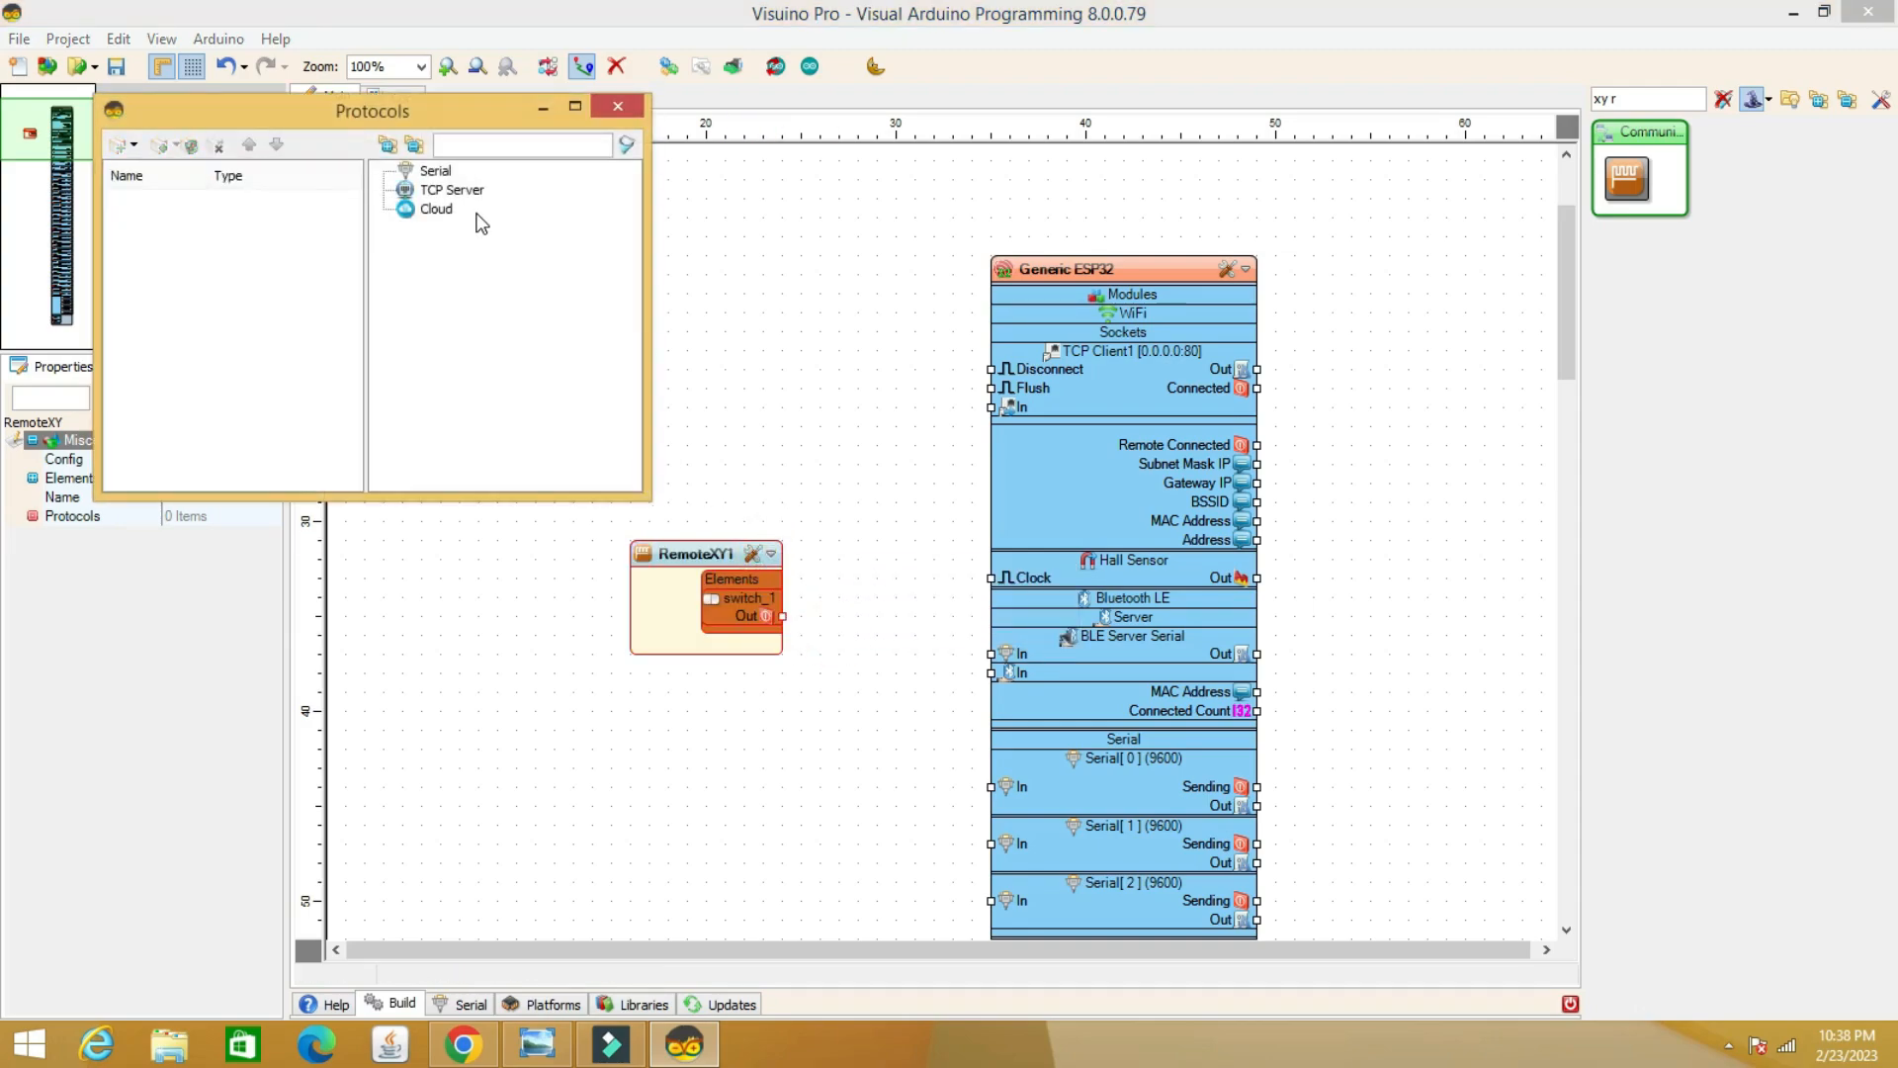
Add a Cloud protocol, Cloud1, to RemoteXY1 and switch to the browser
click(436, 209)
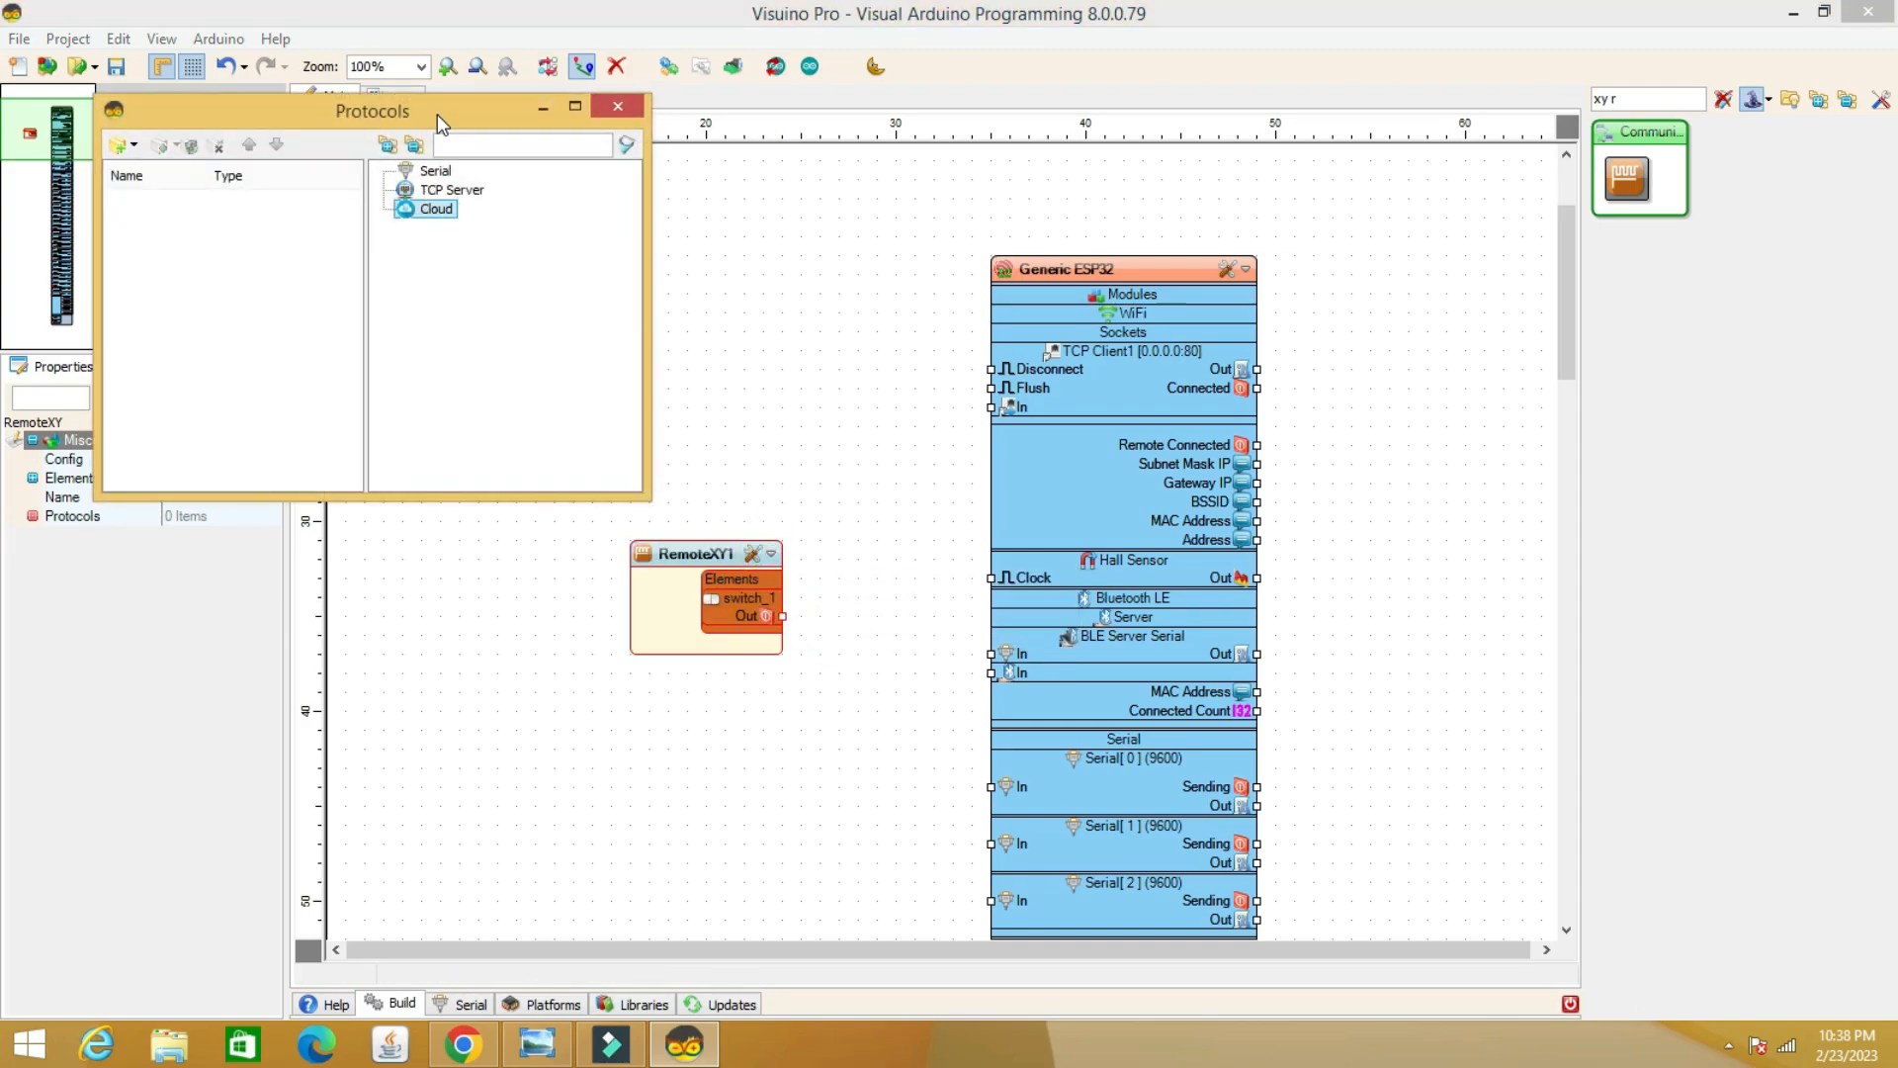
double_click(432, 208)
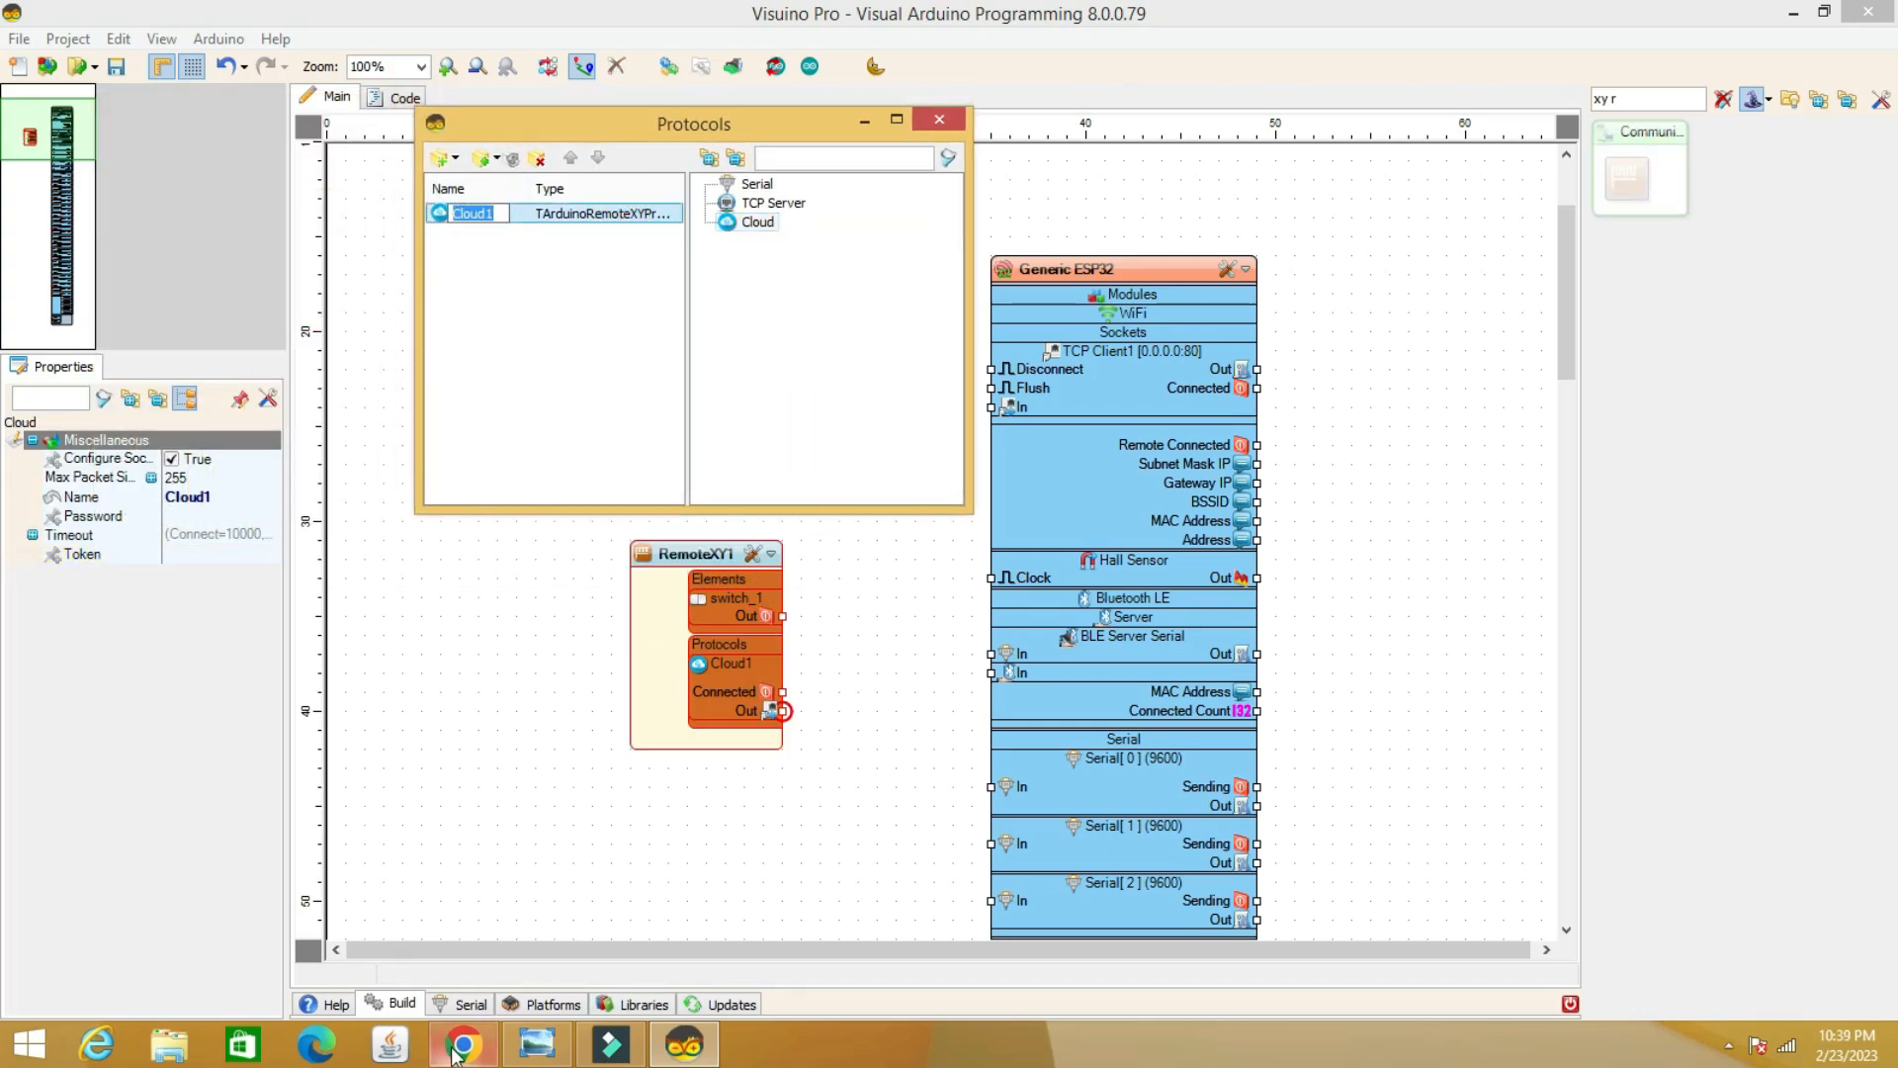
click(462, 1044)
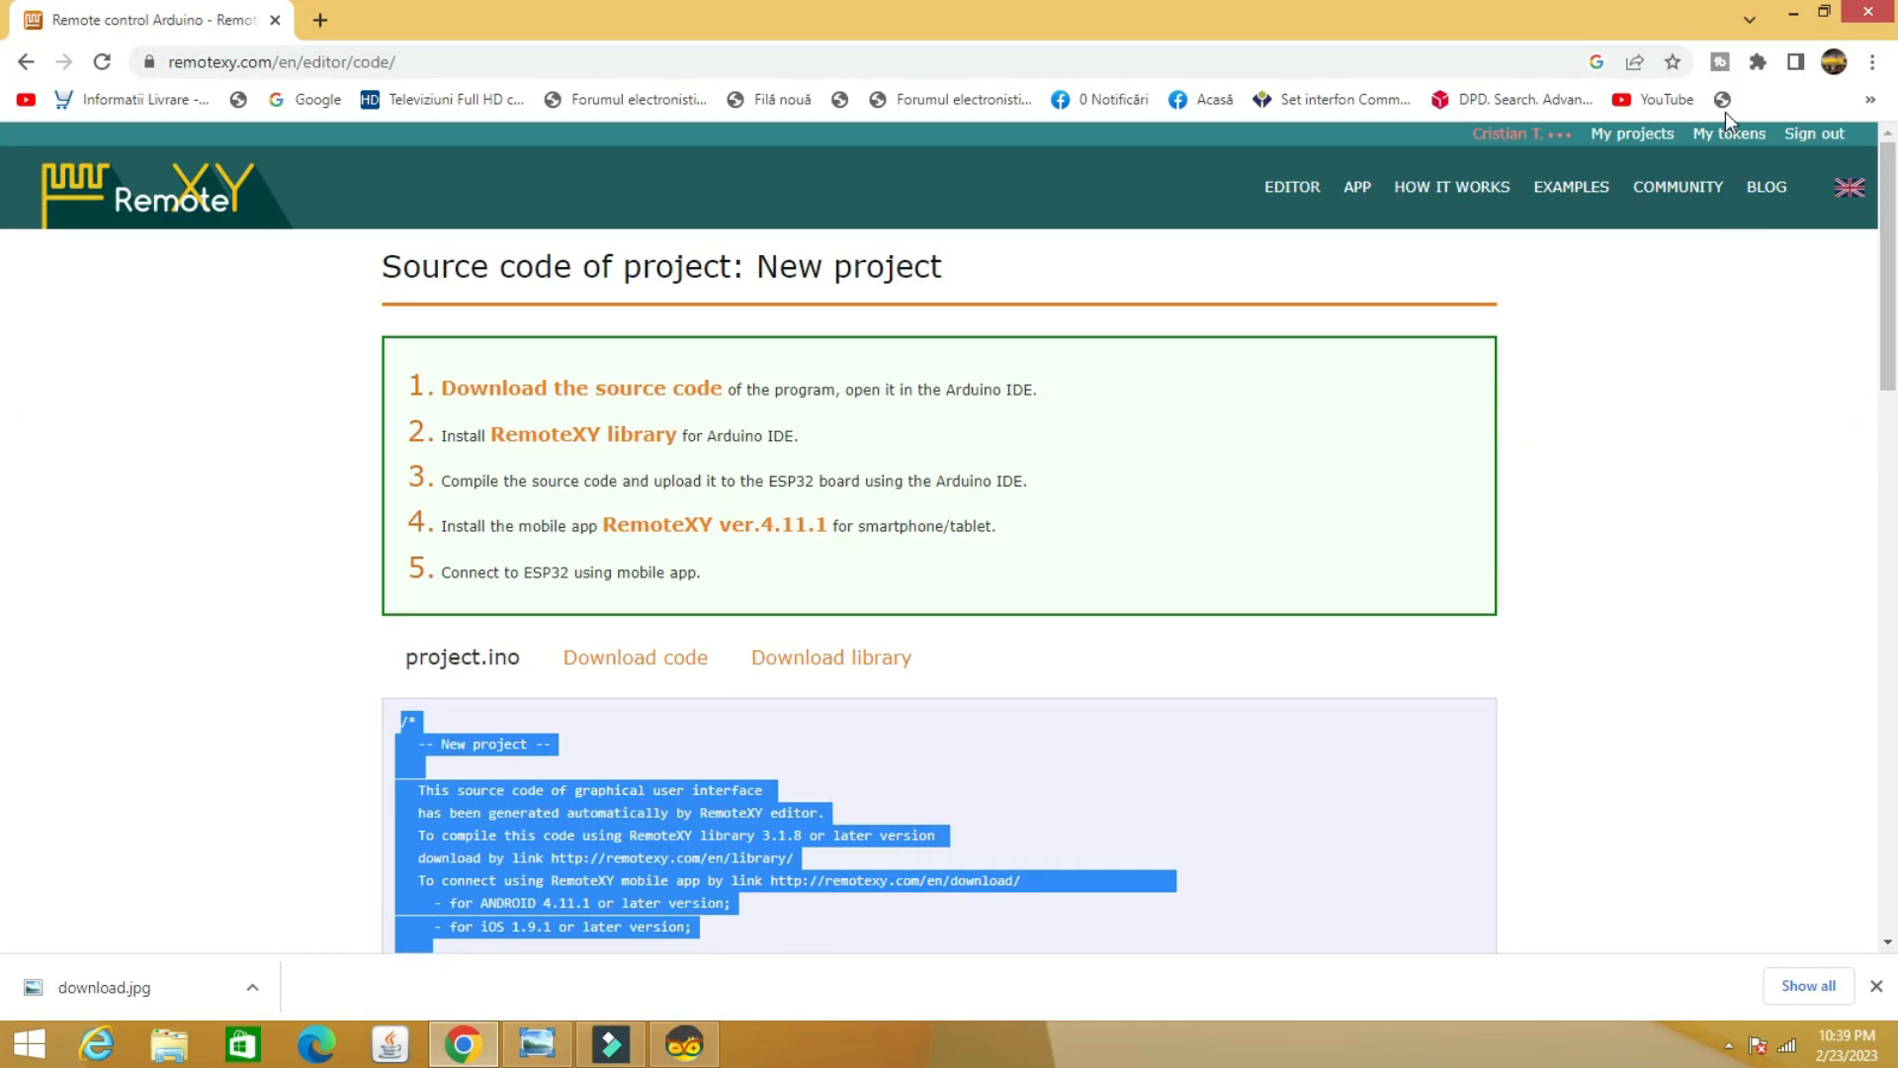
Open My tokens on remotexy.com and select the esp32 board's token string
click(1730, 133)
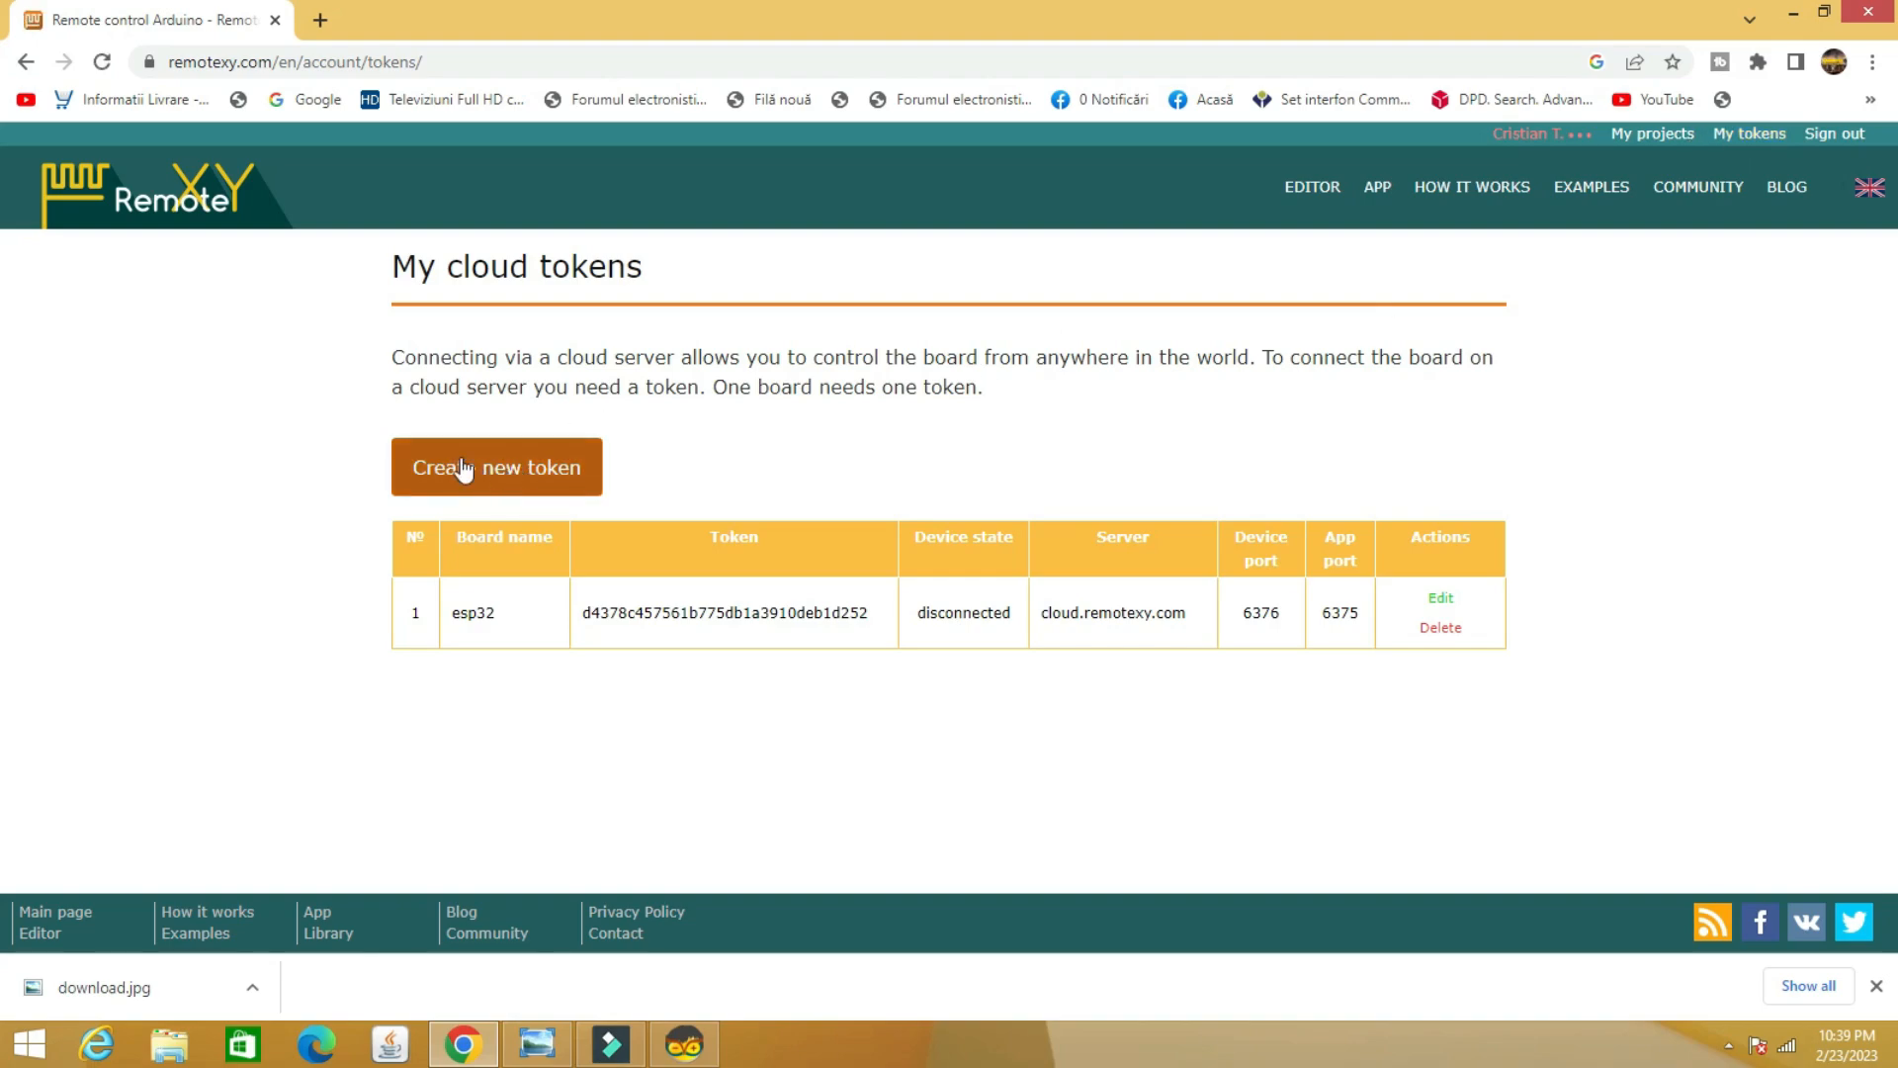
double_click(601, 613)
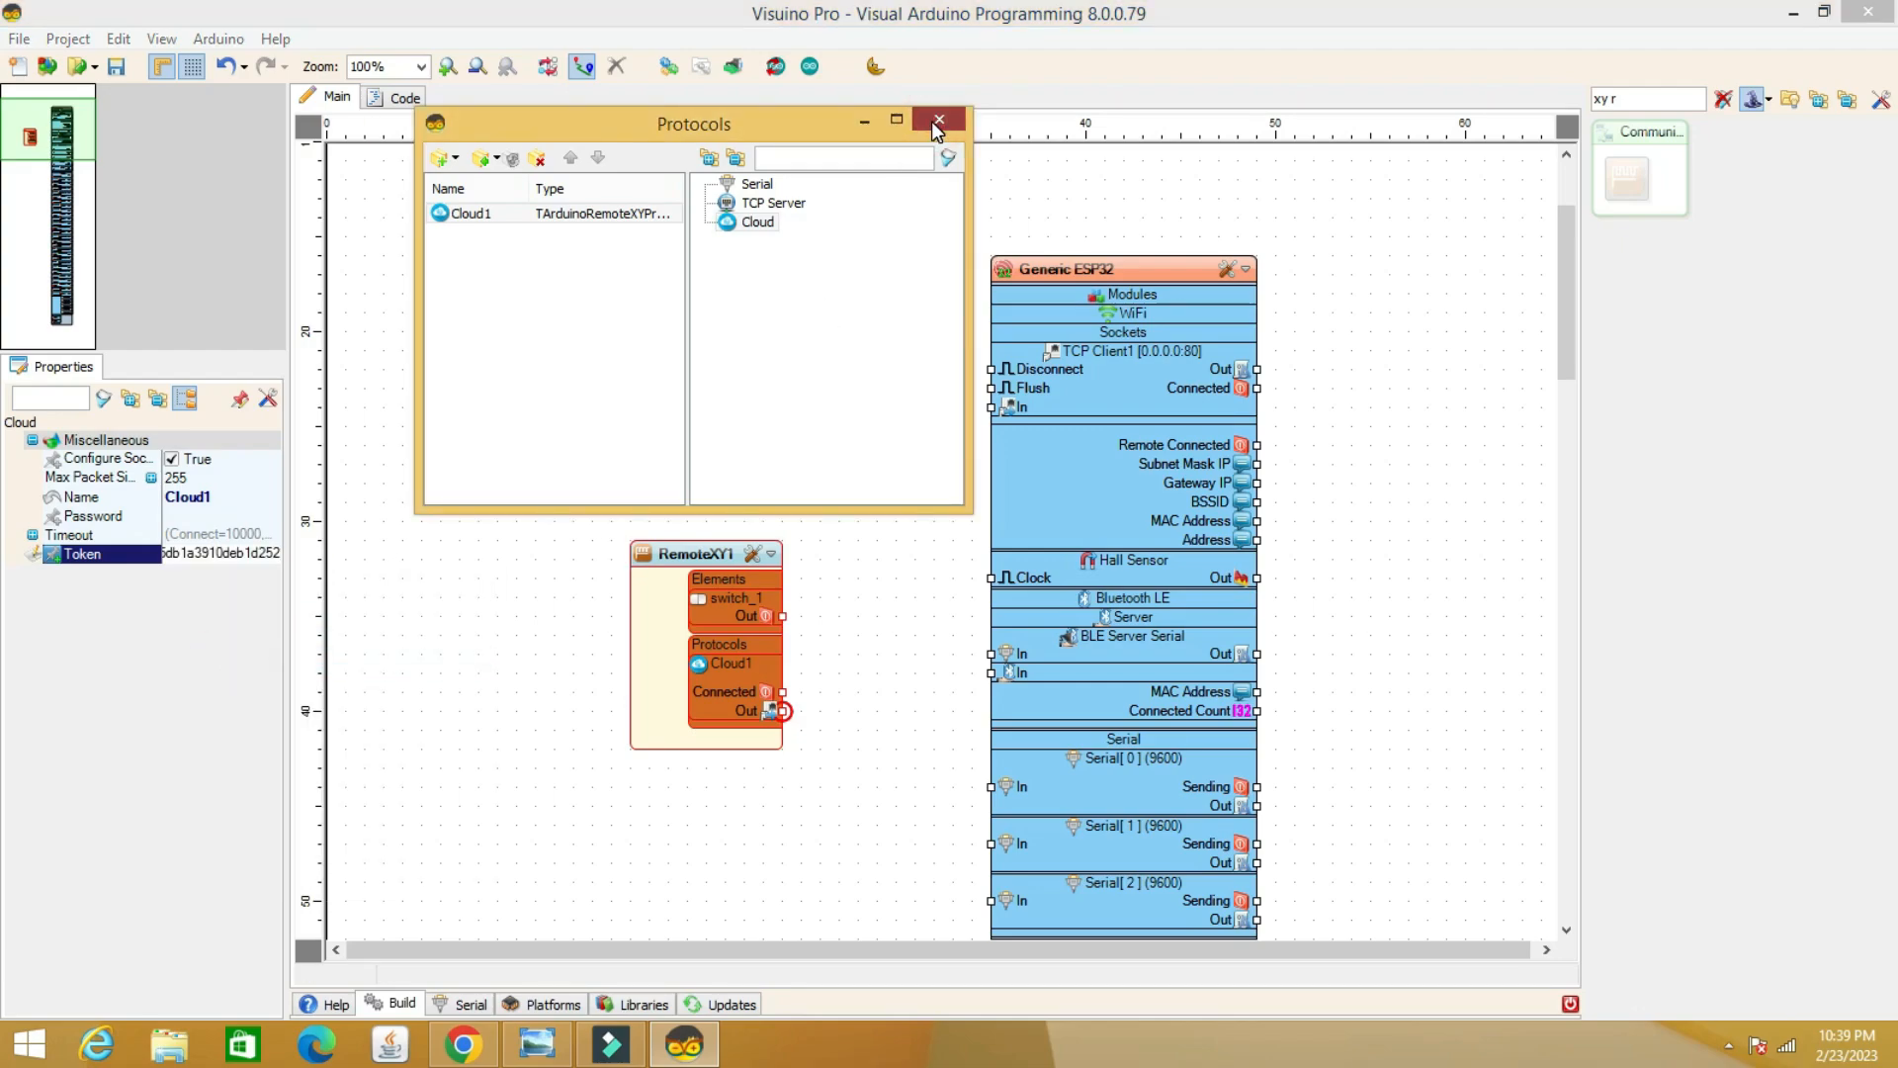
Add a Level/Gauge output element to RemoteXY1 next to switch_1
click(937, 117)
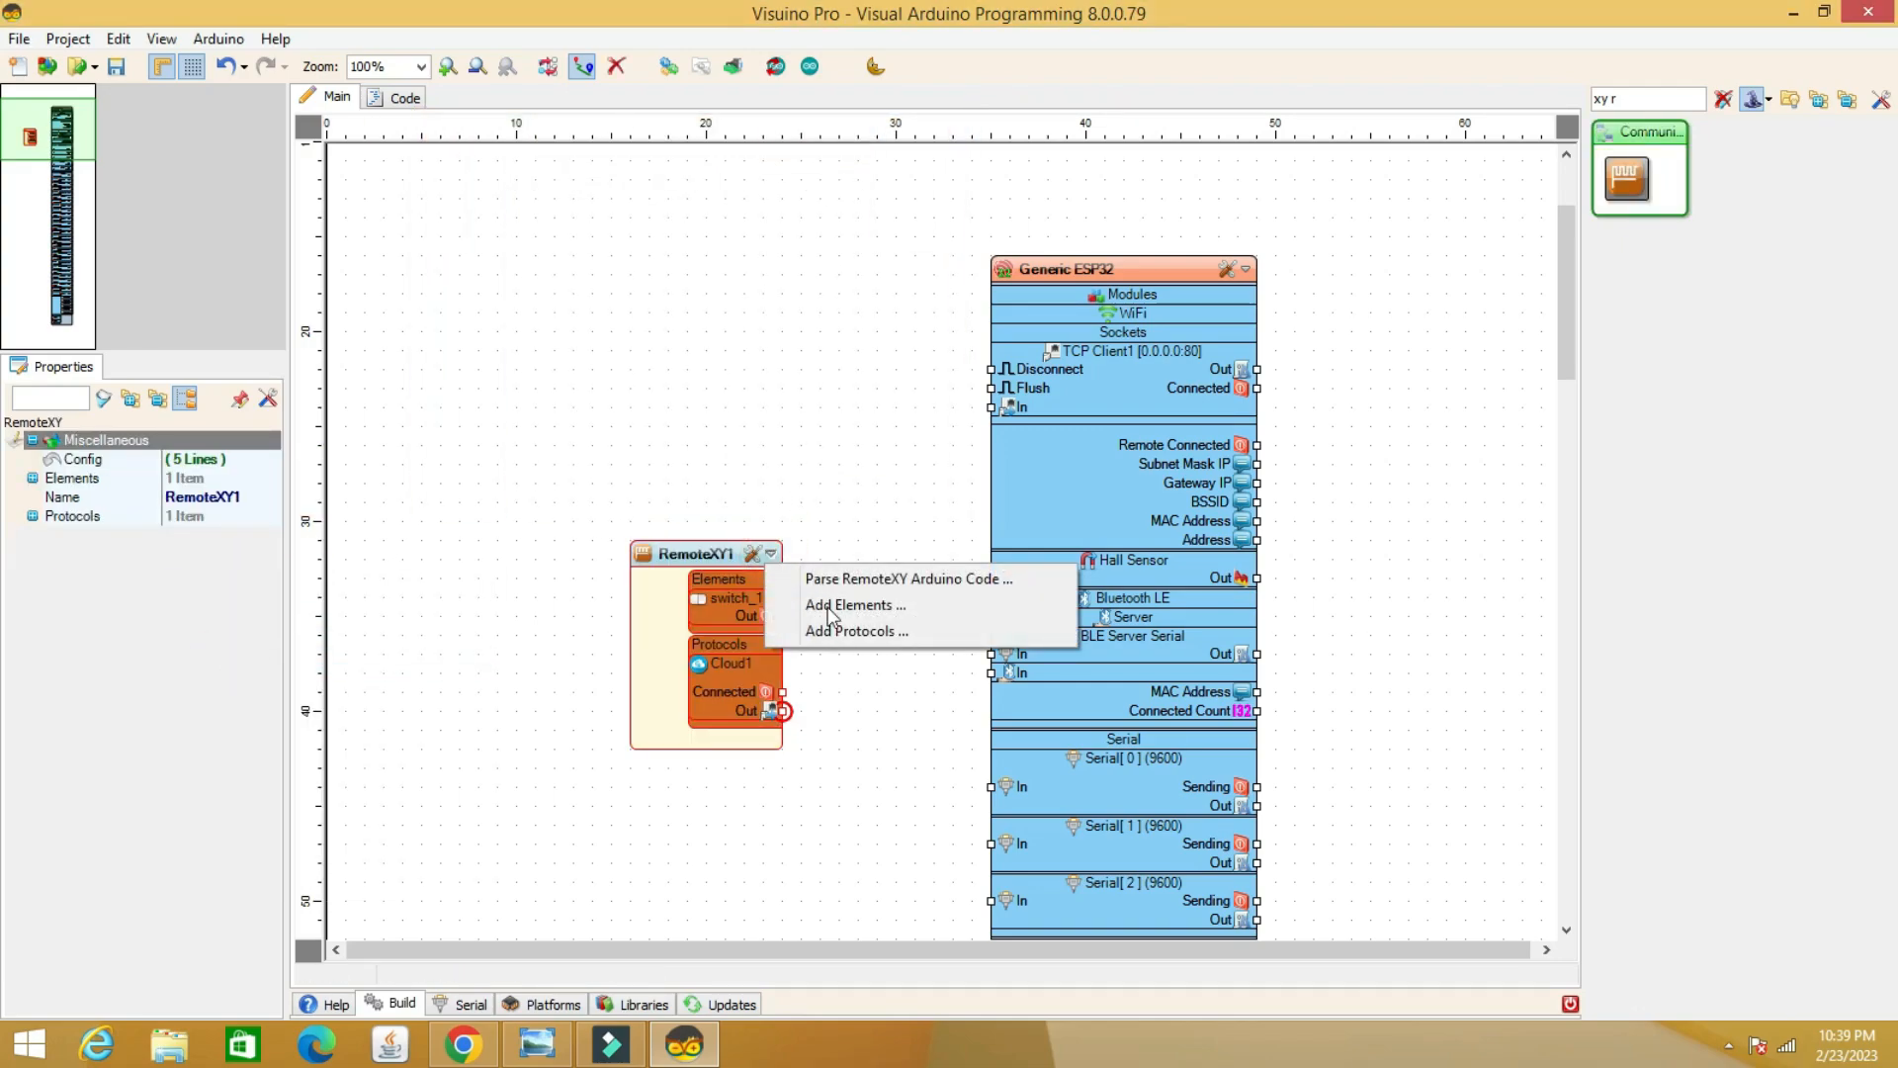
click(849, 605)
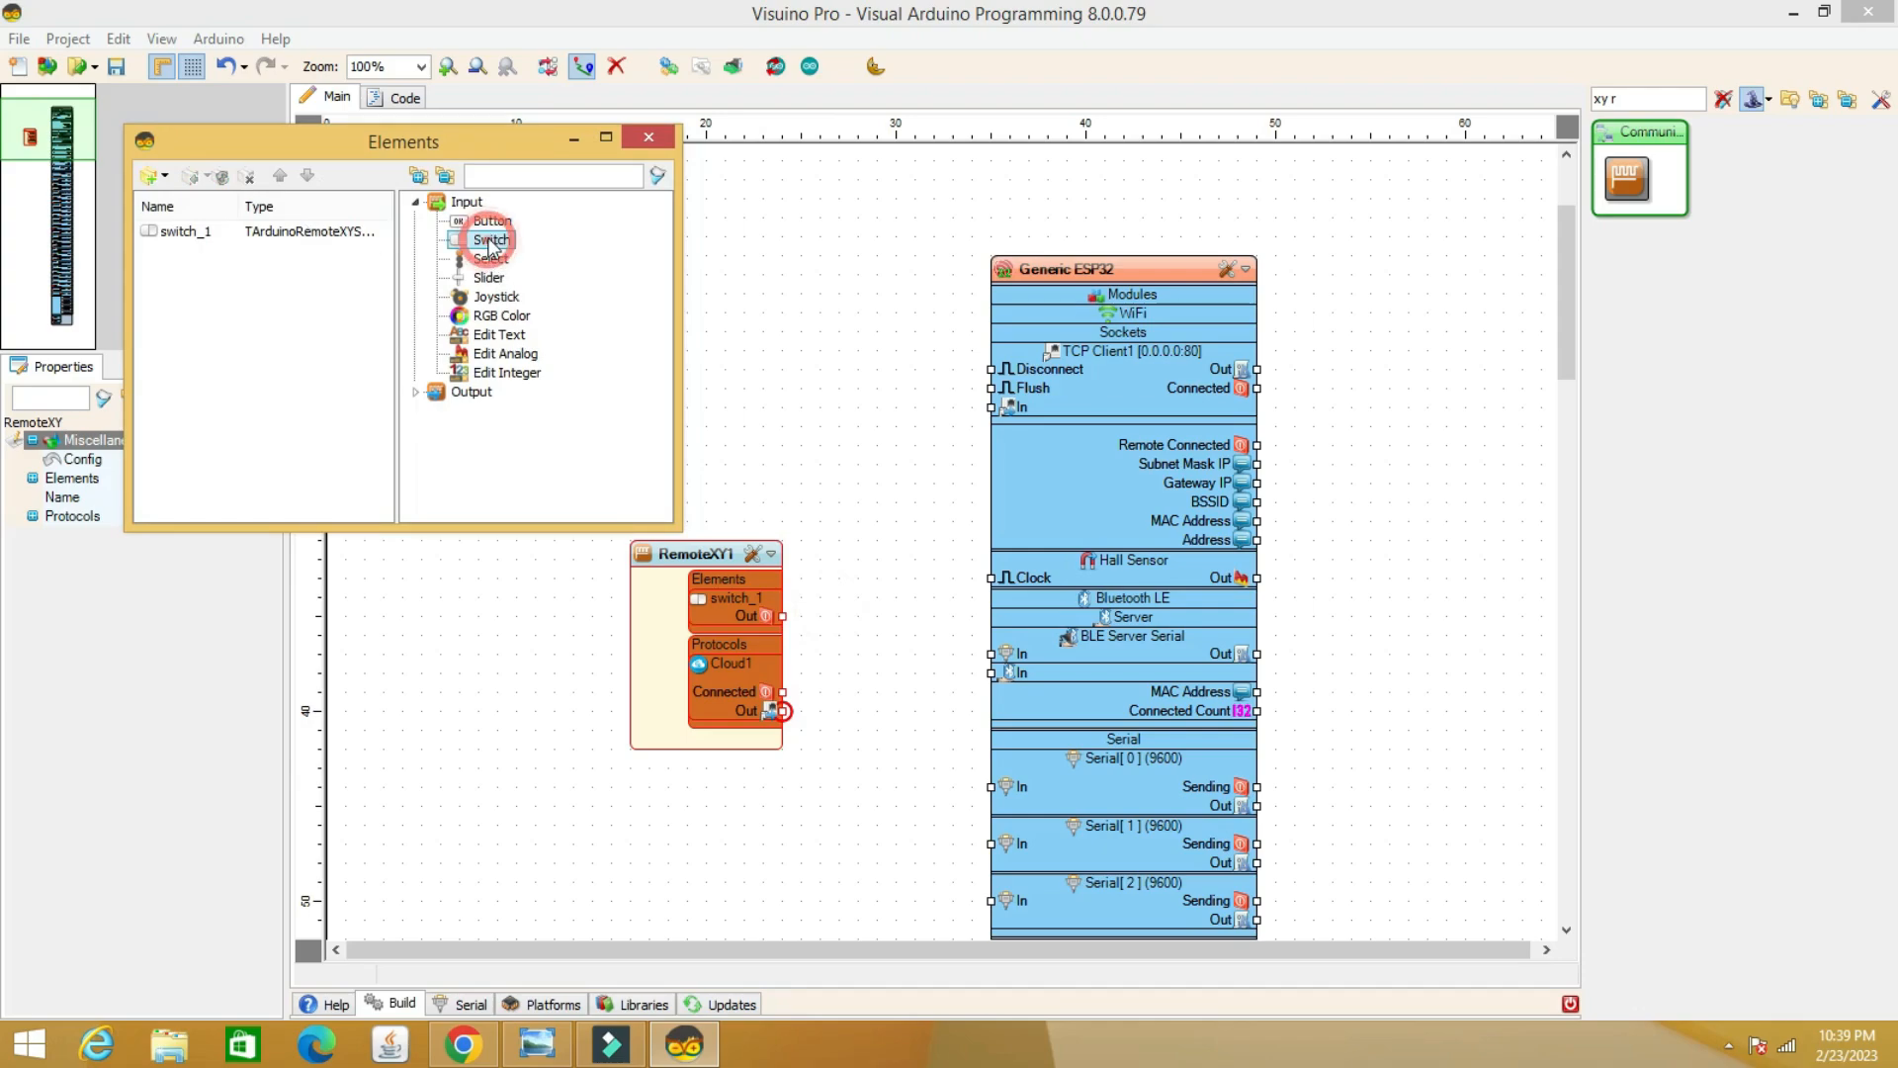
click(489, 240)
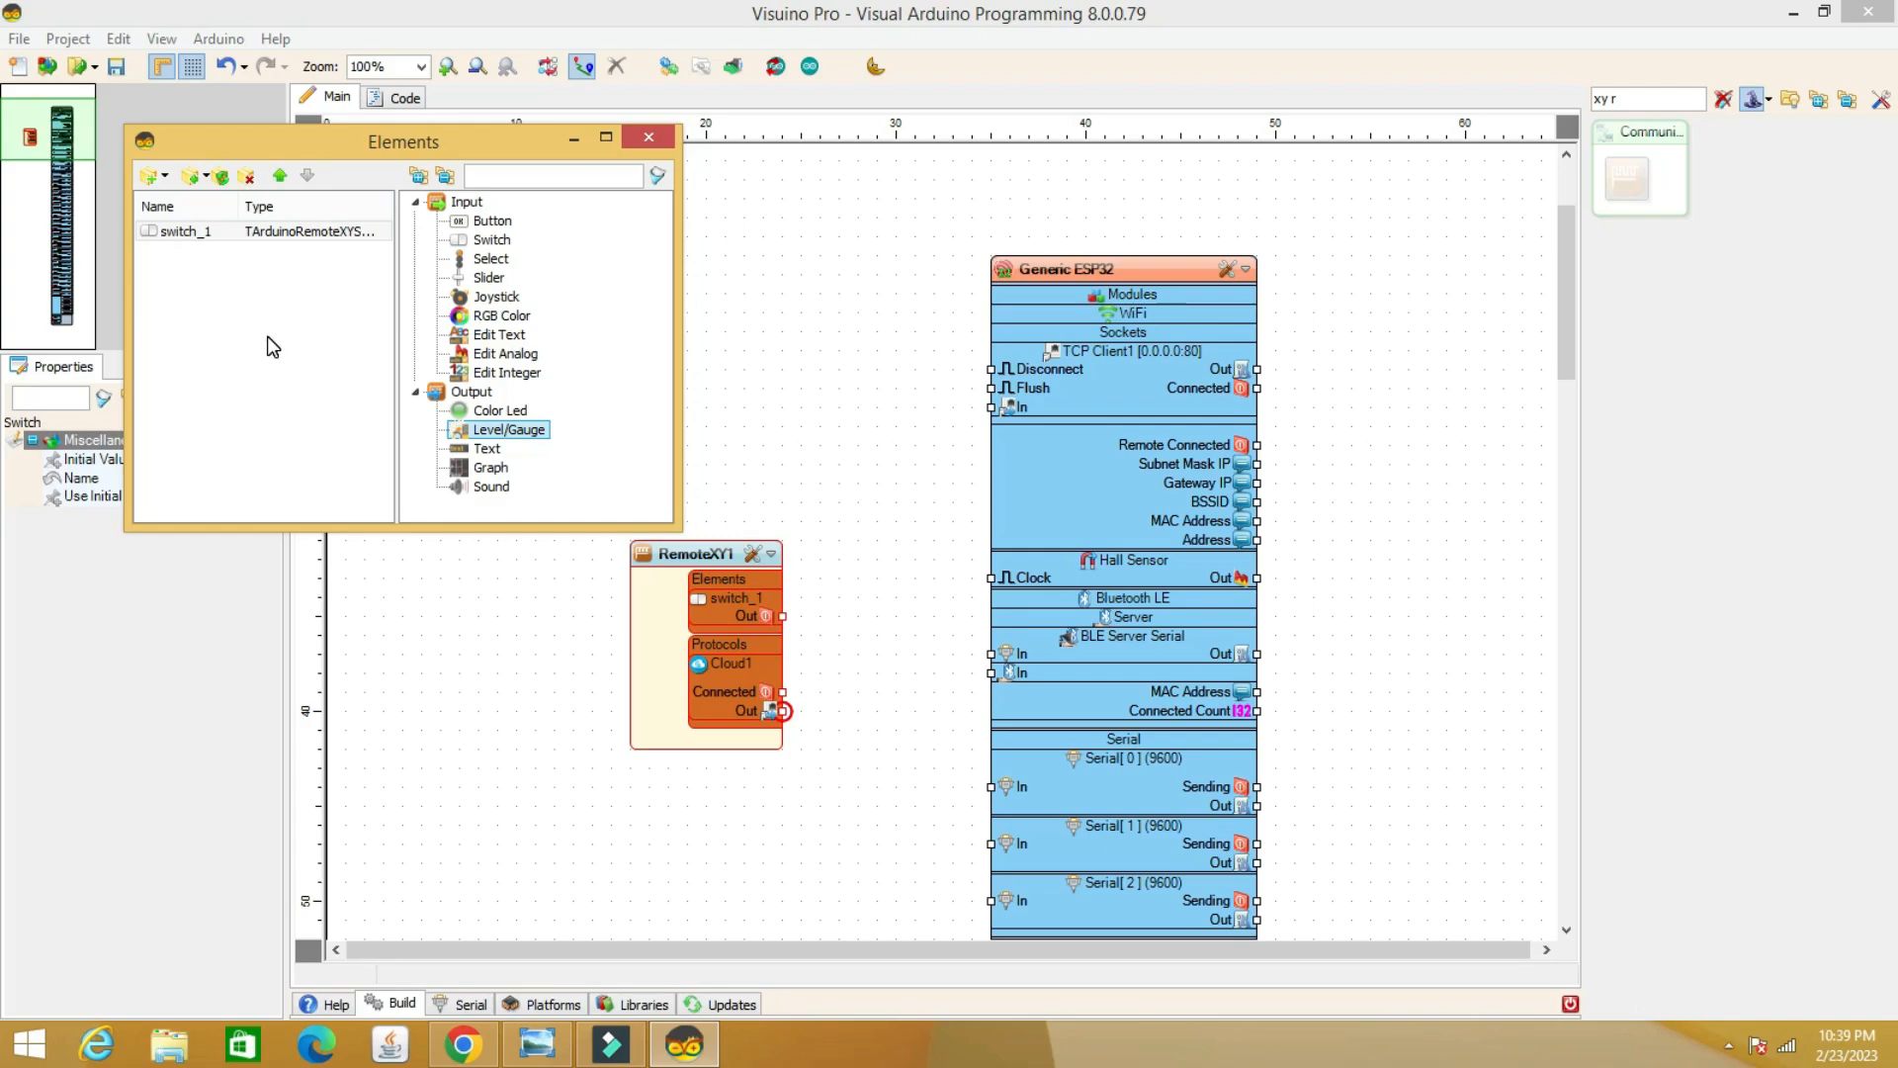
double_click(510, 429)
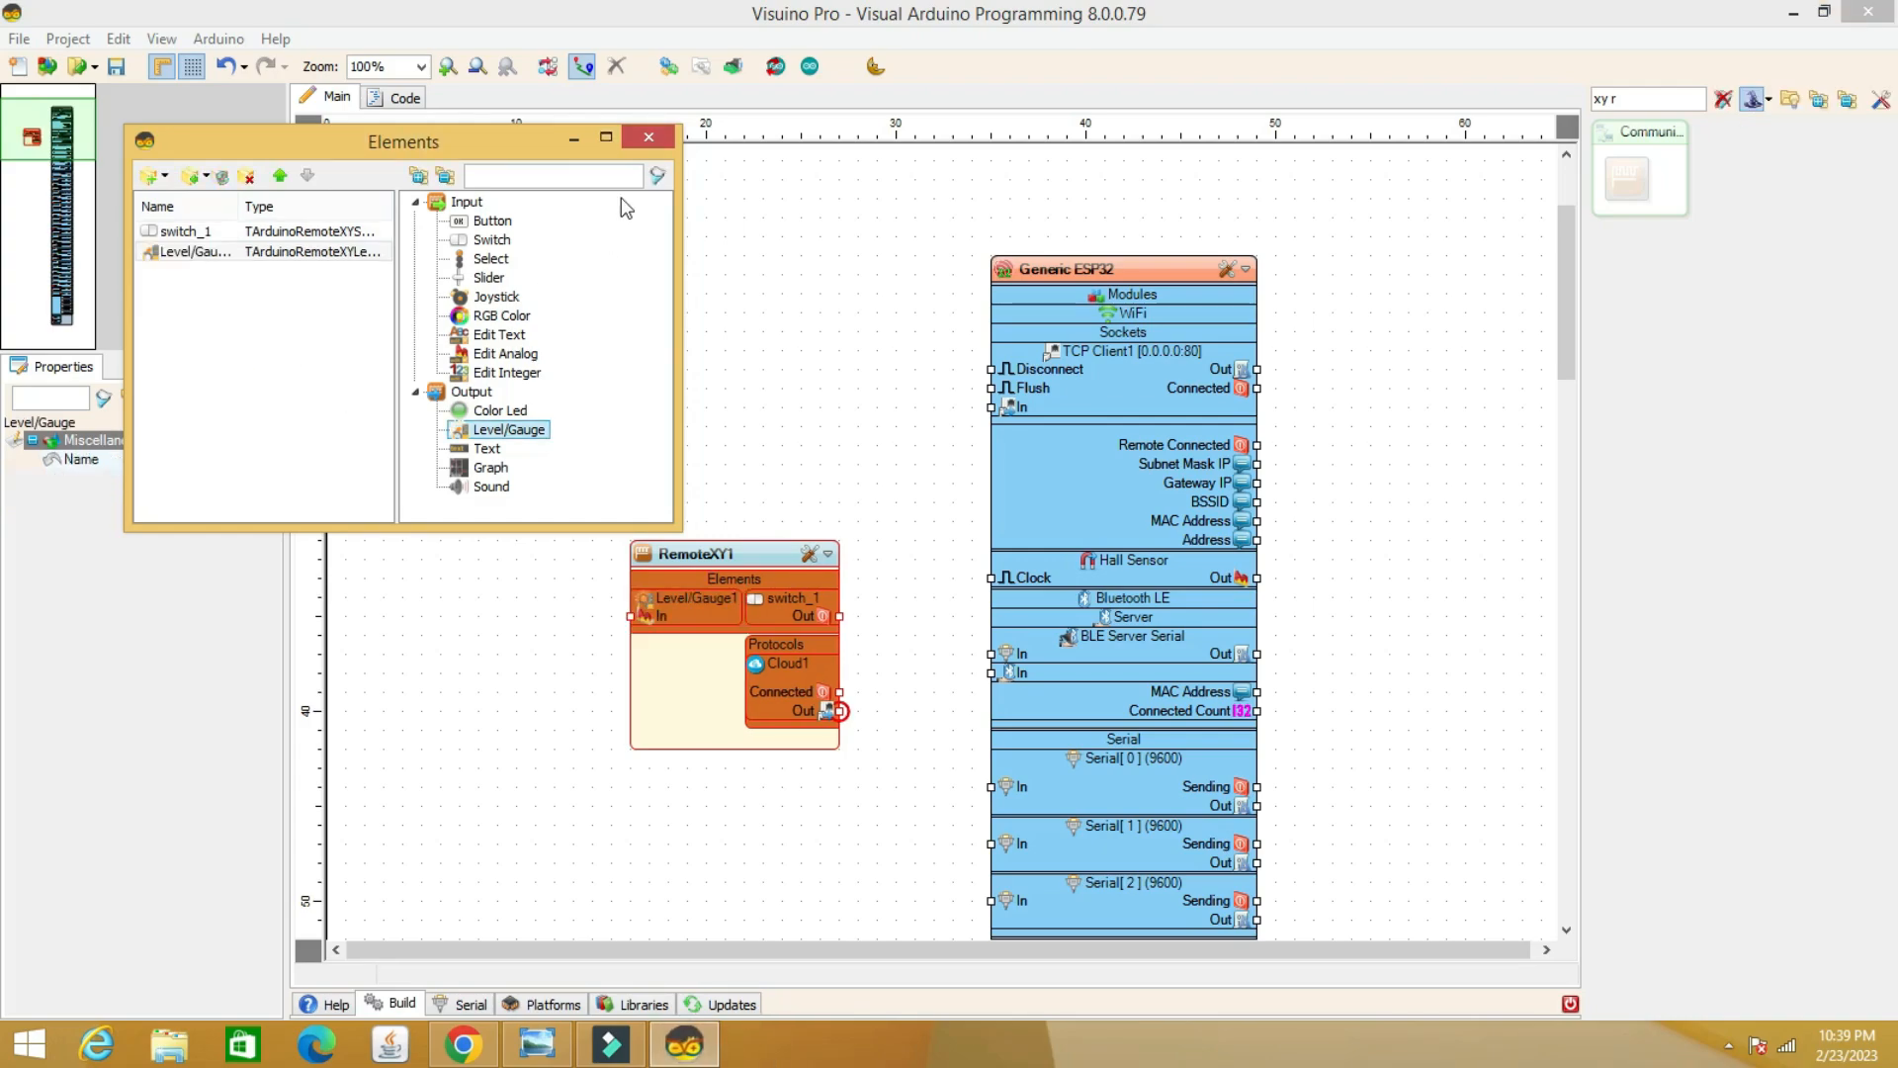
click(648, 136)
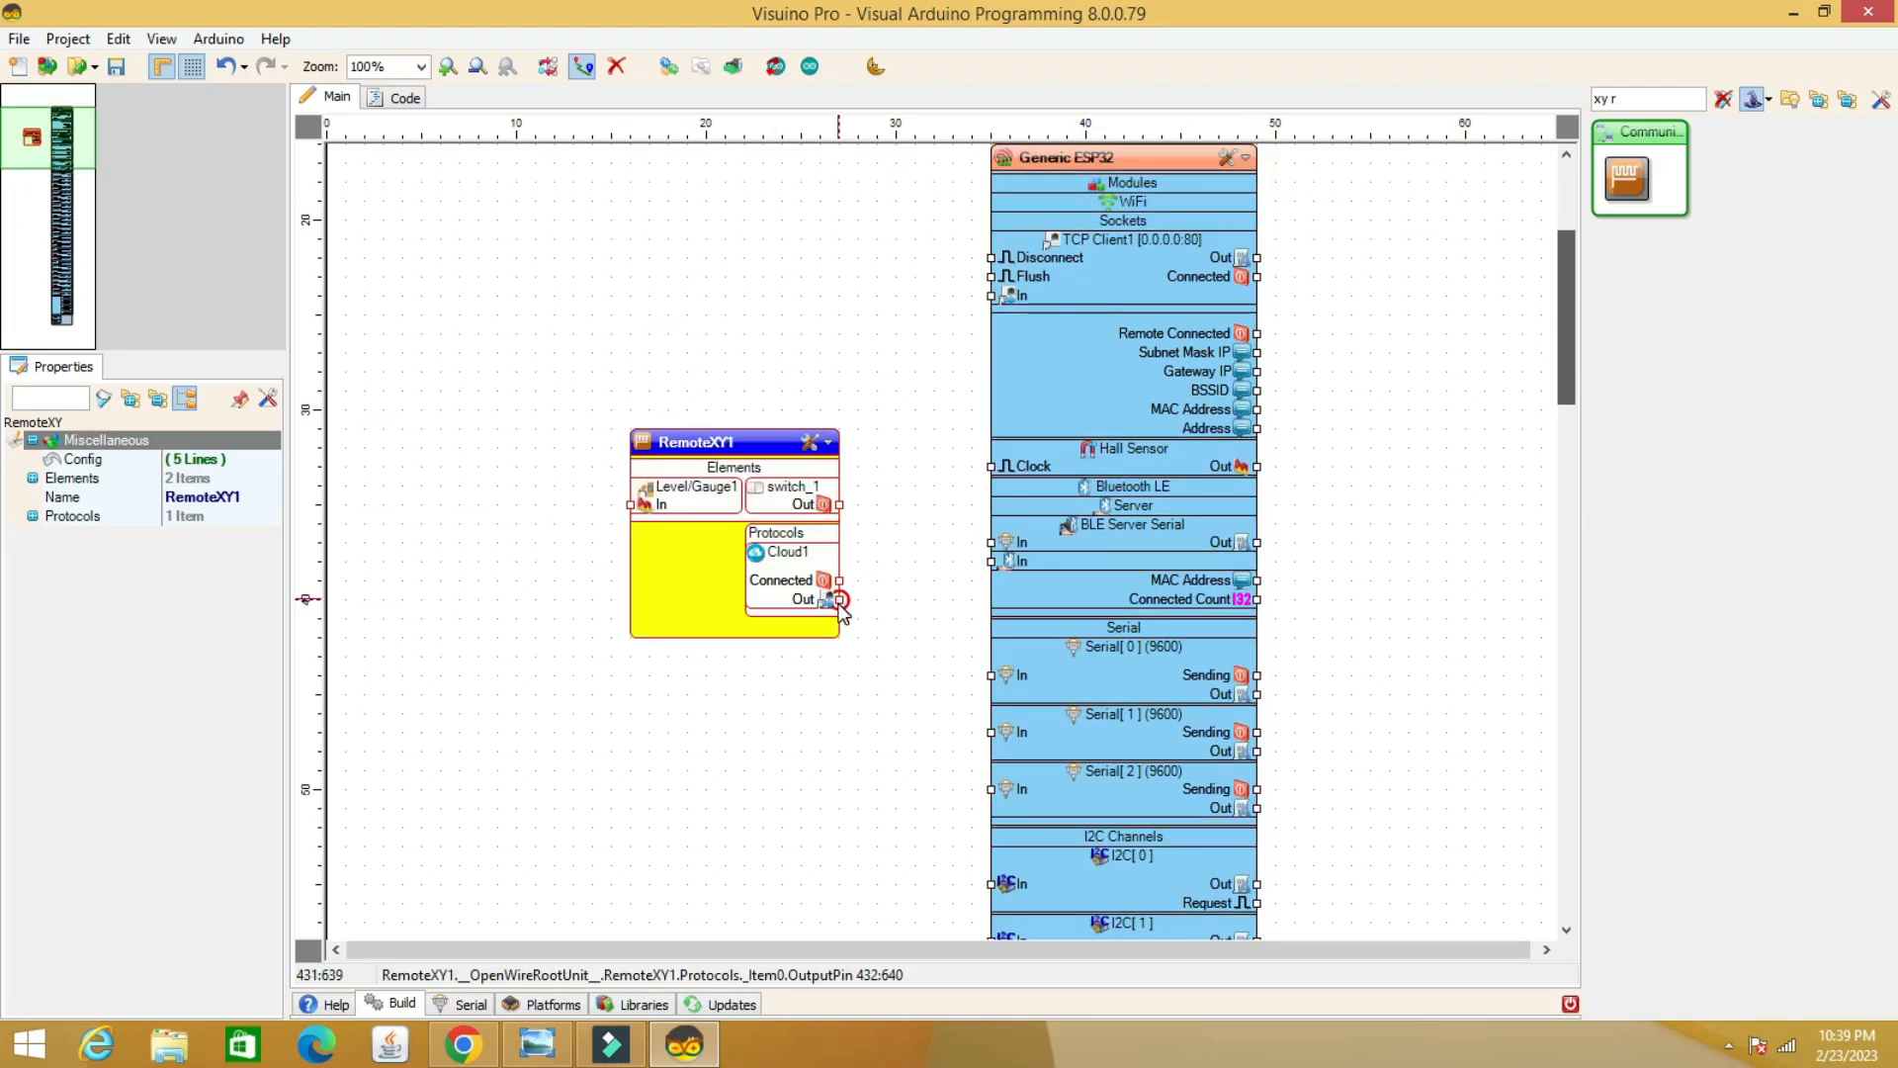
Connect RemoteXY1's cloud protocol output to TCP Client1's input
drag(839, 599, 990, 297)
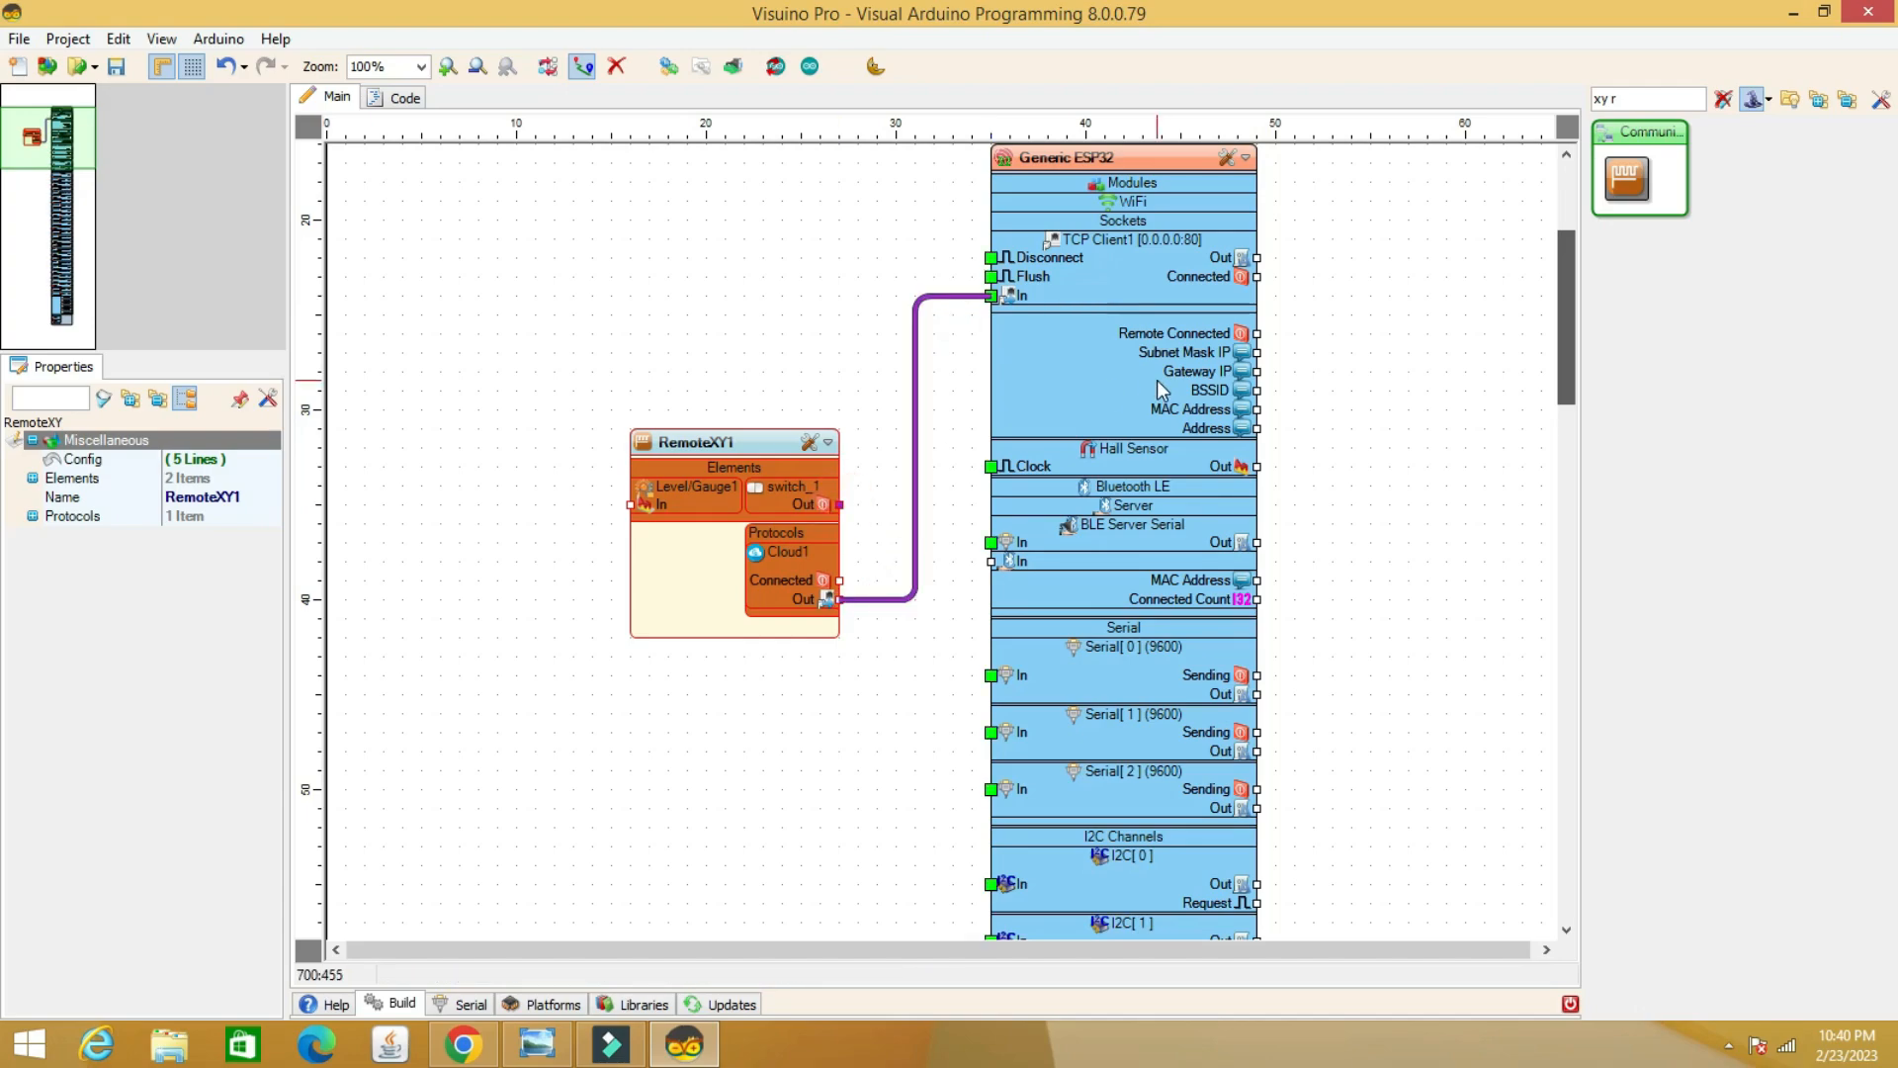
scroll(down, 3)
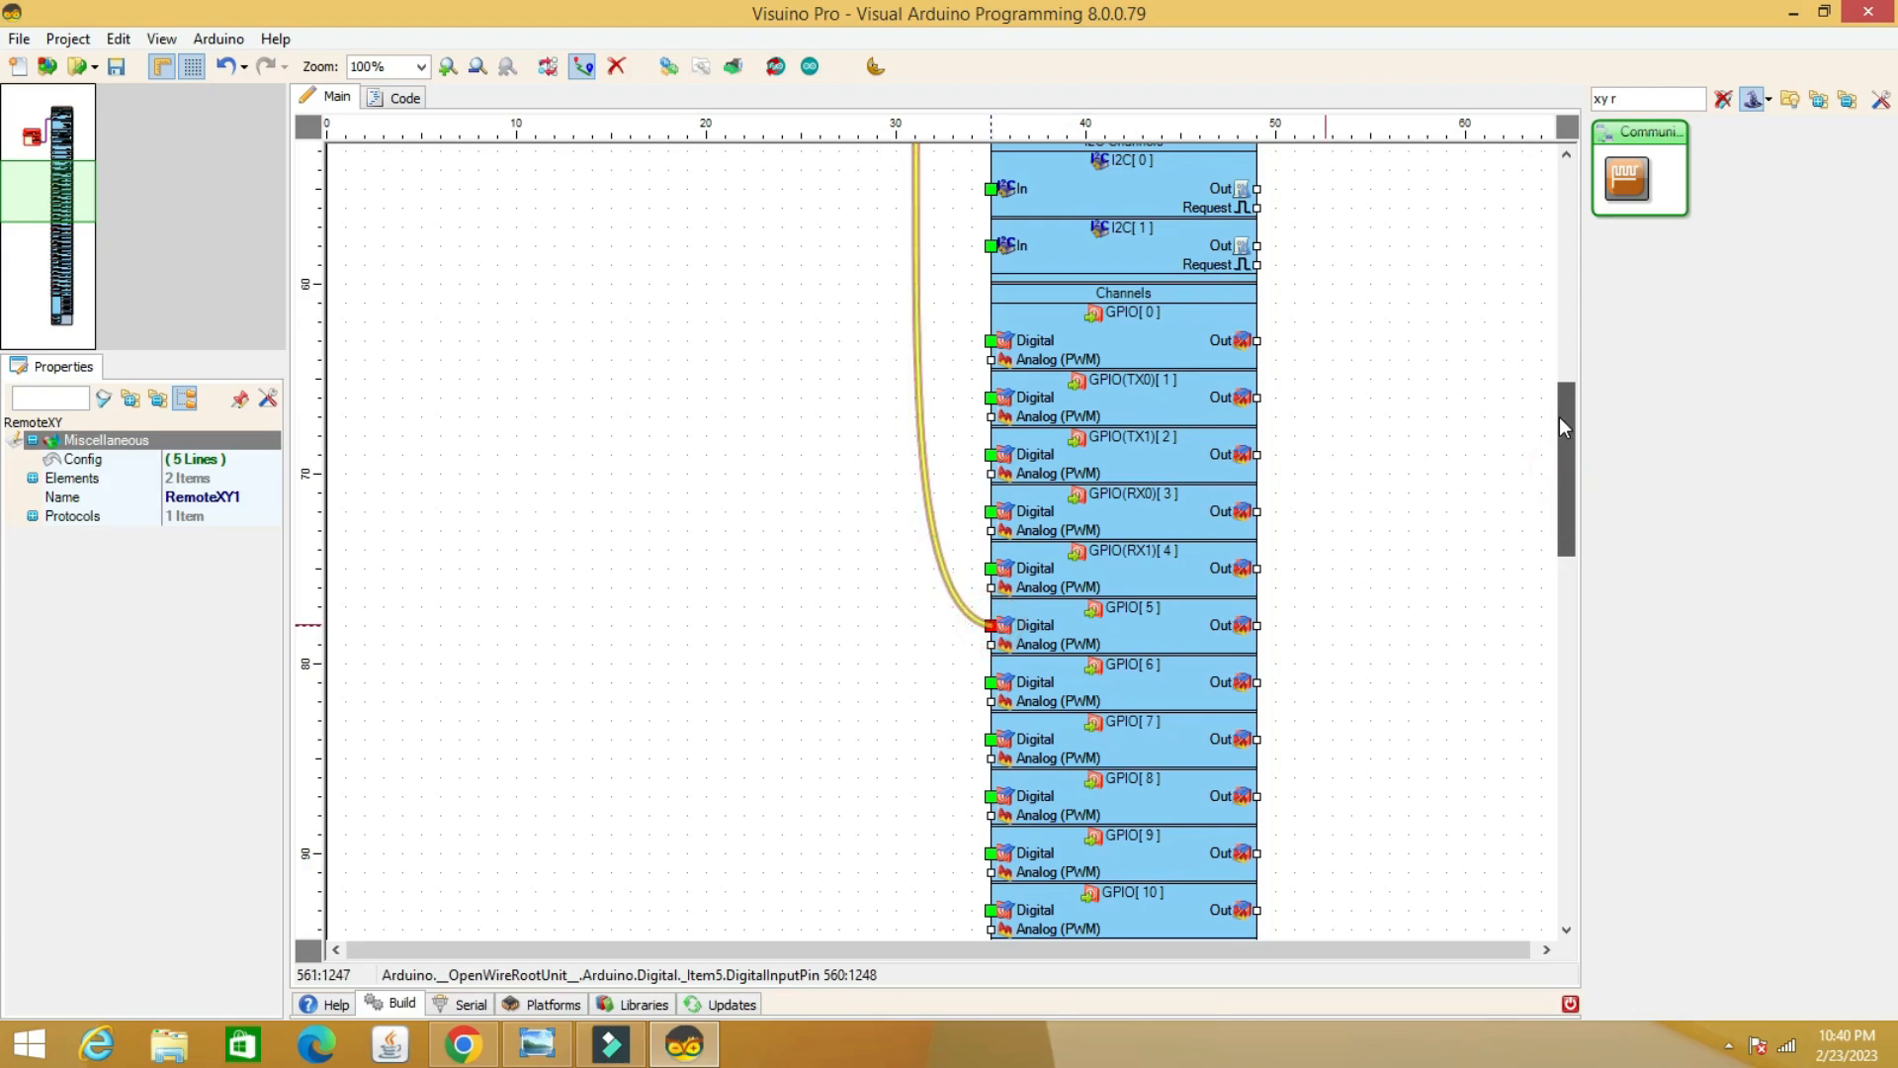
scroll(down, 3)
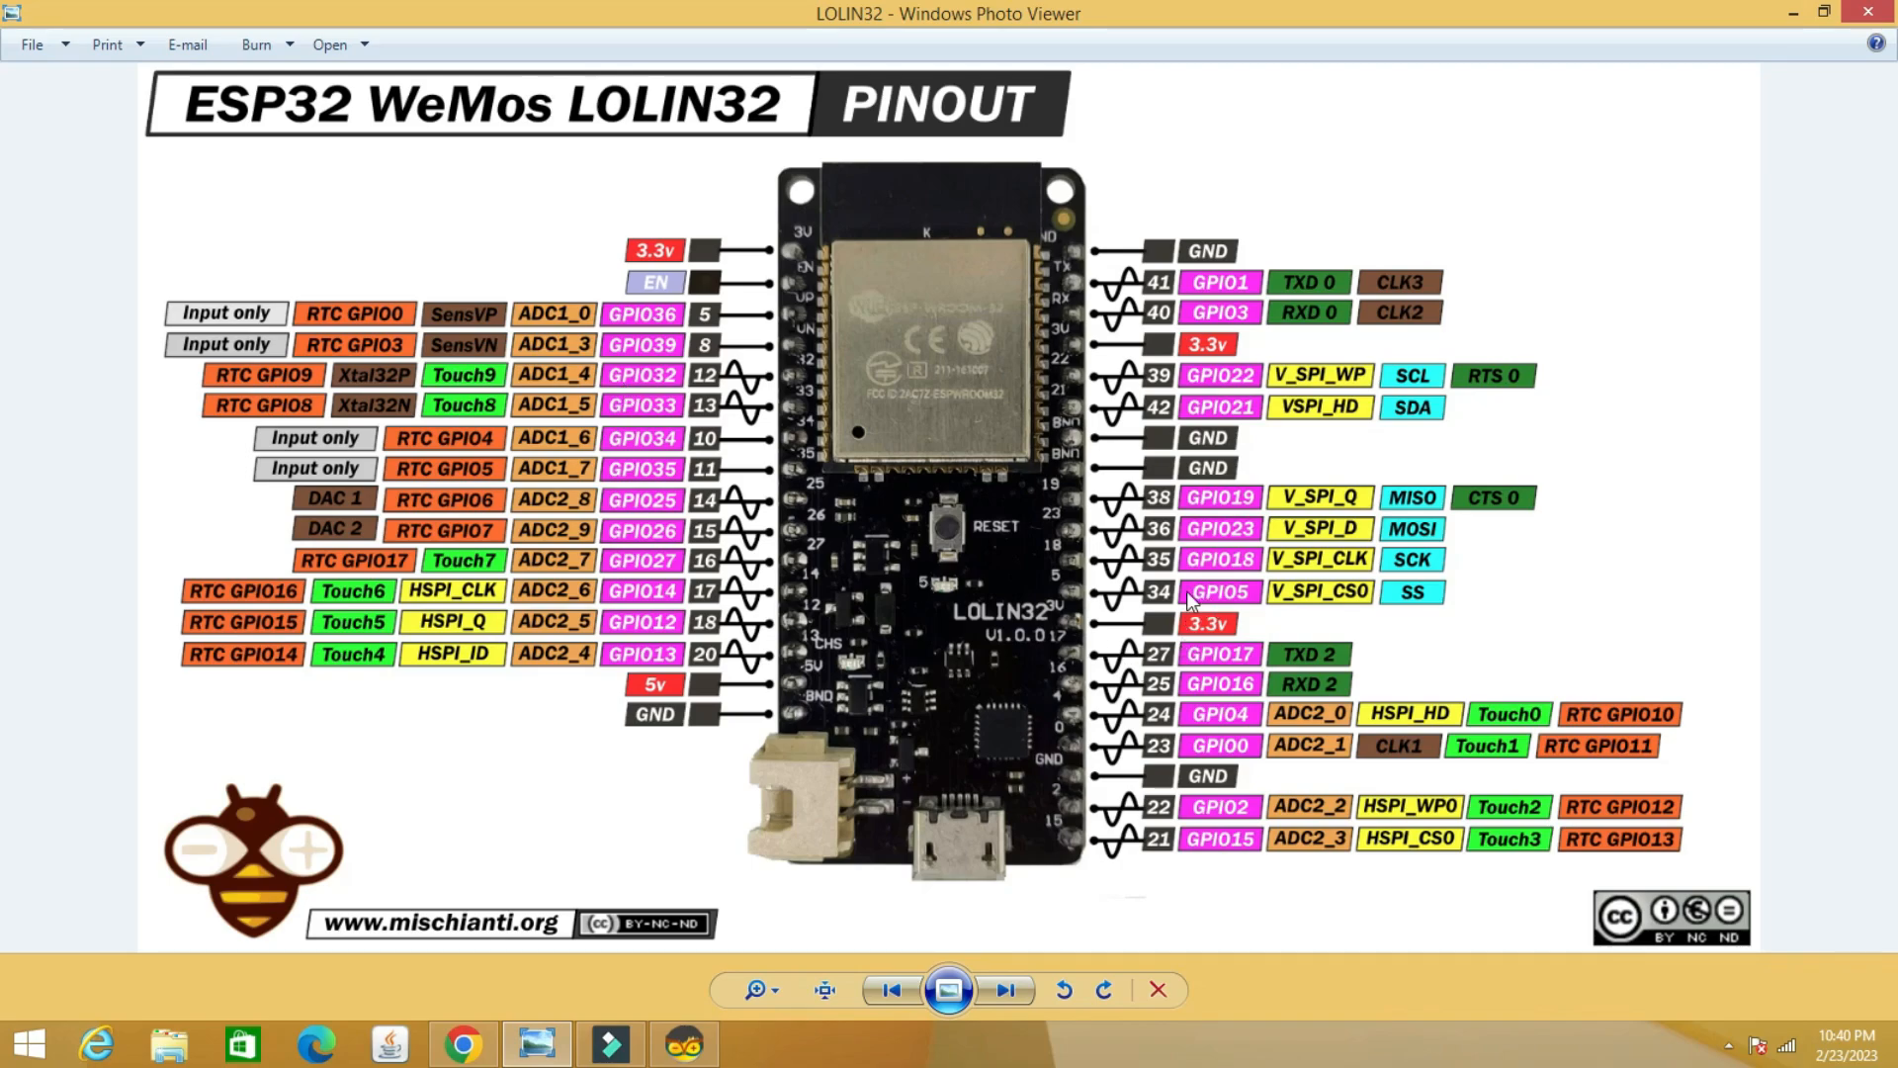
mouse_move(668, 414)
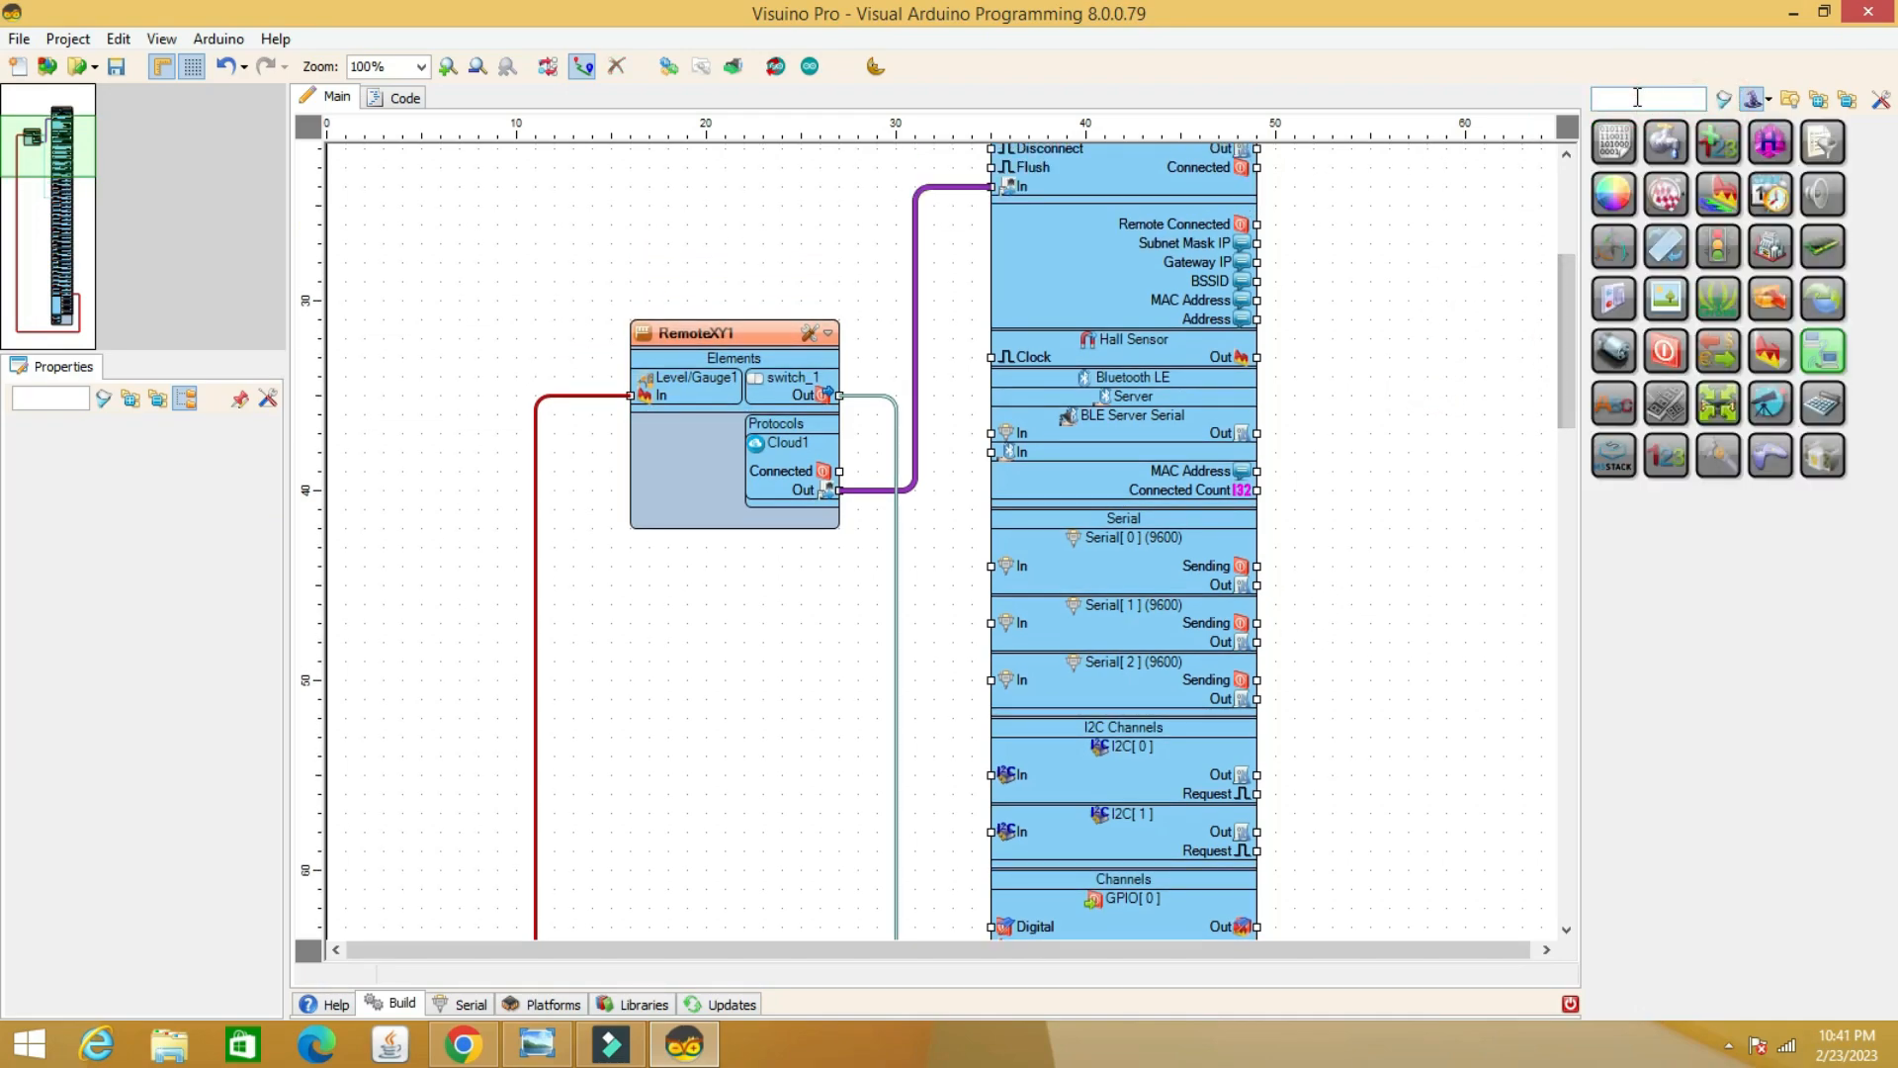
Add an SSD1306 I2C OLED with Height 32 and Text Field1, then search 'clock'
text(oled)
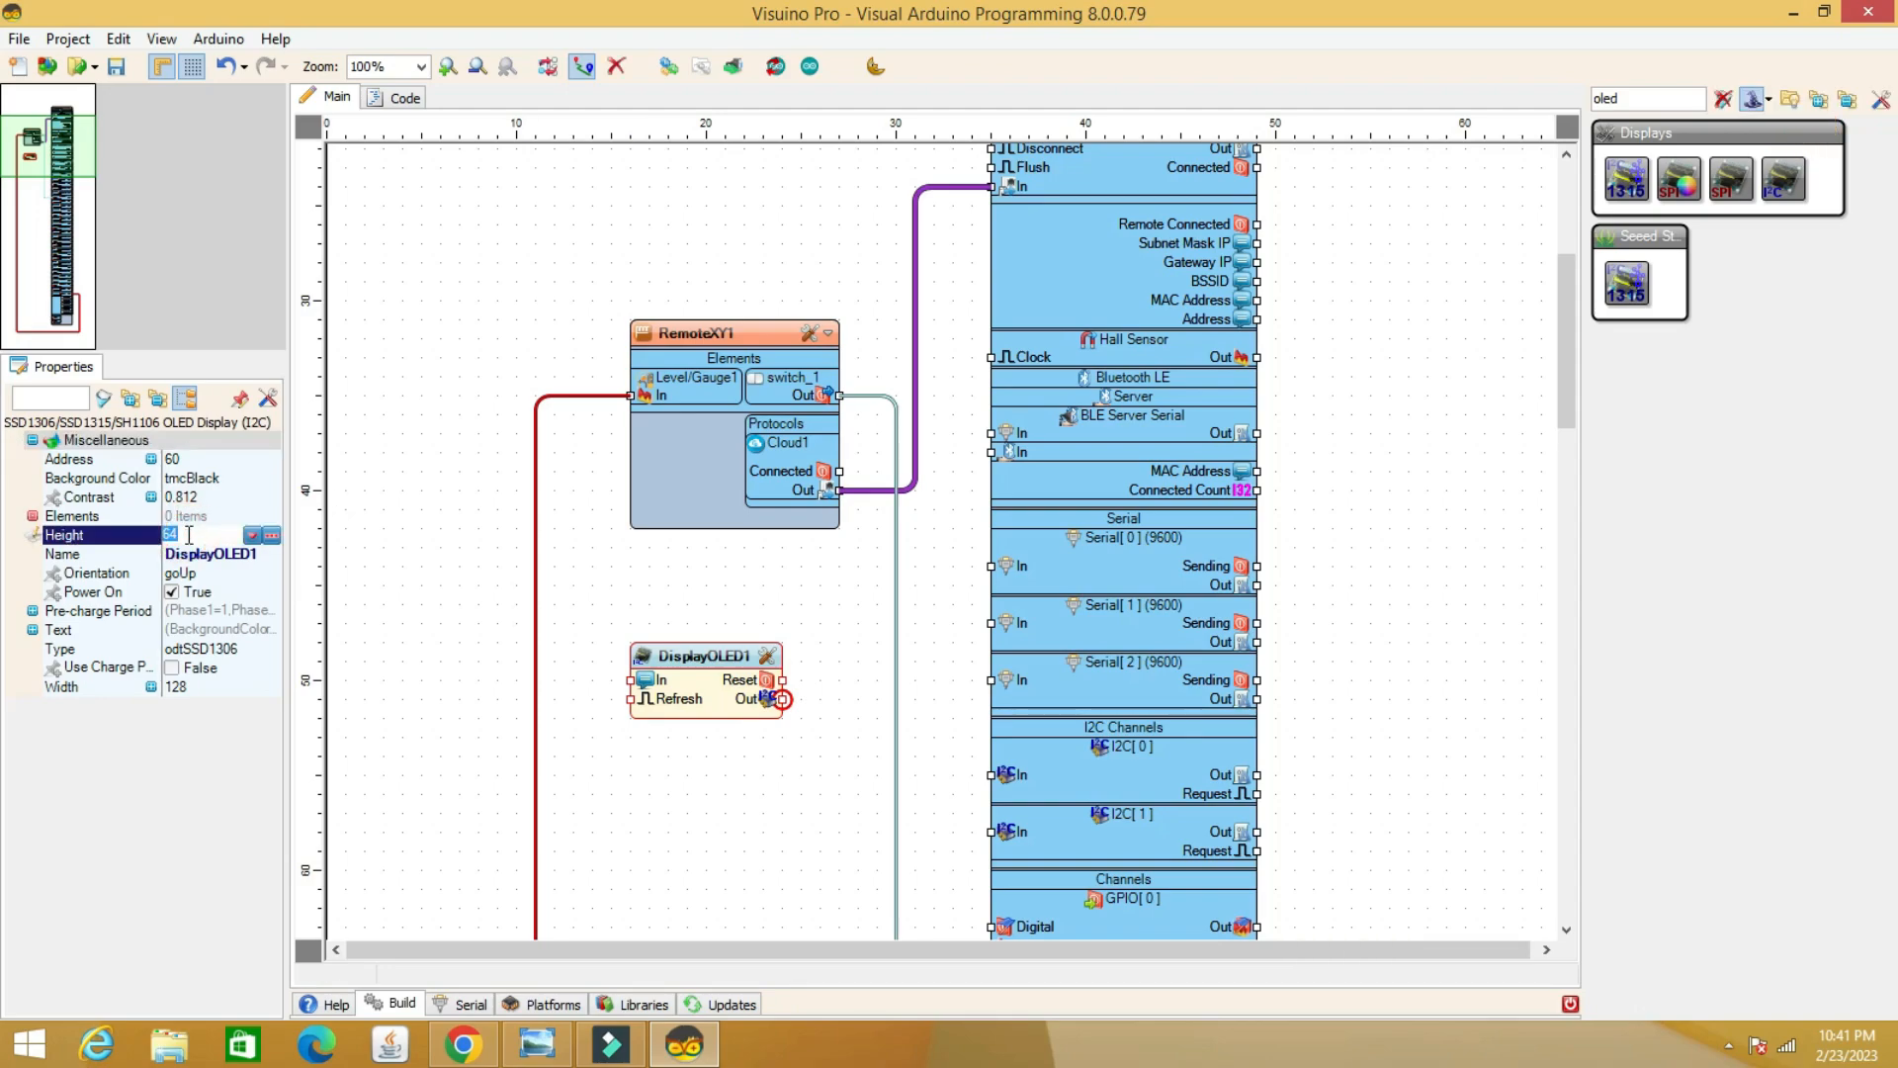
text(32)
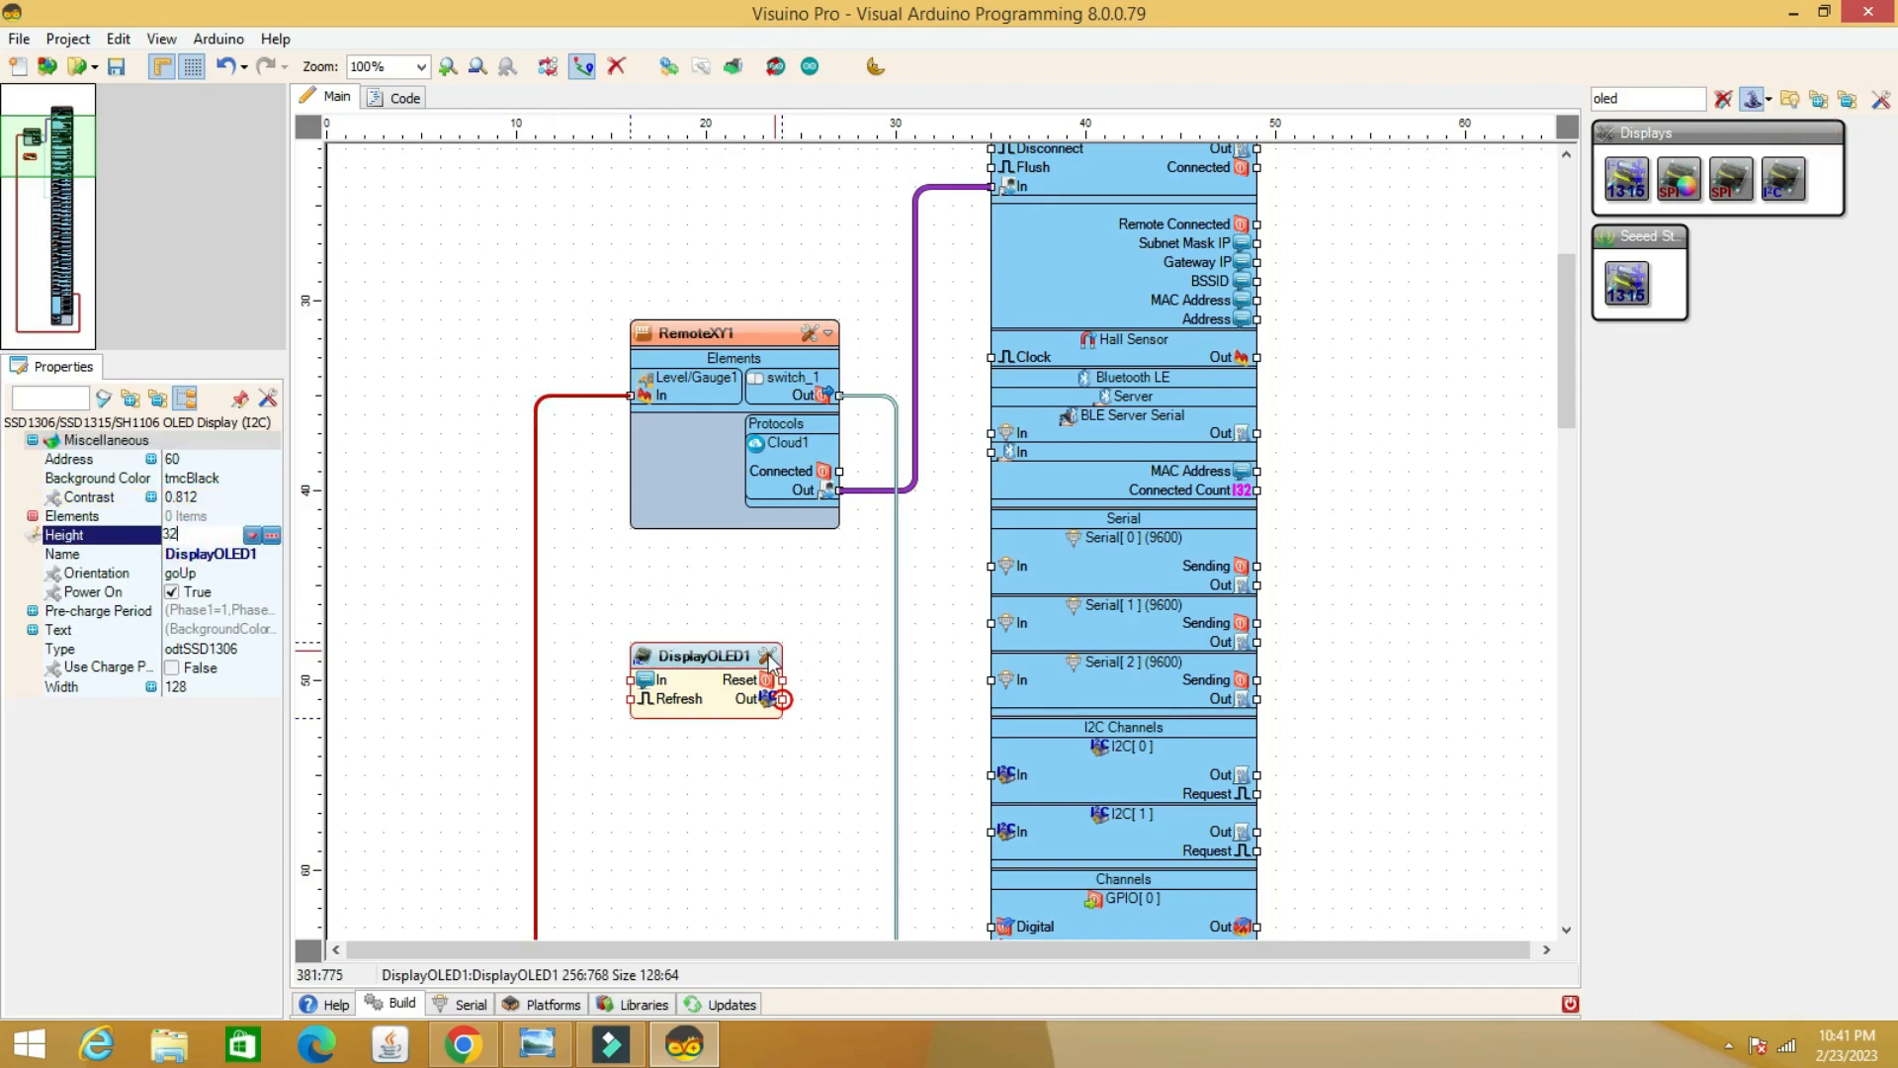
click(263, 535)
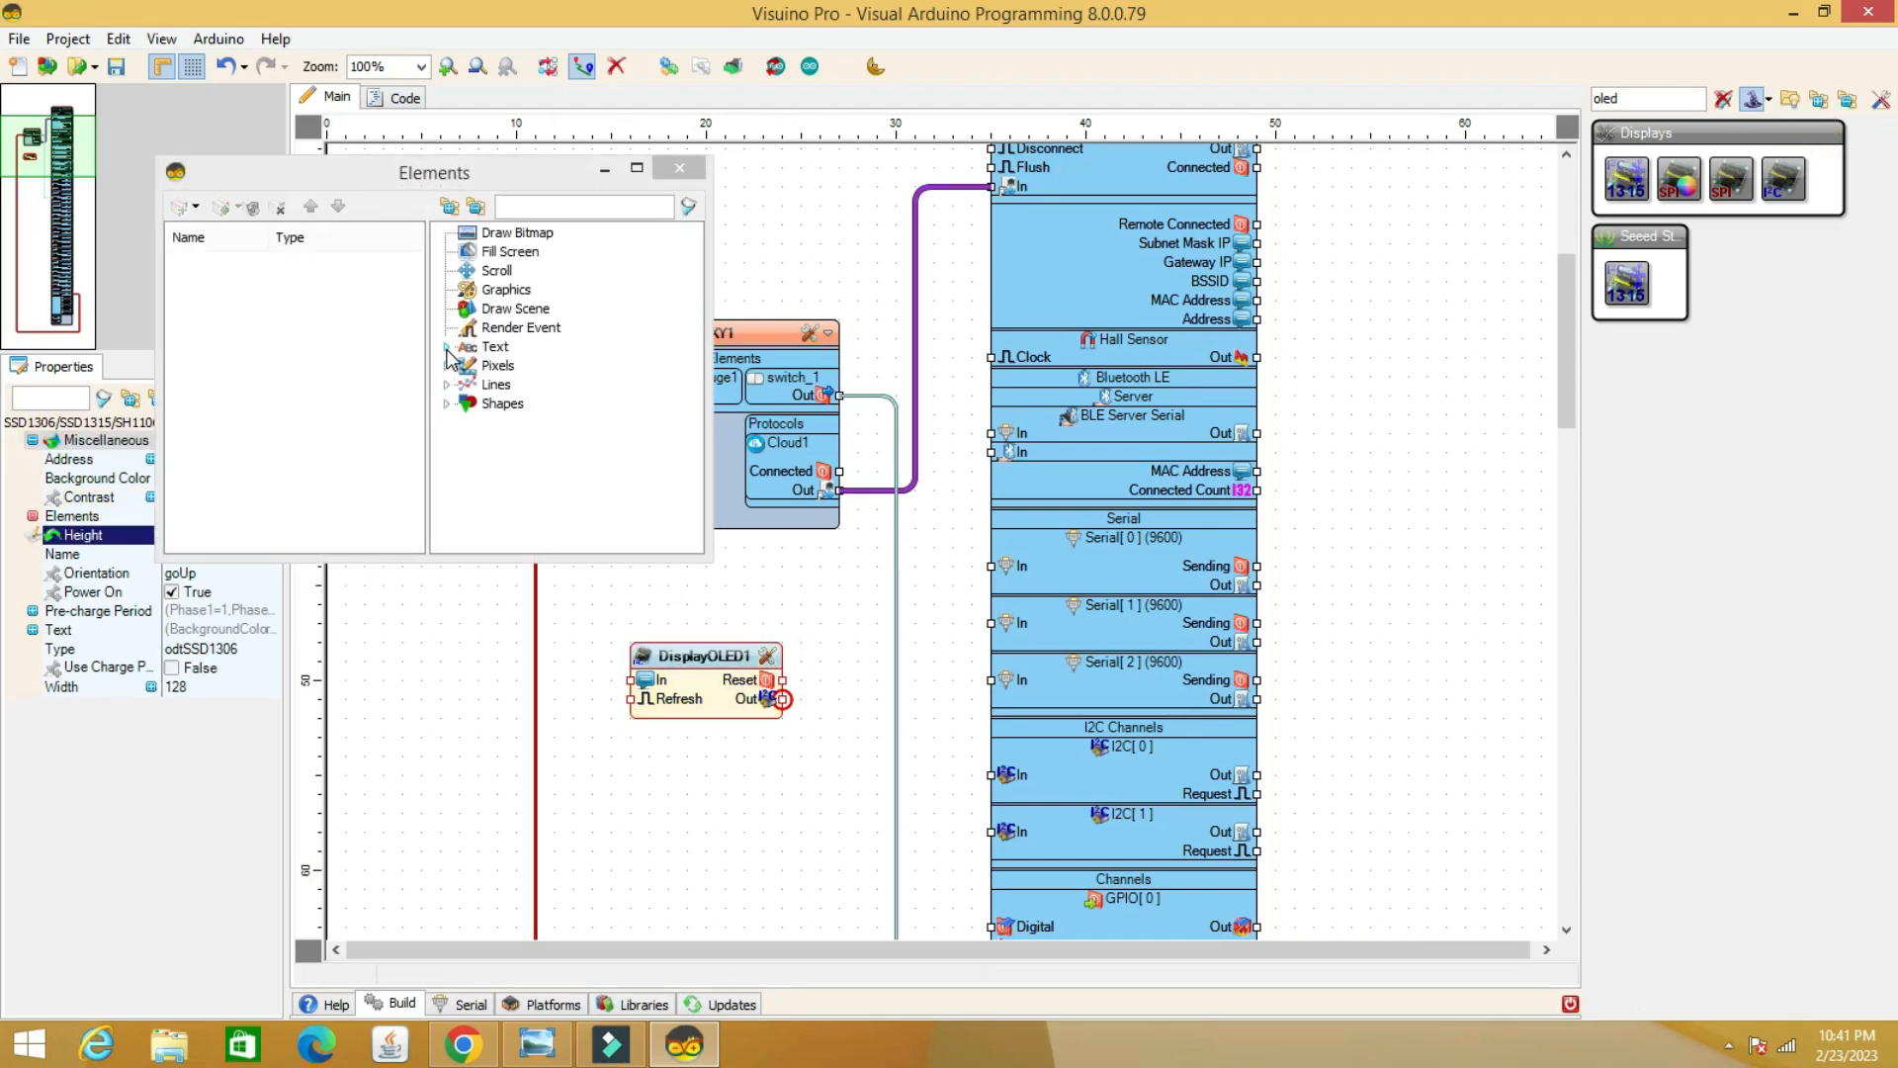
click(448, 347)
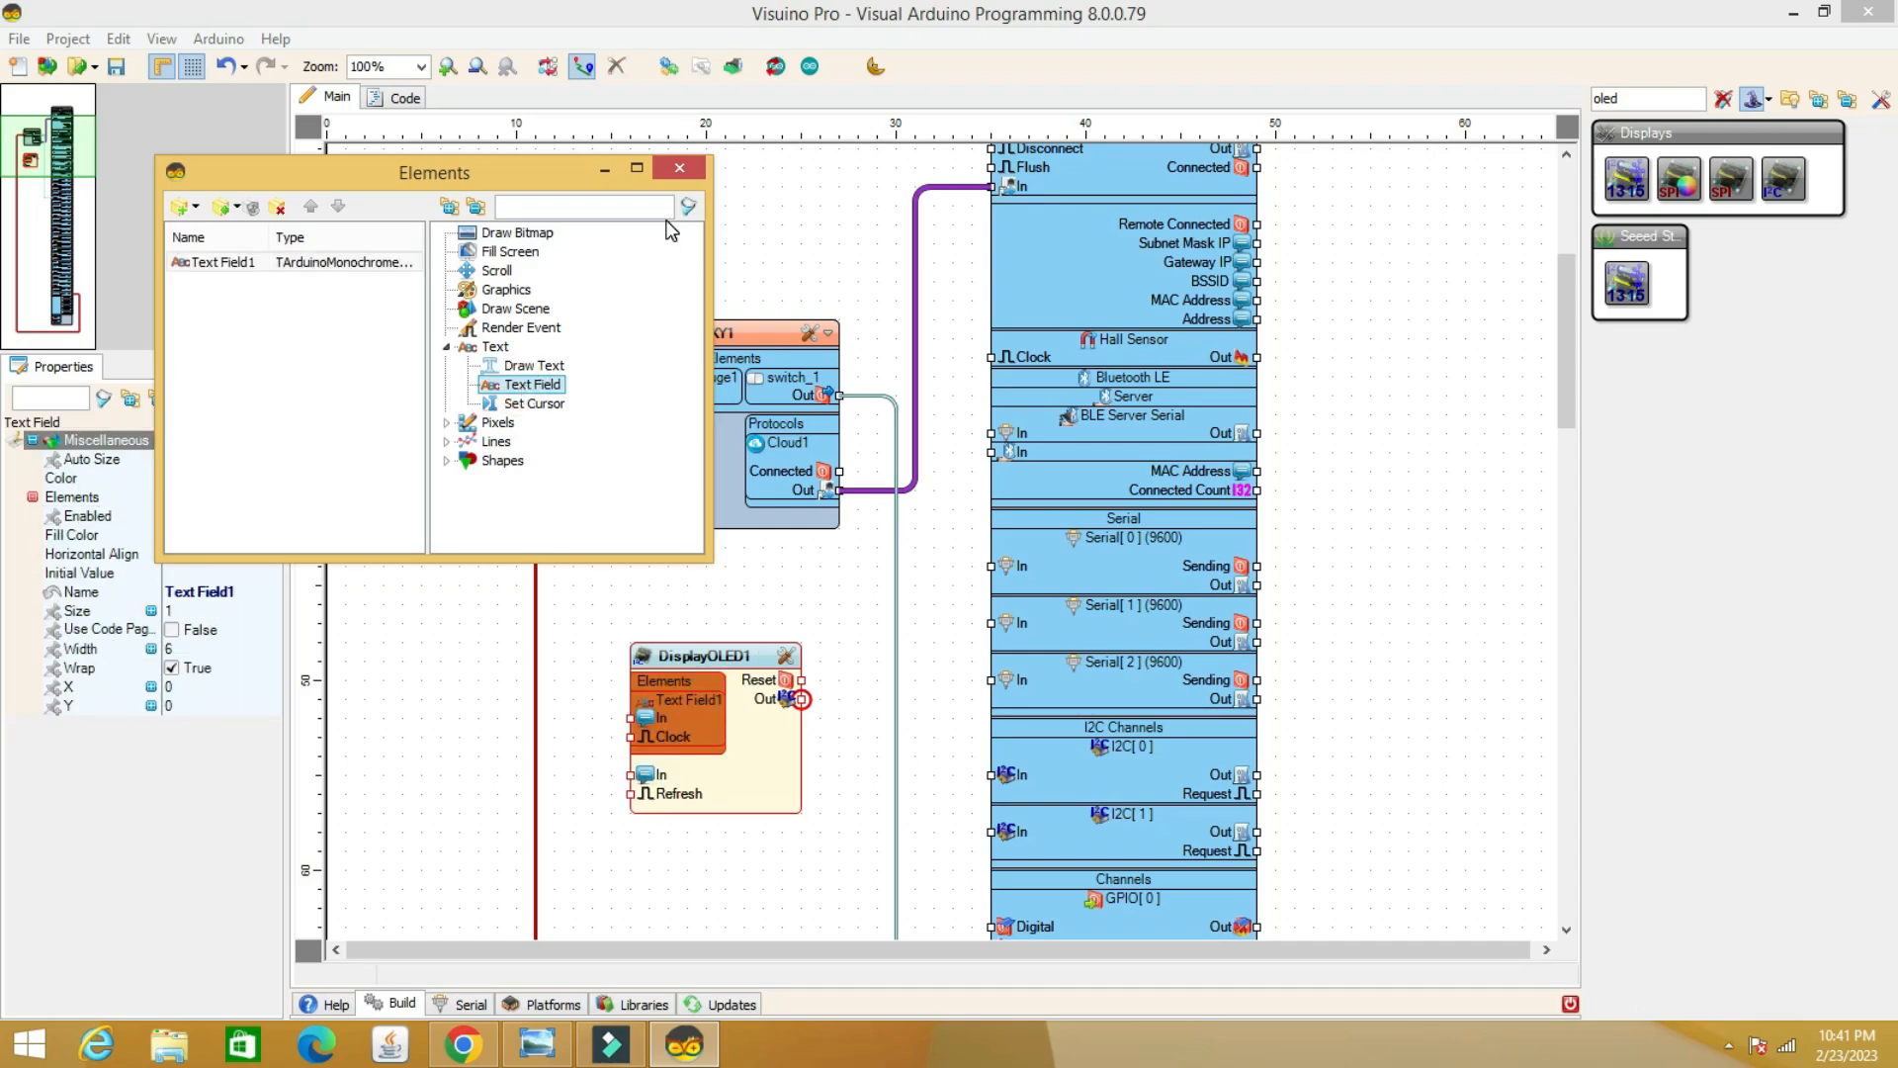
click(678, 168)
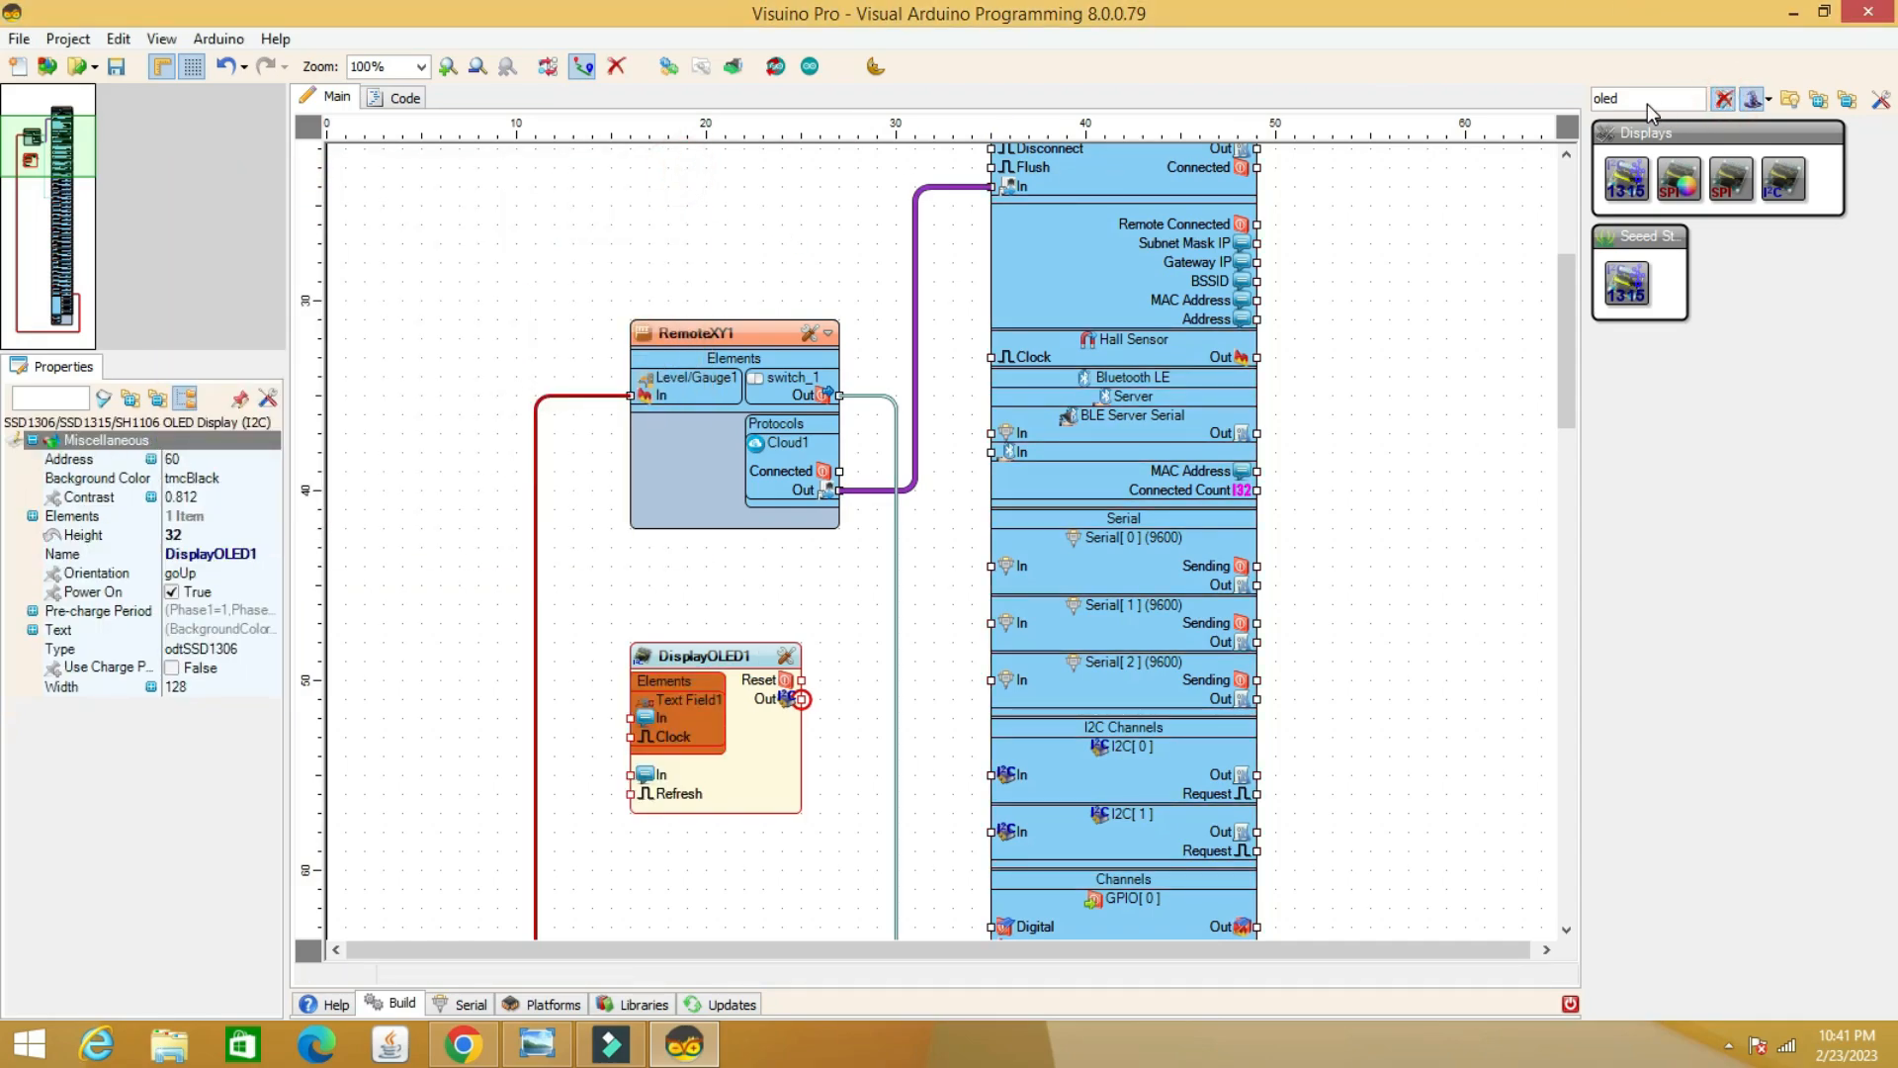
text(clock gener)
text(100)
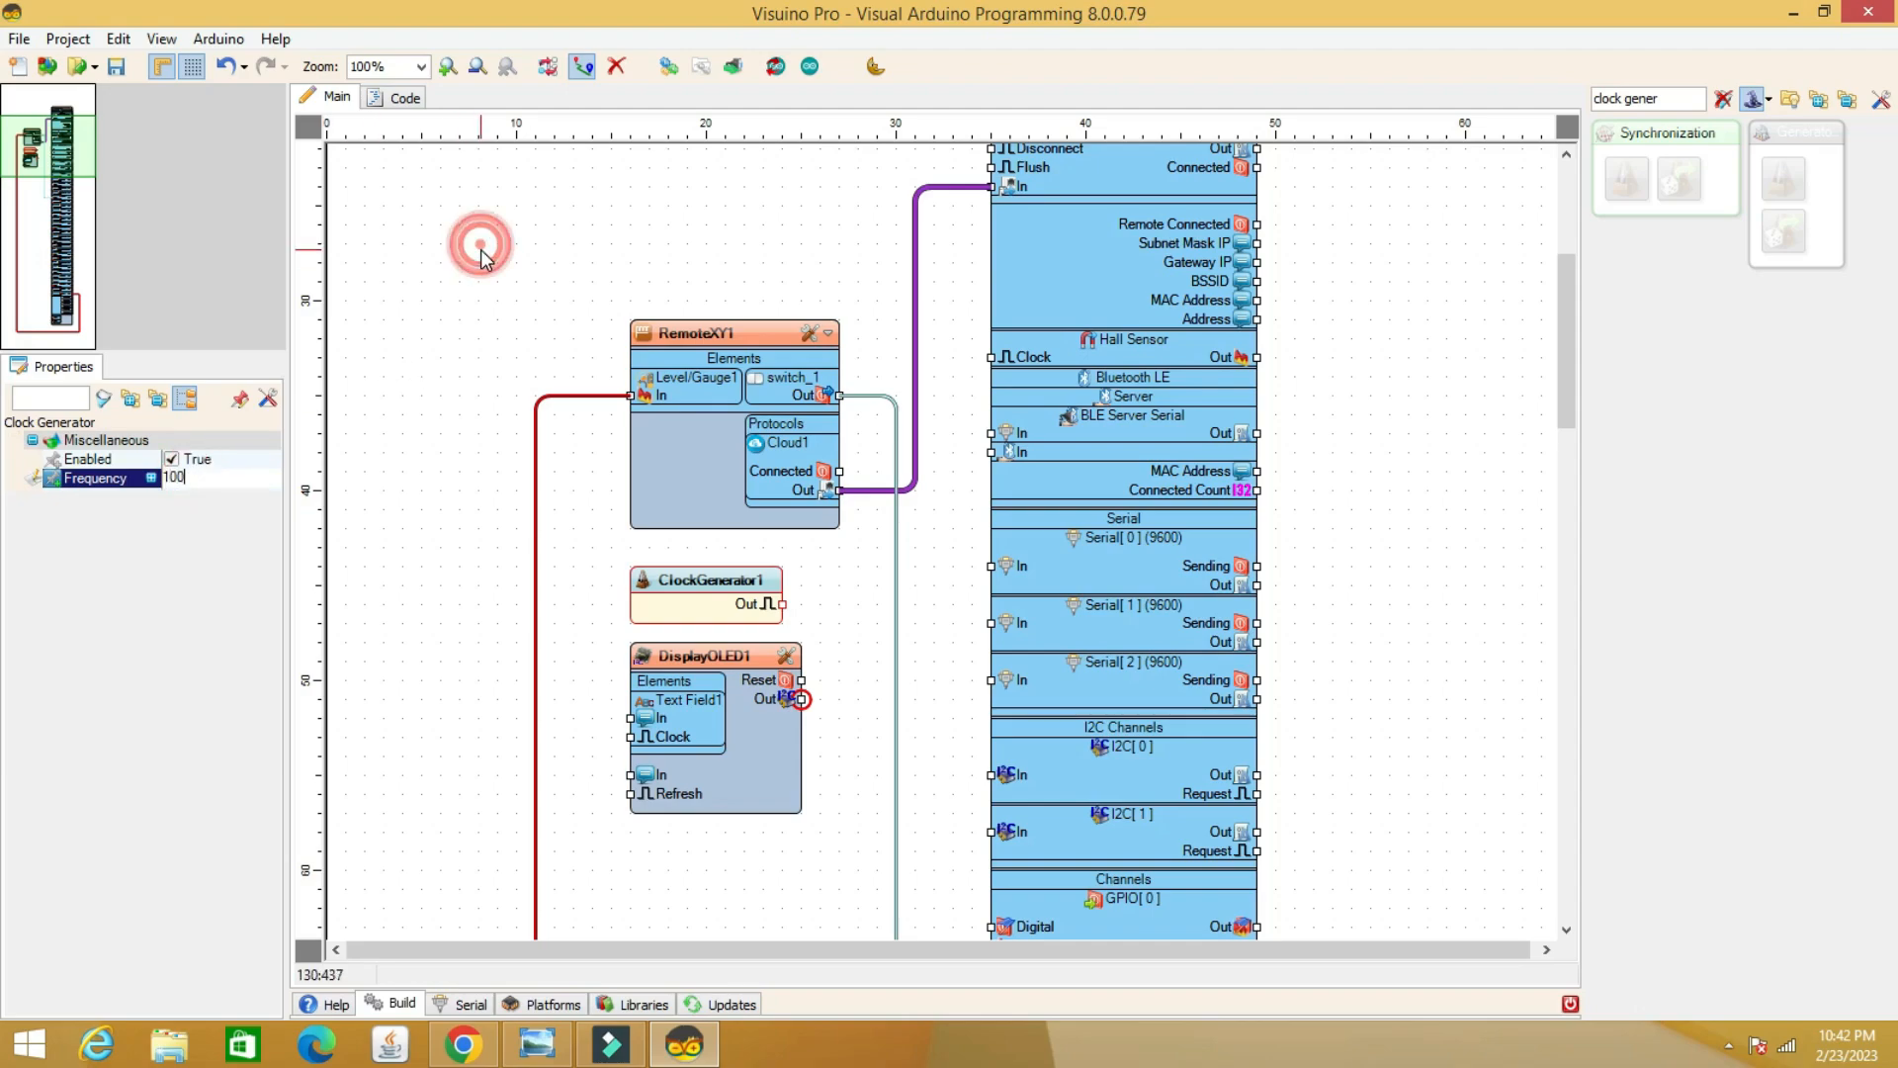
Wire ClockGenerator1 to Text Field1 and DisplayOLED1 to I2C[0], then upload
drag(783, 604, 631, 736)
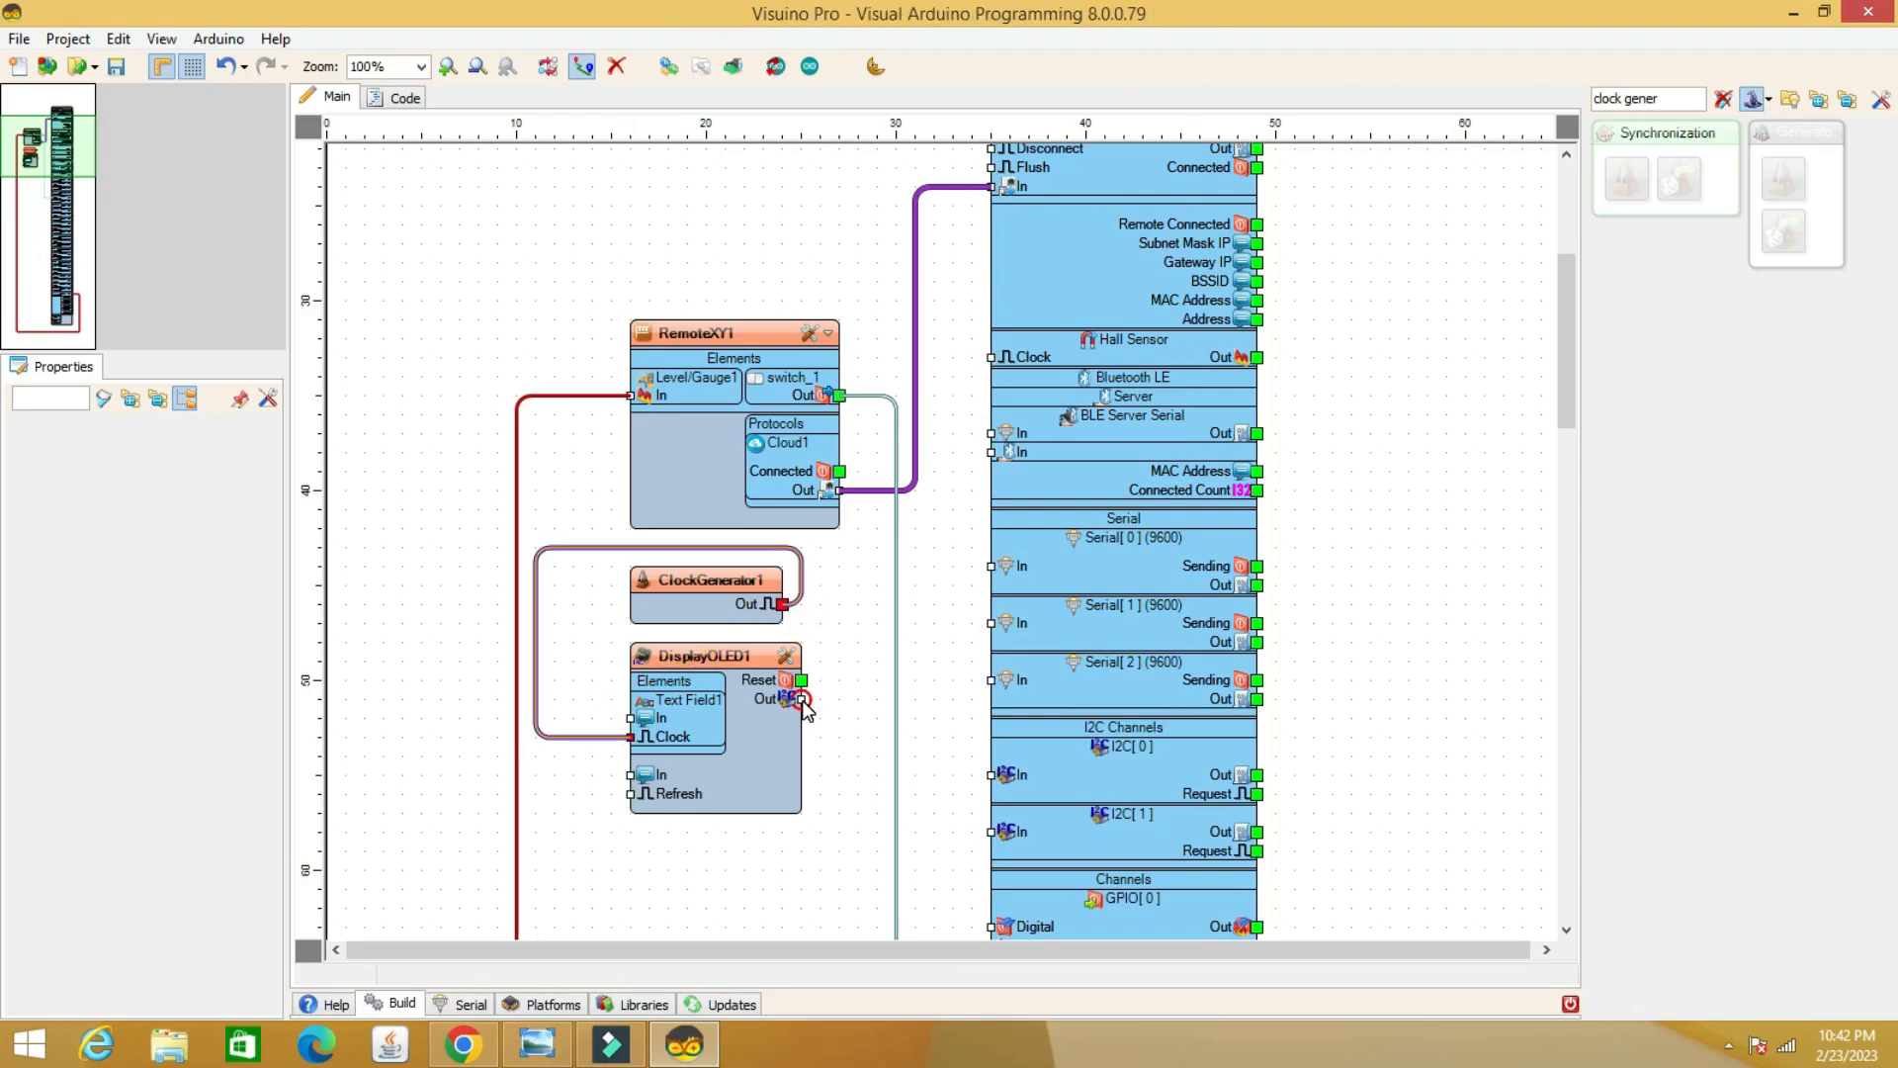
drag(798, 699, 992, 773)
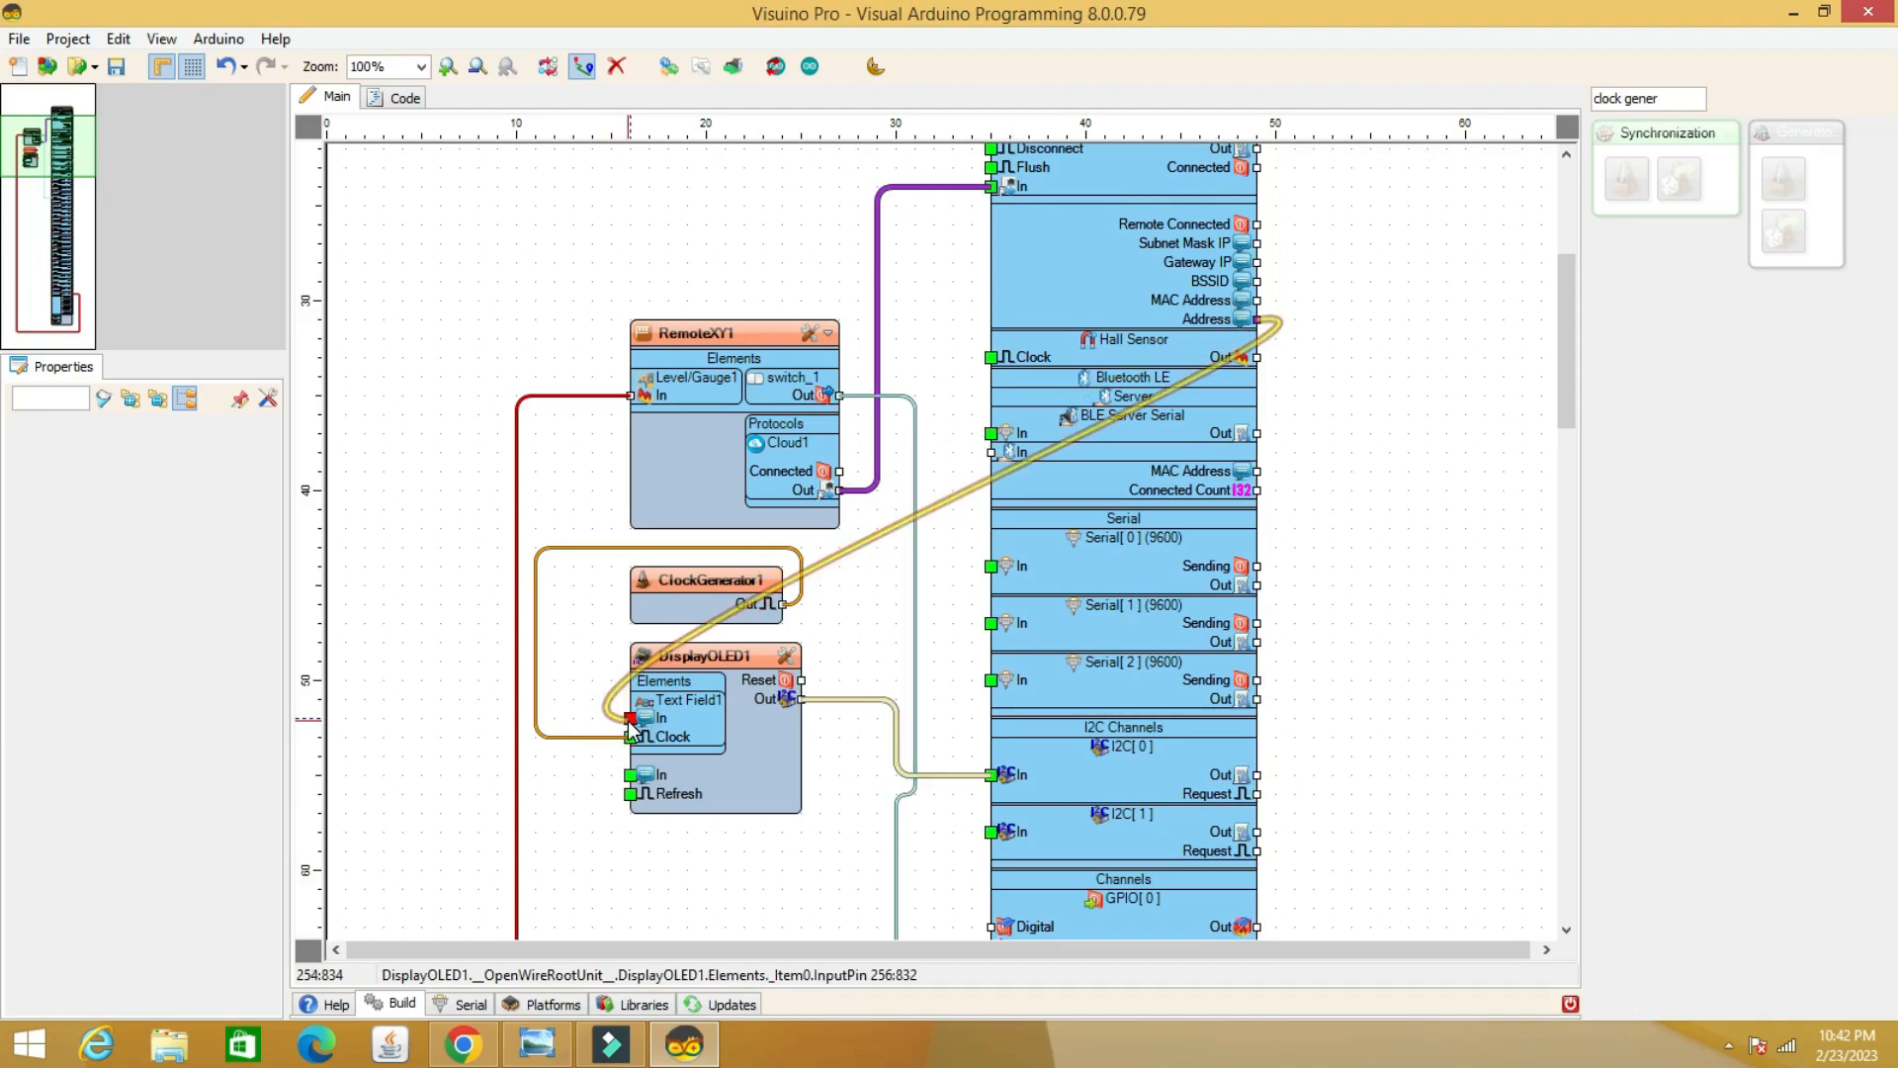
mouse_move(1344, 584)
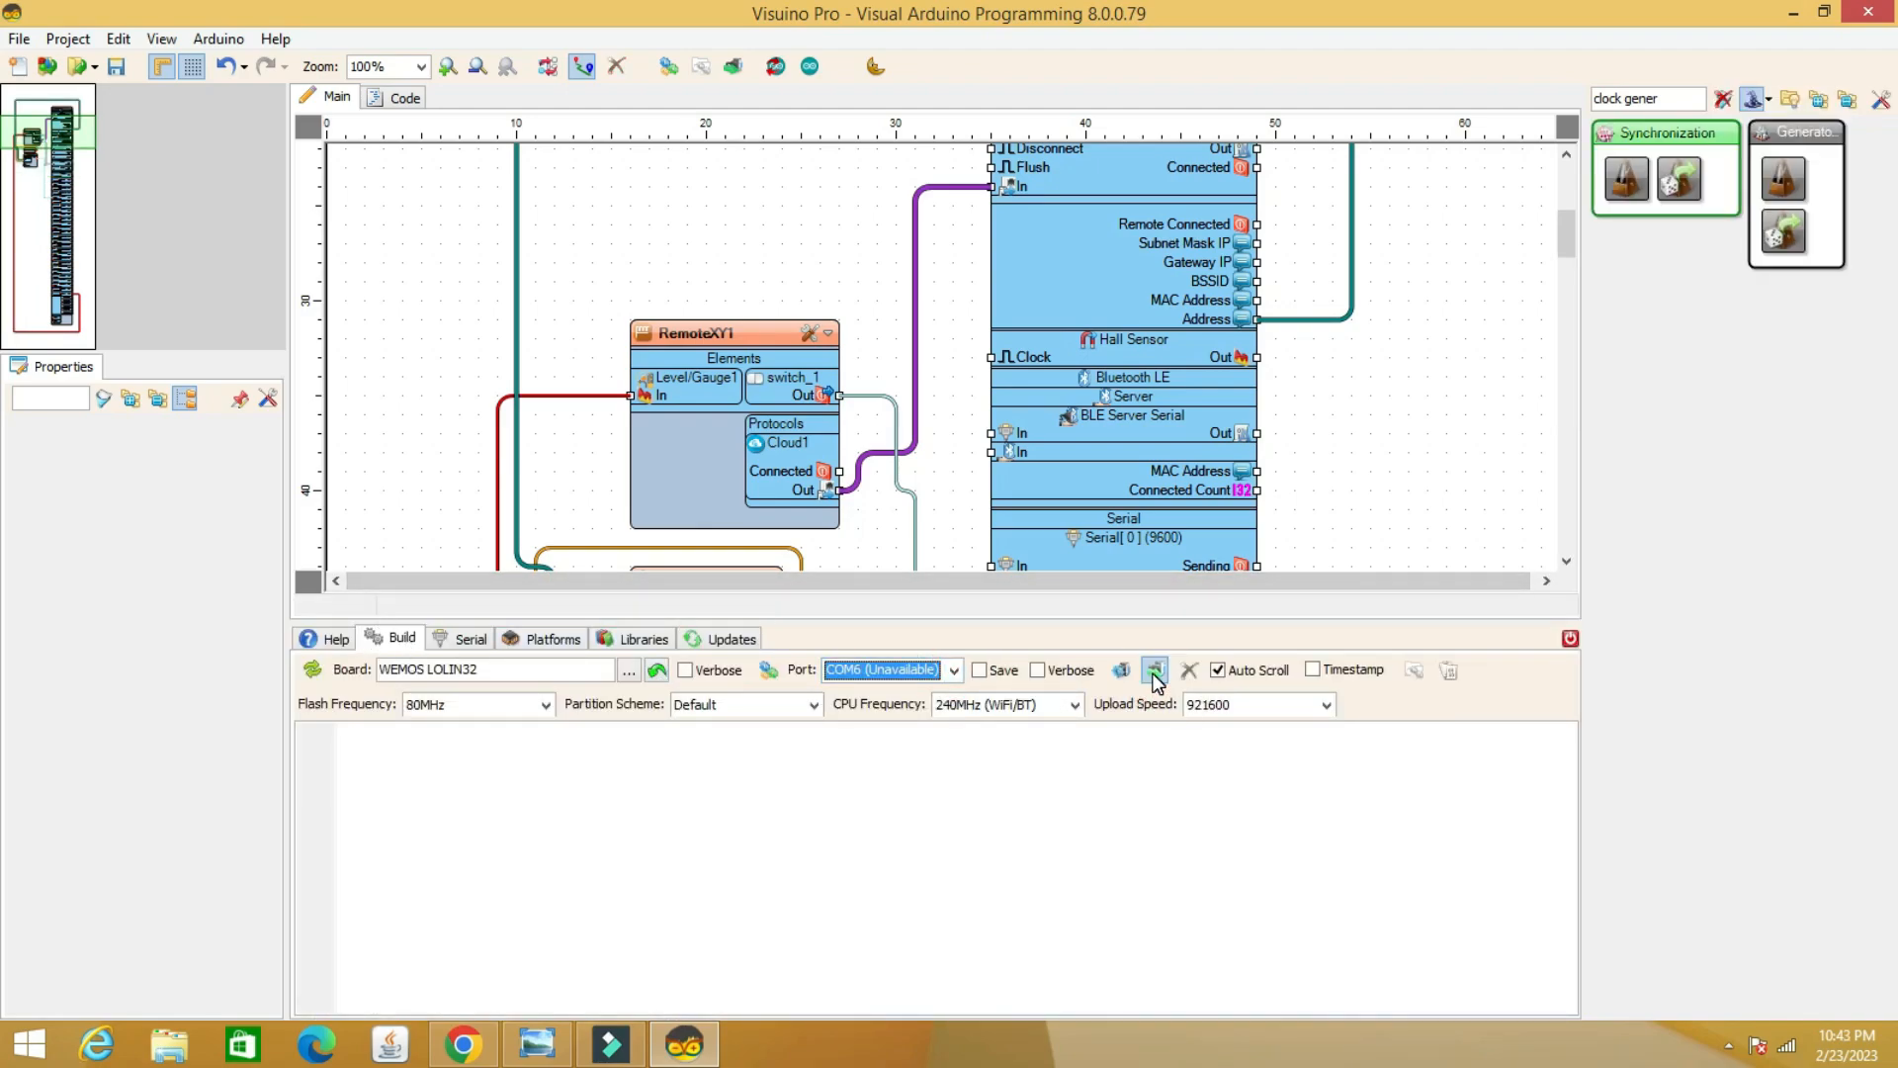
click(1154, 670)
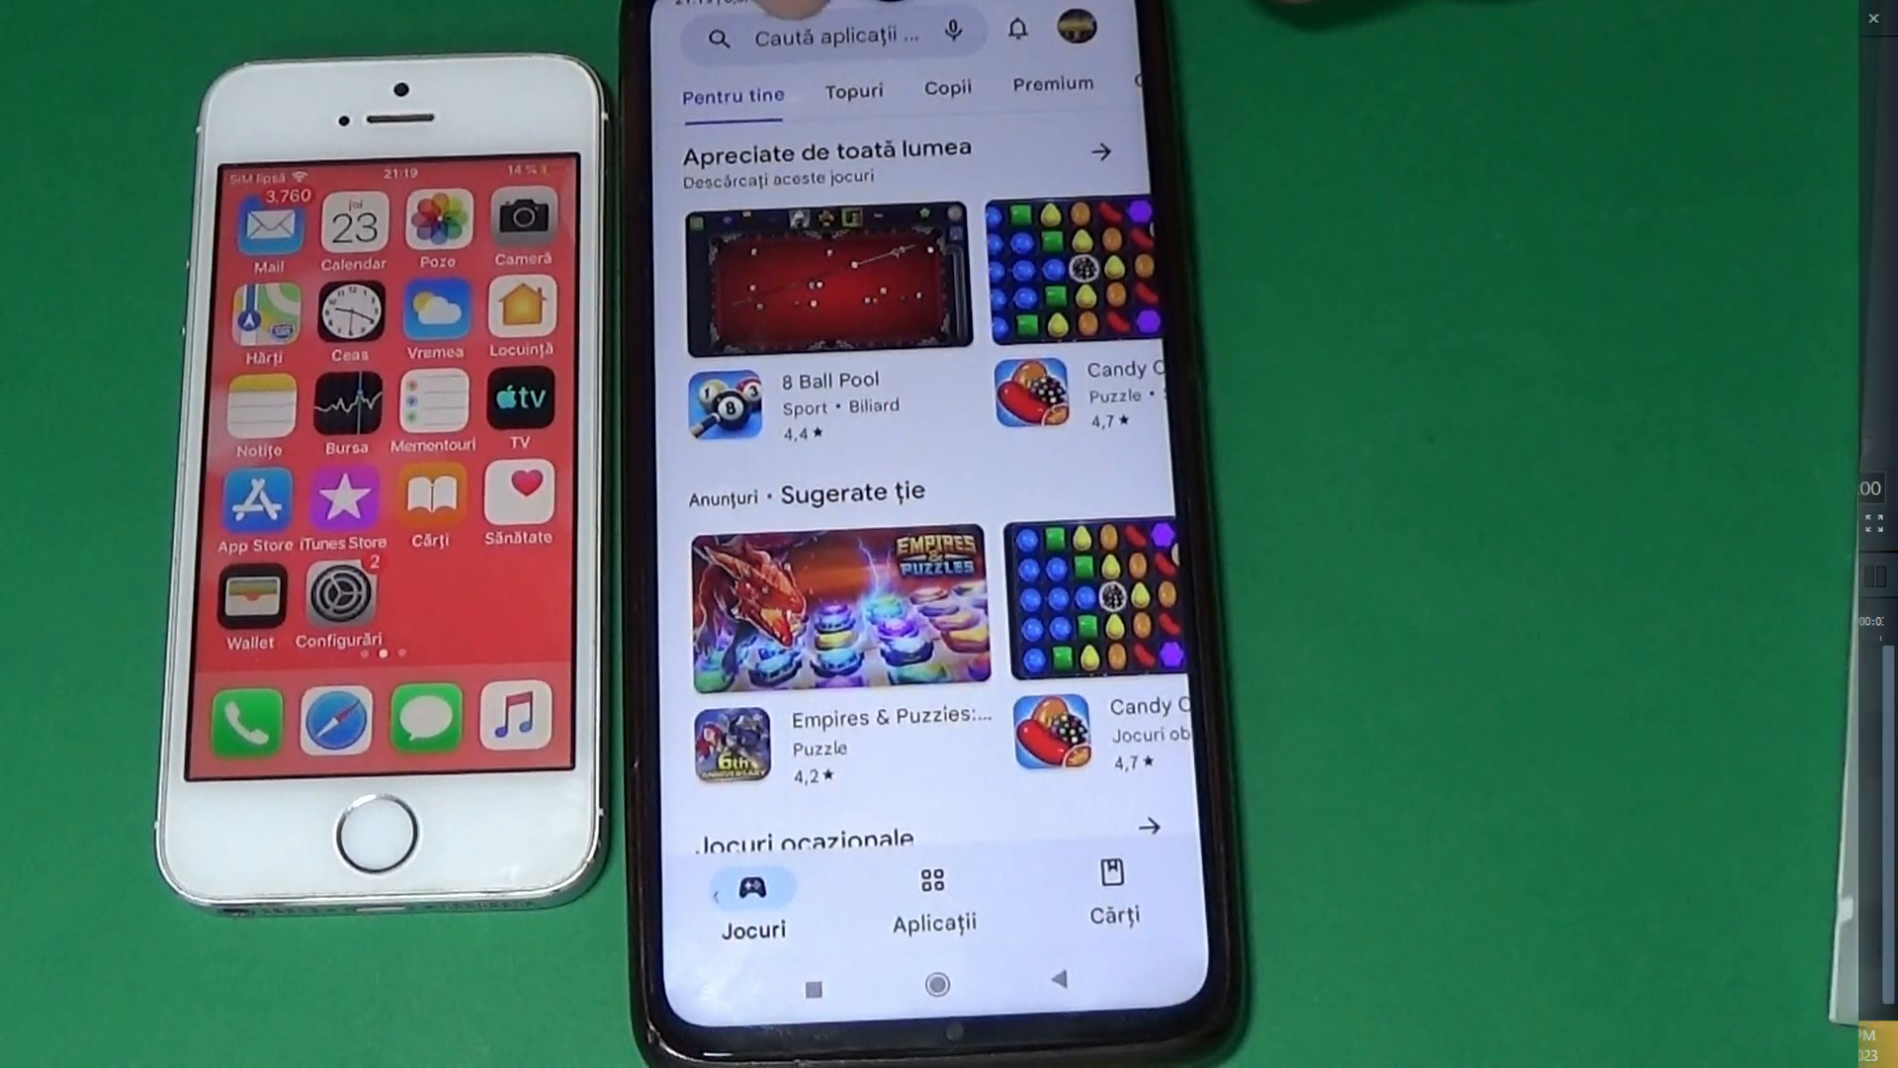
Search Play Store via the 'xy remote' history entry and view RemoteXY results
click(828, 34)
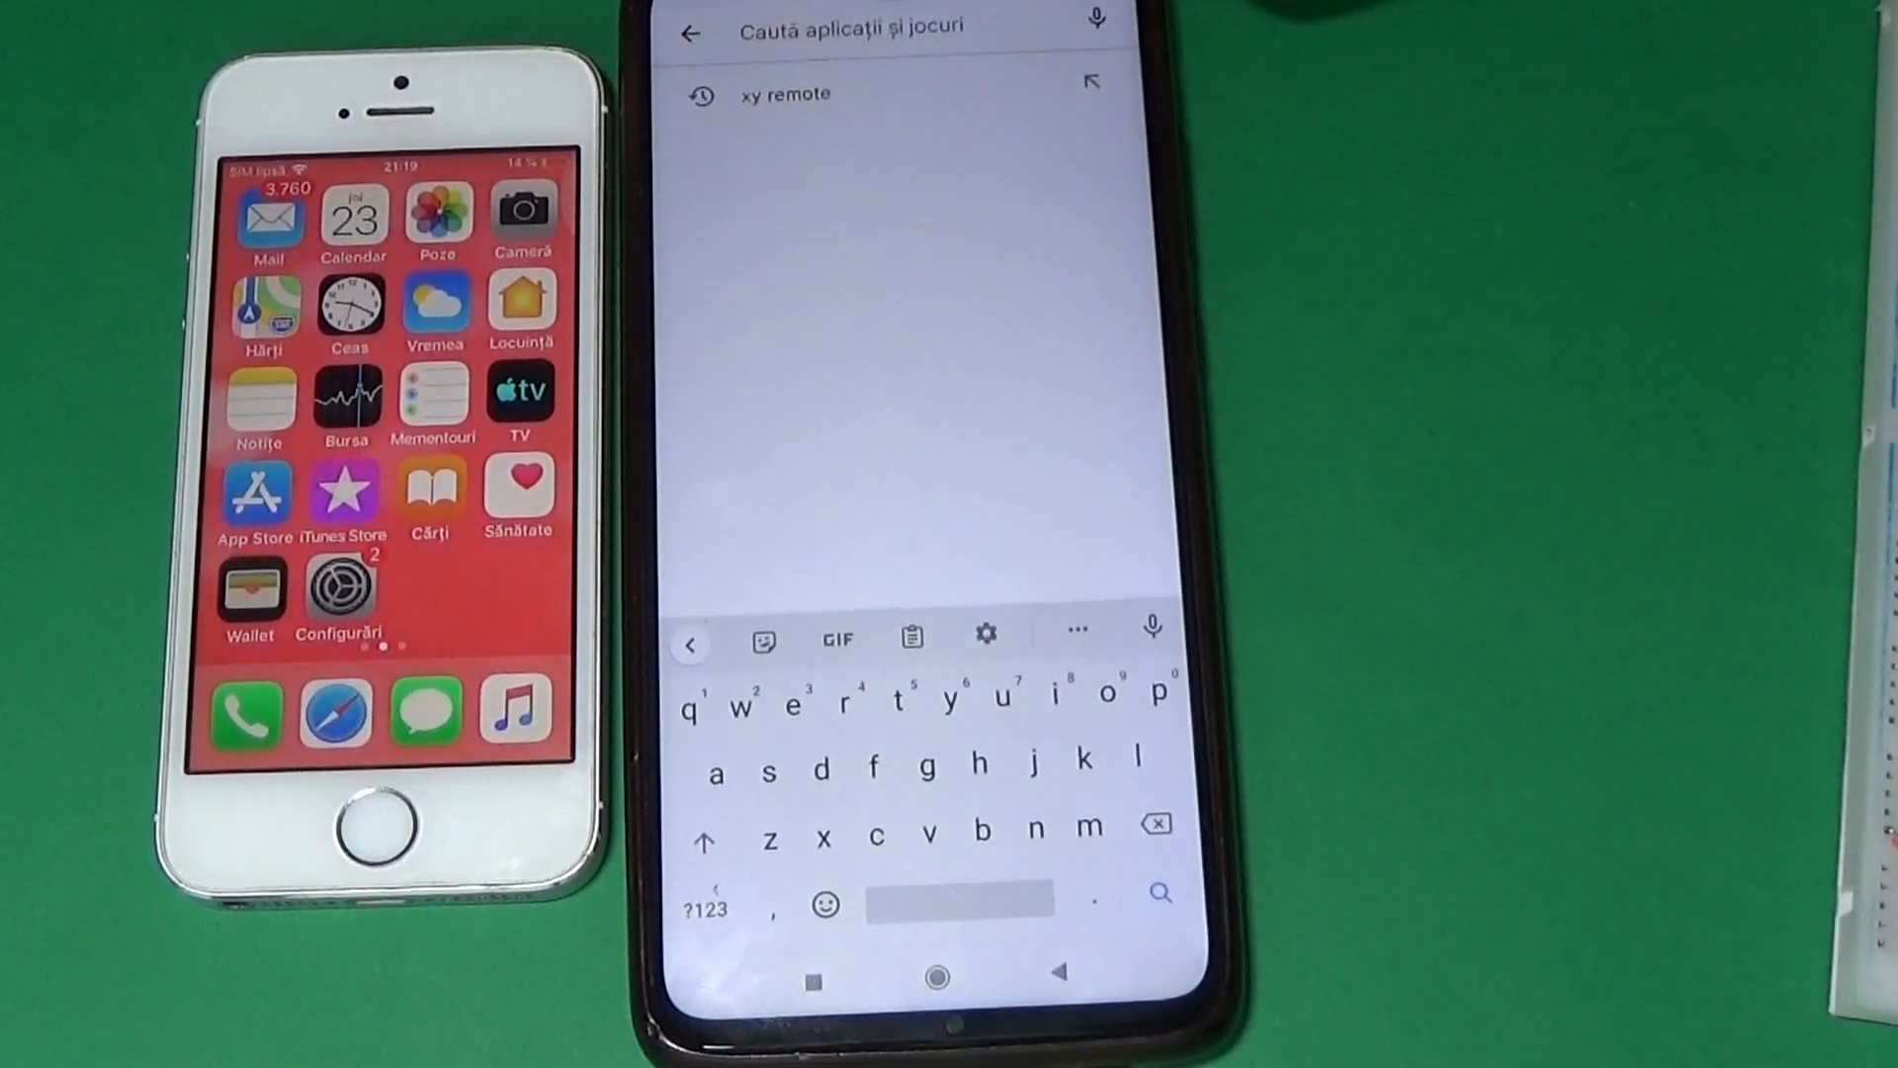
click(779, 93)
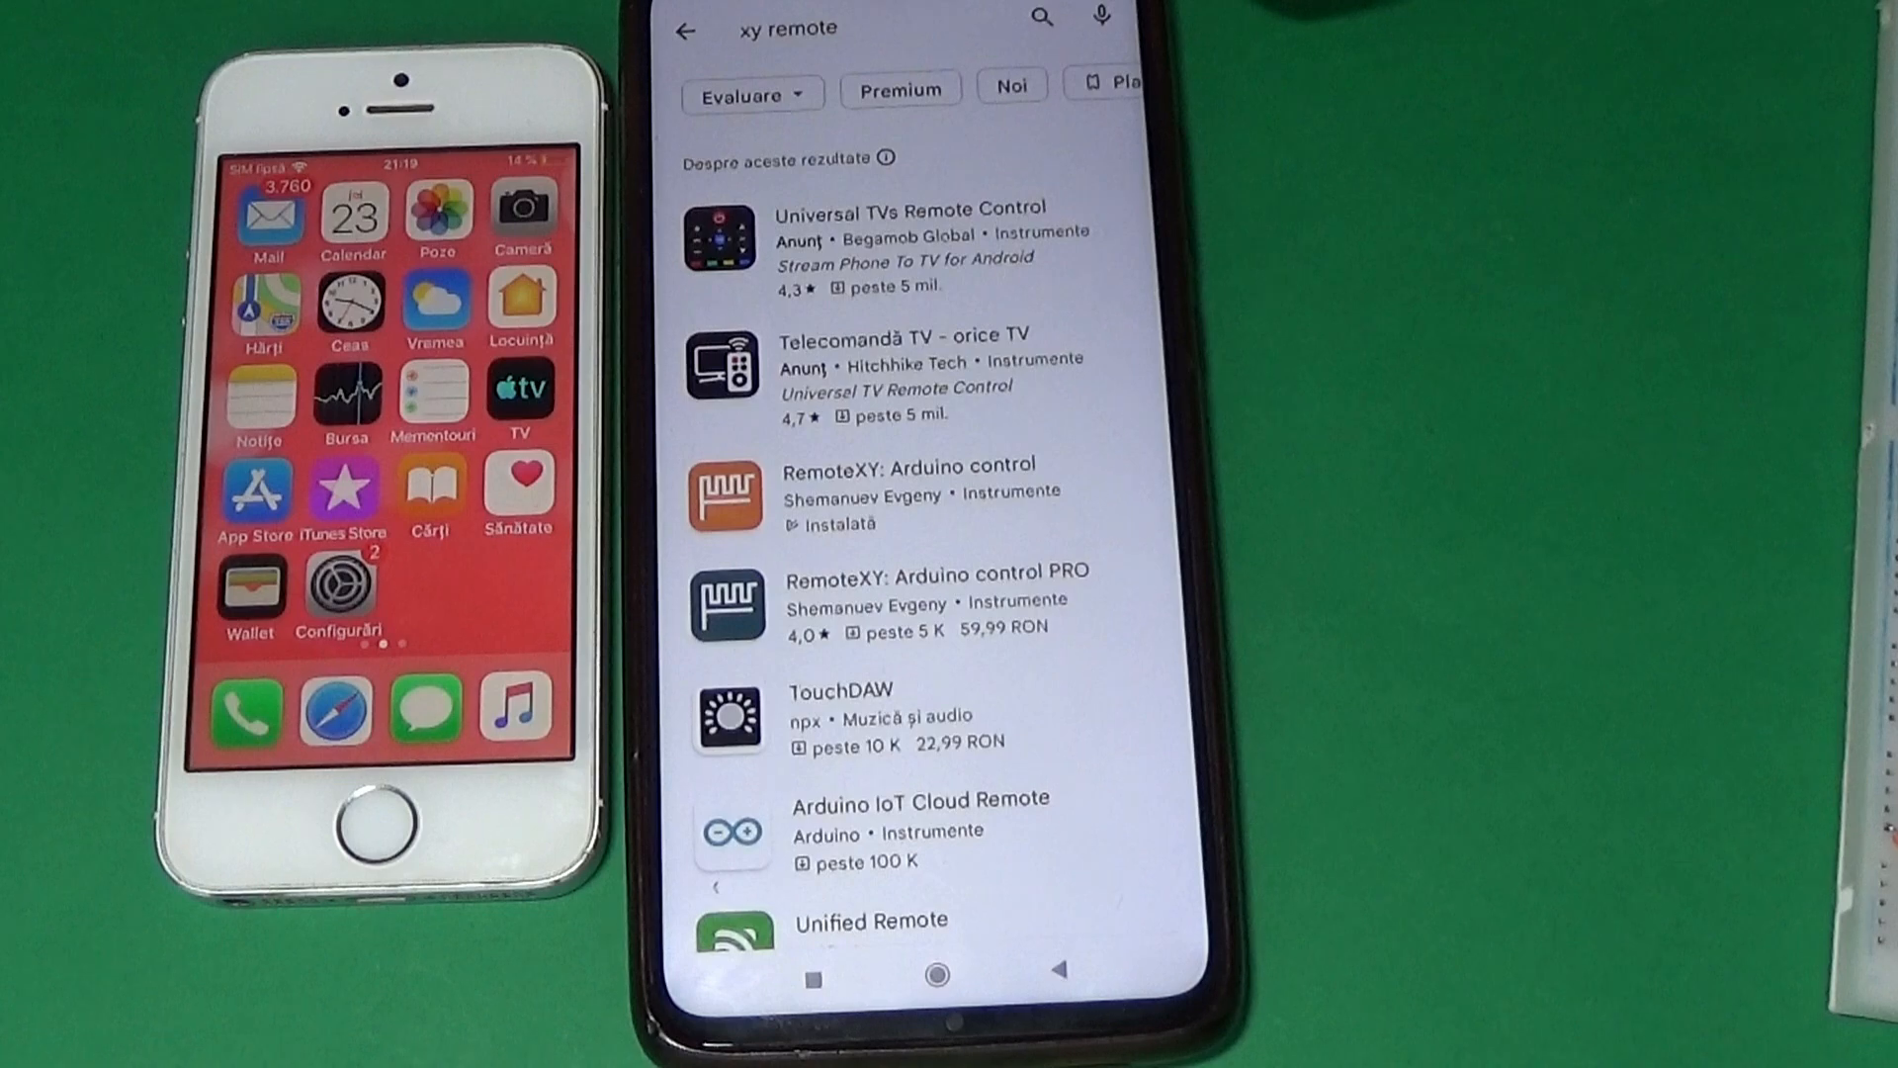
scroll(down, 3)
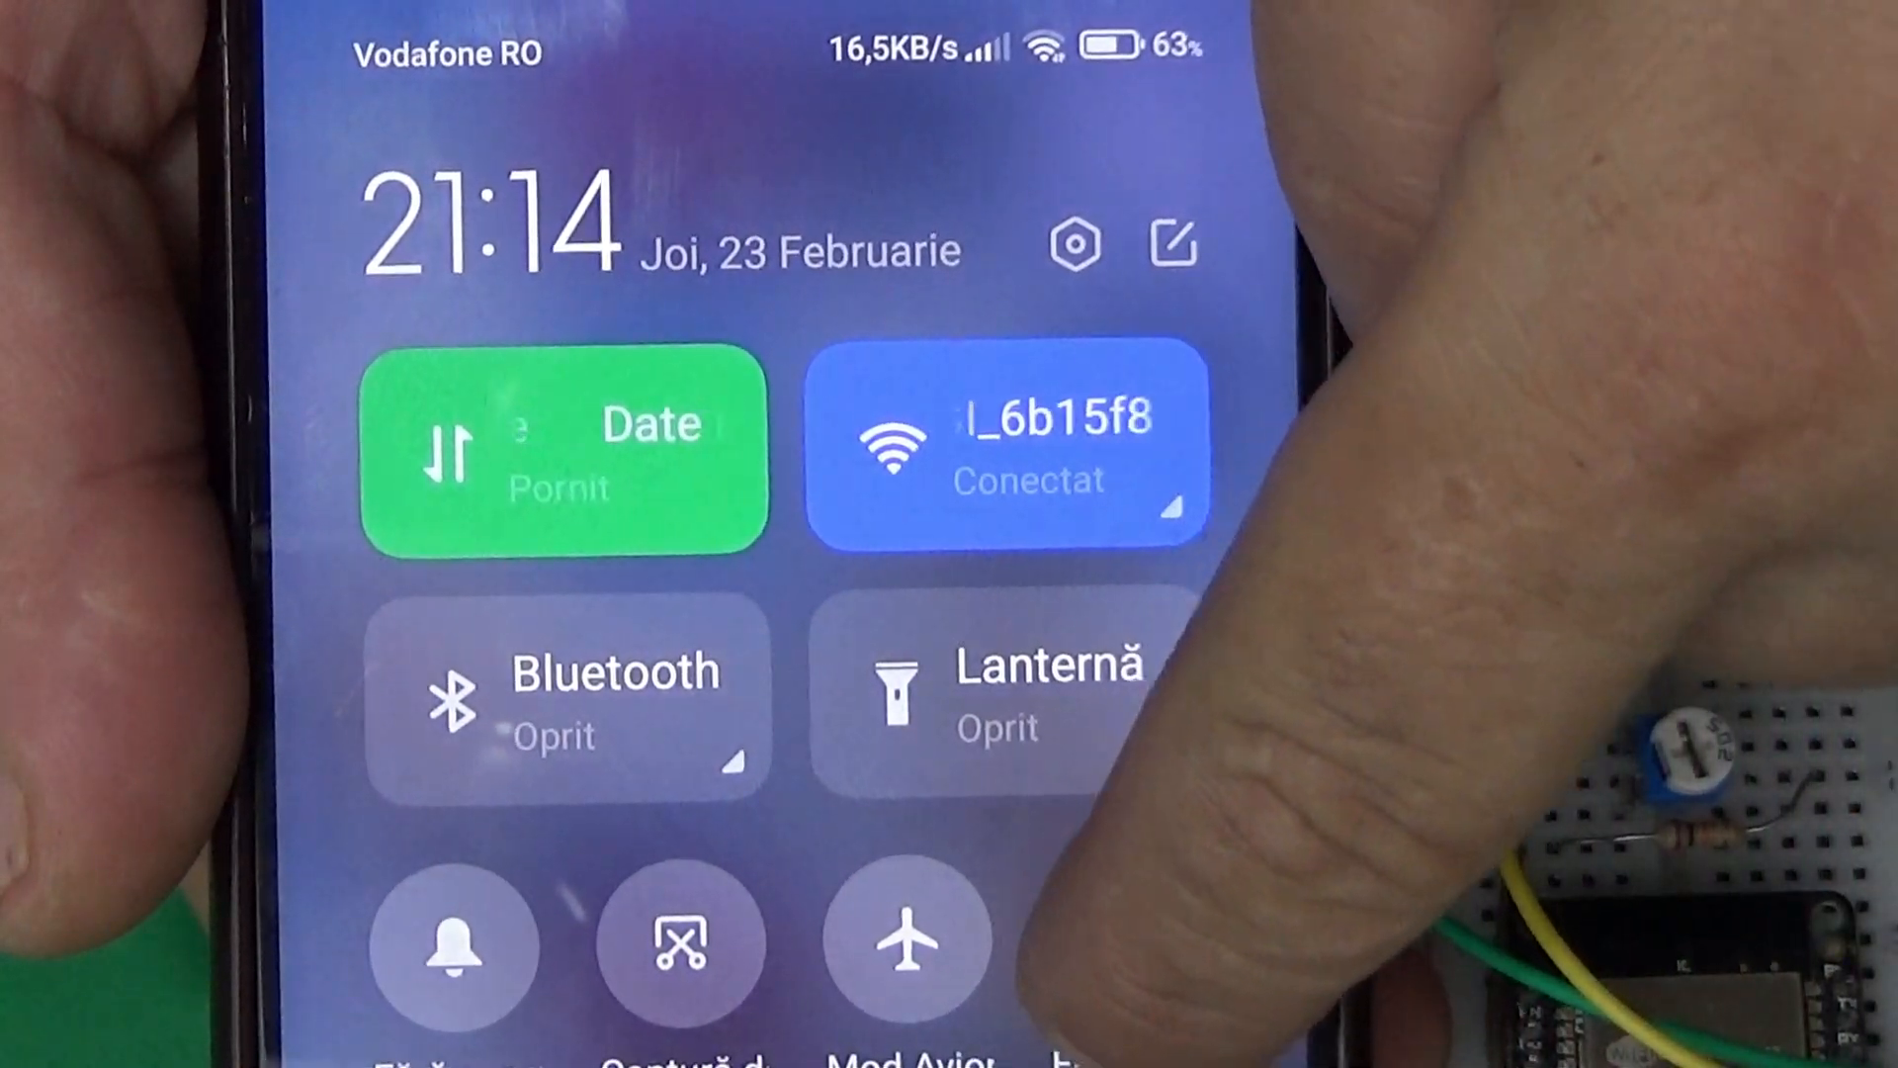
Connect the RemoteXY app through the cloud server to load the switch and gauge
click(1004, 448)
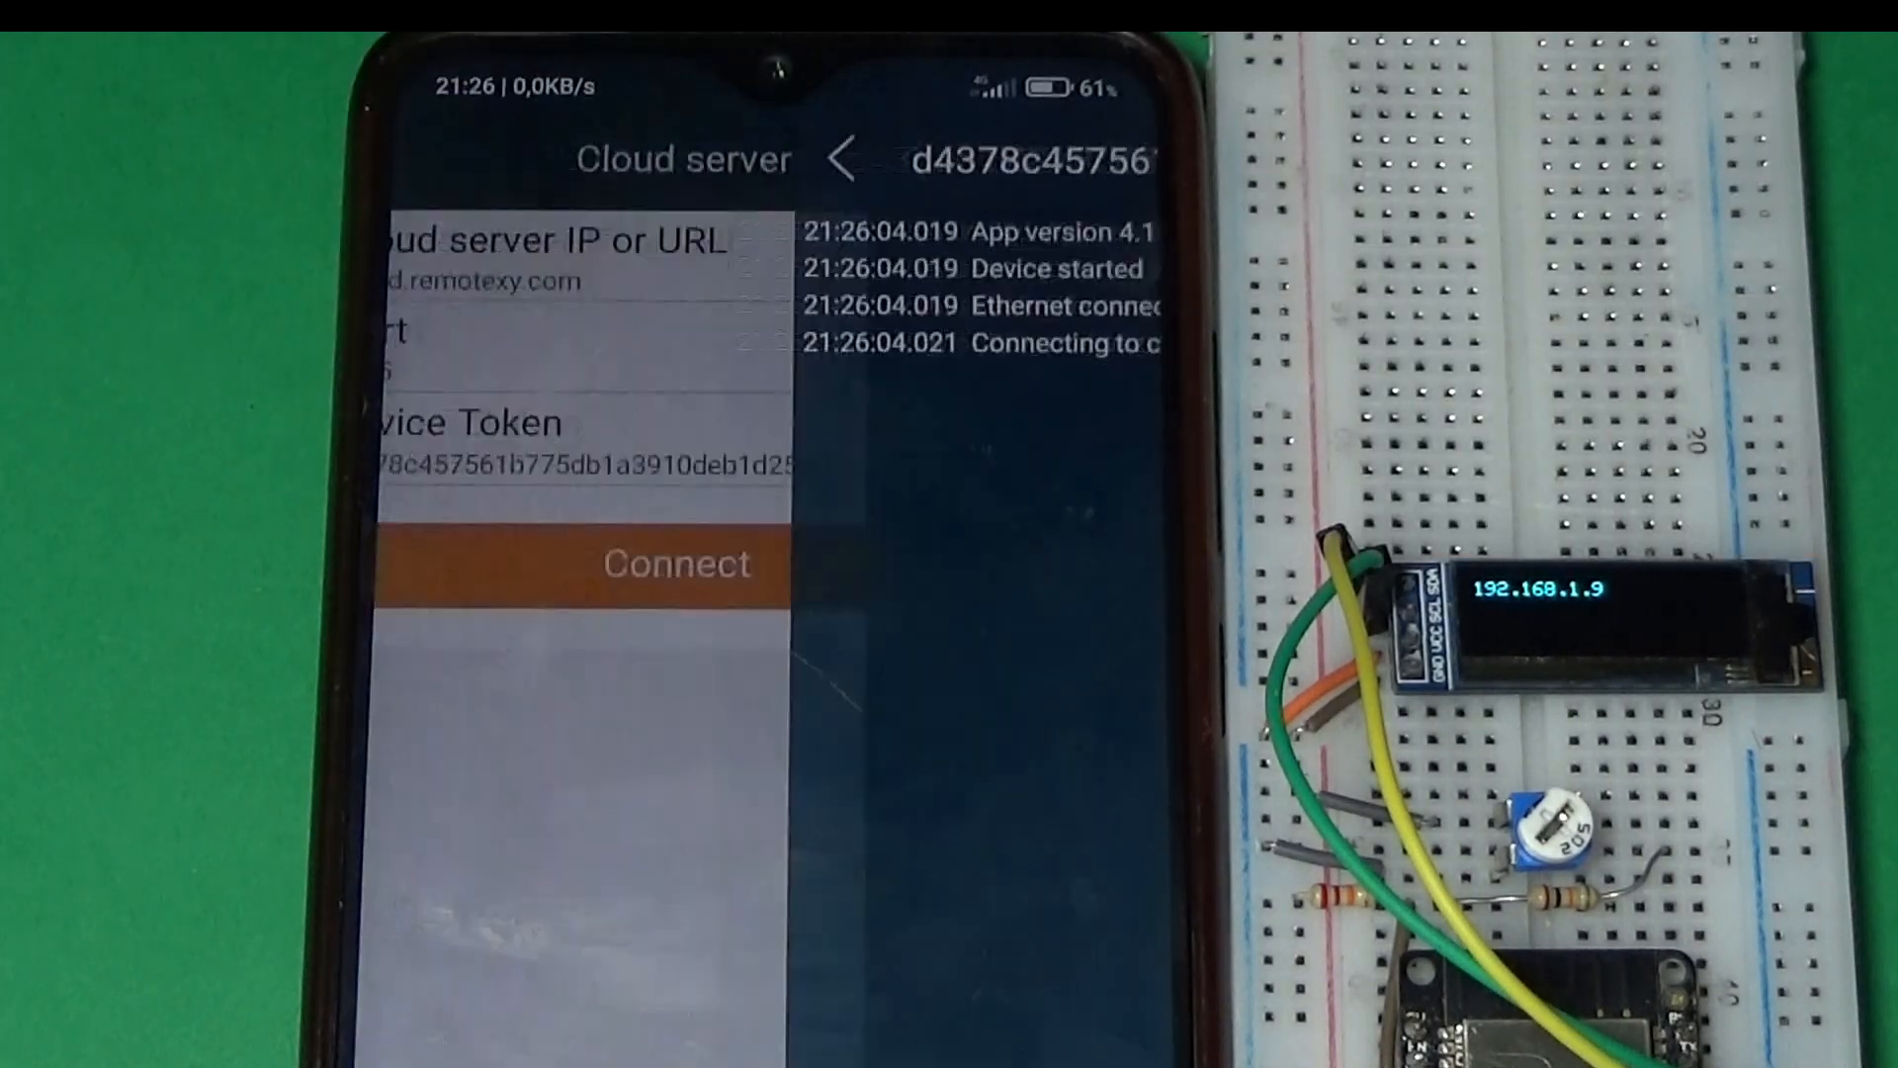
click(678, 565)
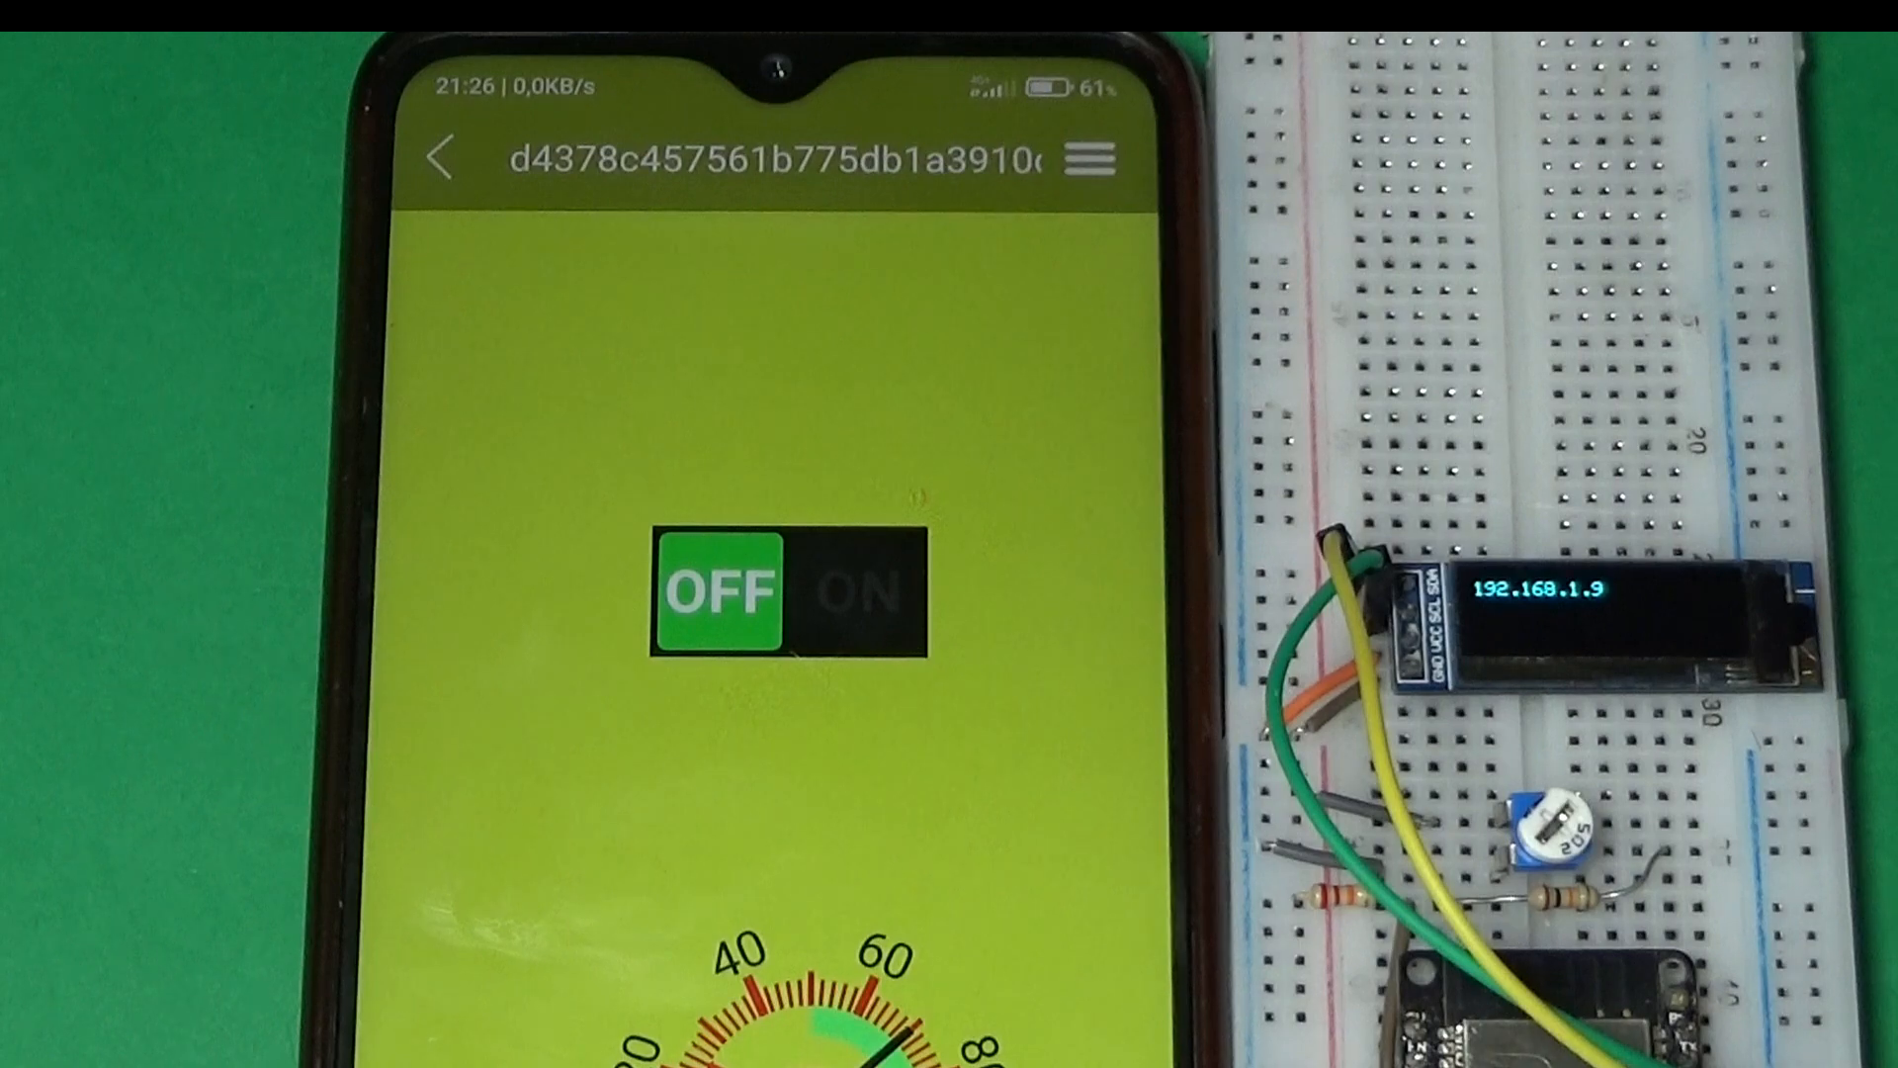